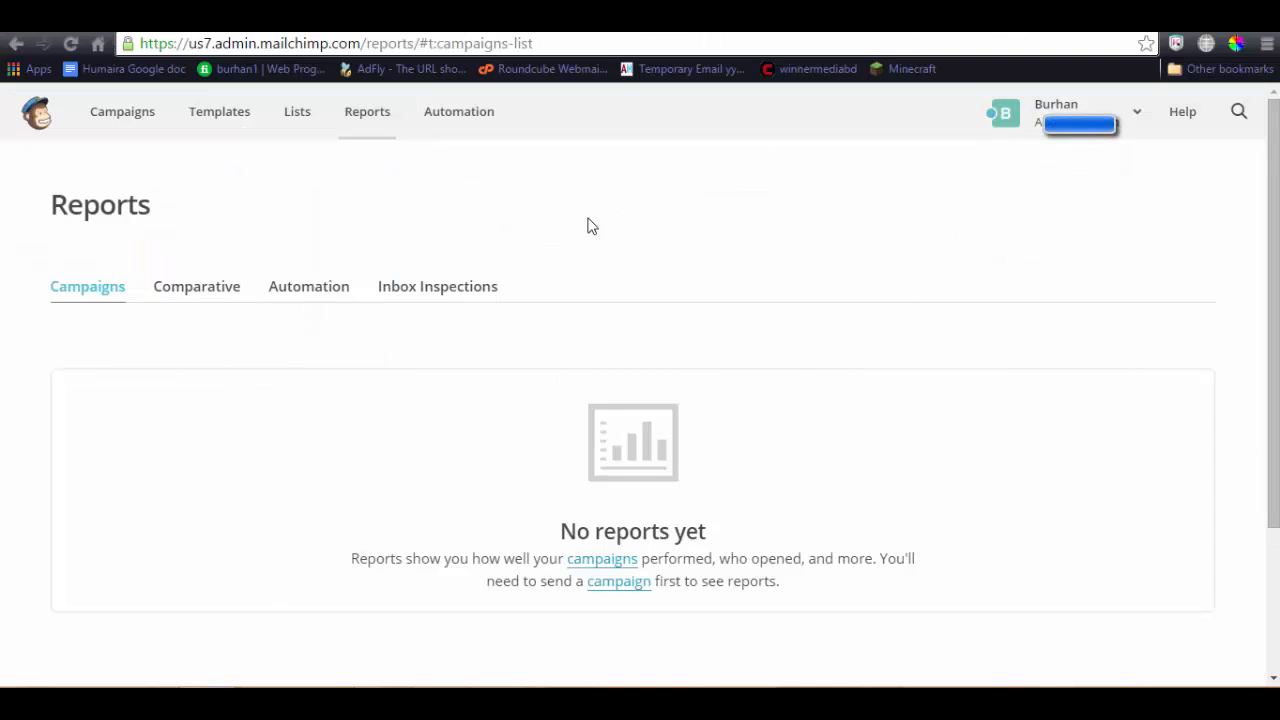
pyautogui.moveTo(1102, 136)
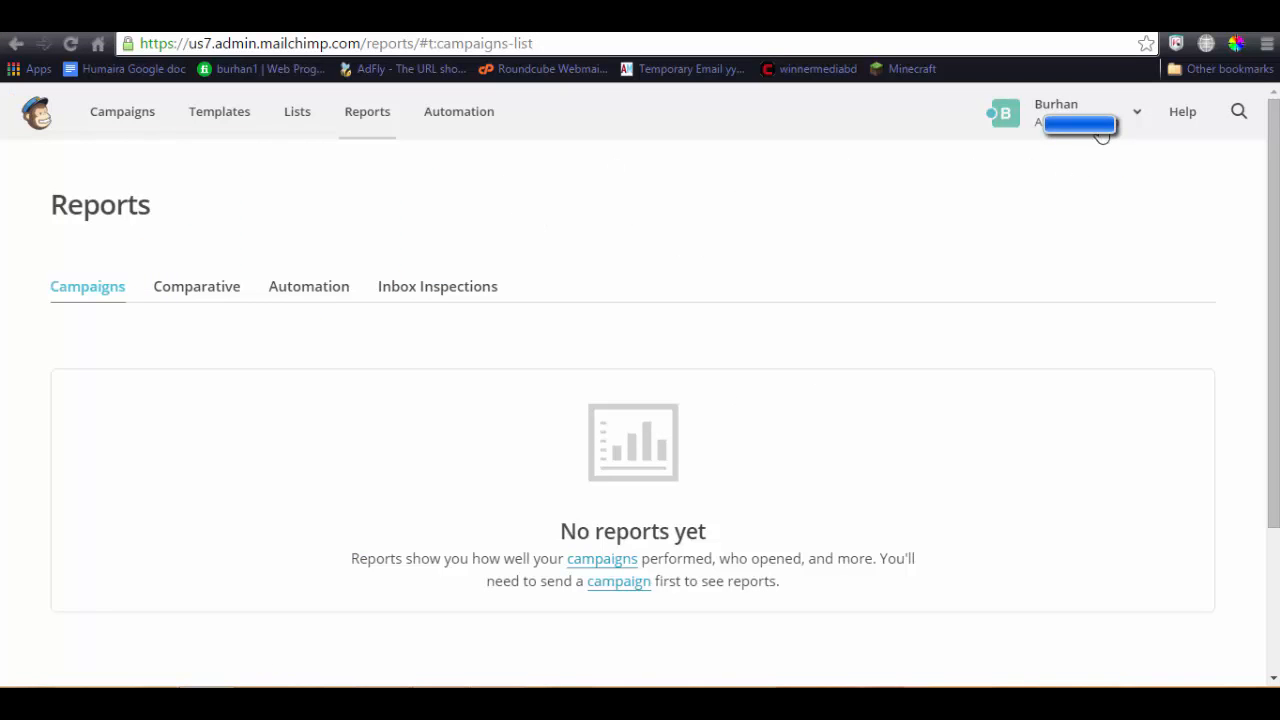
pyautogui.moveTo(116, 124)
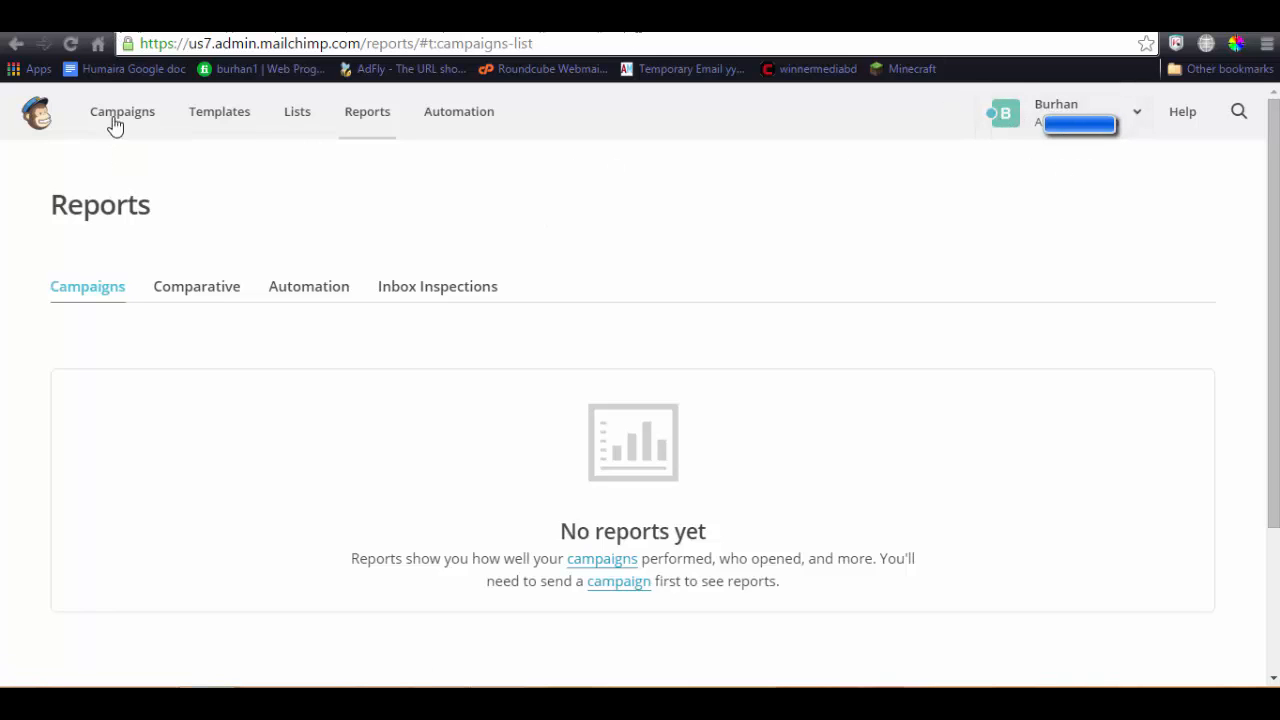
pyautogui.moveTo(460, 124)
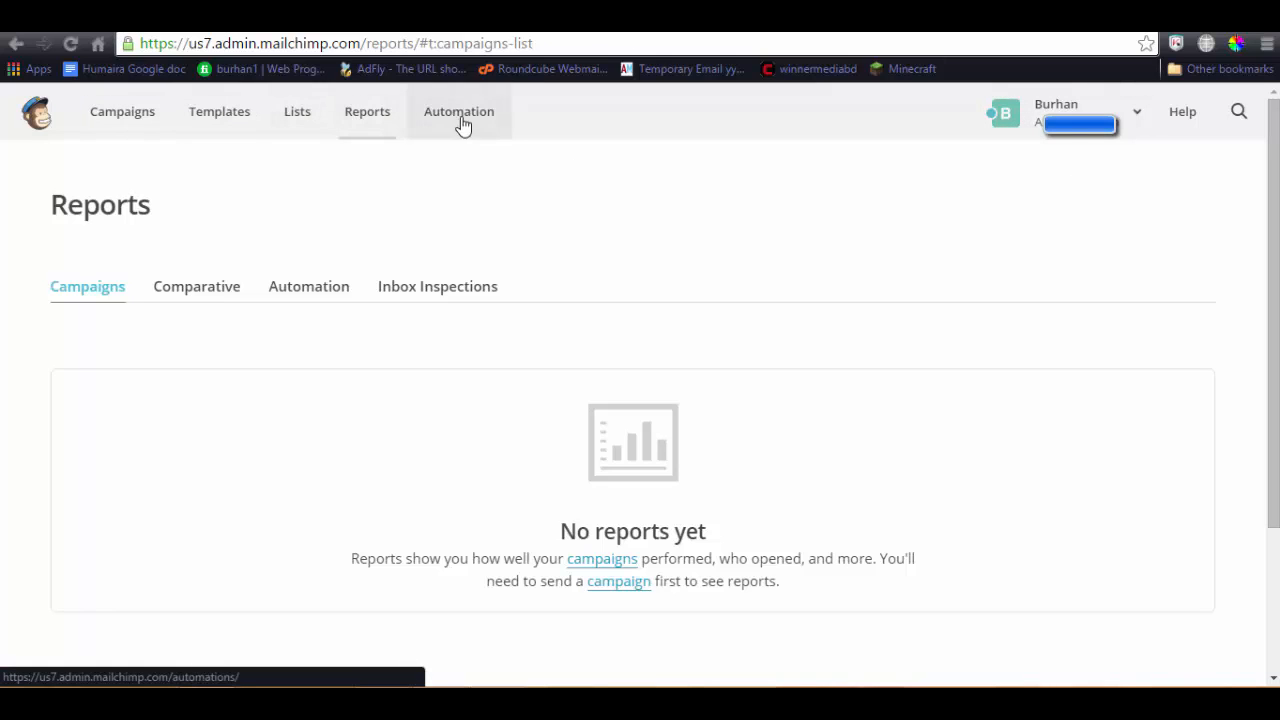
pyautogui.moveTo(740, 210)
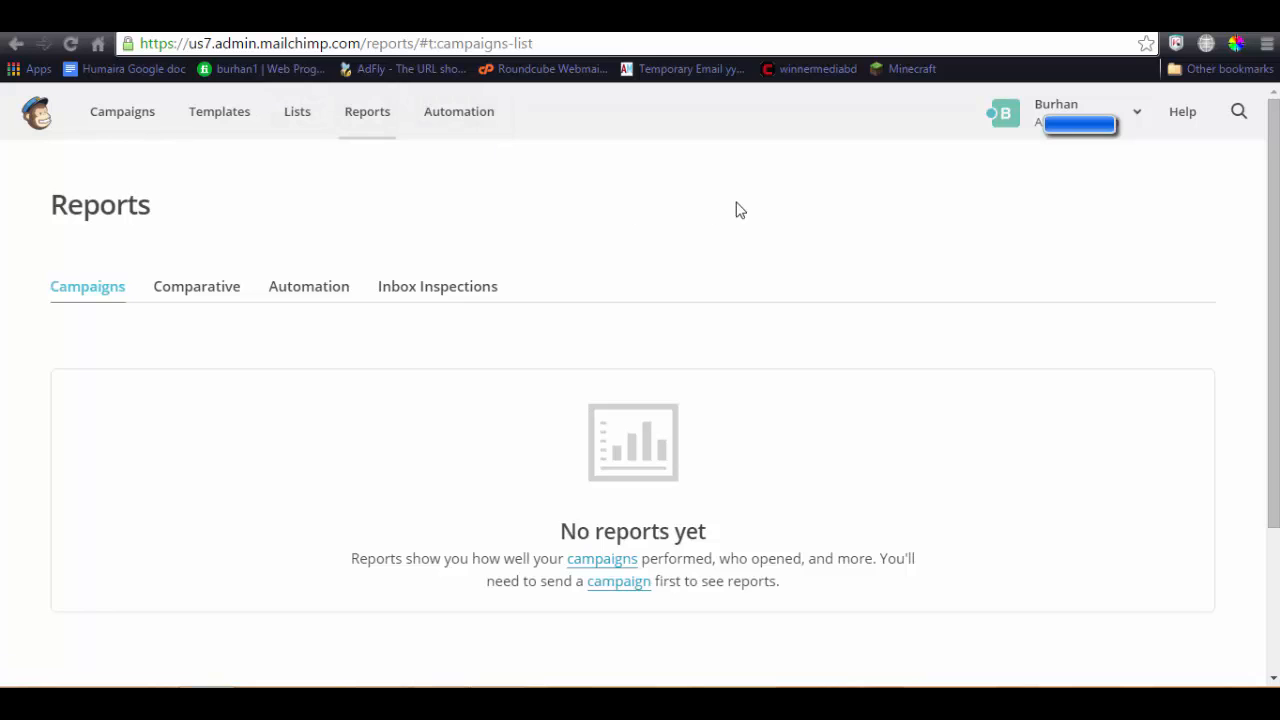
pyautogui.moveTo(732, 152)
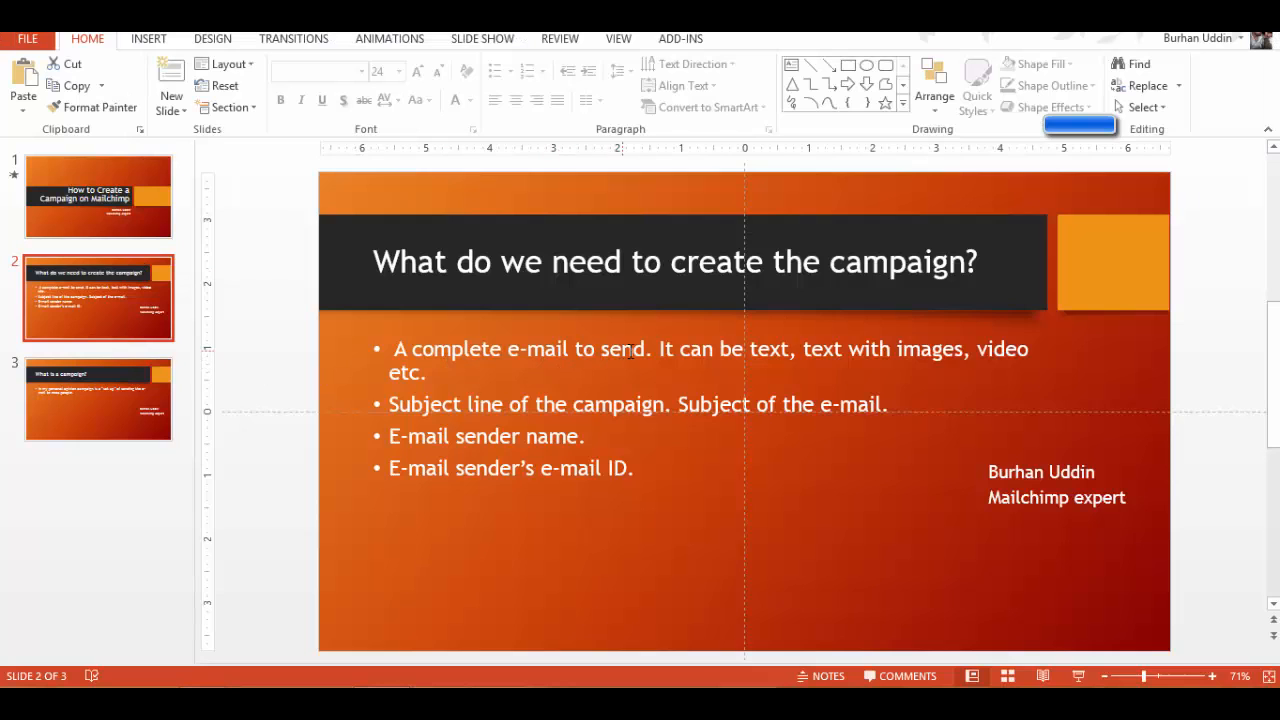
# Step: Highlight the bullet phrase 'A complete e-mail to send' on the PowerPoint slide
pyautogui.doubleClick(516, 348)
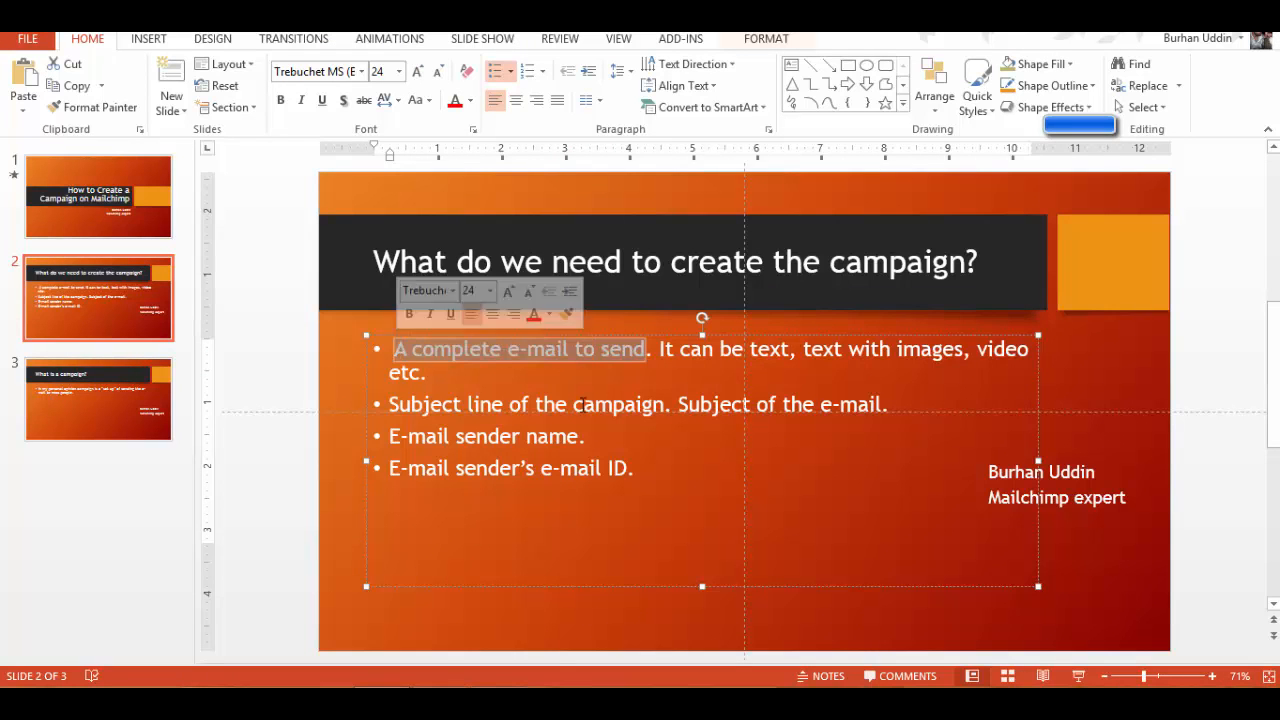
pyautogui.moveTo(652, 348); pyautogui.dragTo(788, 348)
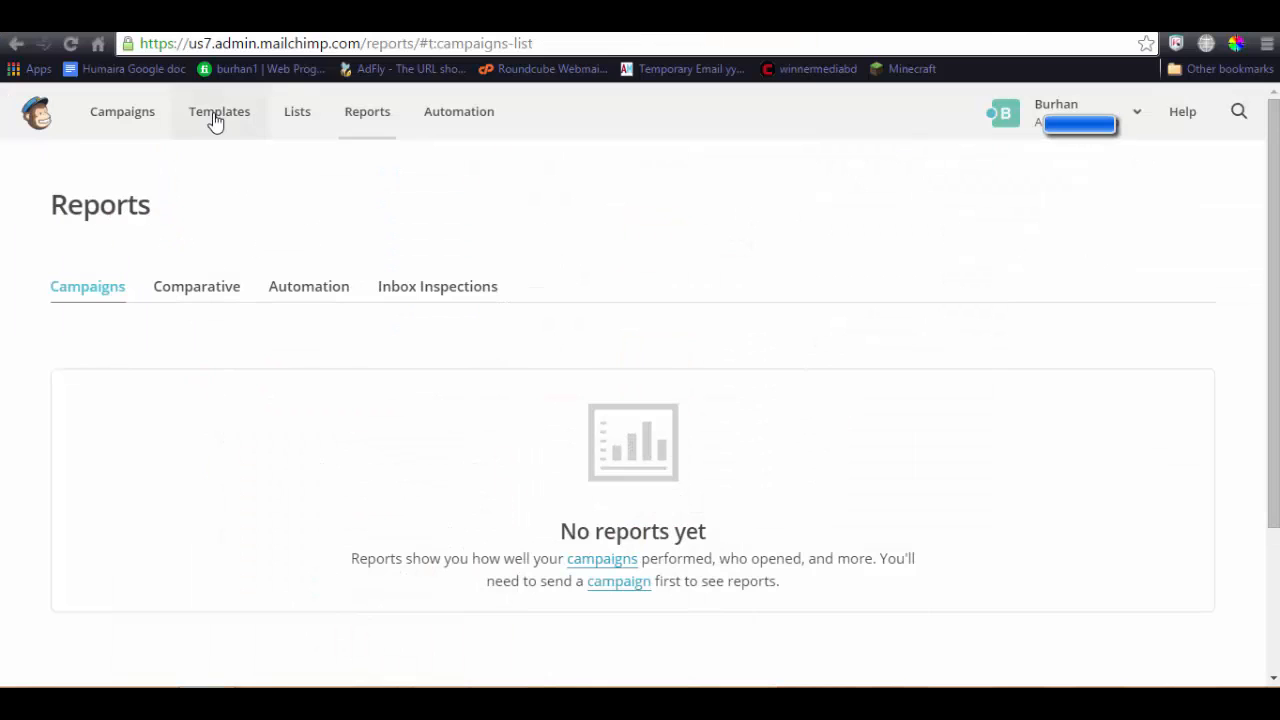
# Step: Go to Templates and start creating a new email template
pyautogui.click(220, 112)
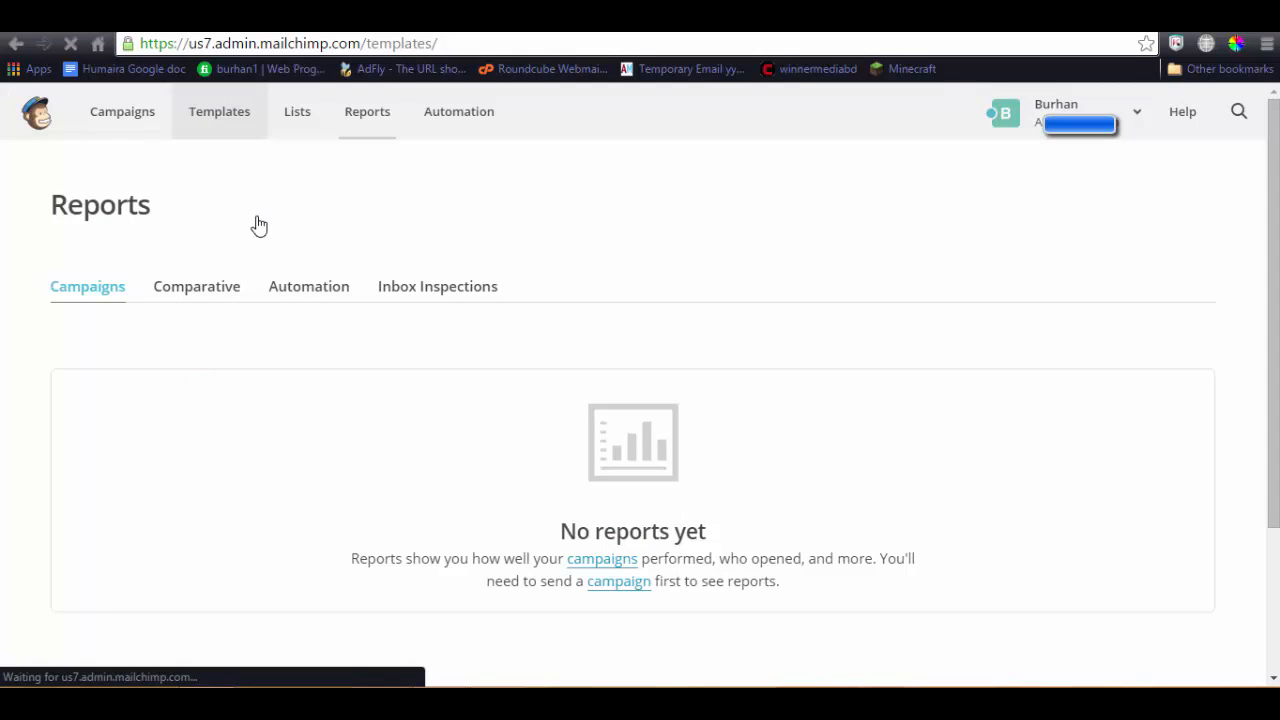
pyautogui.click(220, 112)
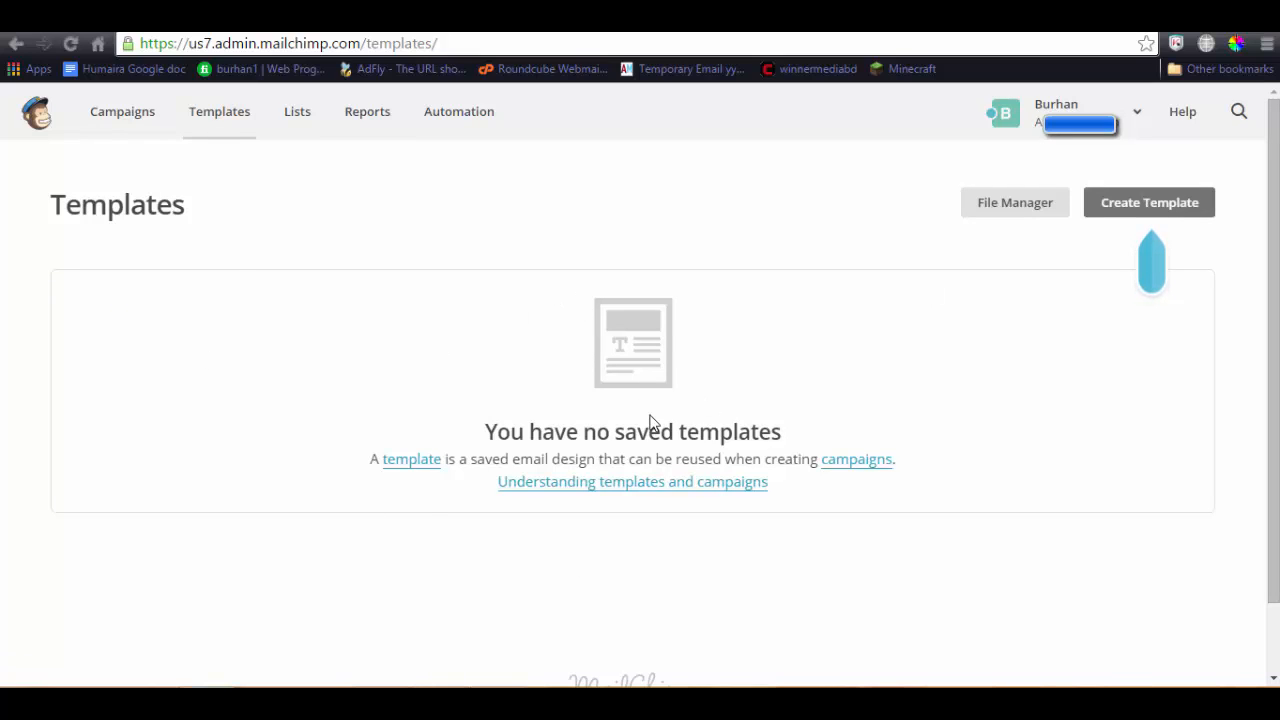
pyautogui.moveTo(740, 390)
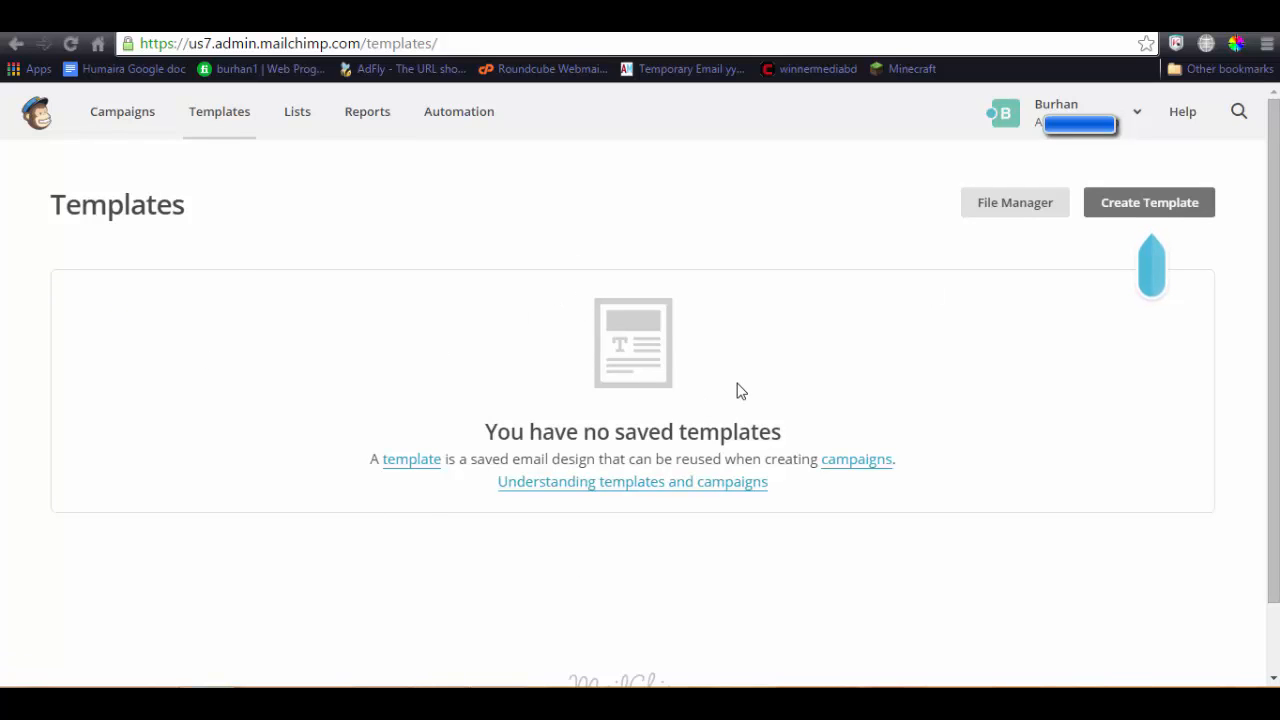
pyautogui.moveTo(1140, 212)
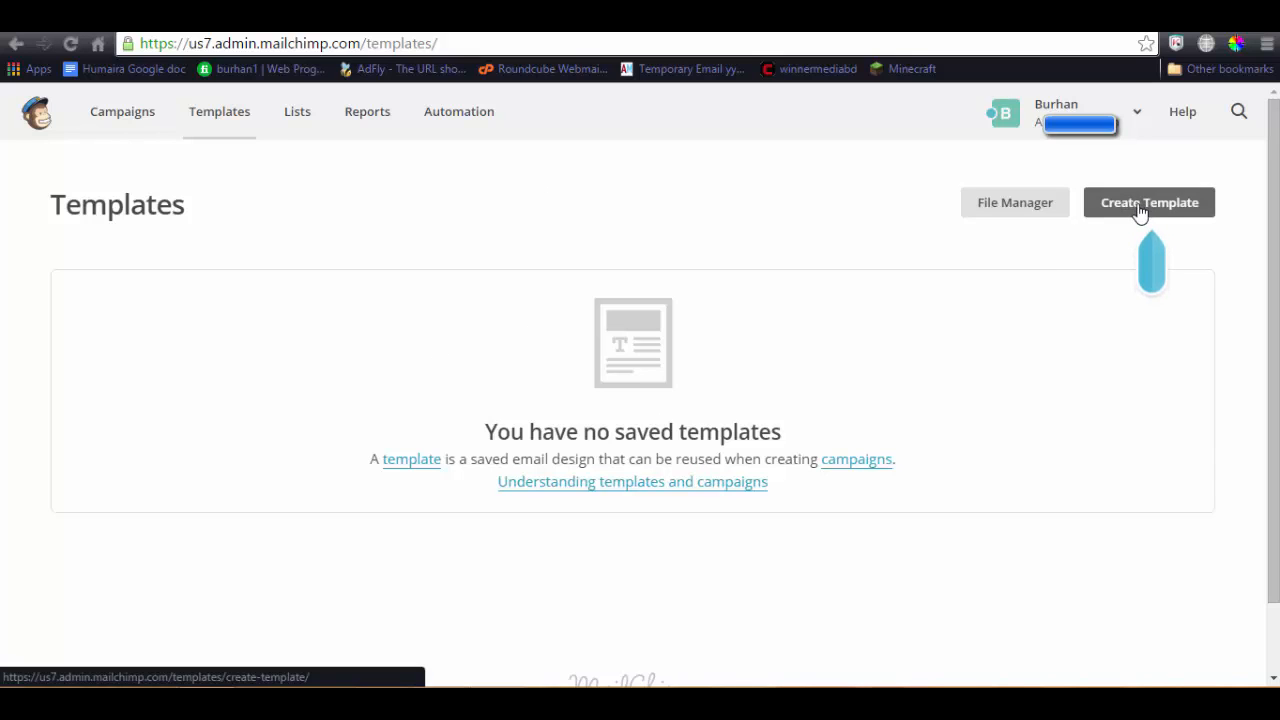
pyautogui.click(1148, 202)
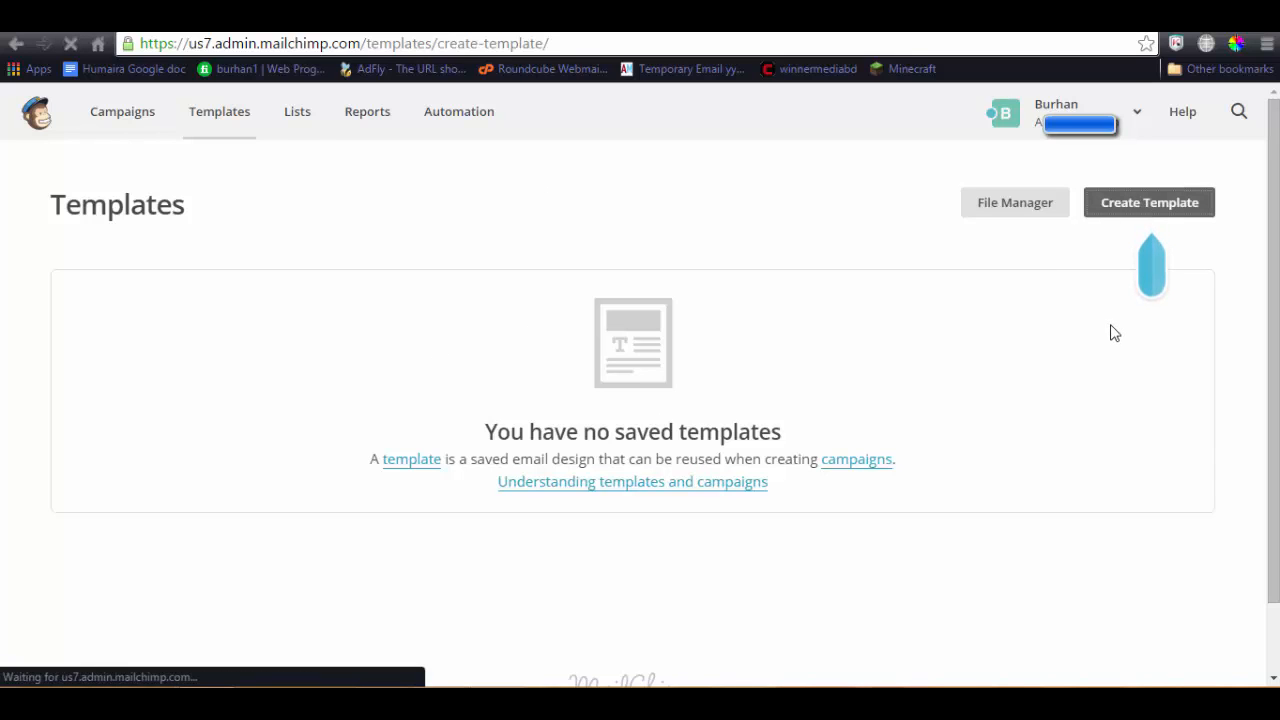
pyautogui.click(1148, 202)
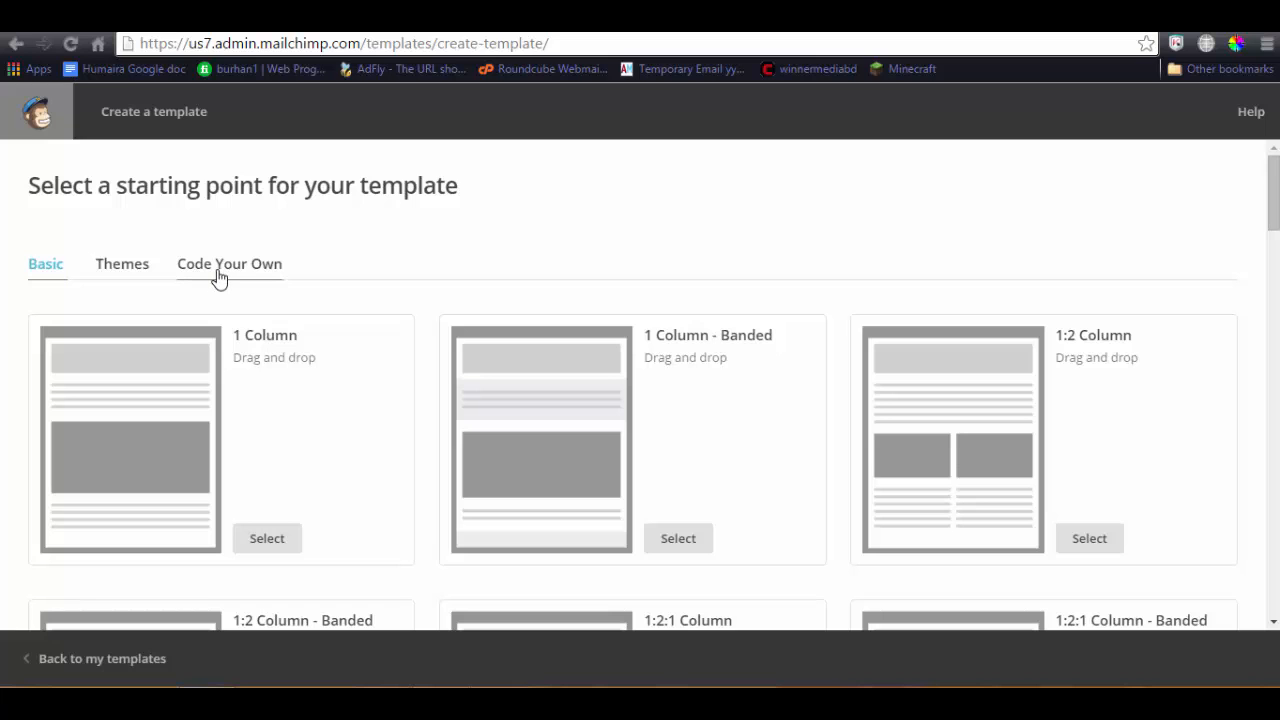
pyautogui.moveTo(466, 448)
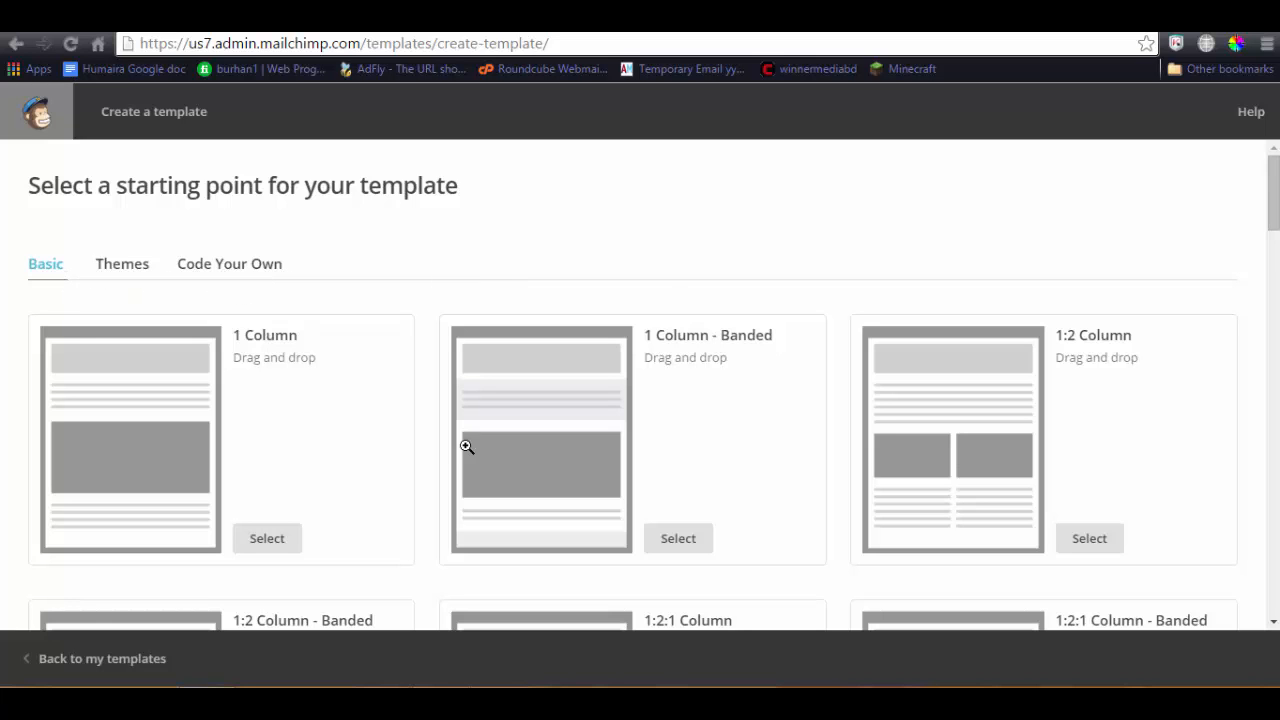
# Step: Choose the Basic 1 Column layout as the template's starting point
pyautogui.scroll(-3)
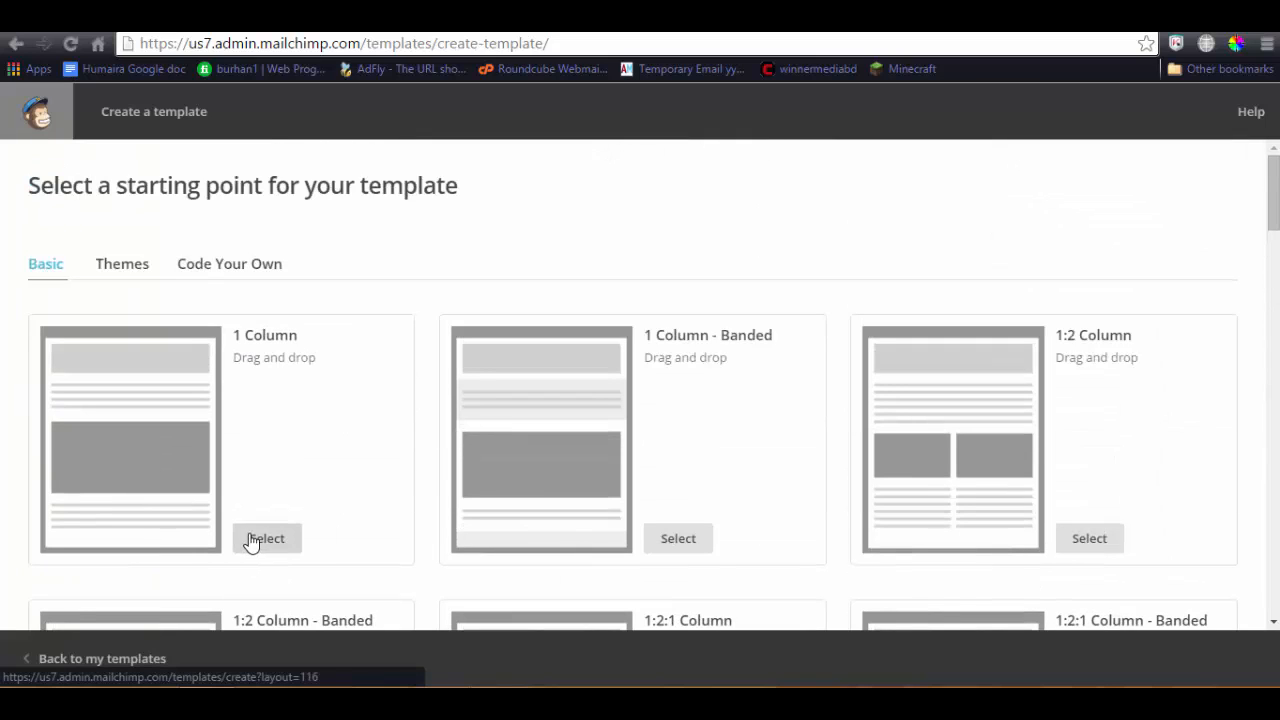
pyautogui.click(268, 538)
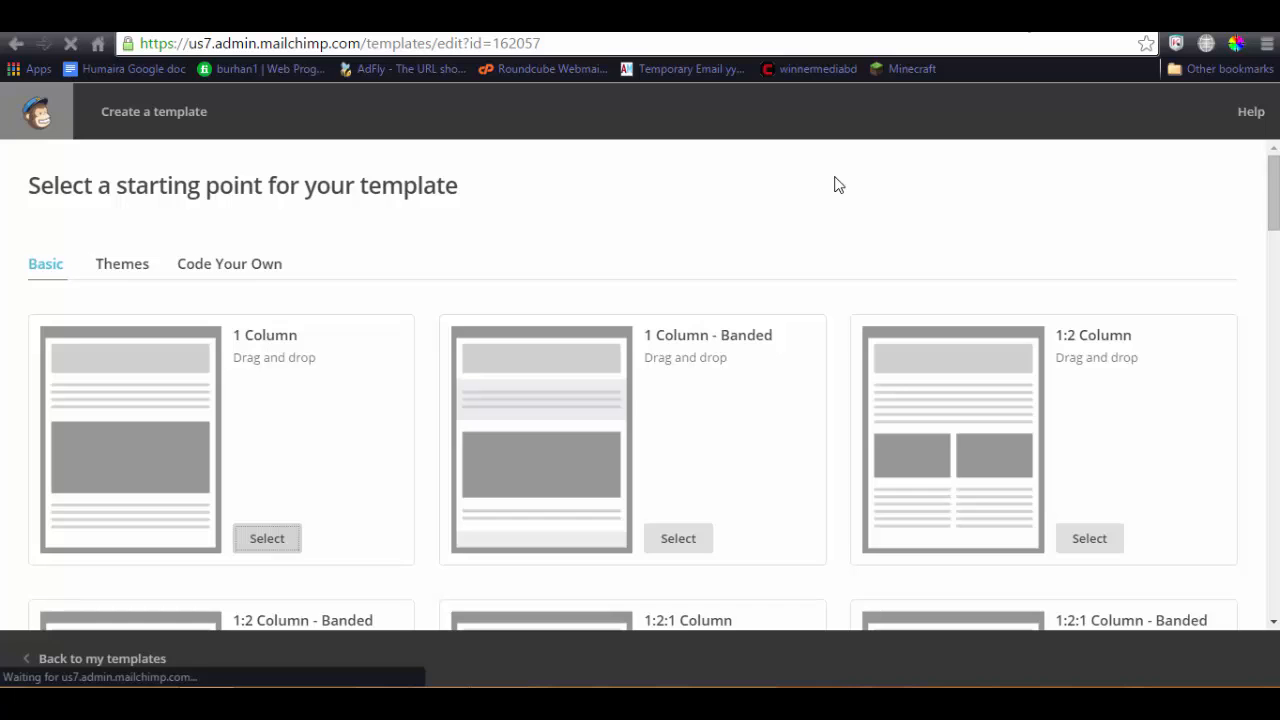
# Step: Select the placeholder preview text in the preheader block and pick the P logo on pagiest.com
pyautogui.click(268, 538)
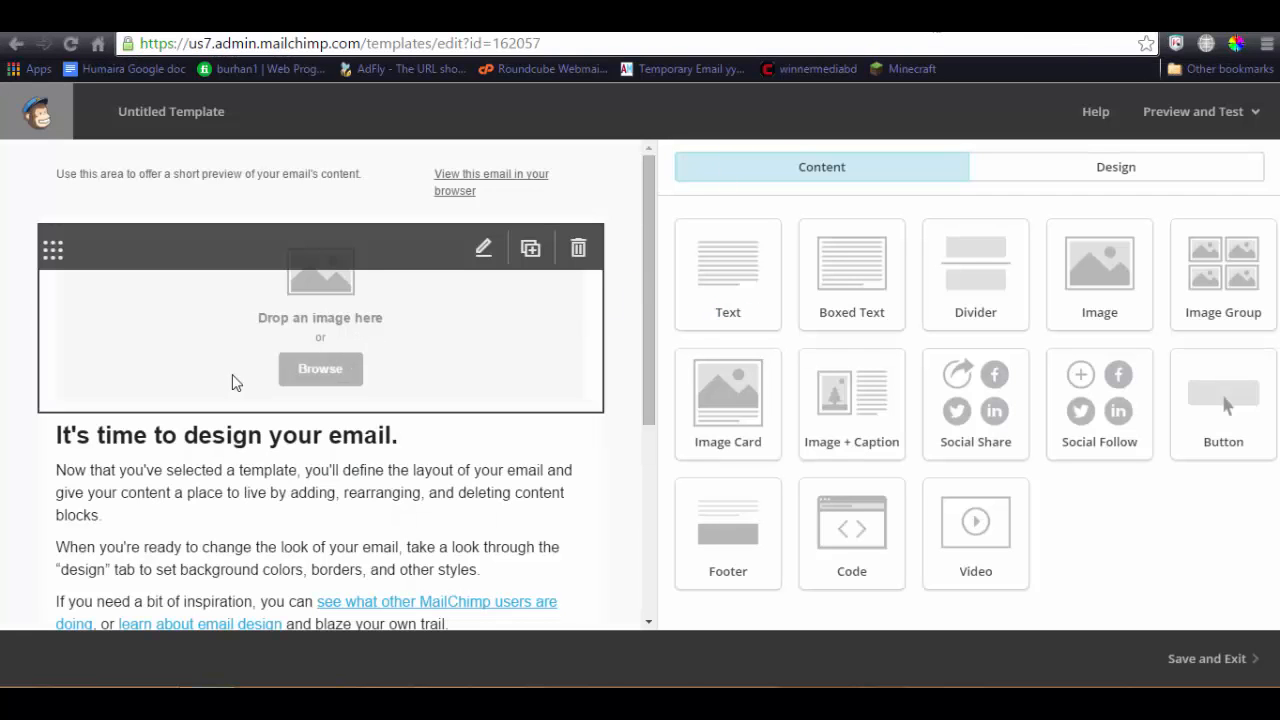
pyautogui.moveTo(222, 364)
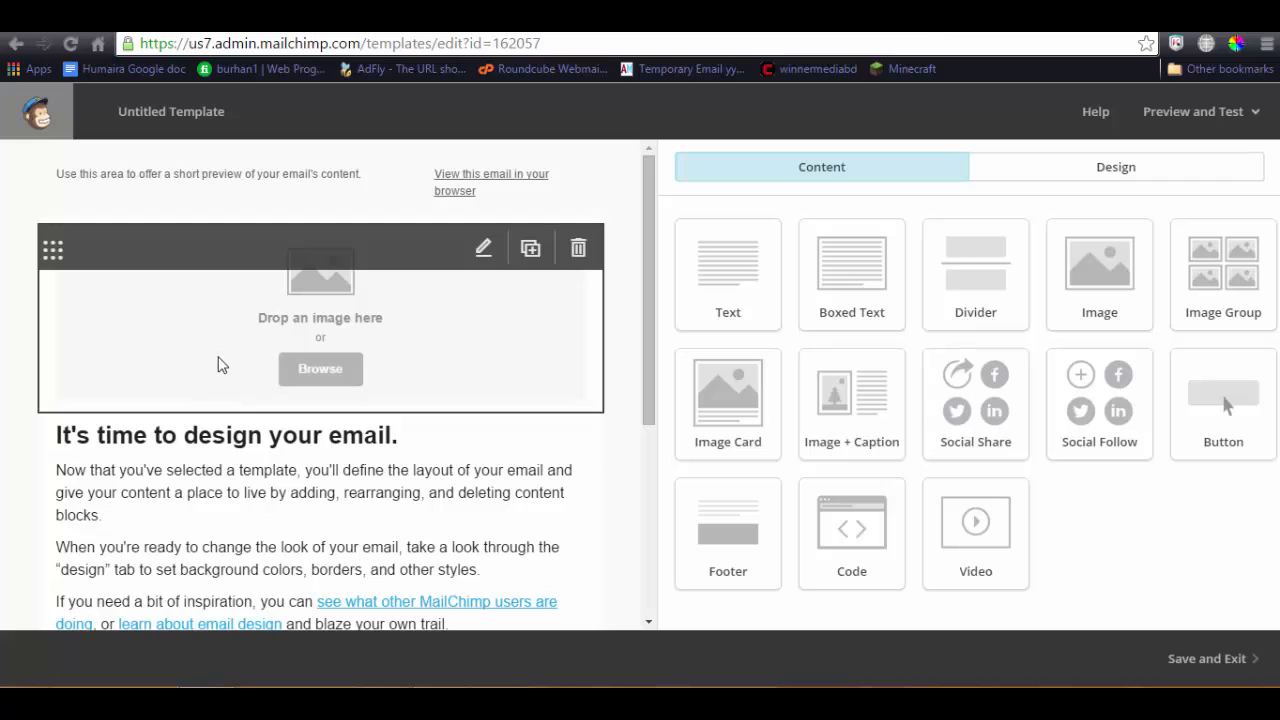
pyautogui.moveTo(248, 376)
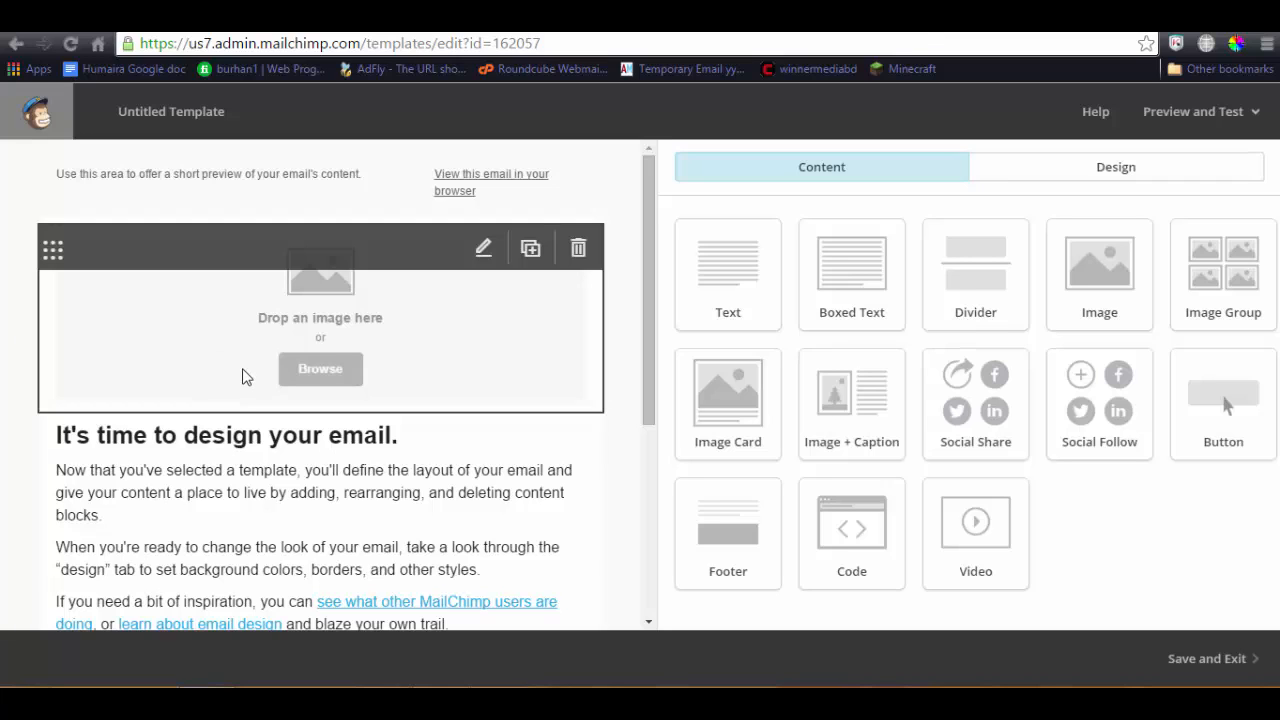
pyautogui.moveTo(188, 320)
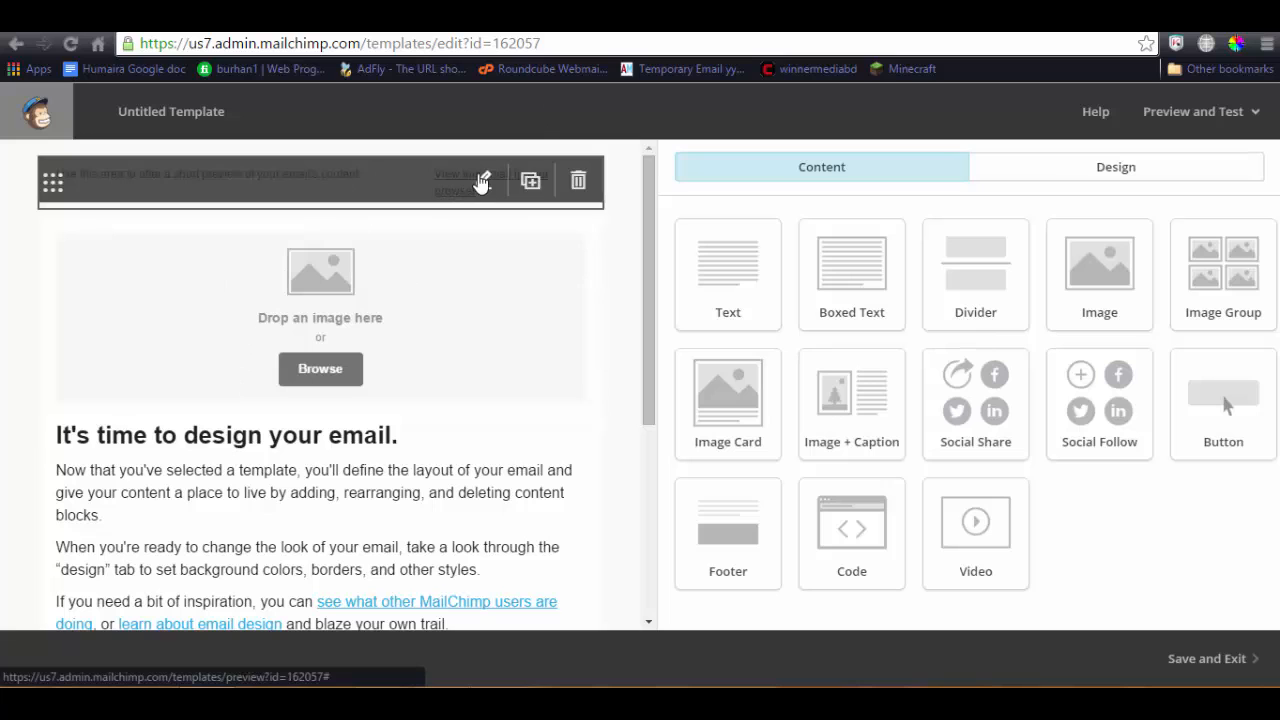
pyautogui.moveTo(268, 224)
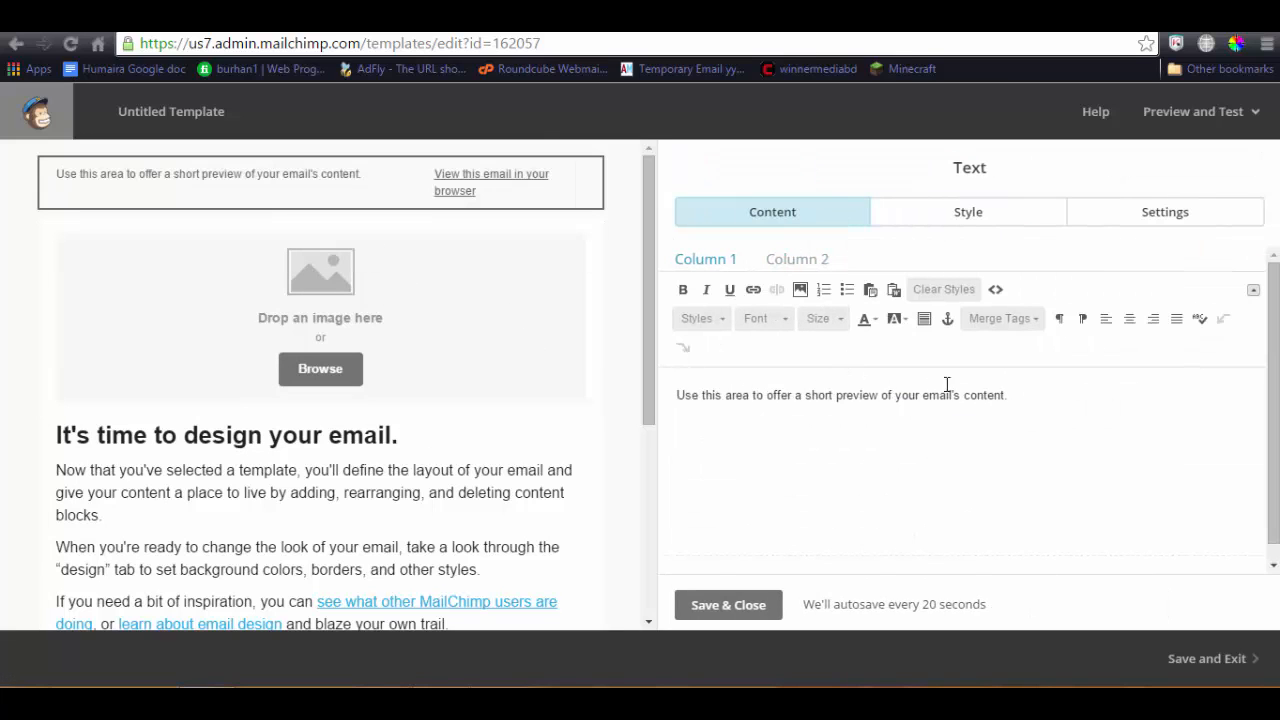
pyautogui.tripleClick(840, 396)
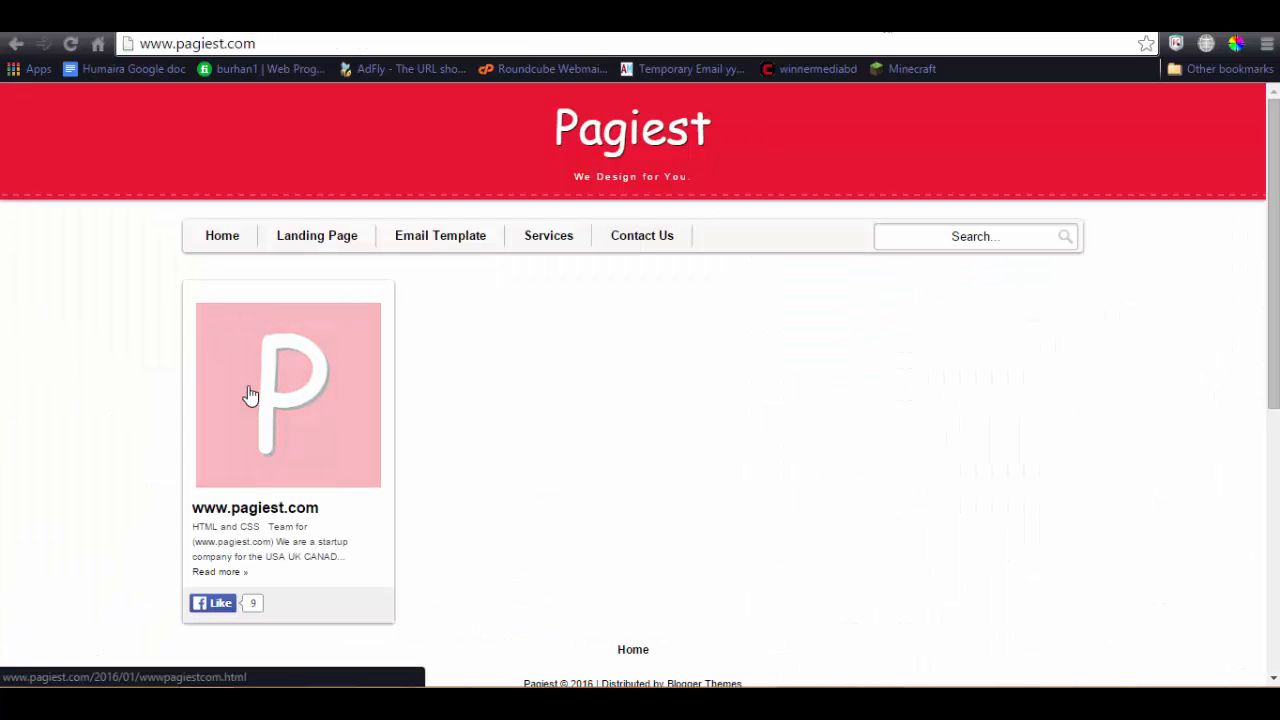
pyautogui.click(250, 394)
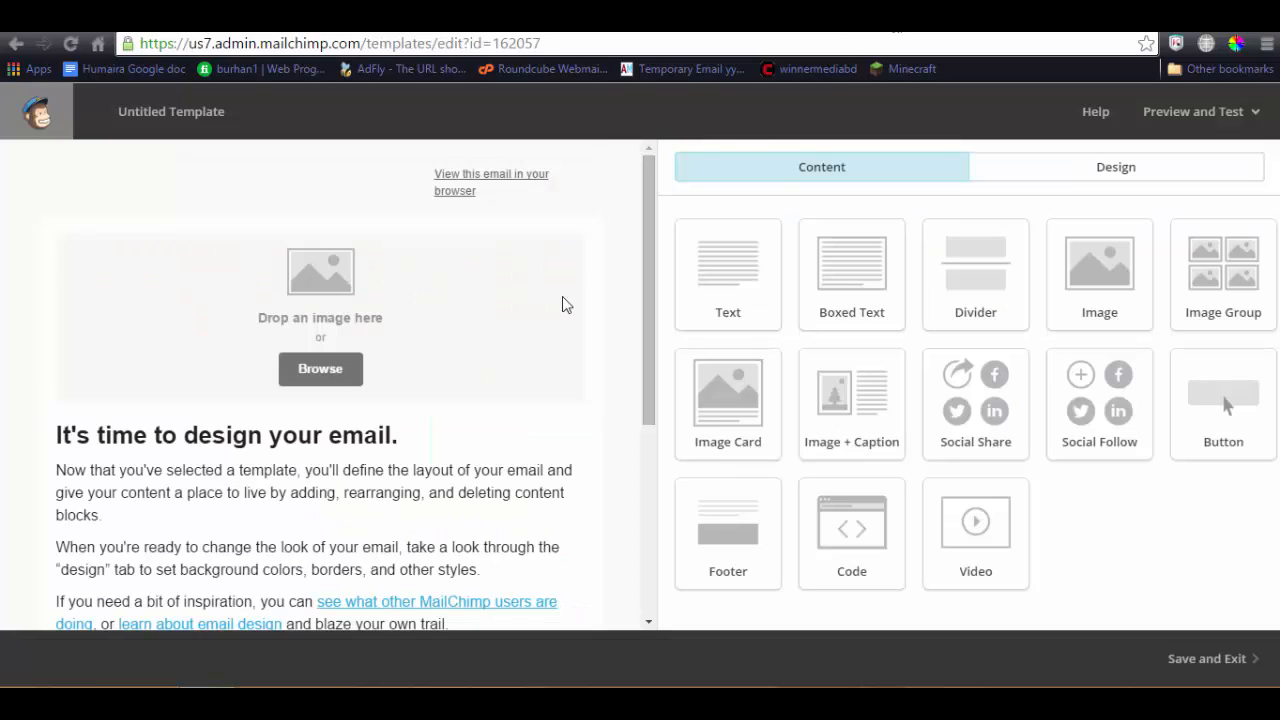
# Step: Import the red P logo into the image block from a URL and view its settings
pyautogui.click(320, 368)
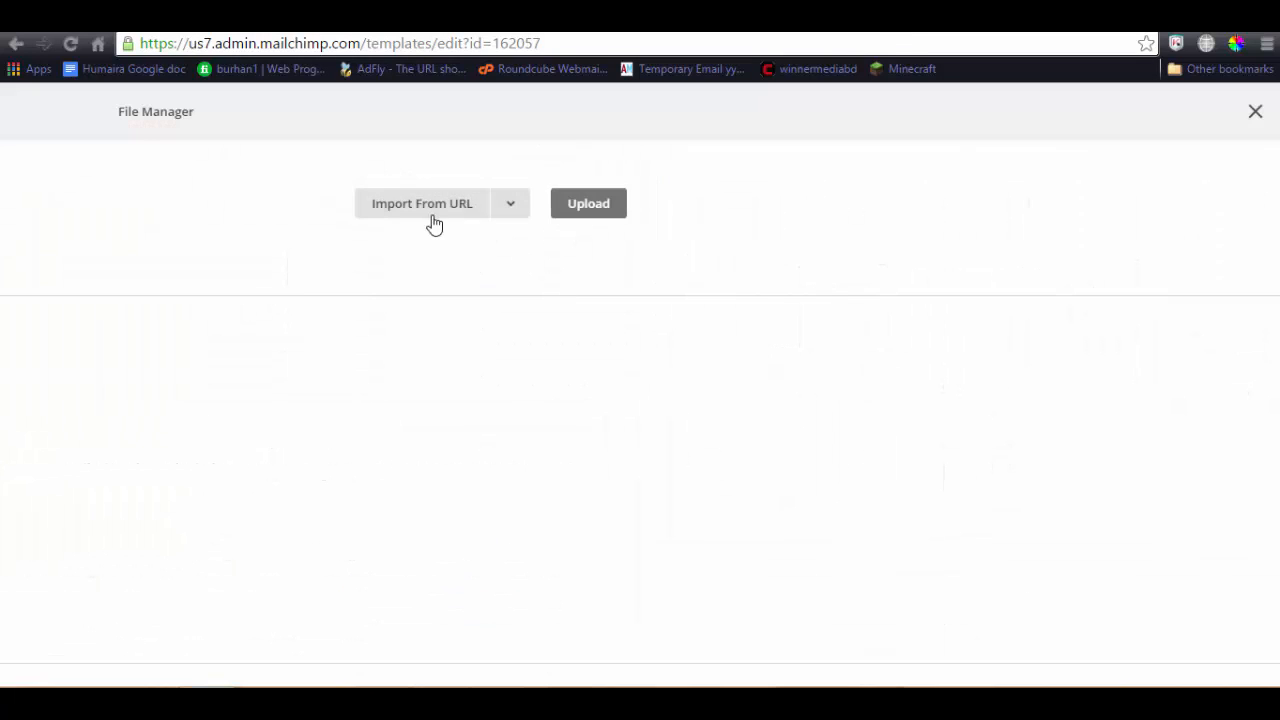
pyautogui.click(422, 204)
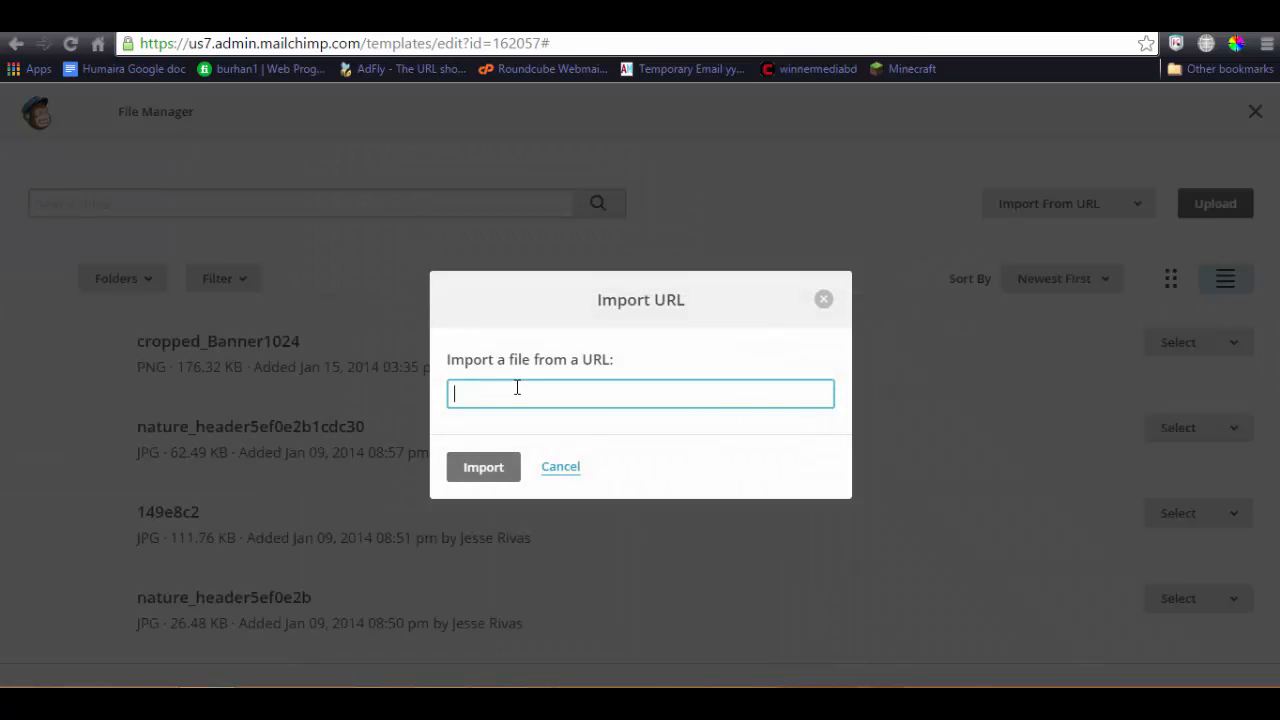
pyautogui.click(484, 466)
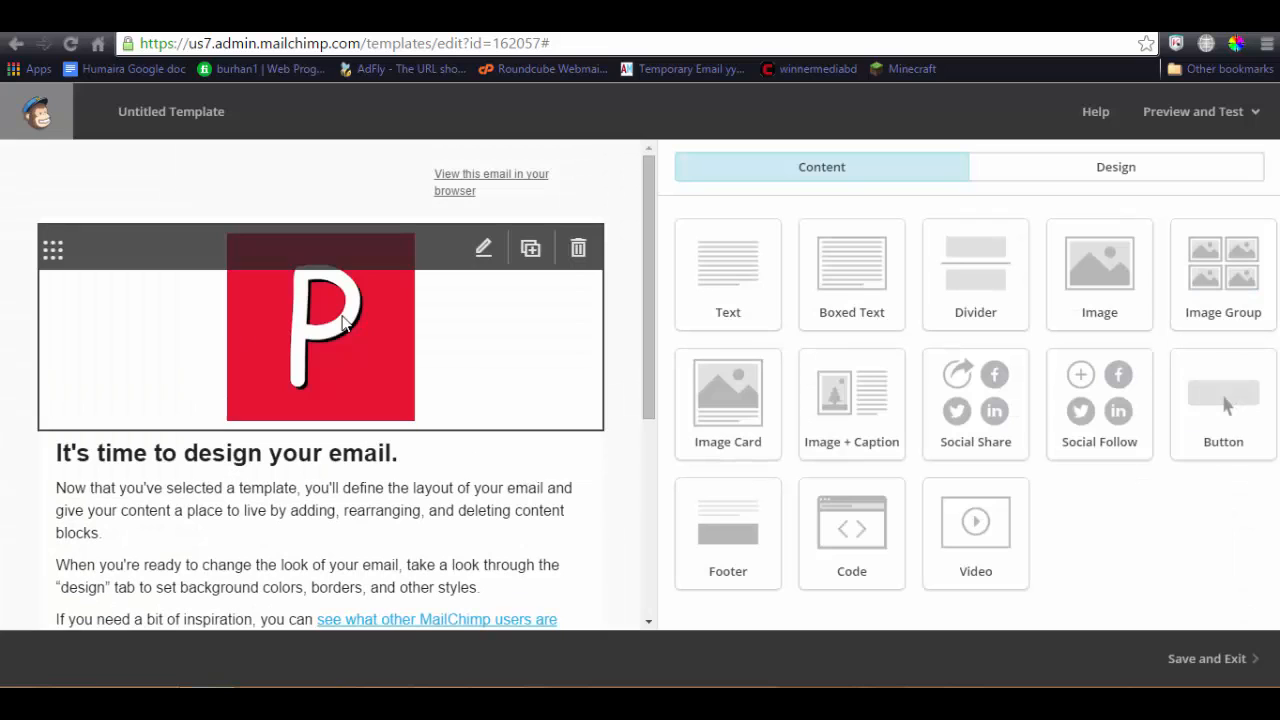
pyautogui.click(340, 322)
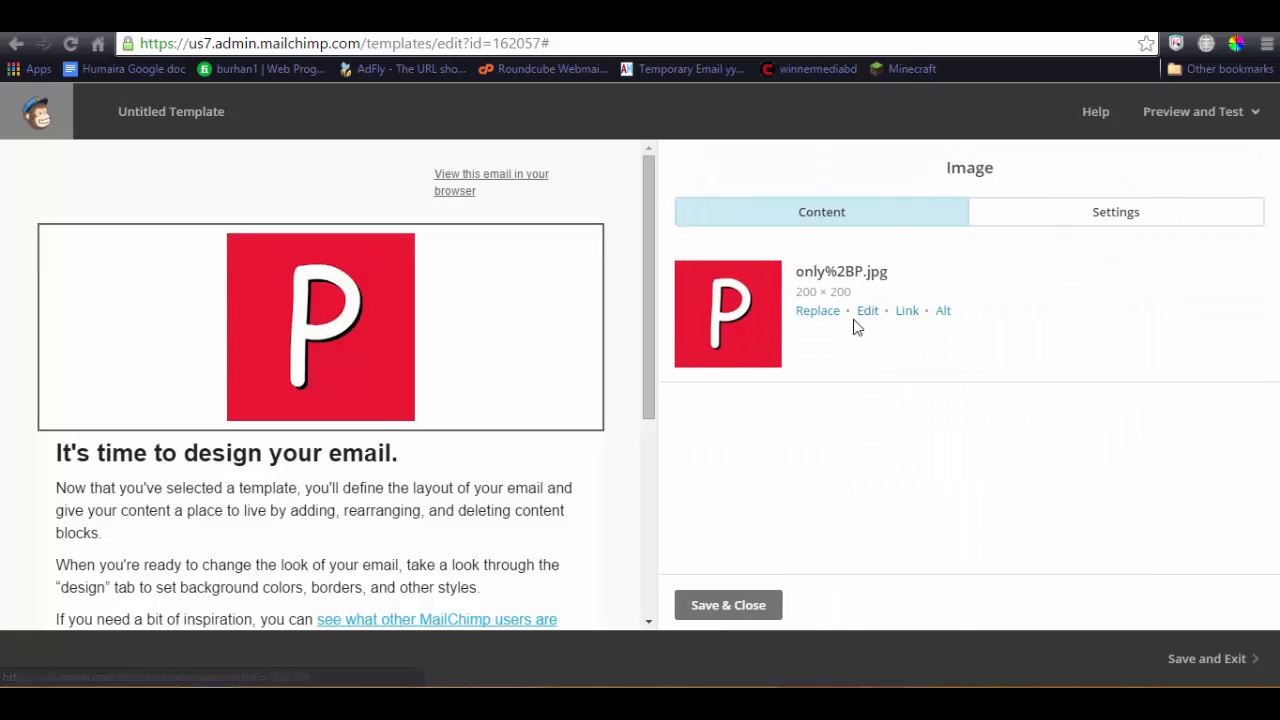
pyautogui.click(868, 310)
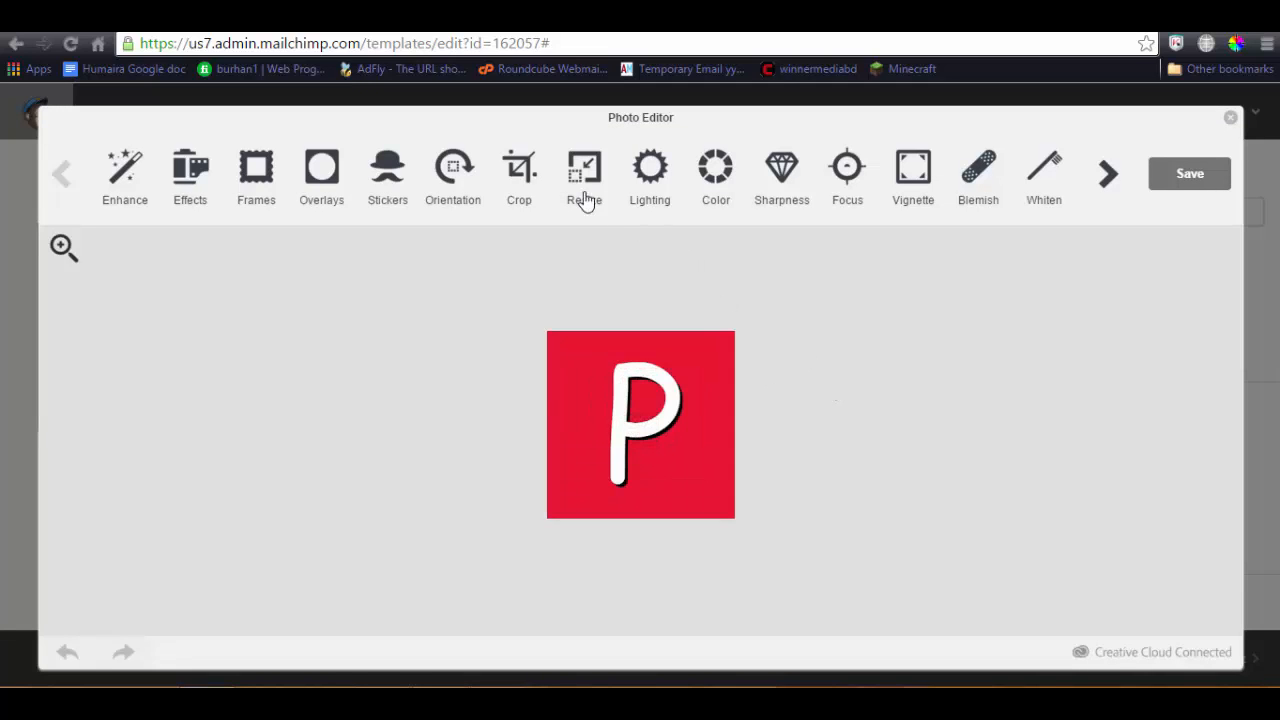
# Step: Resize the P logo to 150 pixels wide in the Photo Editor and save it
pyautogui.click(584, 164)
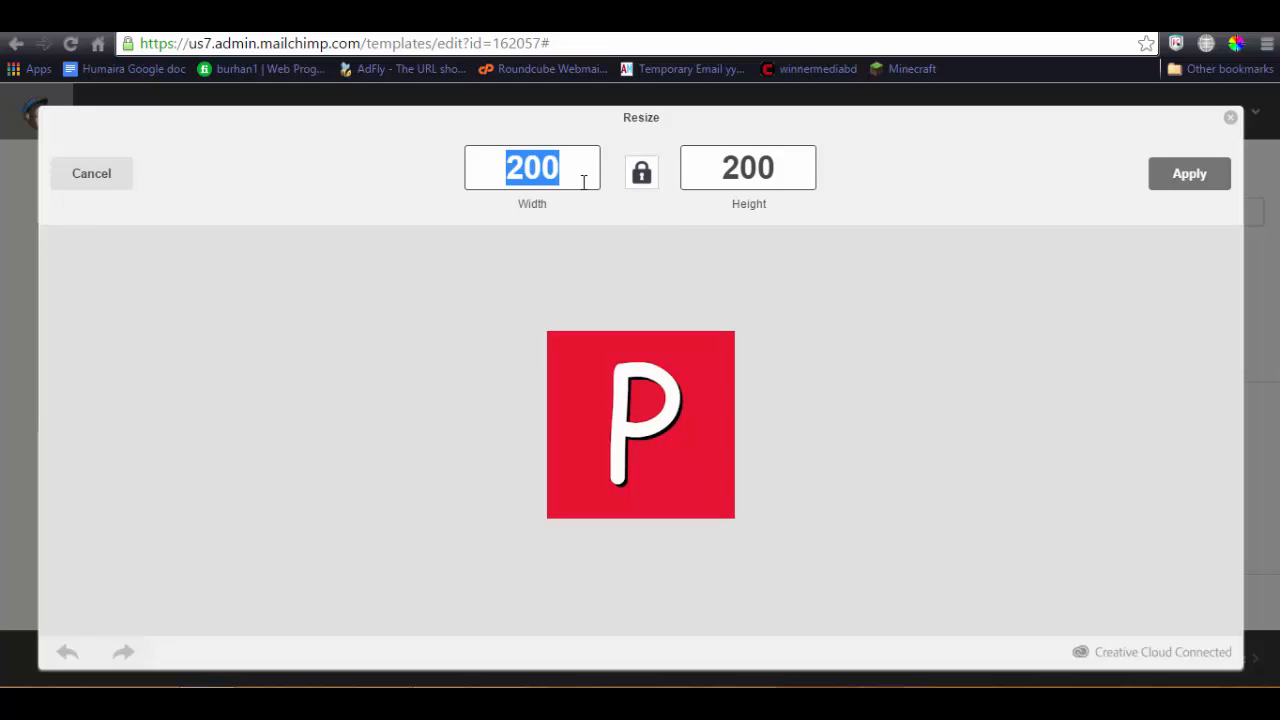
pyautogui.write('150')
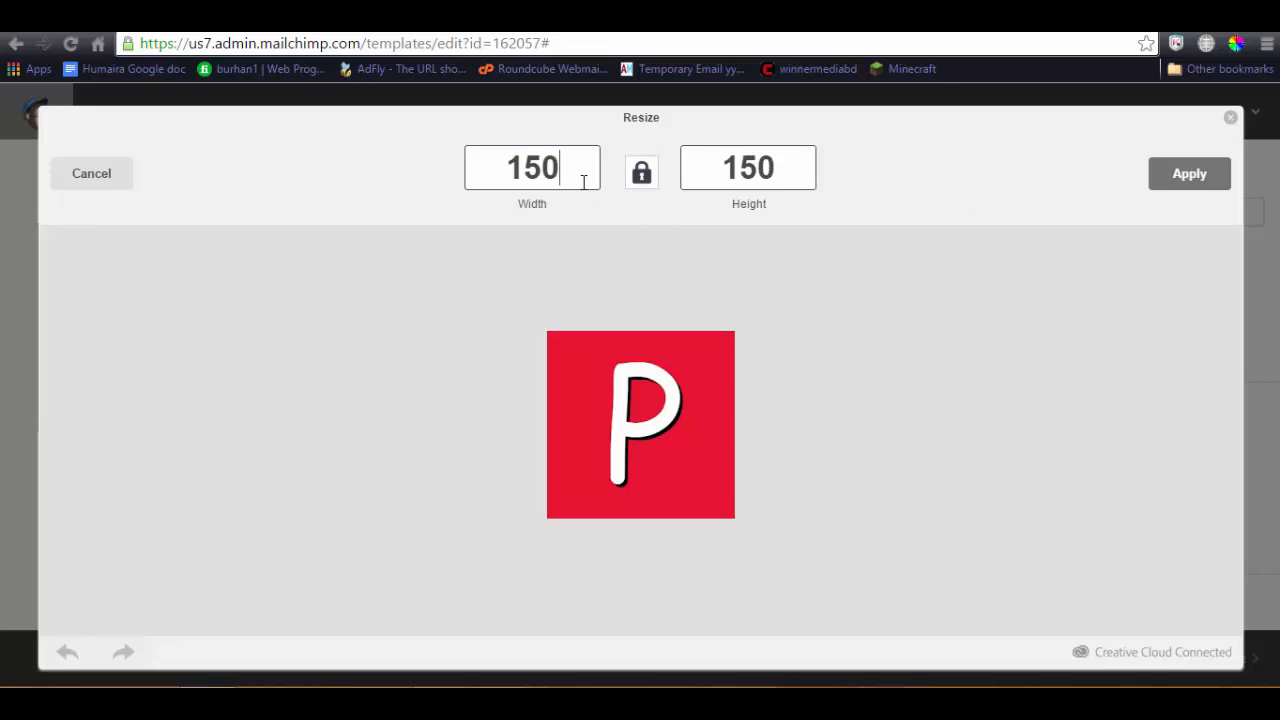
pyautogui.click(1188, 172)
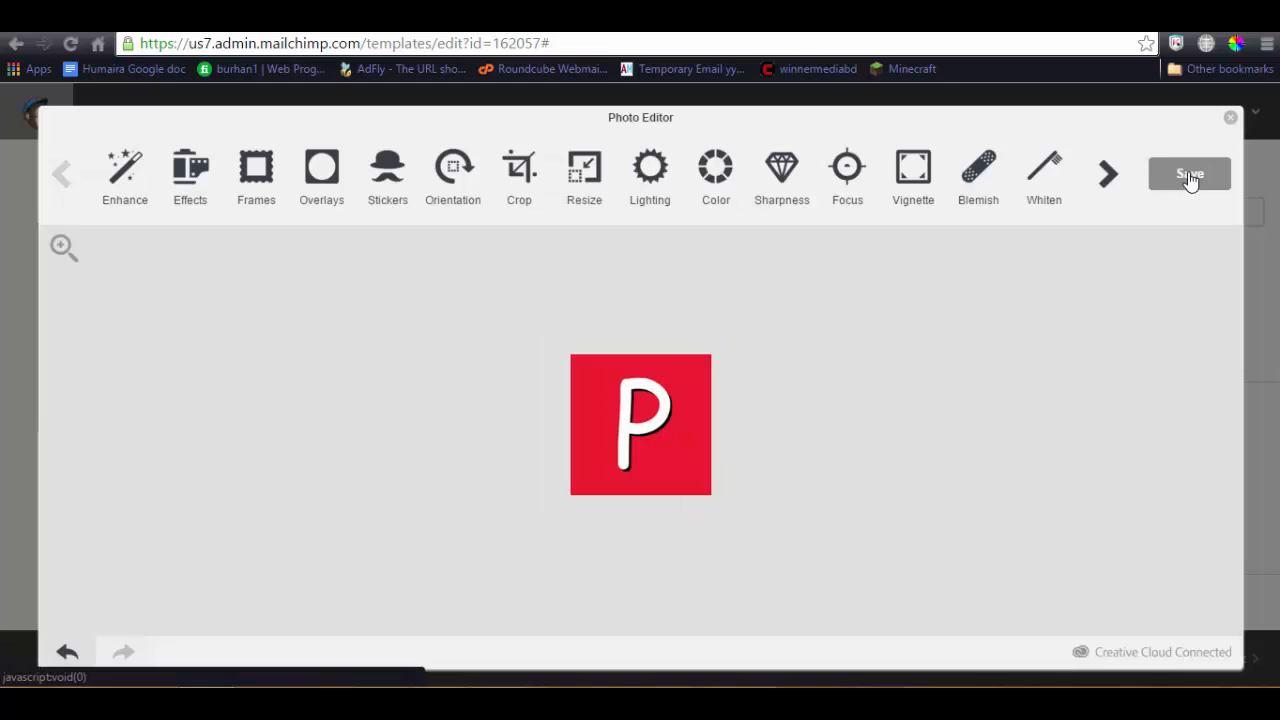
pyautogui.click(1190, 172)
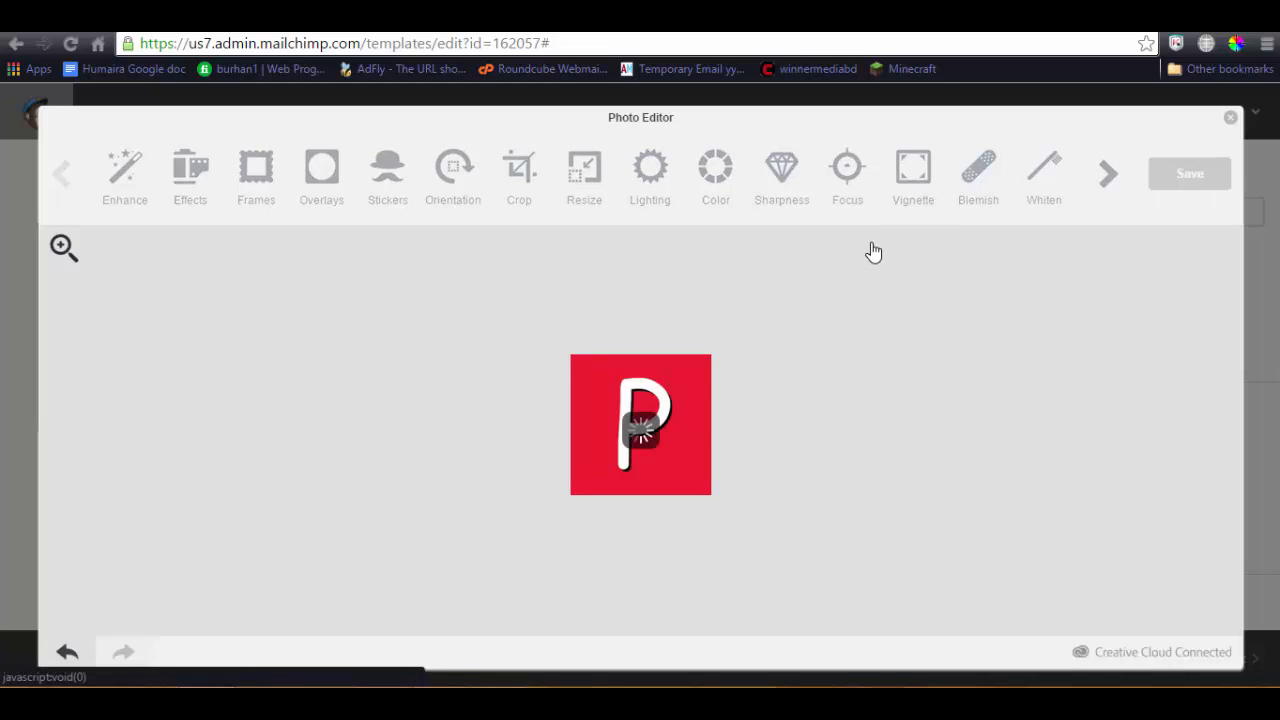
pyautogui.moveTo(868, 256)
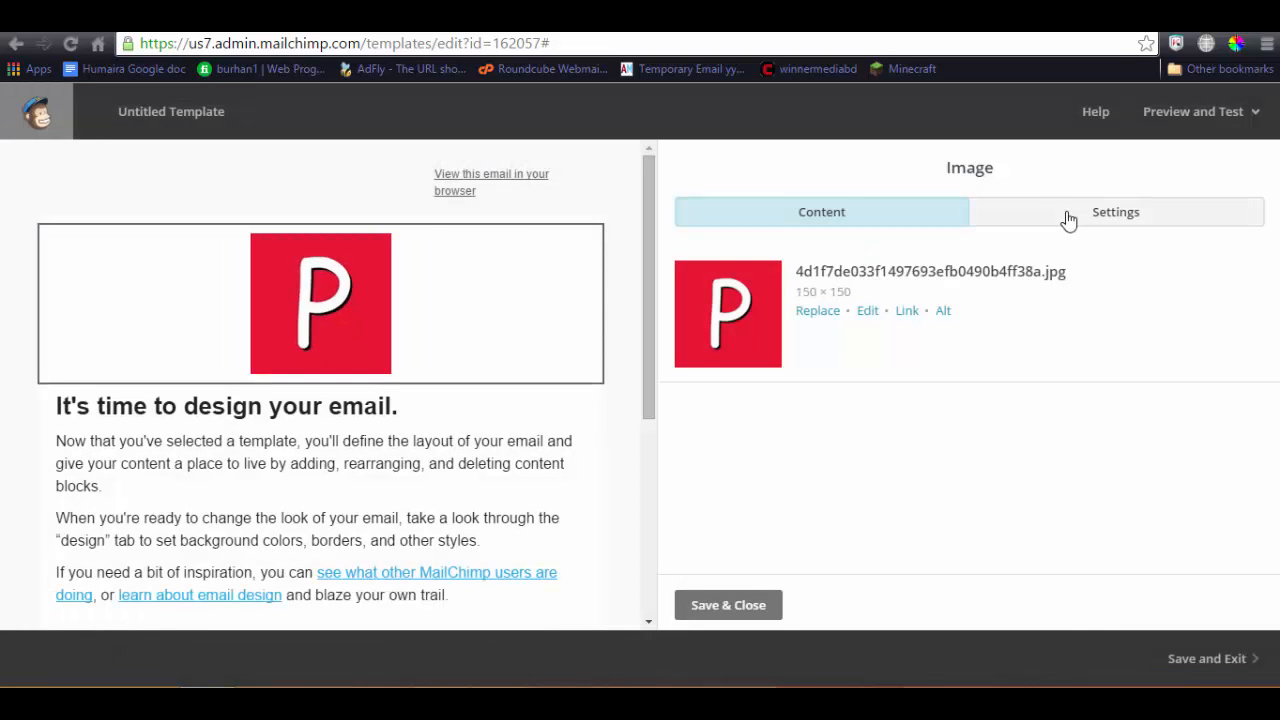
# Step: Set the logo image block to run Edge To Edge
pyautogui.click(1116, 212)
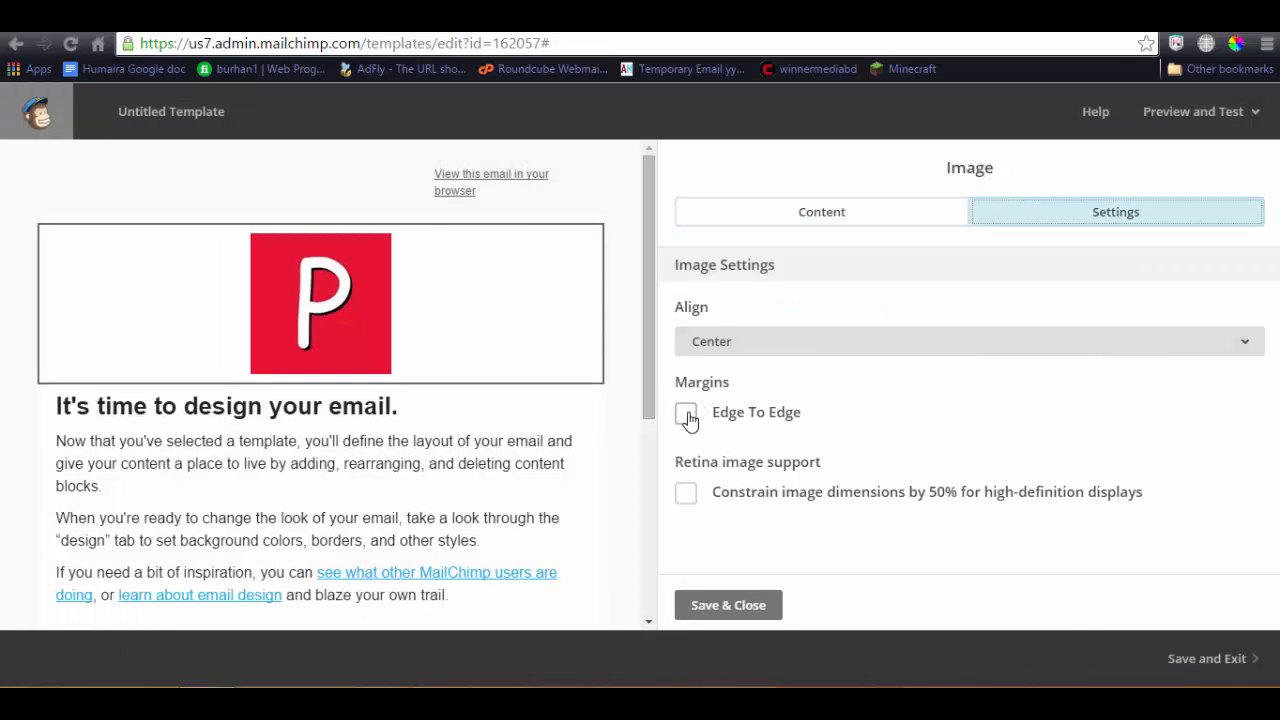
pyautogui.click(968, 340)
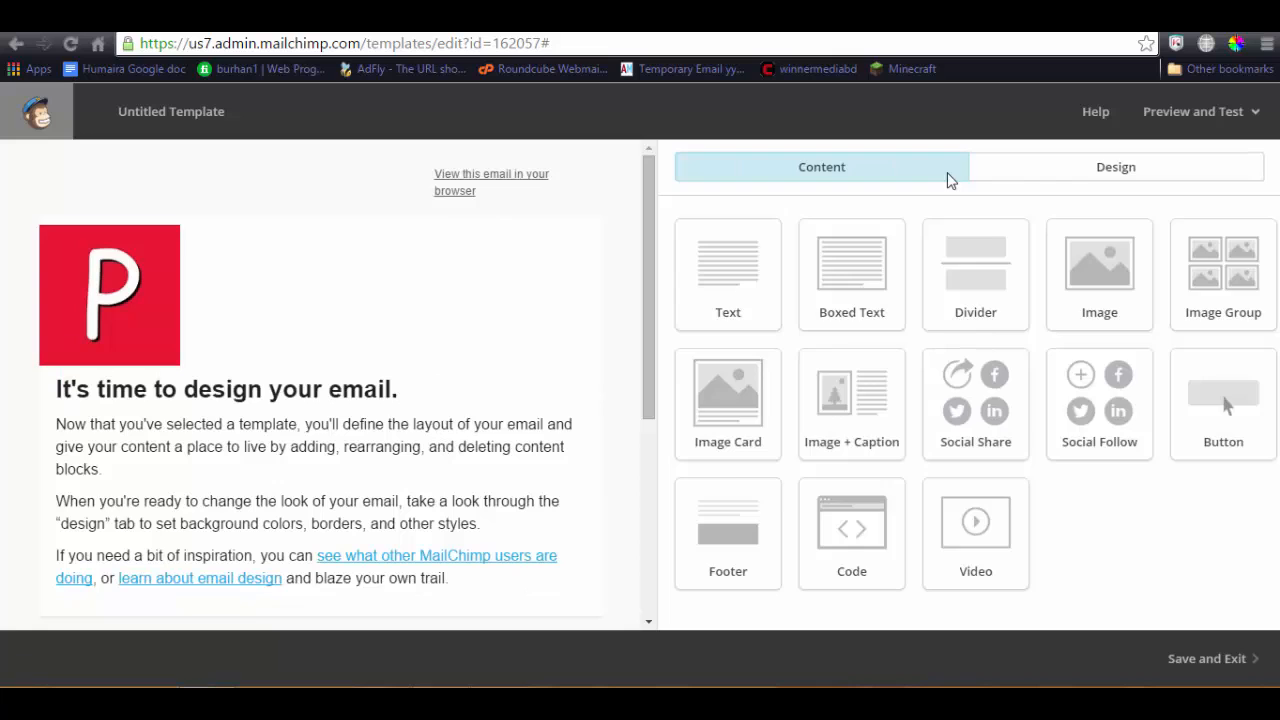
# Step: Give the email page a dark background colour under Design > Page
pyautogui.click(1116, 168)
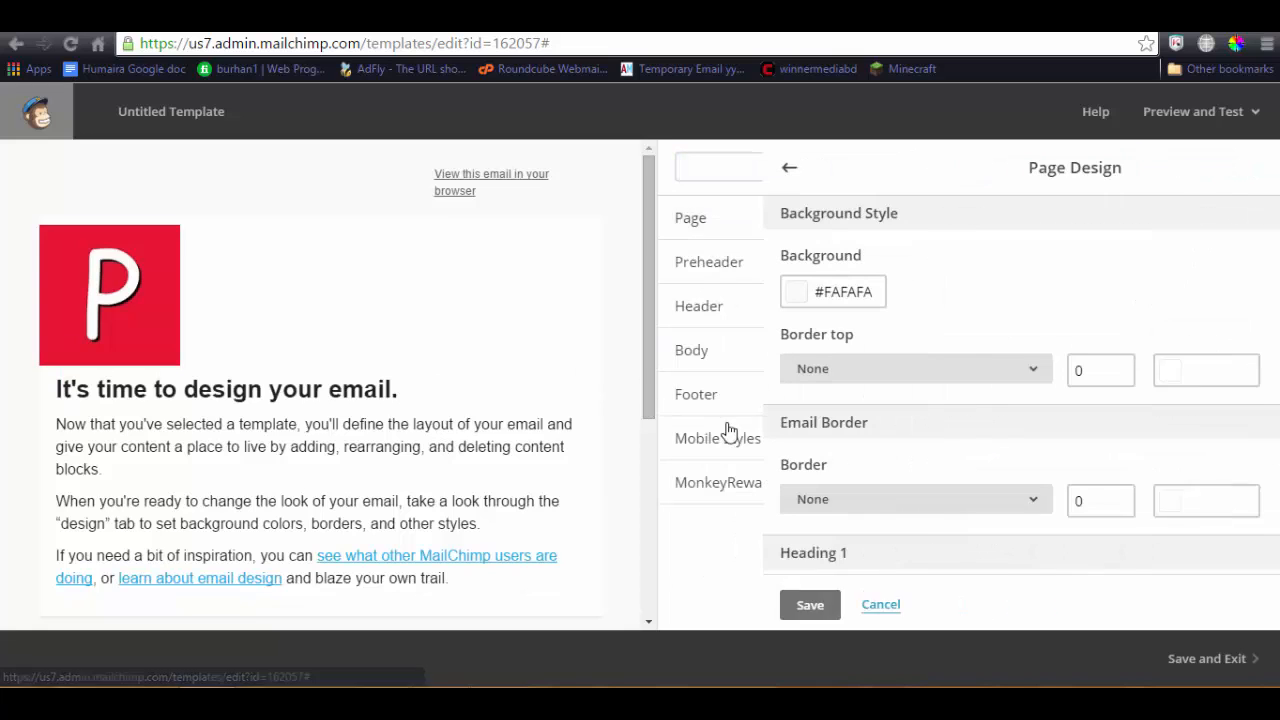
pyautogui.click(796, 292)
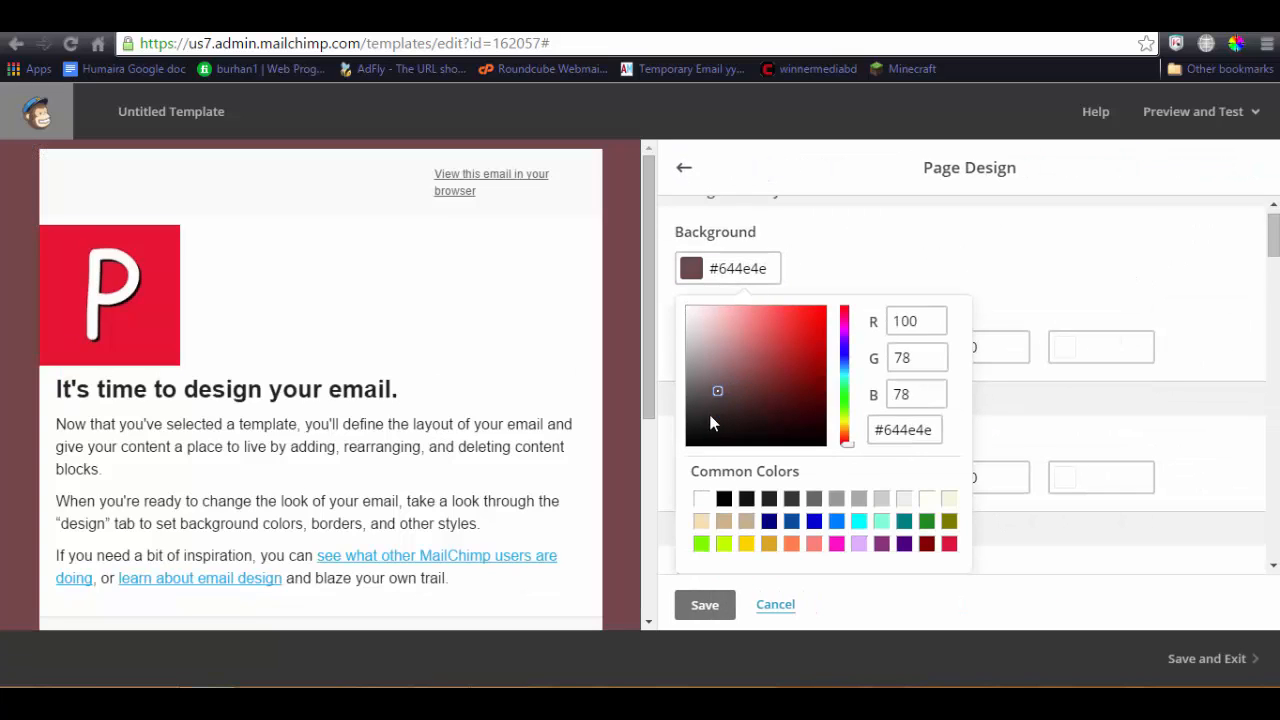
pyautogui.click(724, 496)
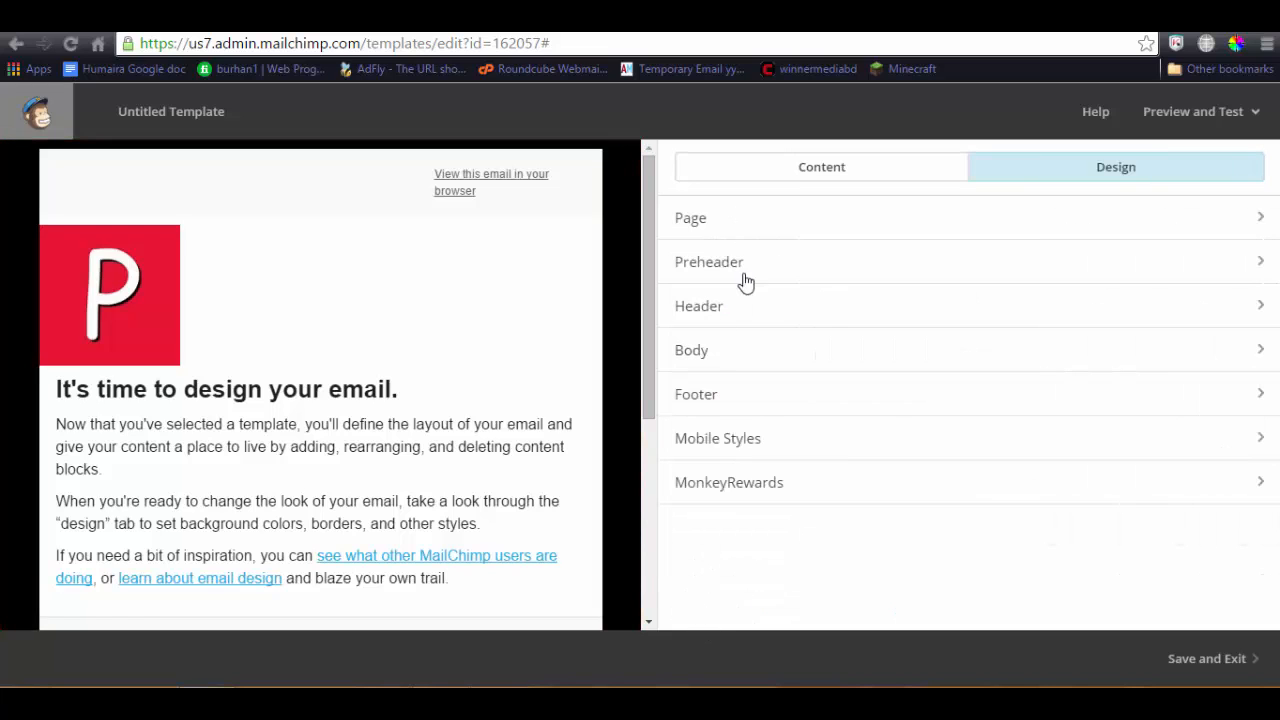
# Step: Select the email's main text block to edit its heading and paragraphs
pyautogui.click(708, 260)
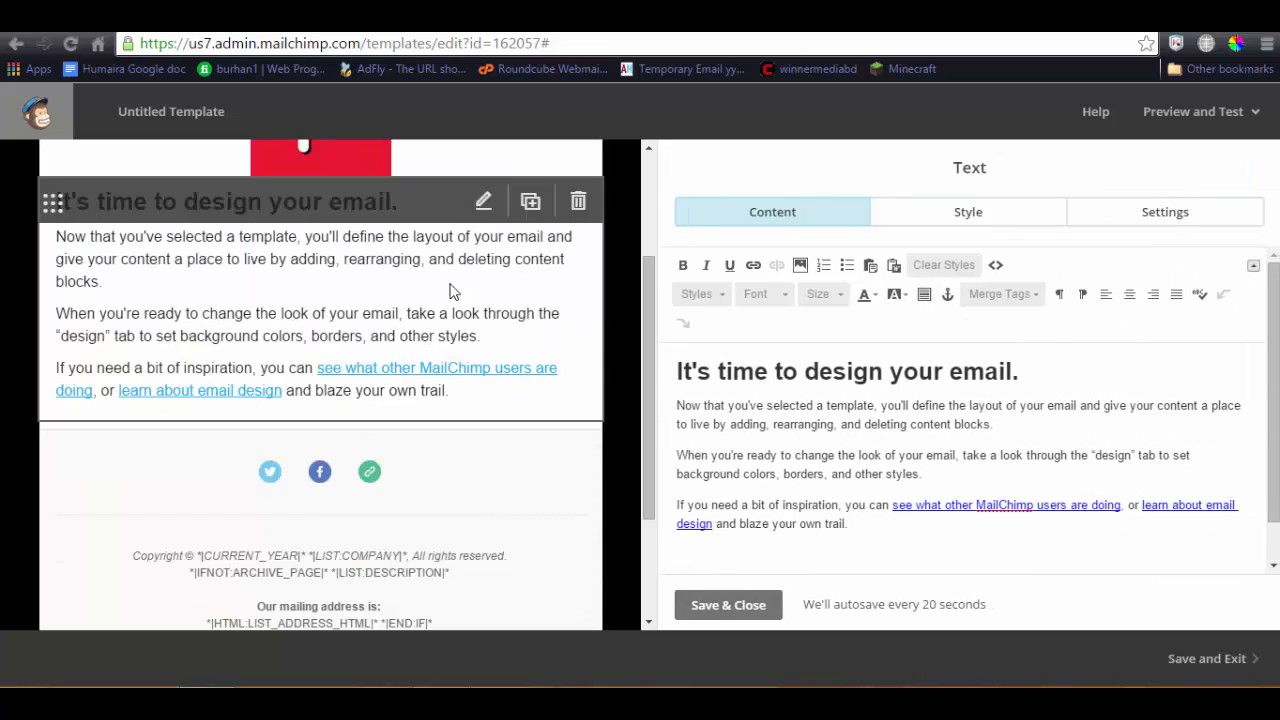
# Step: Replace the heading with 'Pagiest.com is your complete solution.'
pyautogui.tripleClick(846, 370)
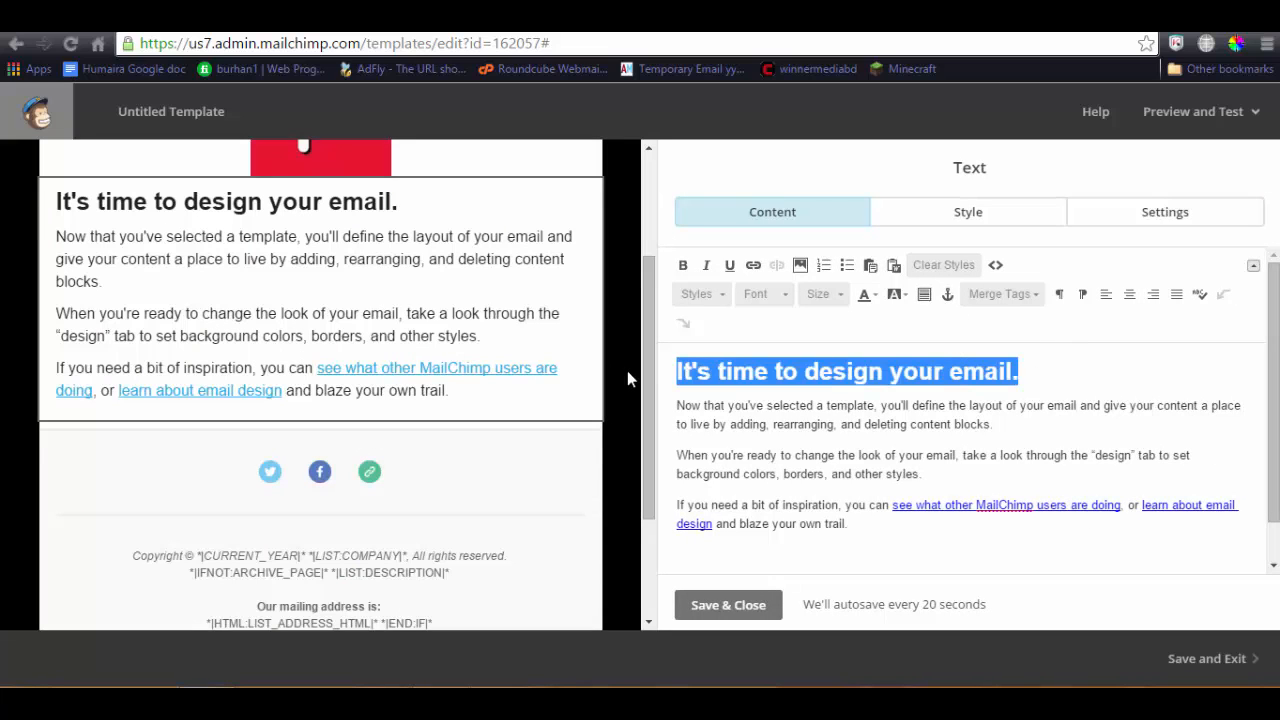
pyautogui.write('Pa')
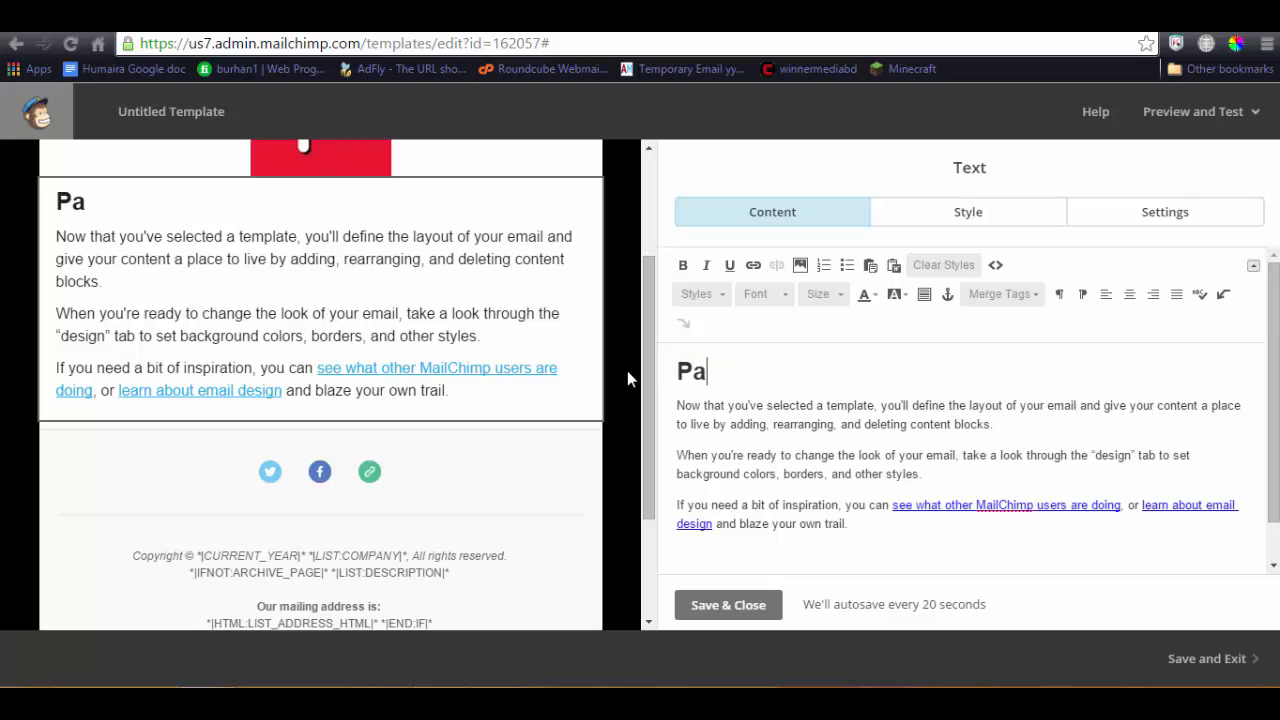
pyautogui.write('giest')
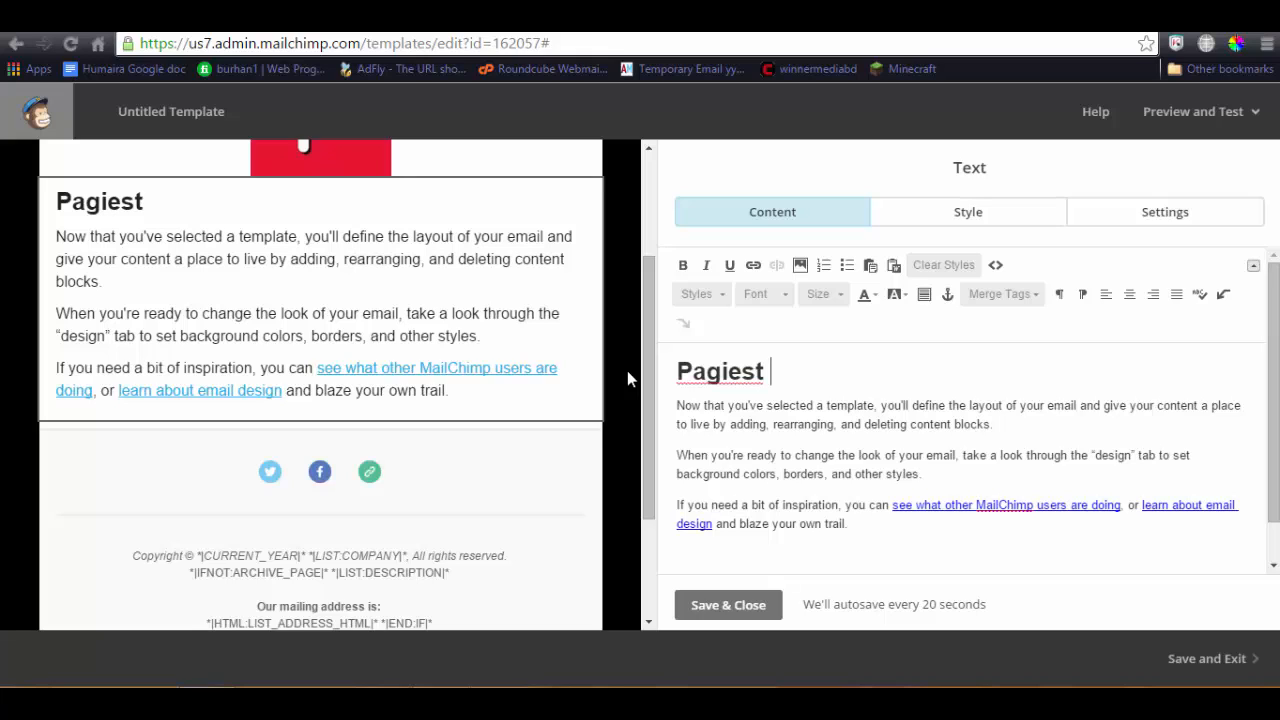
pyautogui.write('.com is your com')
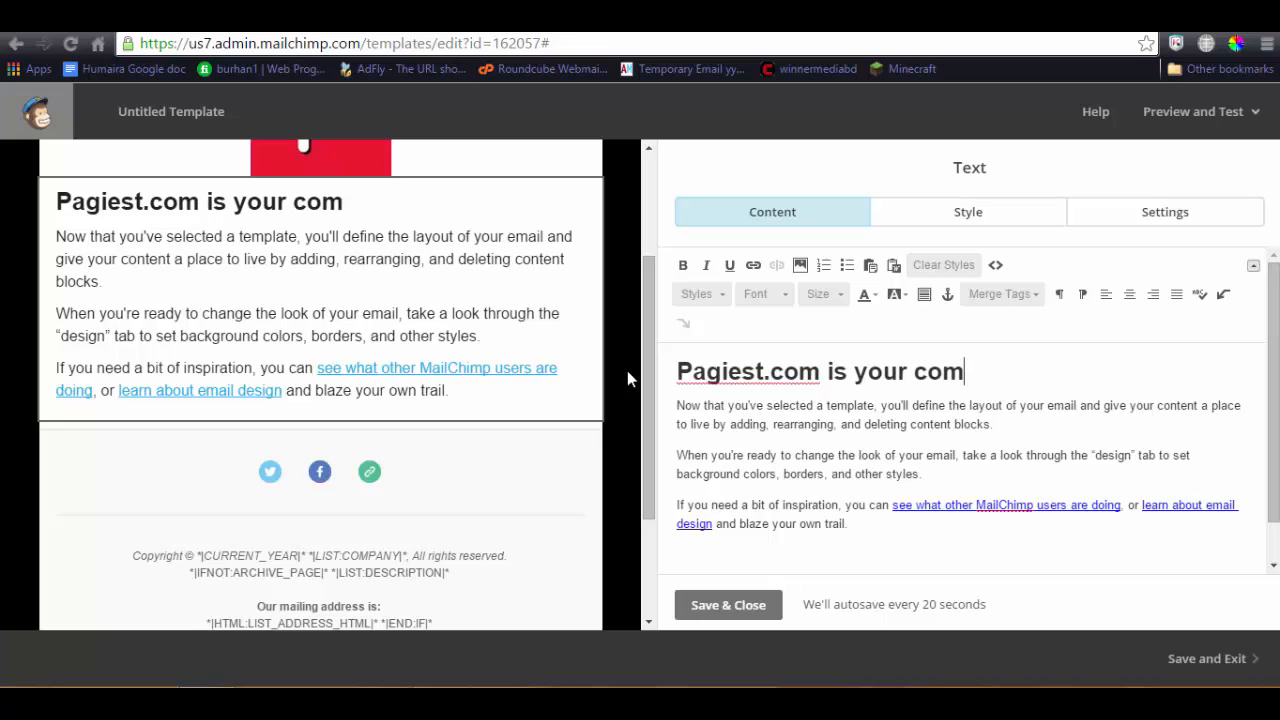
pyautogui.write('plete')
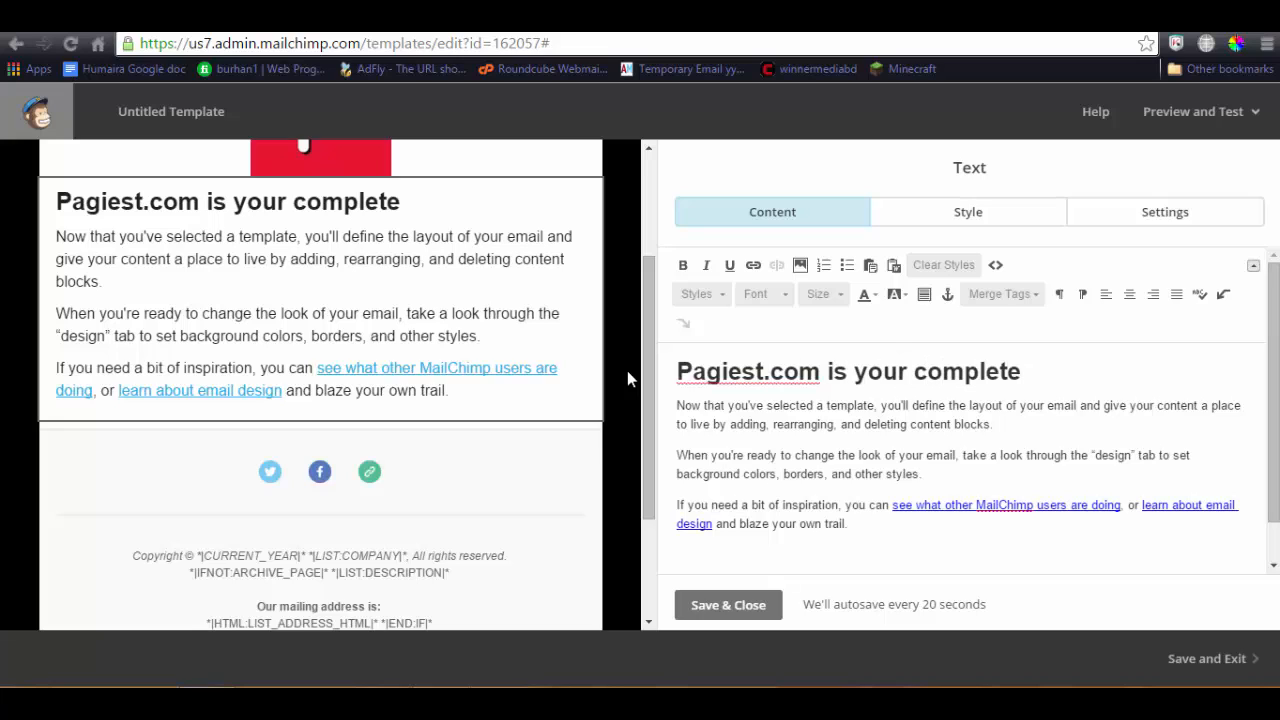
pyautogui.write('solution')
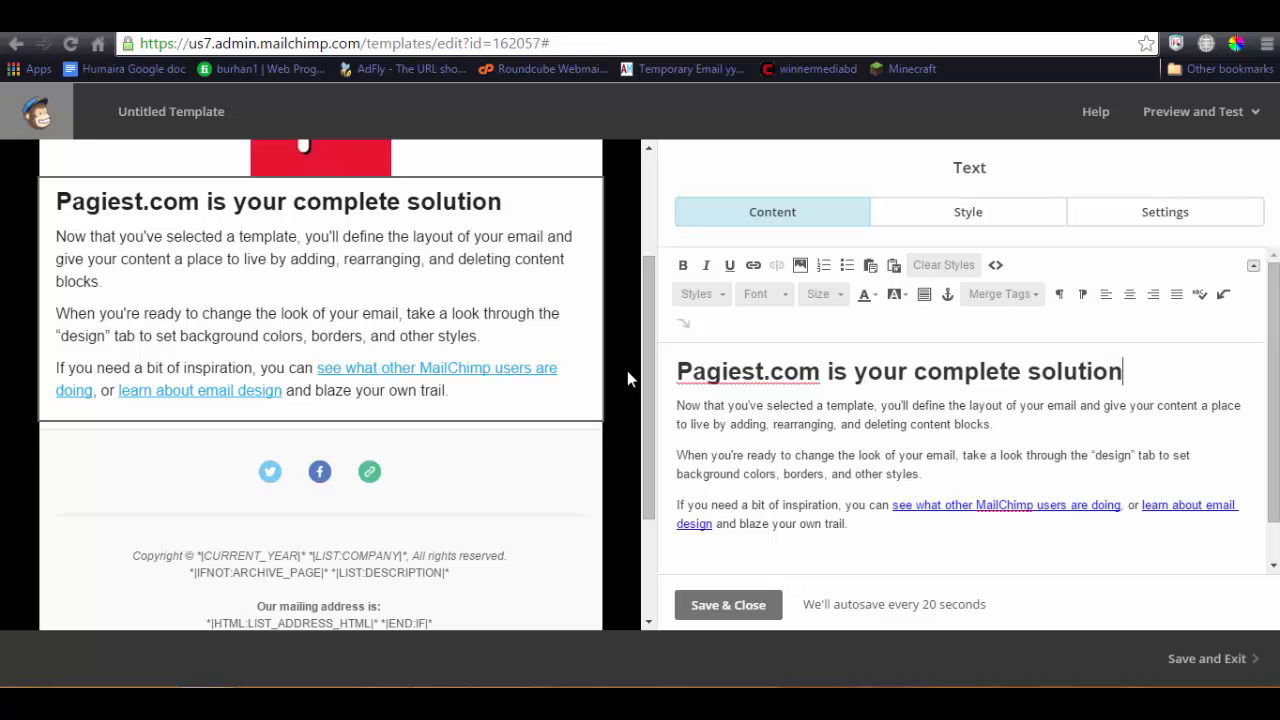
pyautogui.write('.')
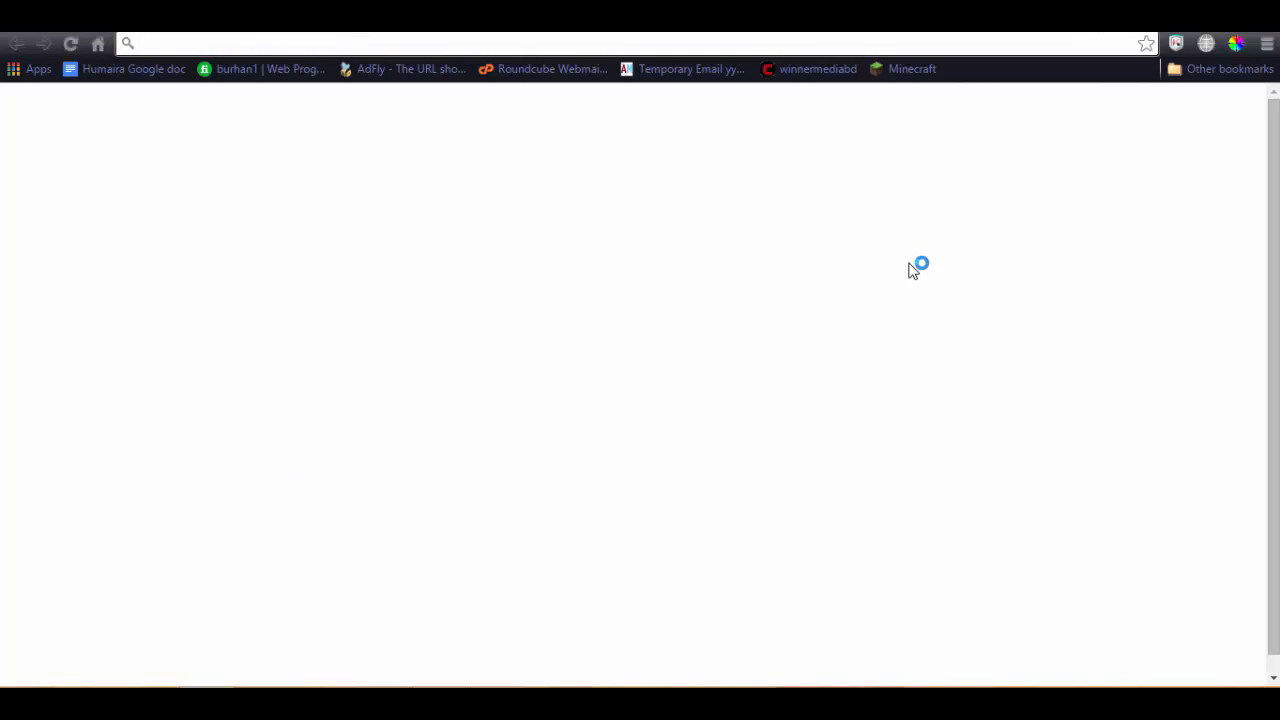
# Step: Search 'lorem ipsum' and select the first paragraph on lipsum.com to copy
pyautogui.write('lorem')
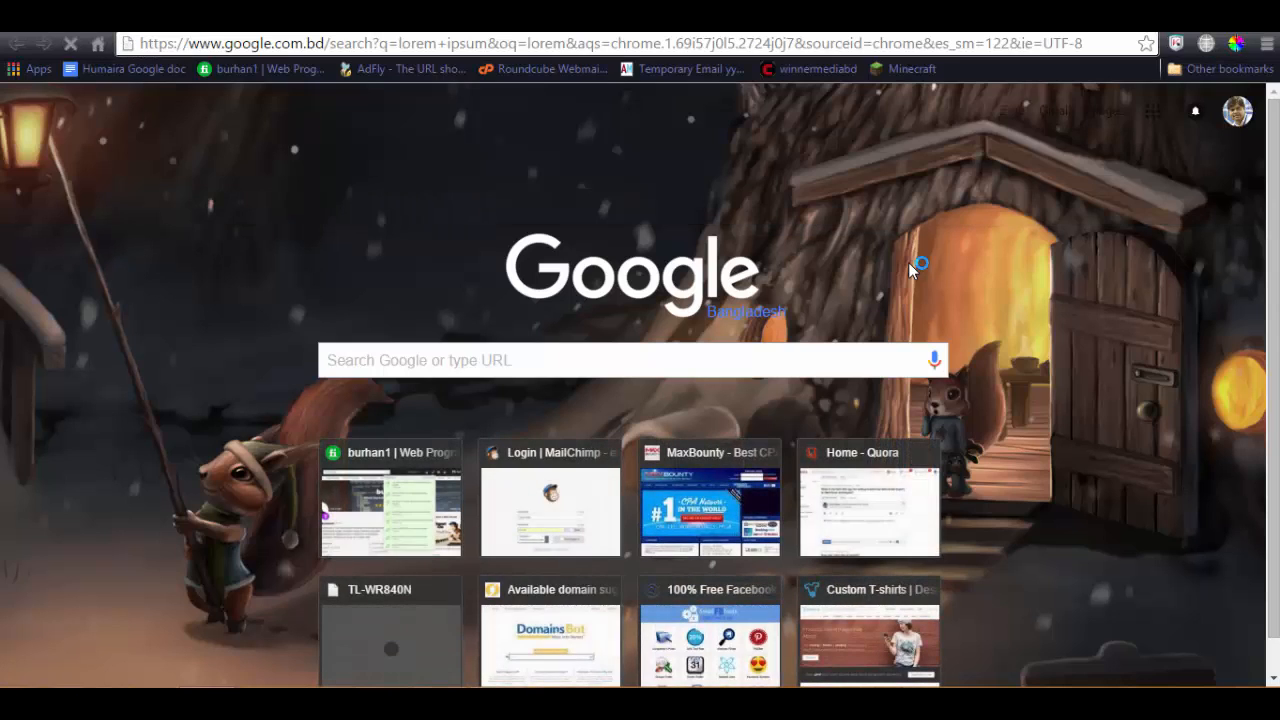
pyautogui.moveTo(904, 288)
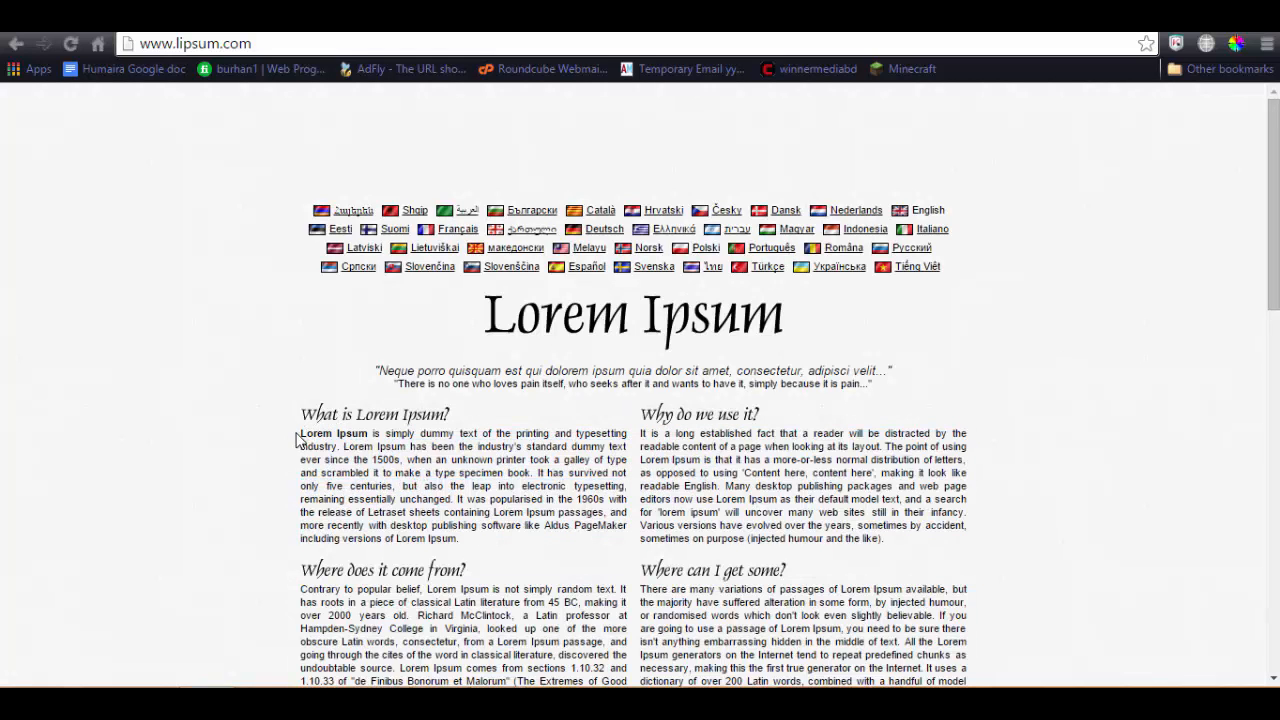
pyautogui.moveTo(420, 486); pyautogui.dragTo(480, 500)
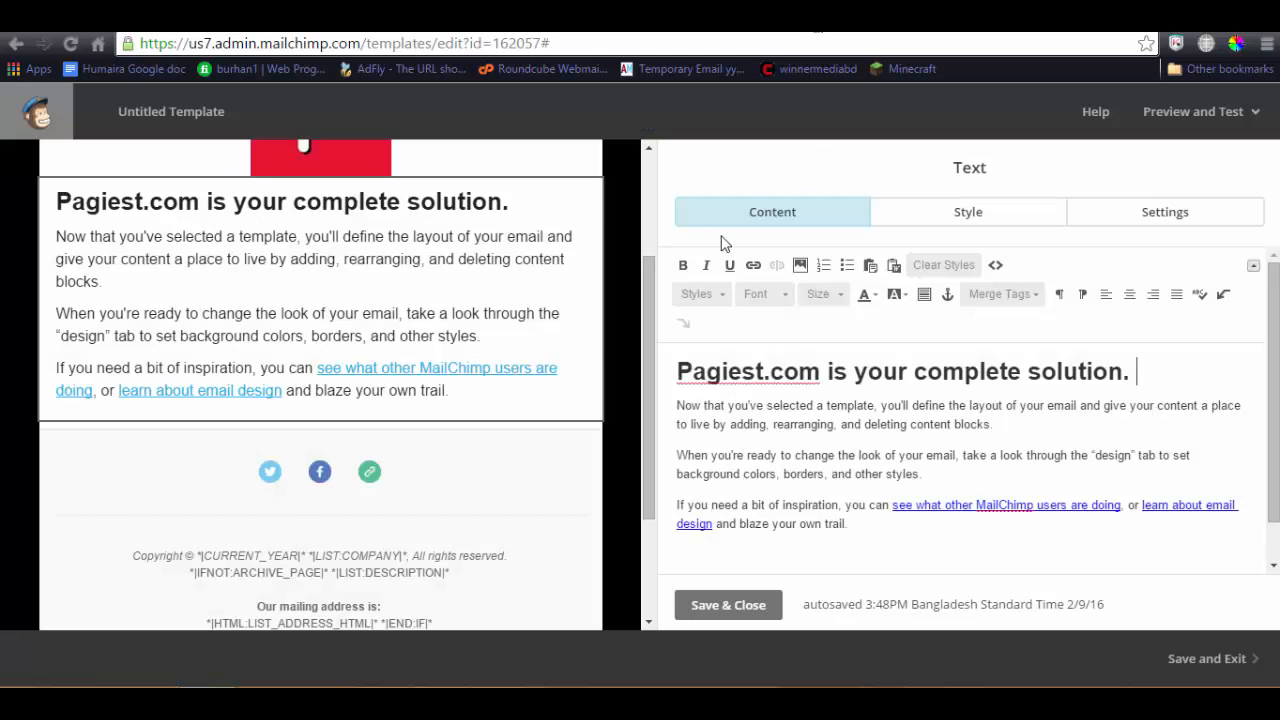
# Step: Paste the Lorem Ipsum paragraph into the body and justify it
pyautogui.click(680, 404)
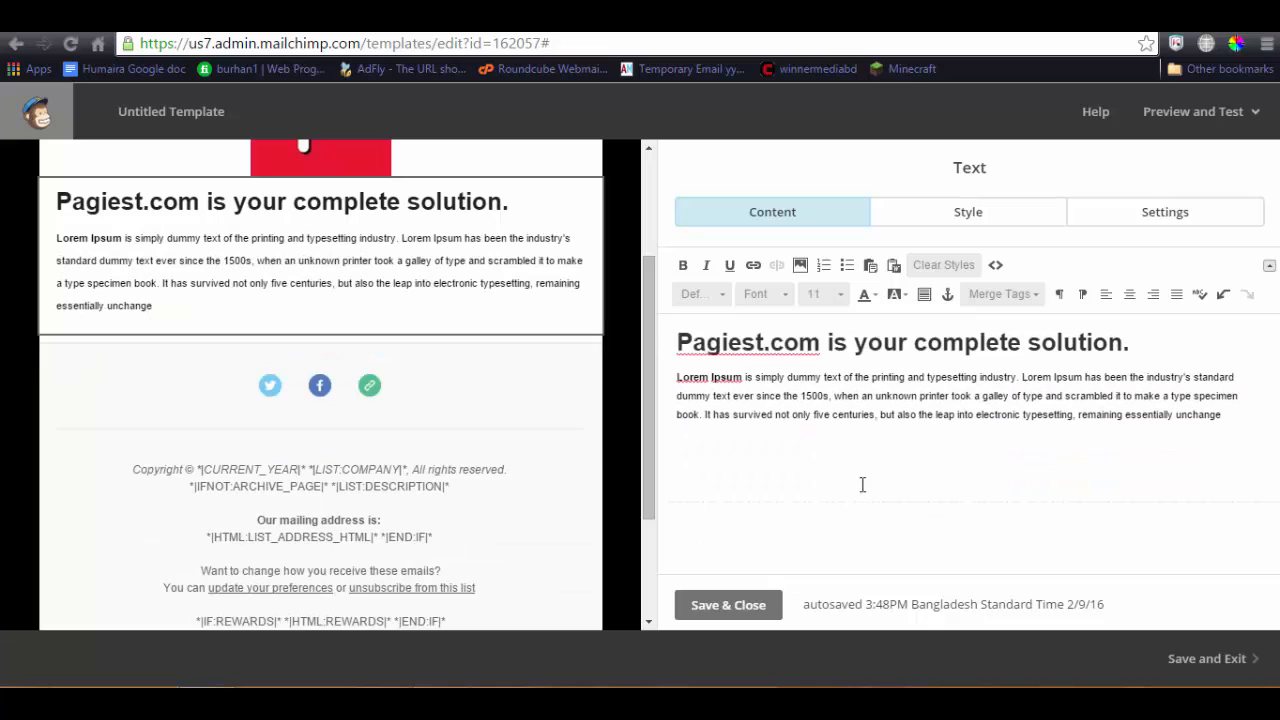
pyautogui.moveTo(676, 376); pyautogui.dragTo(1220, 414)
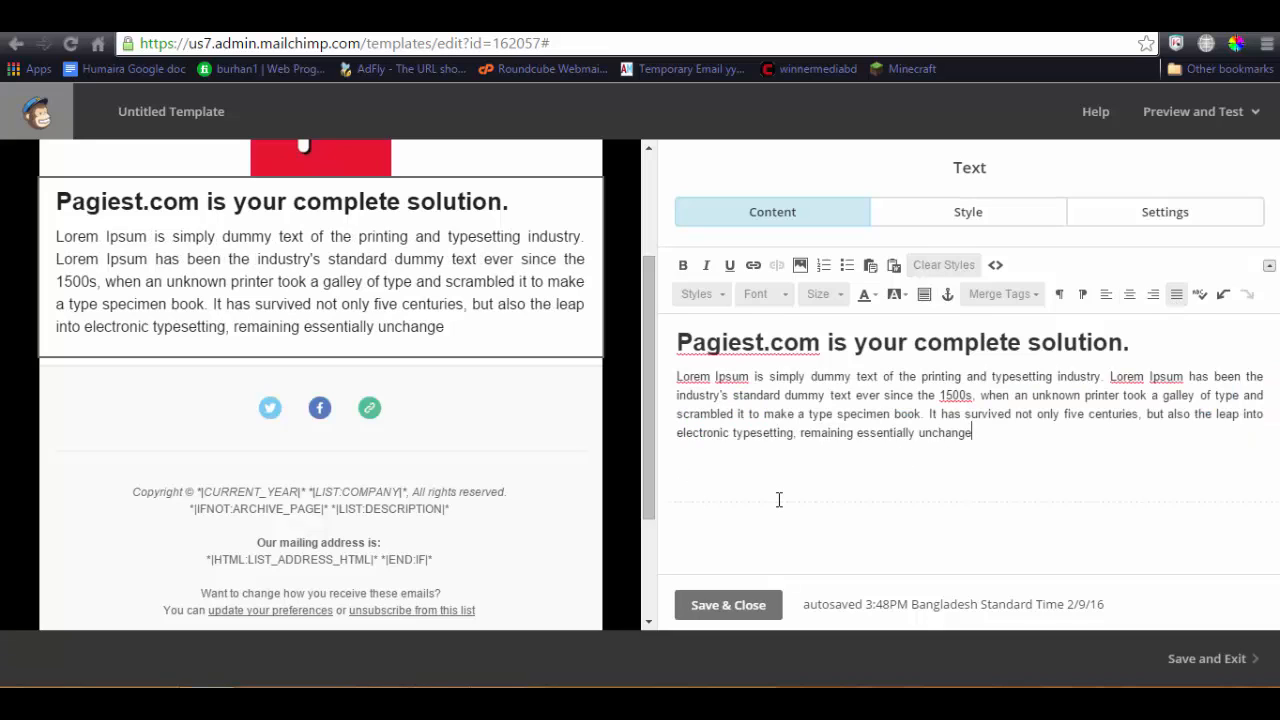
# Step: Add a 'Thanks, Burhan Uddin' sign-off below the paragraph
pyautogui.write('Tah')
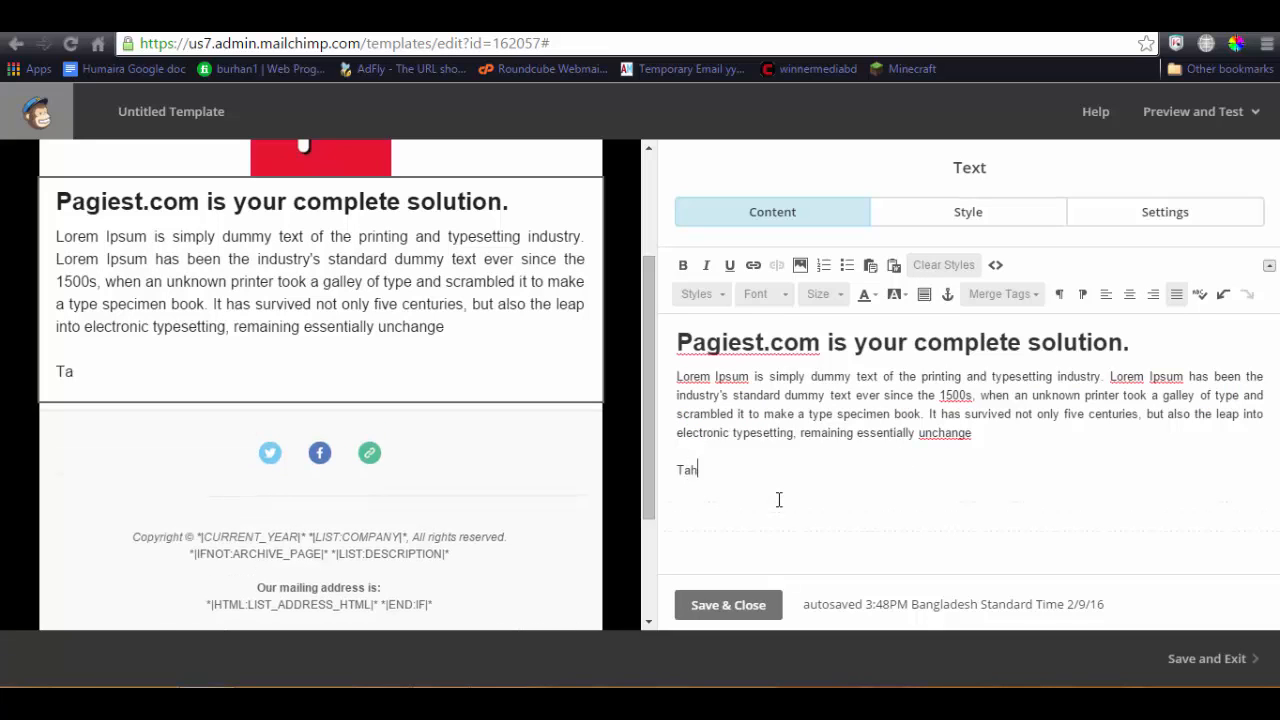
pyautogui.press('Backspace')
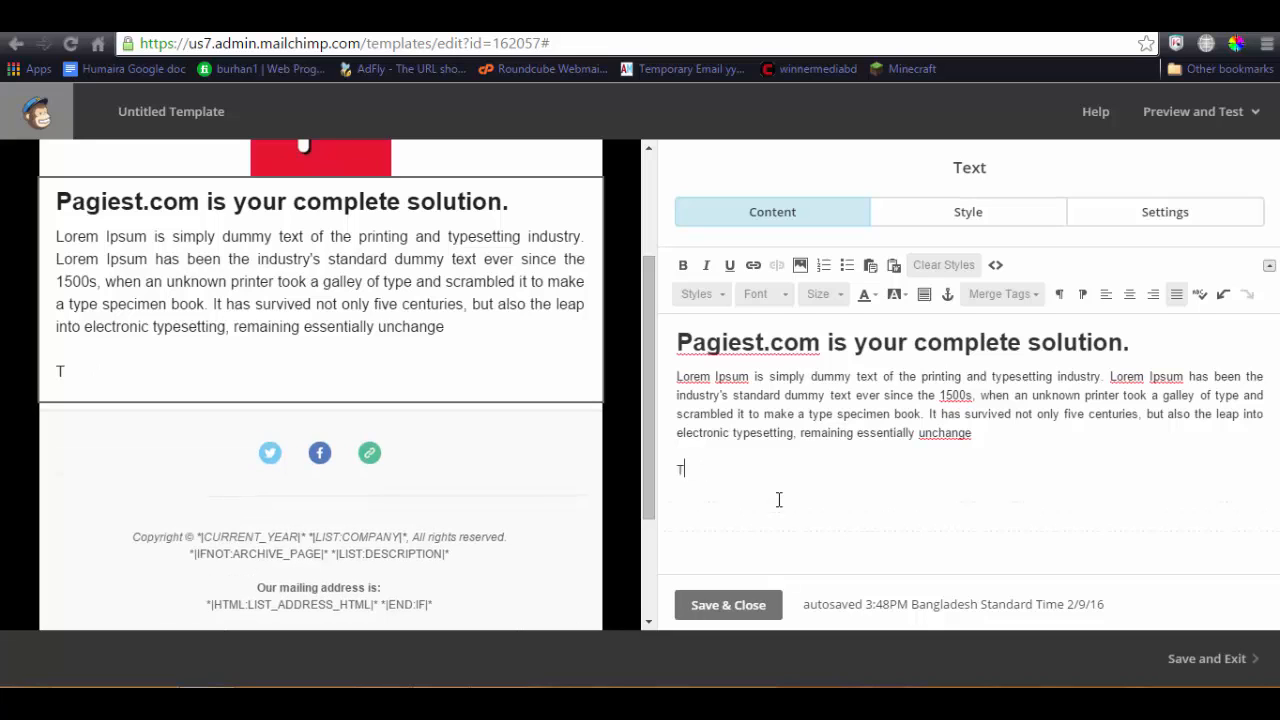
pyautogui.write('hanks')
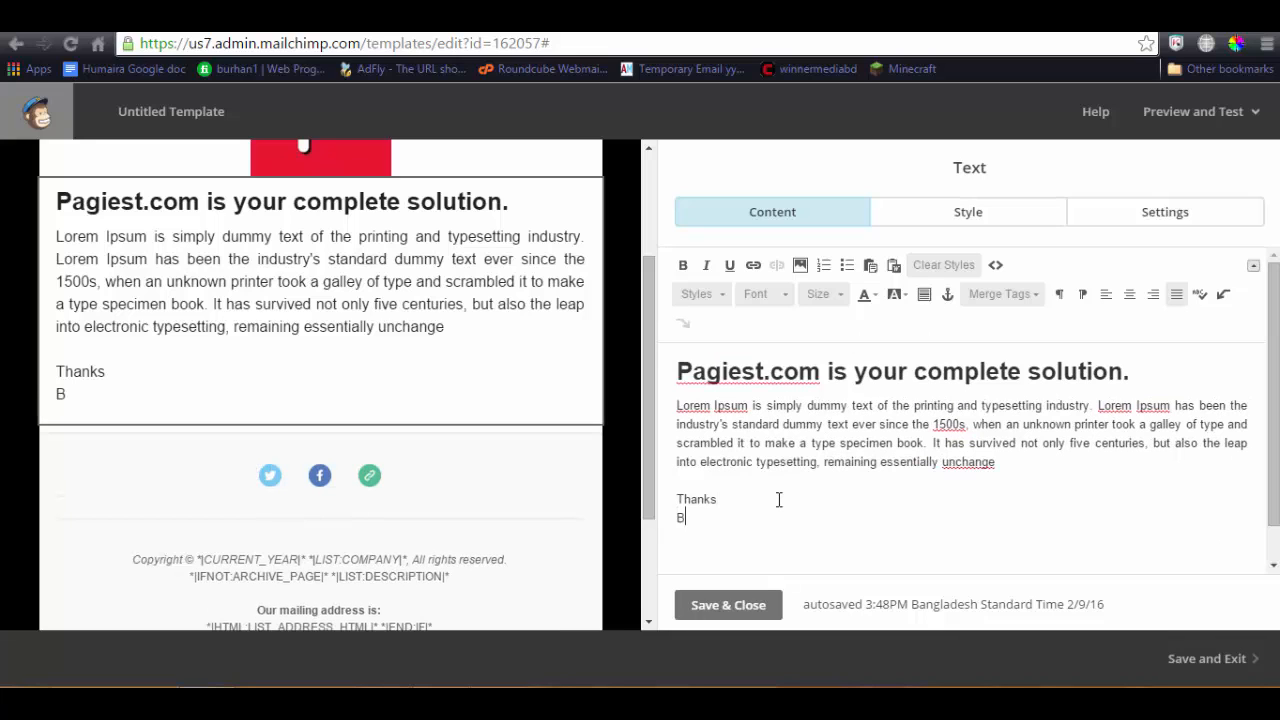
pyautogui.write('urhan')
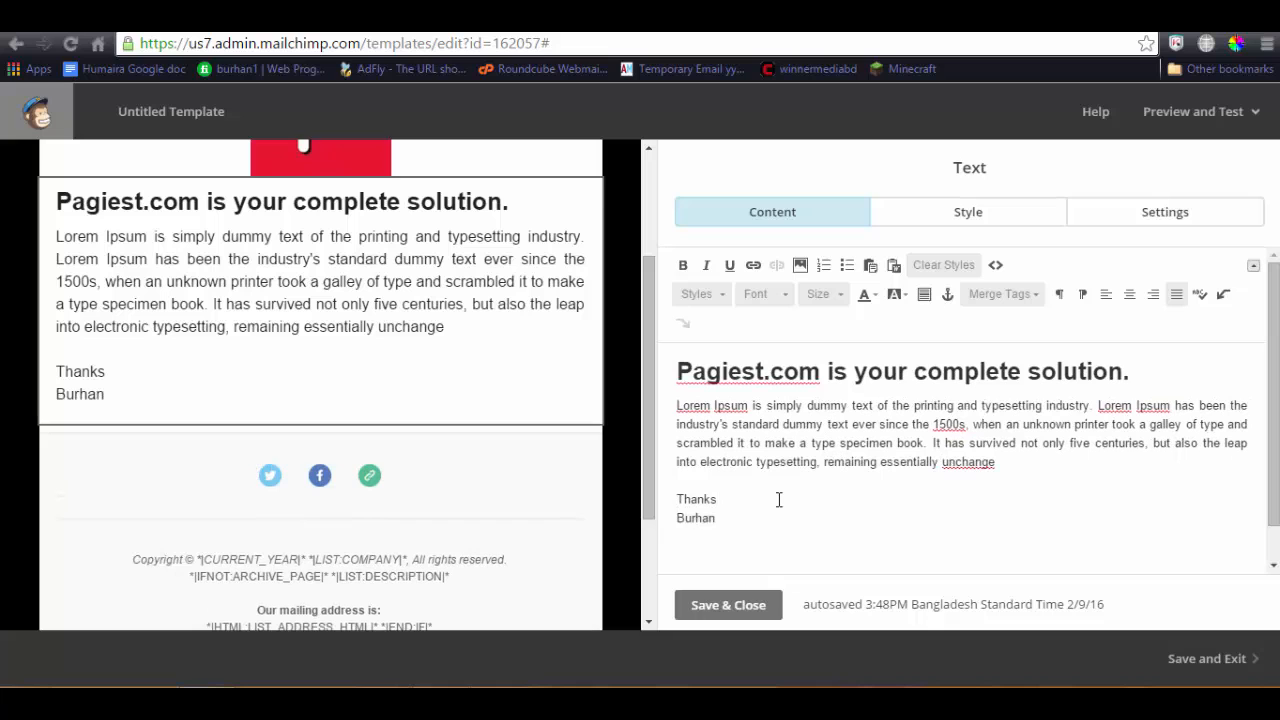
pyautogui.write('Uddin')
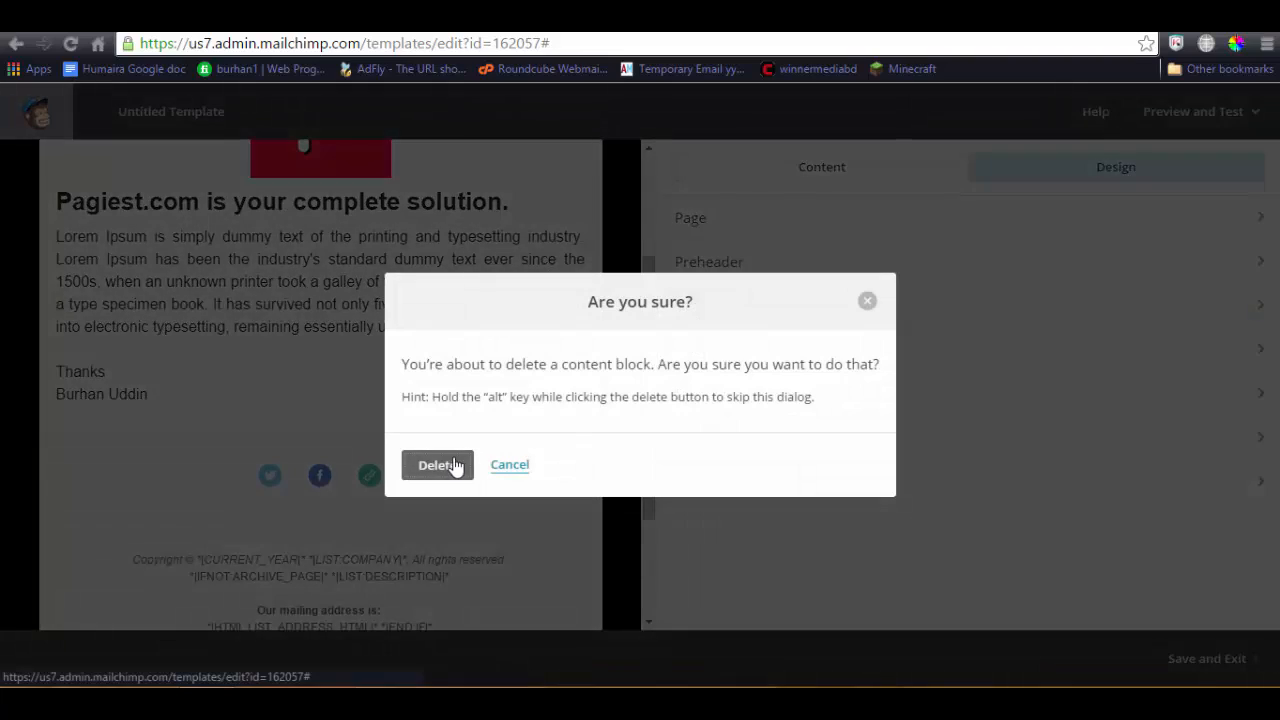
# Step: Delete the social icons block and remove the extra footer text under the signature
pyautogui.click(436, 464)
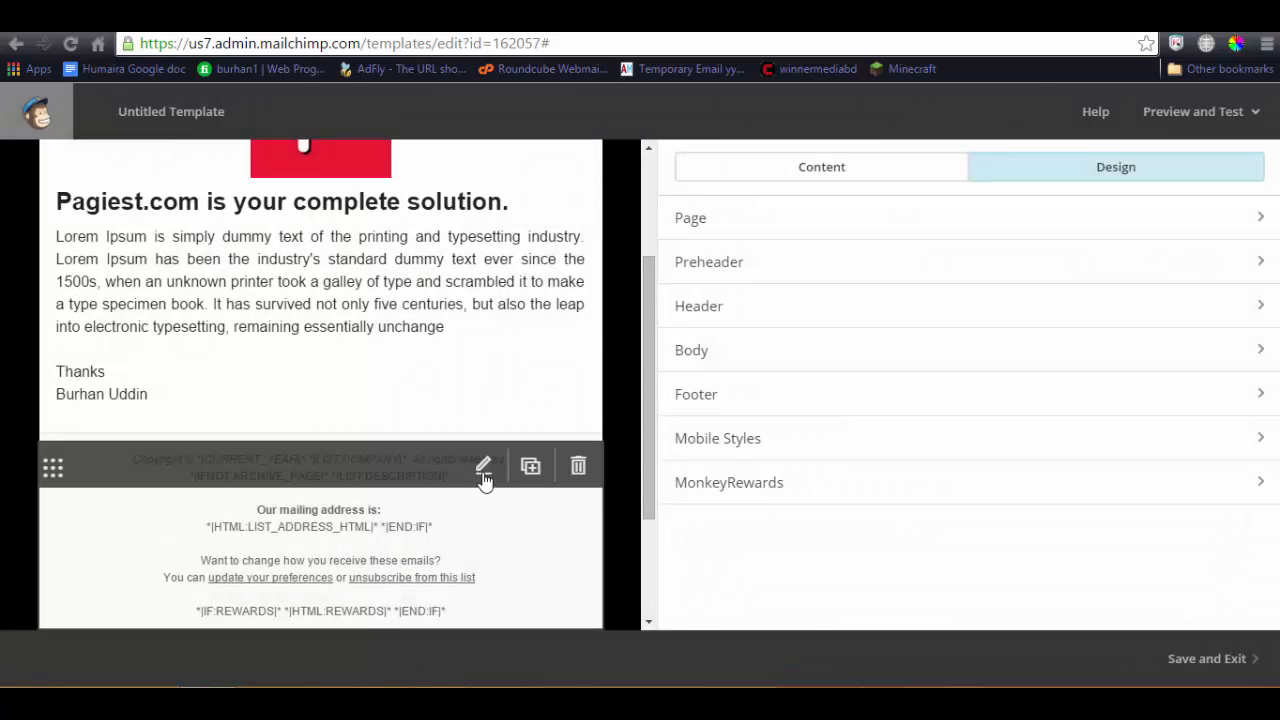
pyautogui.click(484, 464)
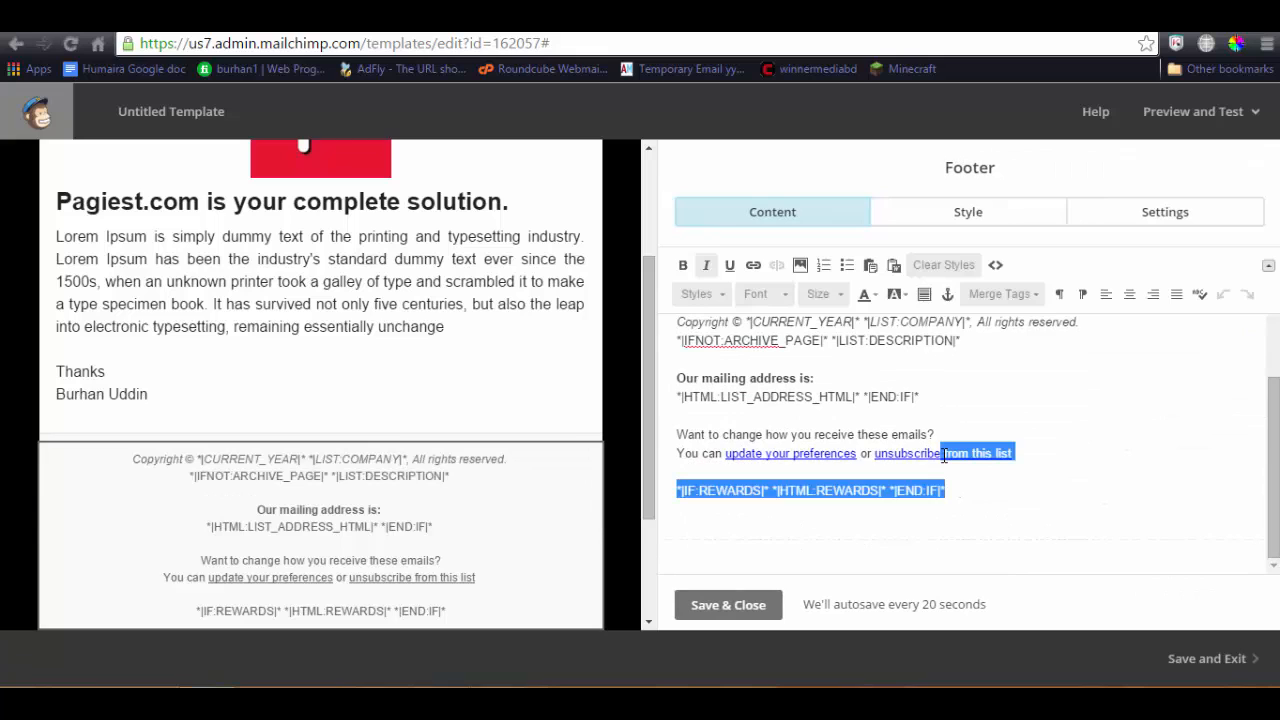
pyautogui.press('Delete')
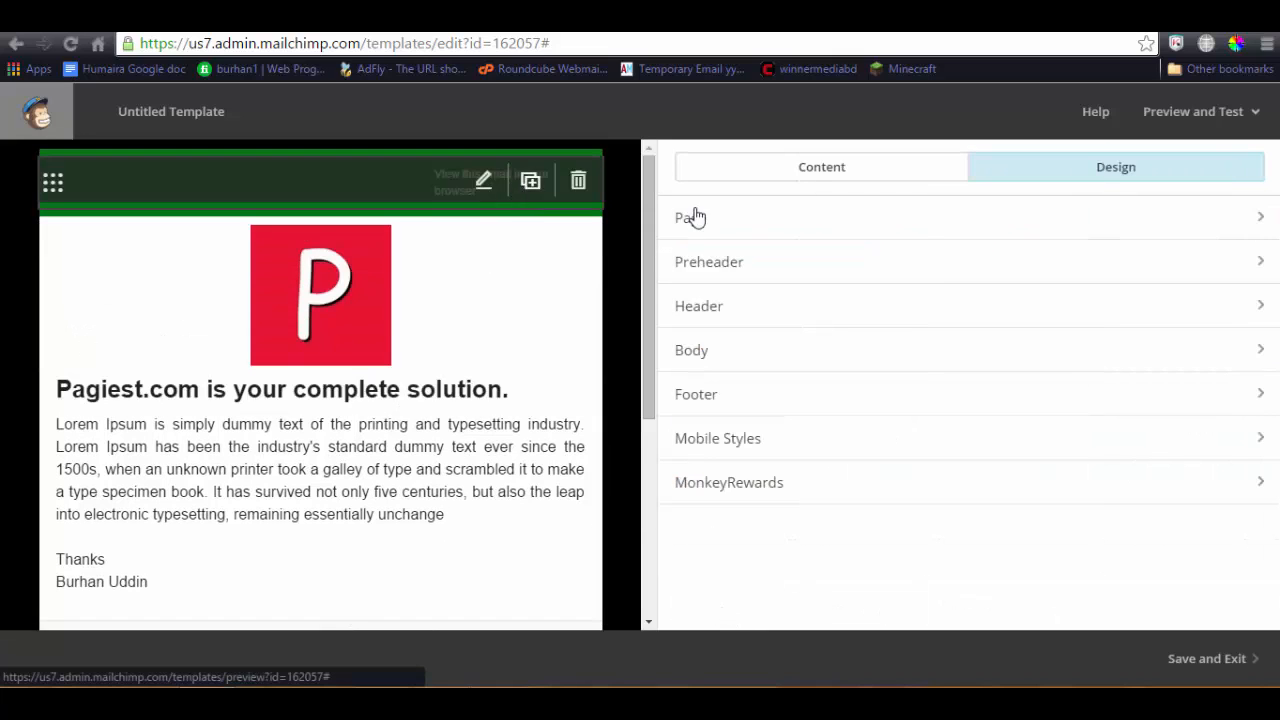
# Step: Keep the top bar's green background and give the footer the same green
pyautogui.click(708, 260)
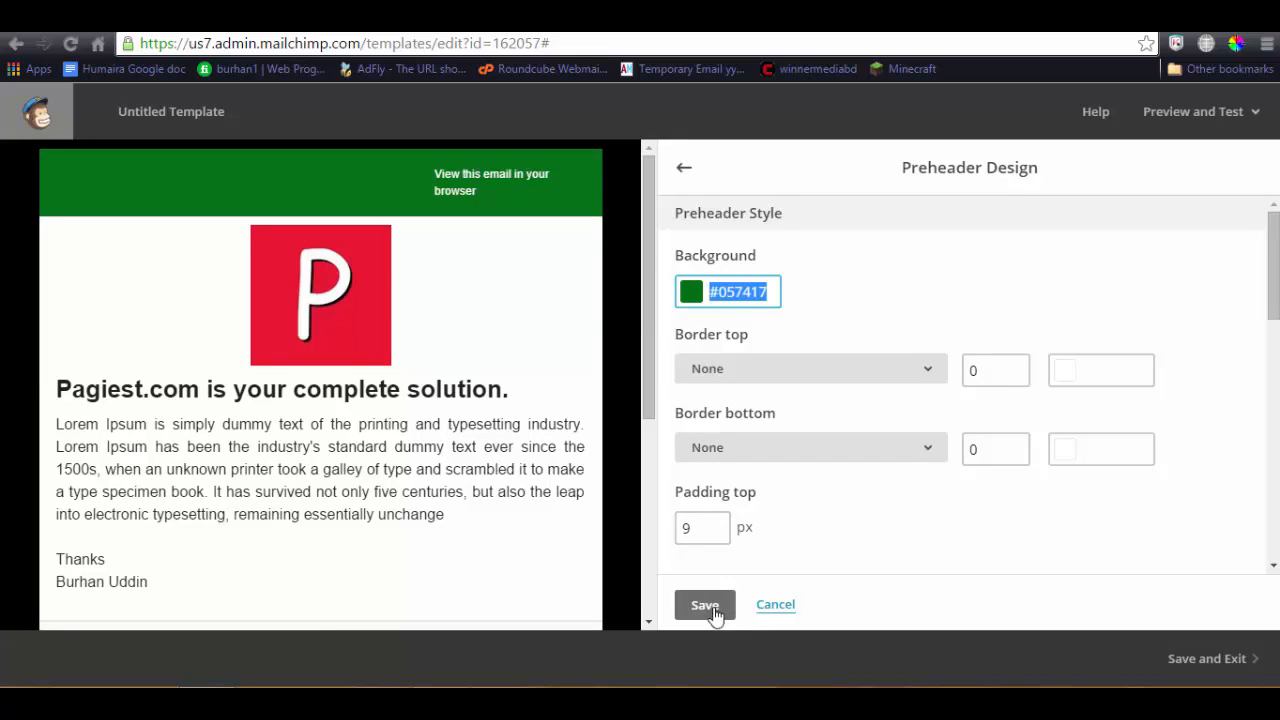
pyautogui.click(704, 604)
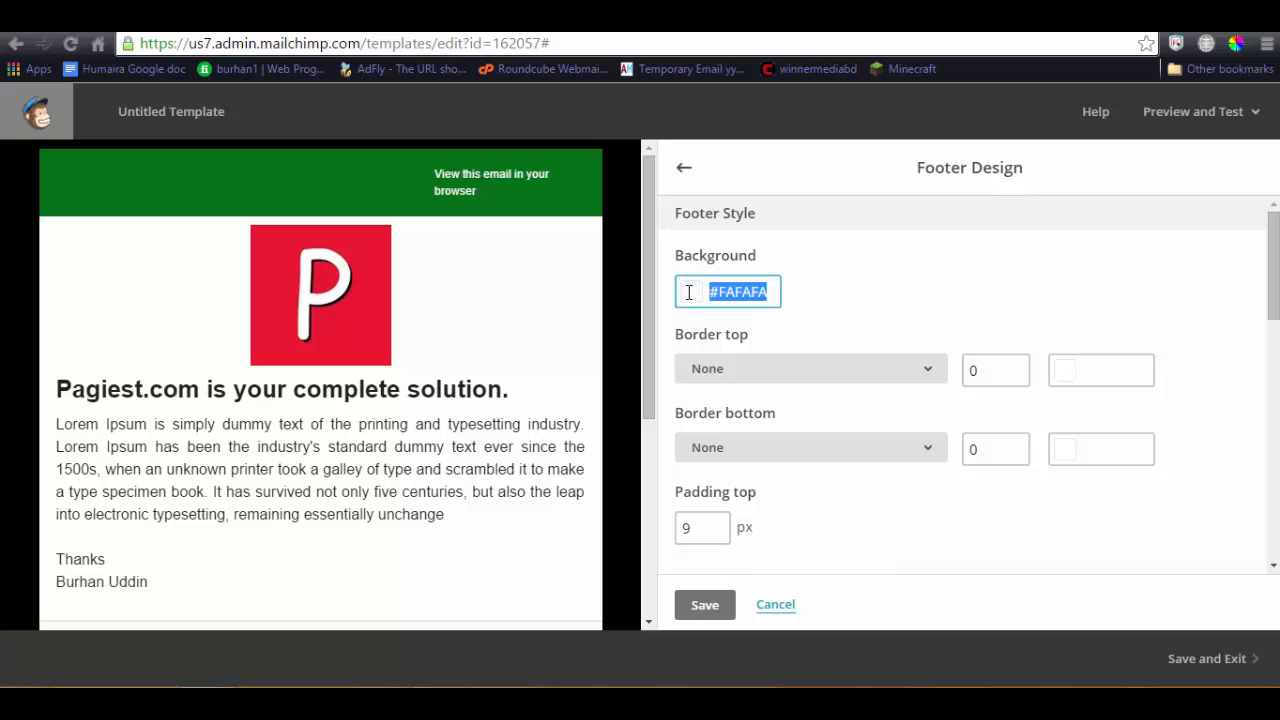
pyautogui.click(684, 168)
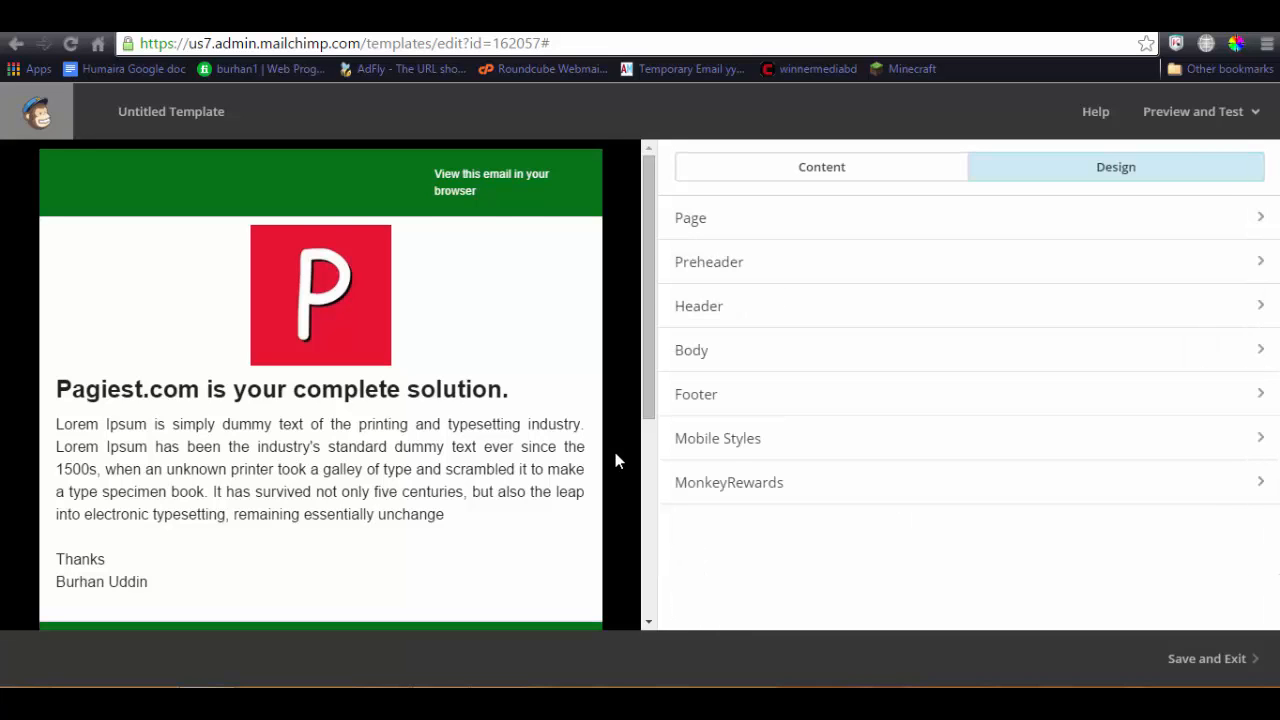
pyautogui.scroll(-3)
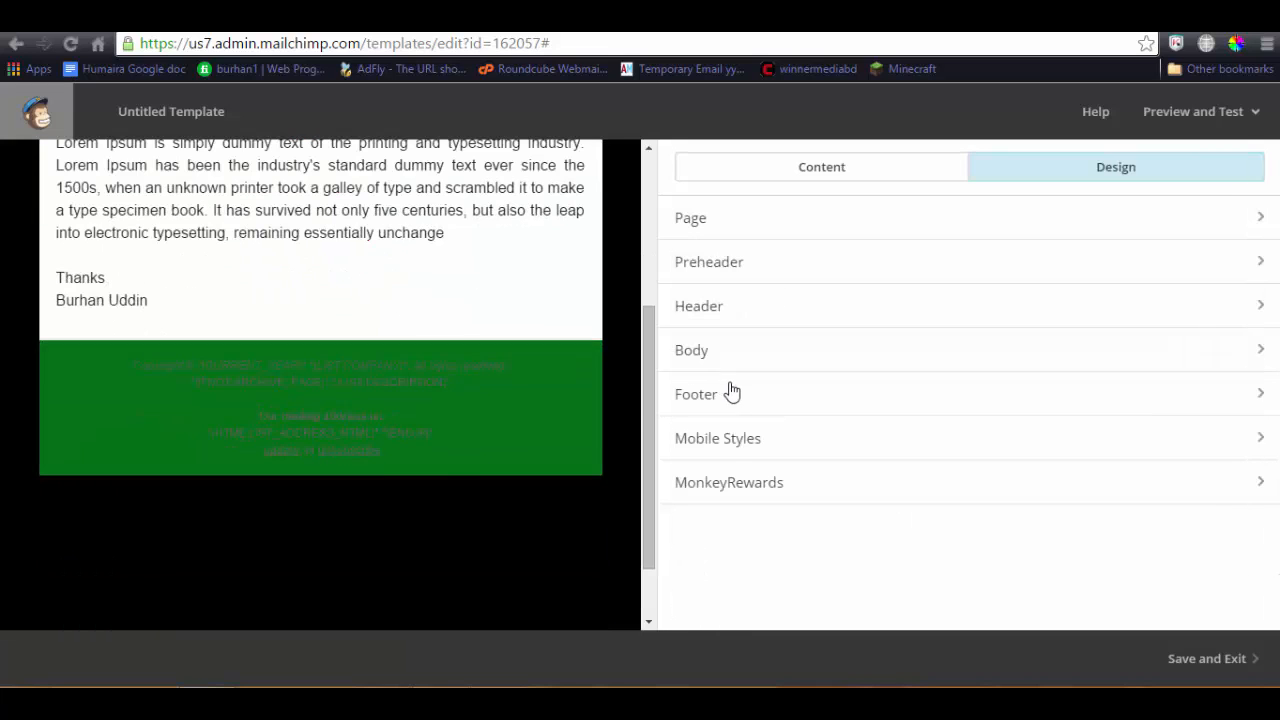
# Step: Set the footer text color to white (#ffffff) in the footer style settings and save
pyautogui.click(696, 394)
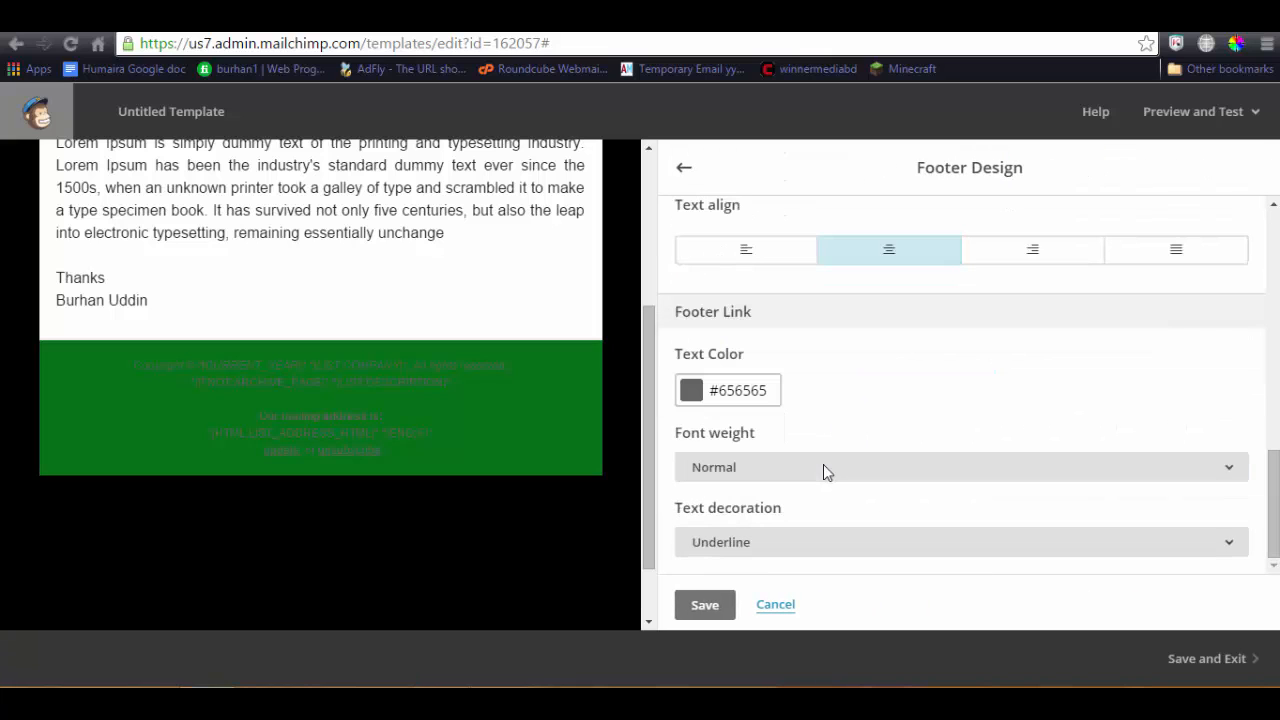
pyautogui.click(728, 390)
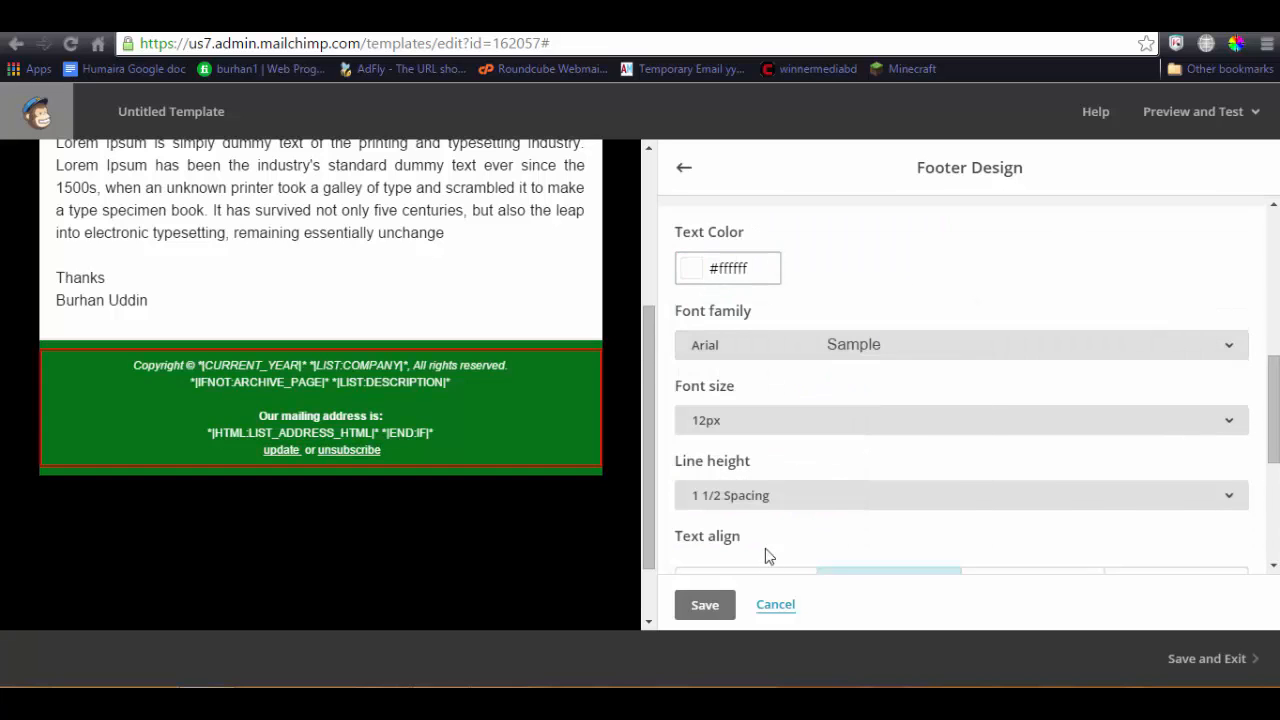
pyautogui.click(1194, 112)
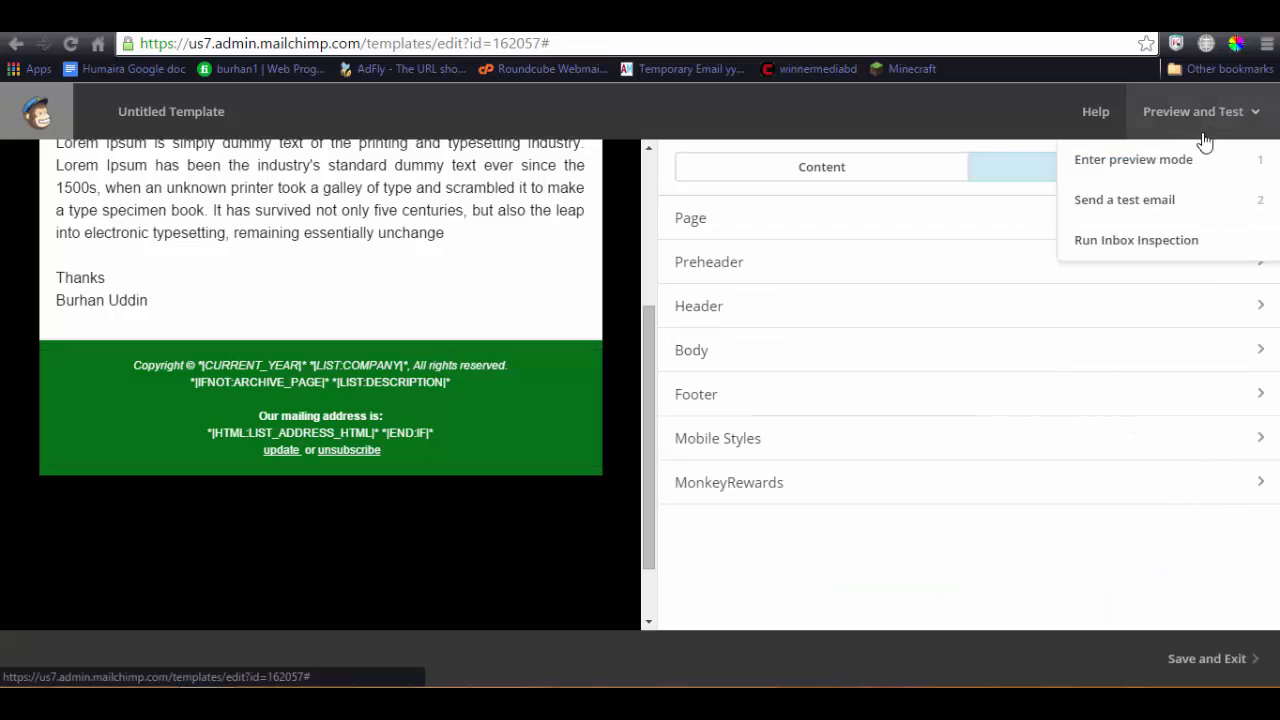
pyautogui.click(1136, 160)
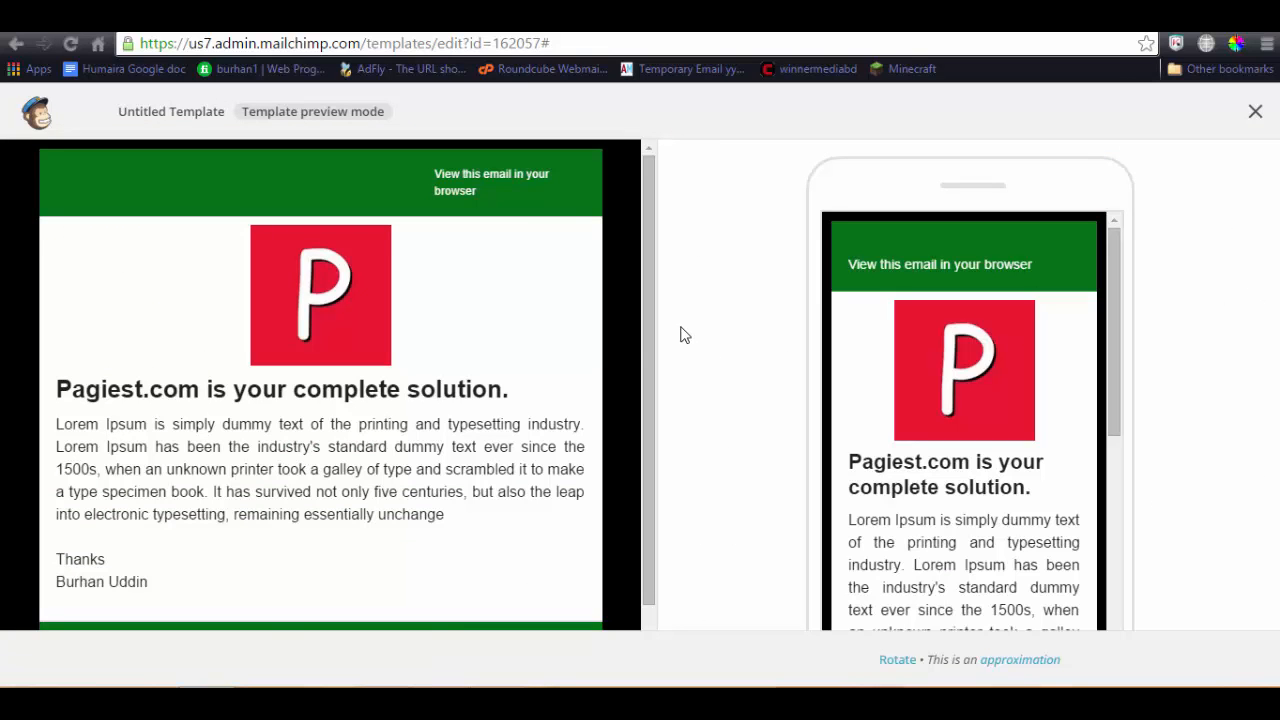
pyautogui.scroll(-3)
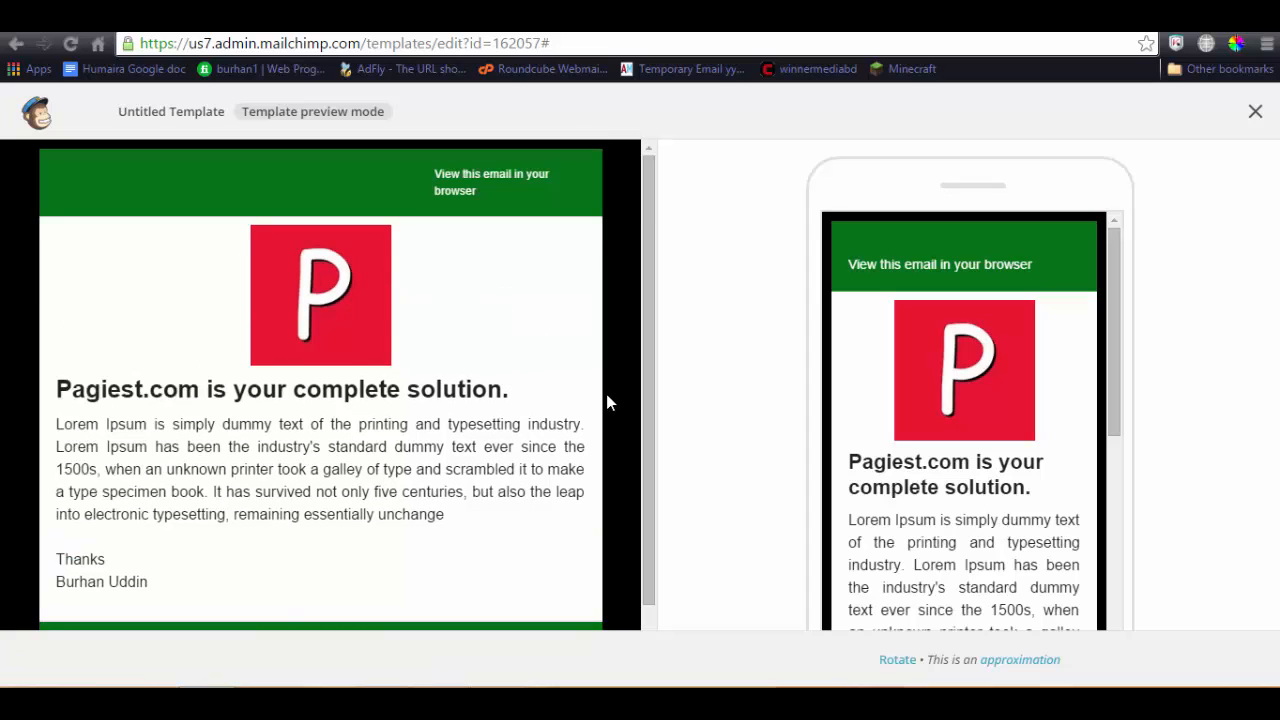
pyautogui.click(1256, 112)
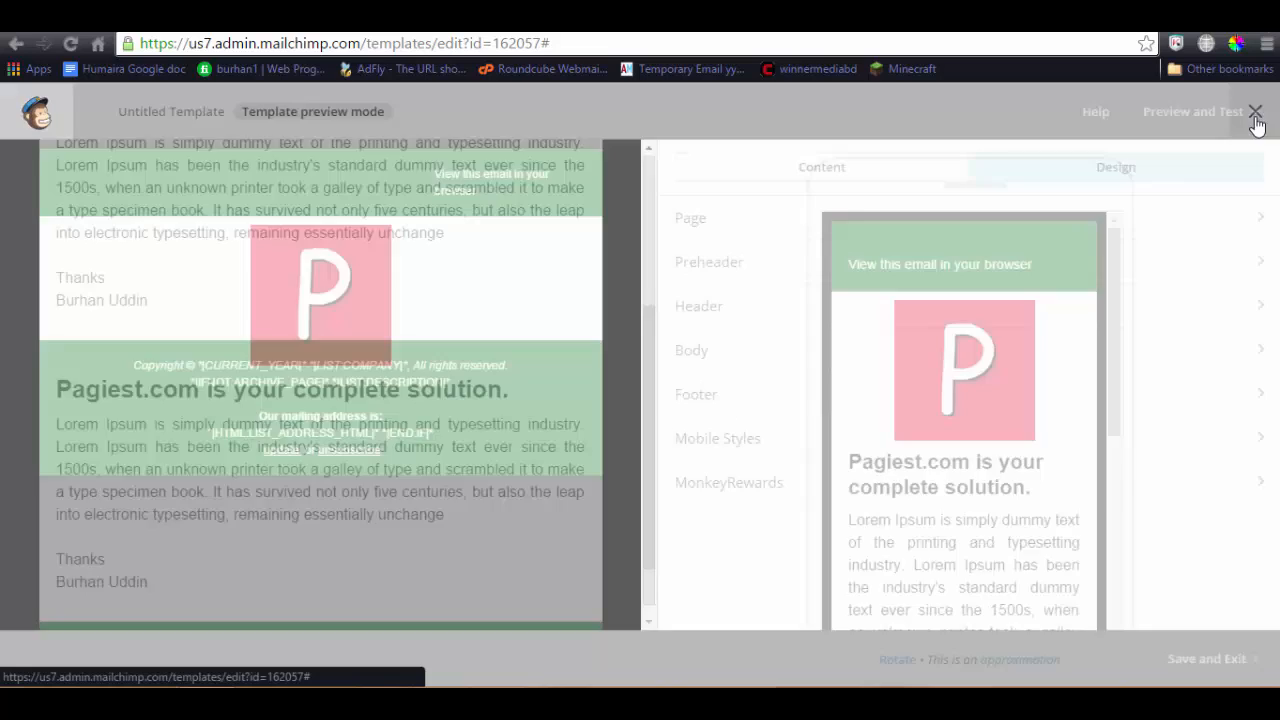
pyautogui.click(1256, 112)
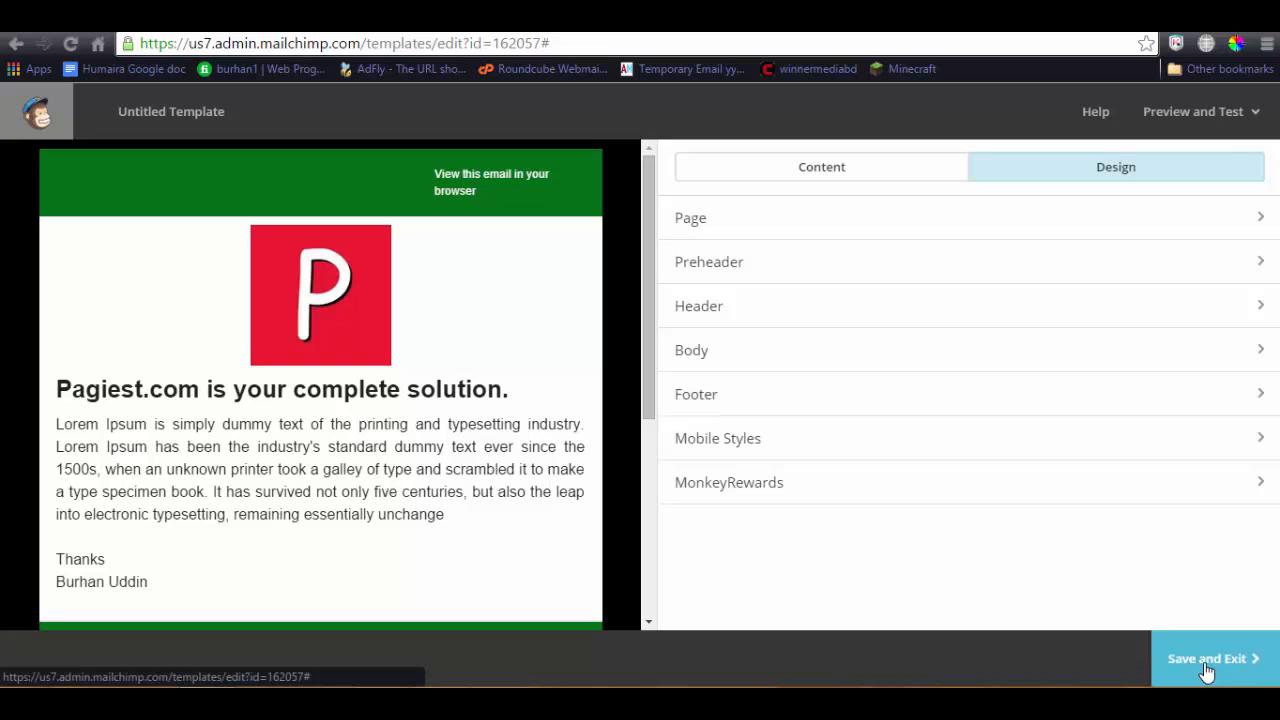
# Step: Save and exit the editor, naming the template 'demo temp'
pyautogui.click(1208, 658)
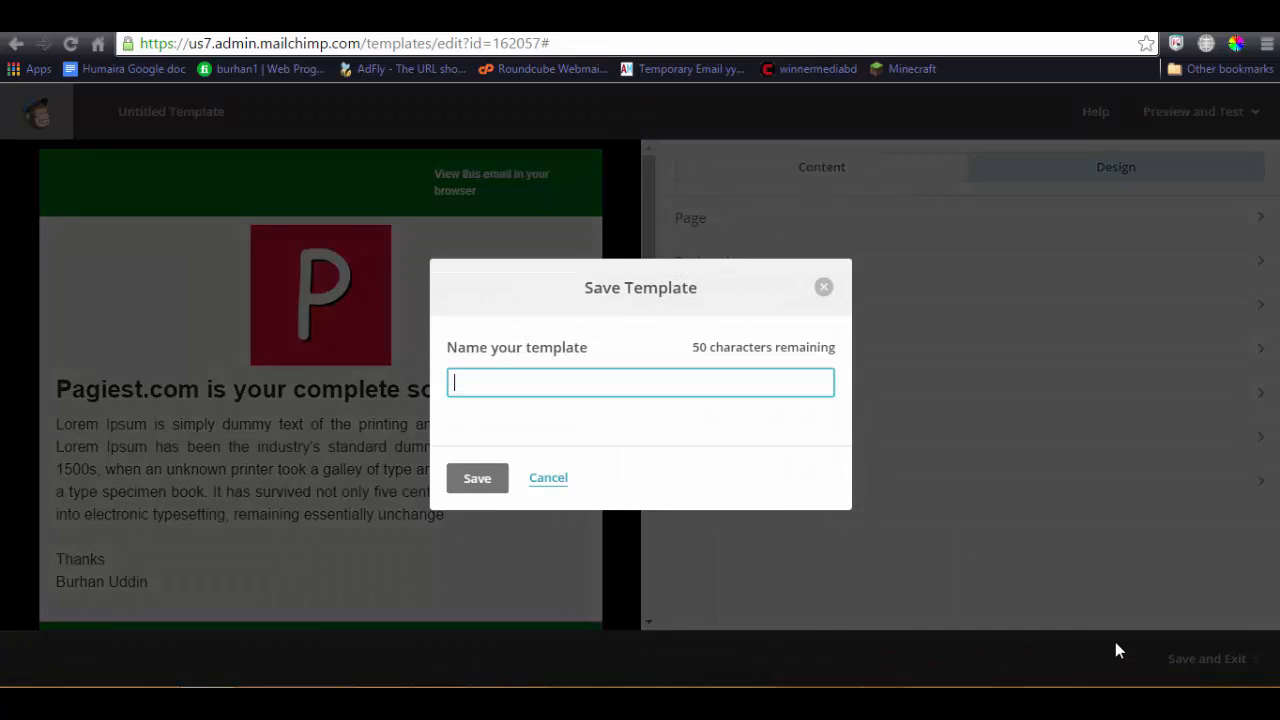
pyautogui.write('demo')
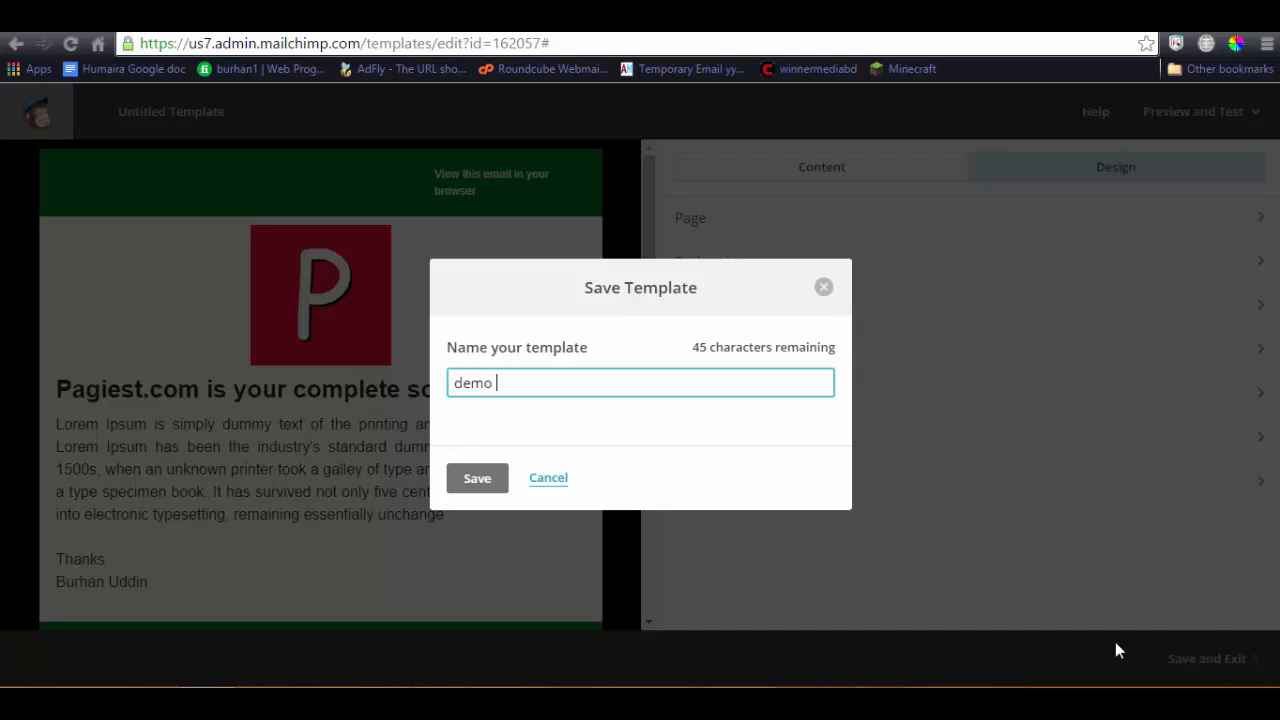
pyautogui.write('temp')
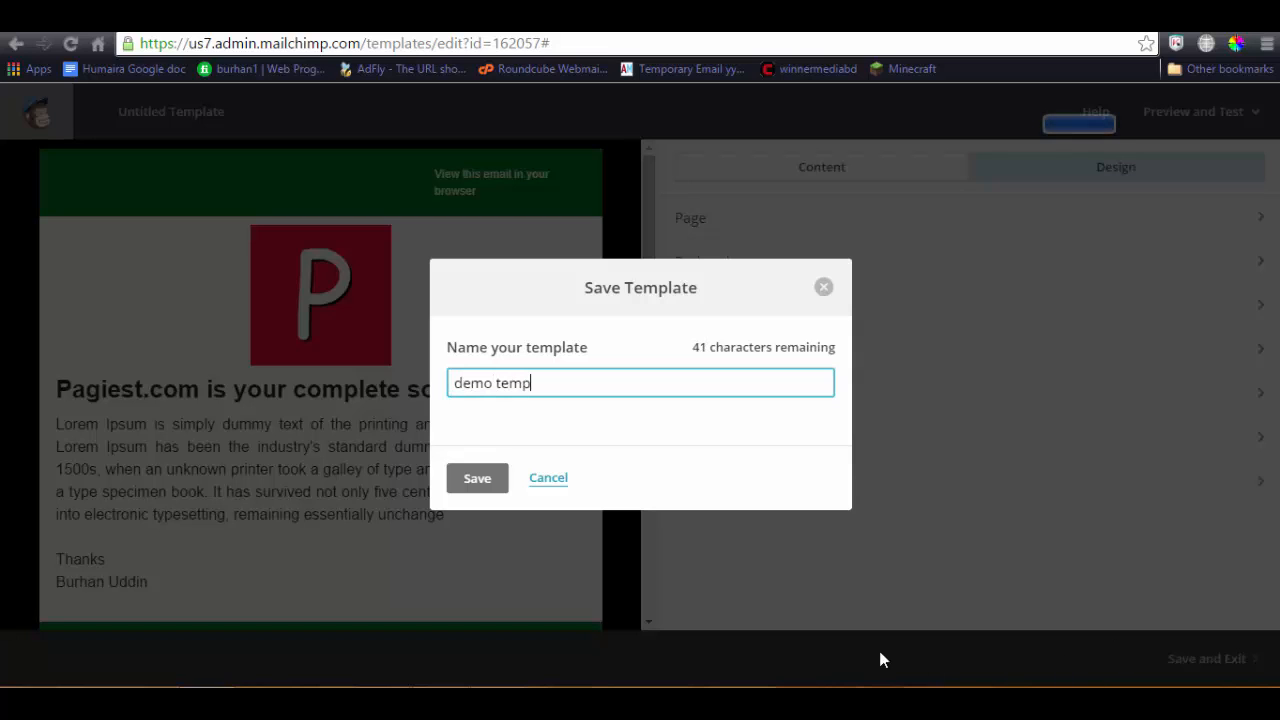
pyautogui.click(476, 478)
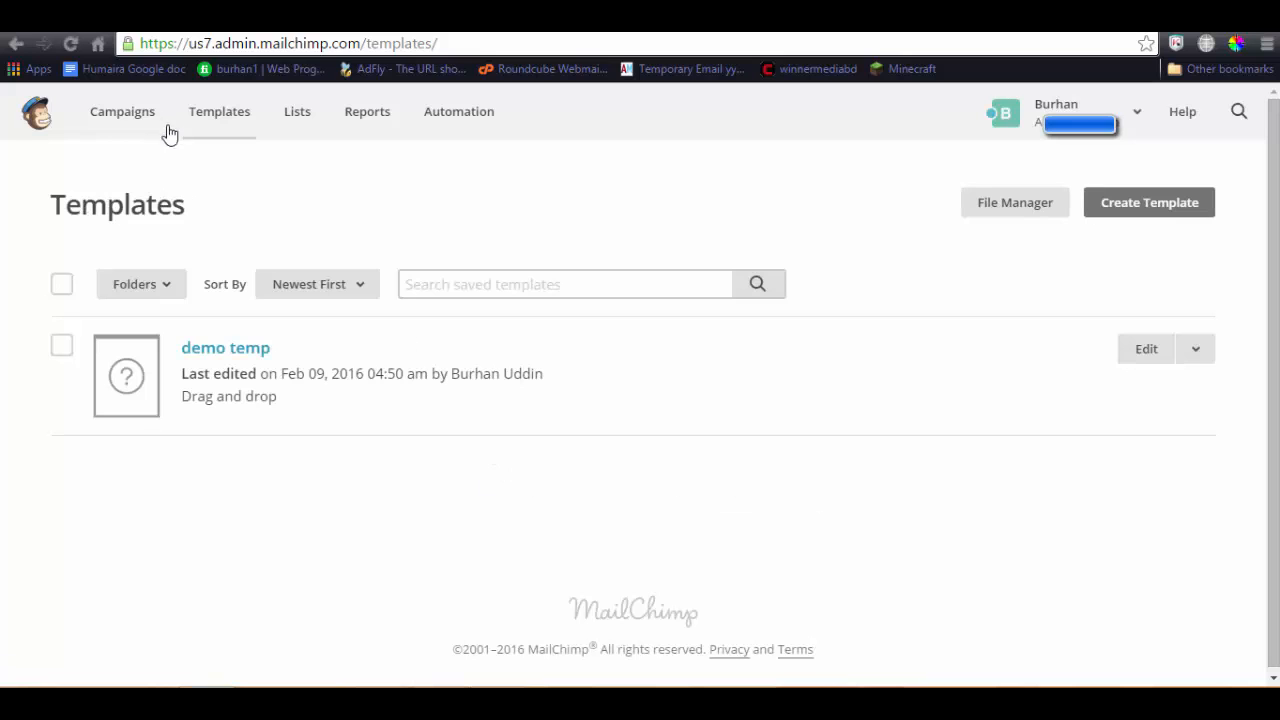
pyautogui.moveTo(476, 100)
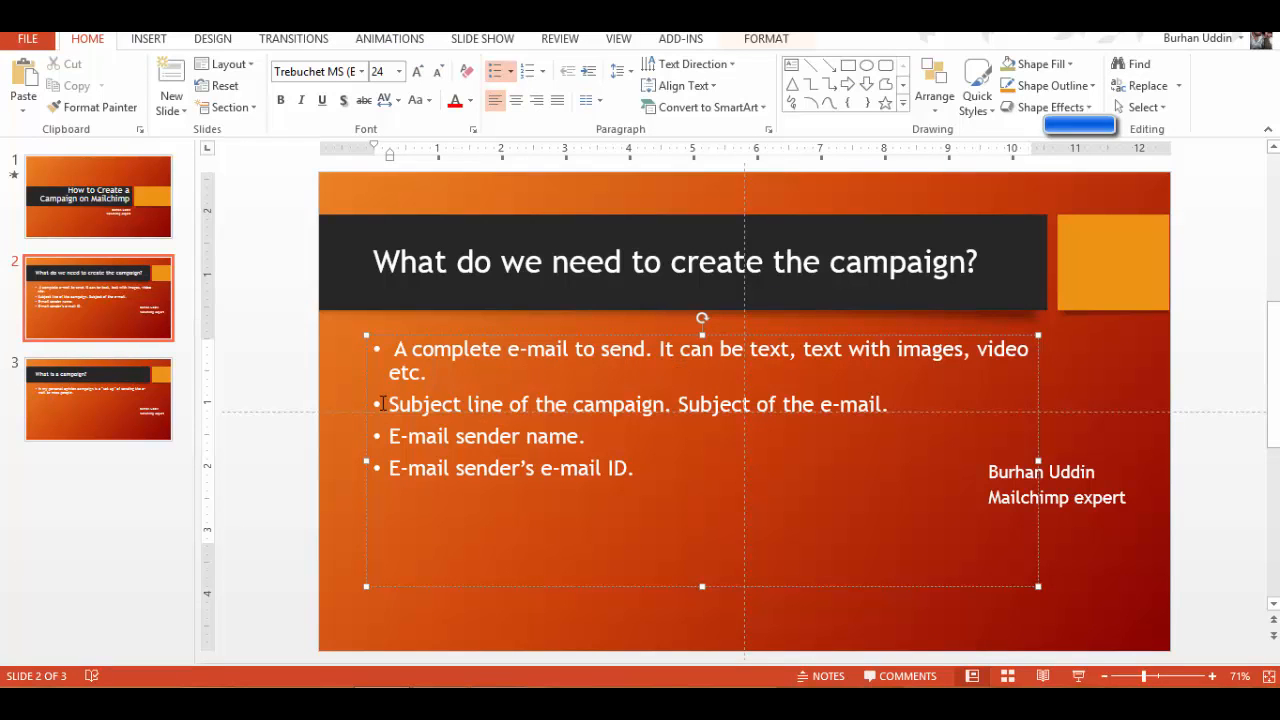
pyautogui.moveTo(388, 436); pyautogui.dragTo(604, 468)
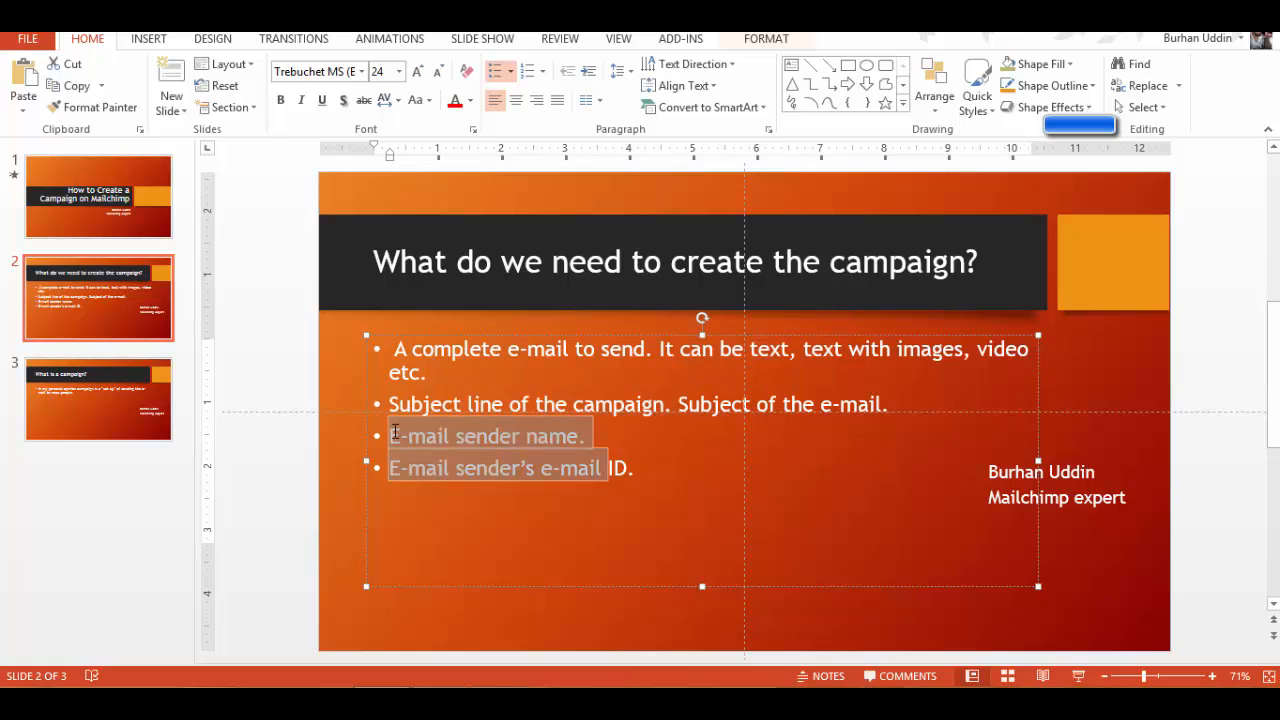
pyautogui.click(636, 468)
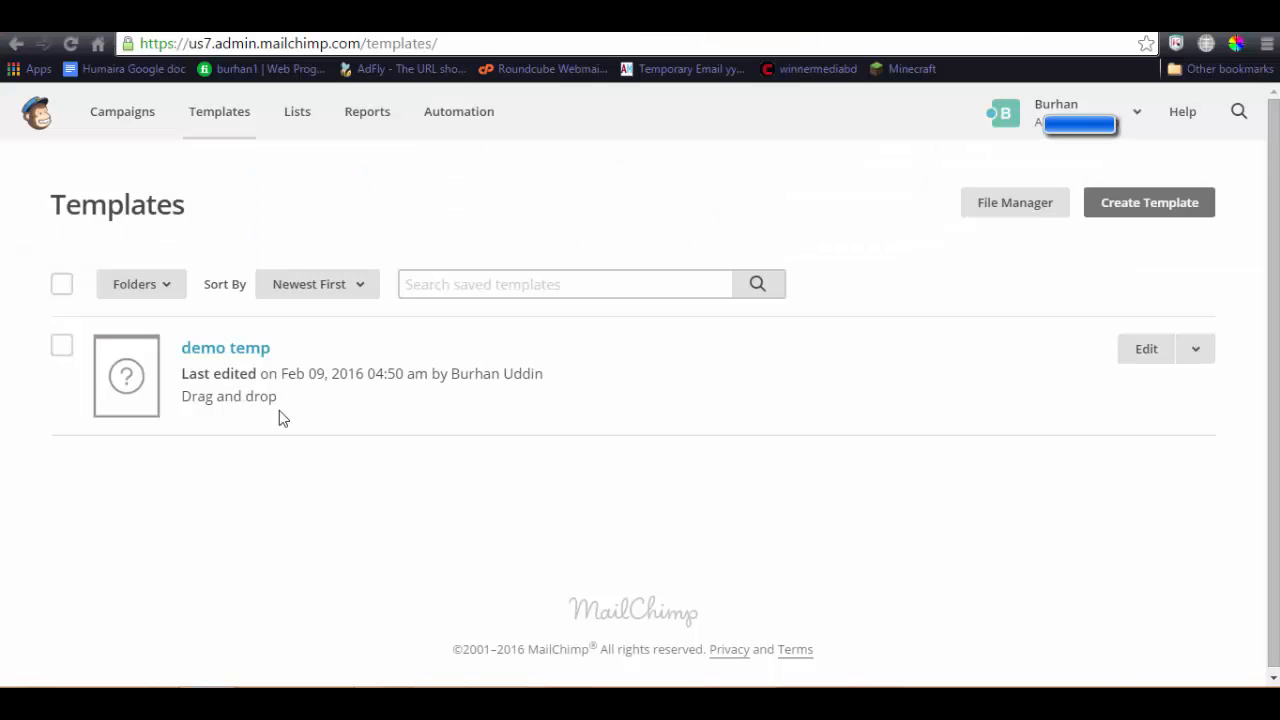
# Step: View the Campaigns page briefly, then return to the Templates list
pyautogui.click(122, 112)
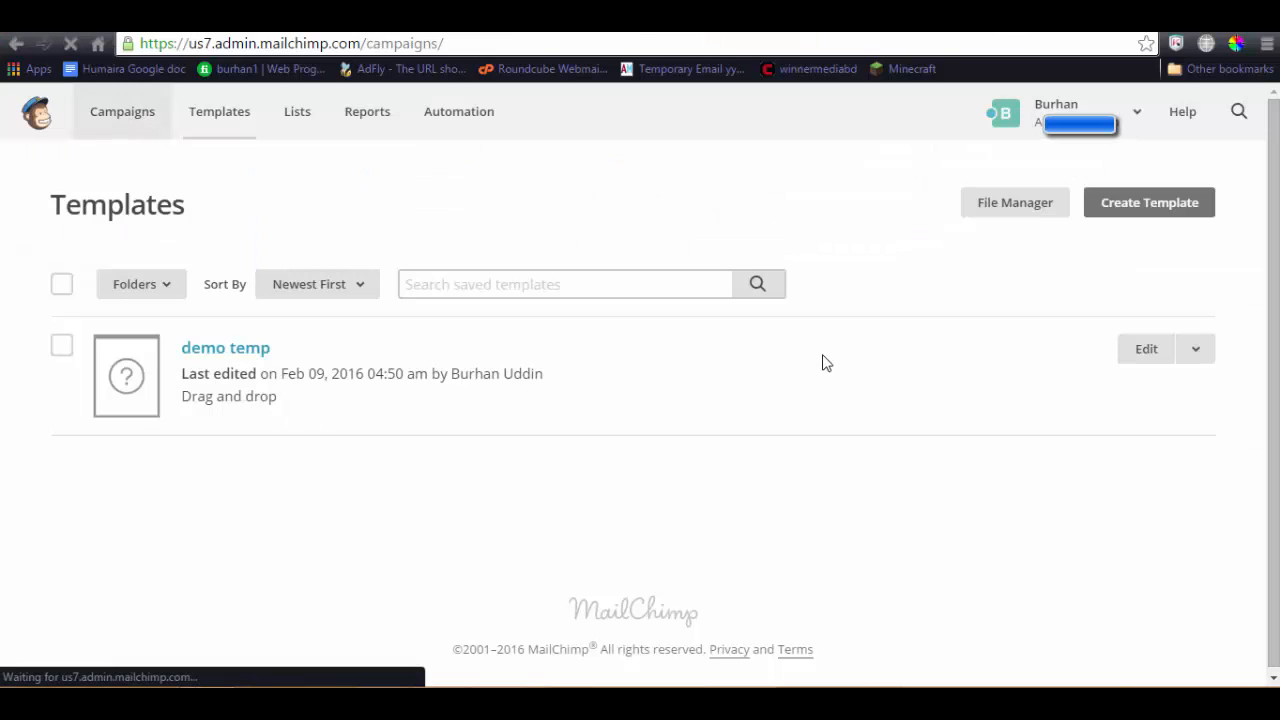
pyautogui.click(122, 112)
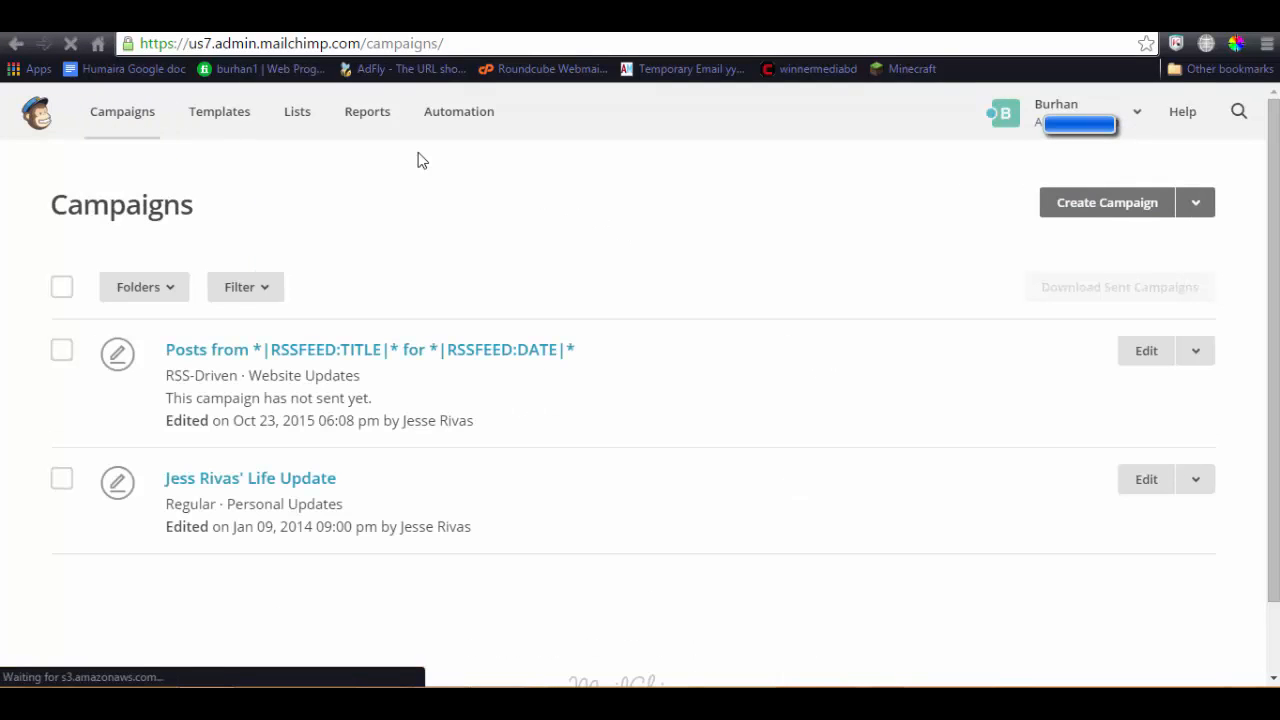
pyautogui.click(220, 112)
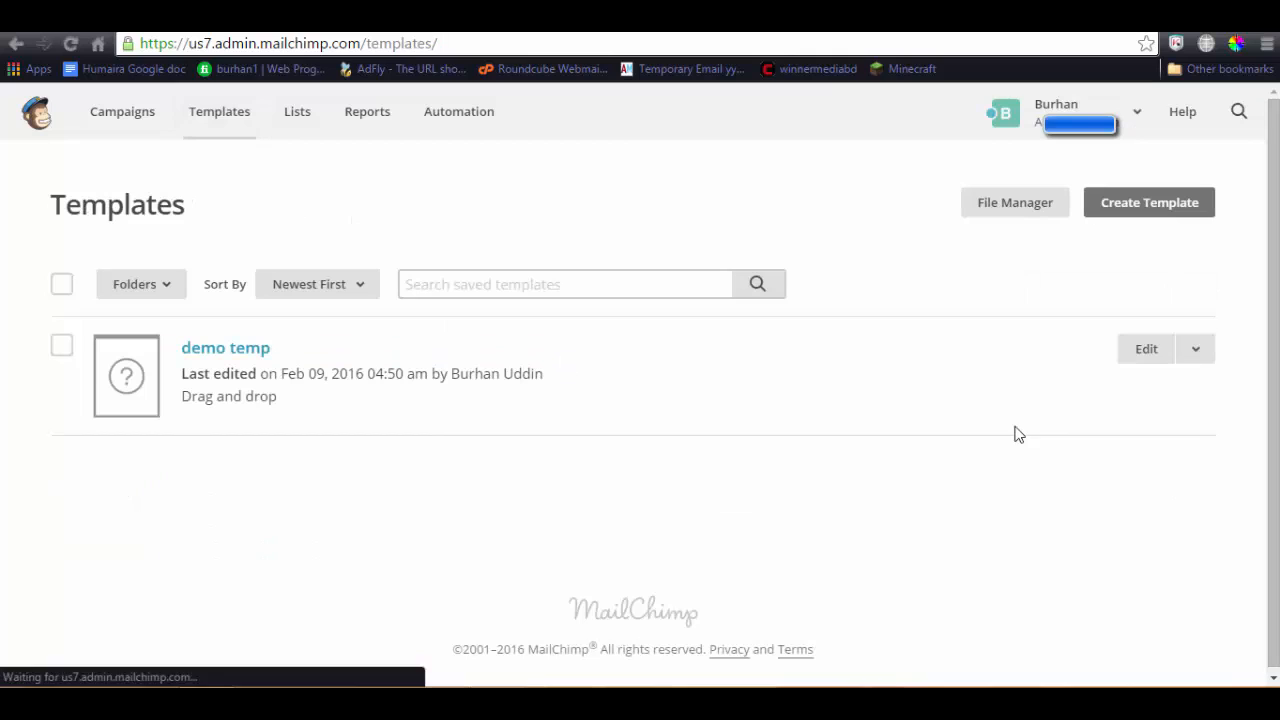
# Step: Create a new campaign from the demo temp template's options dropdown
pyautogui.click(1196, 348)
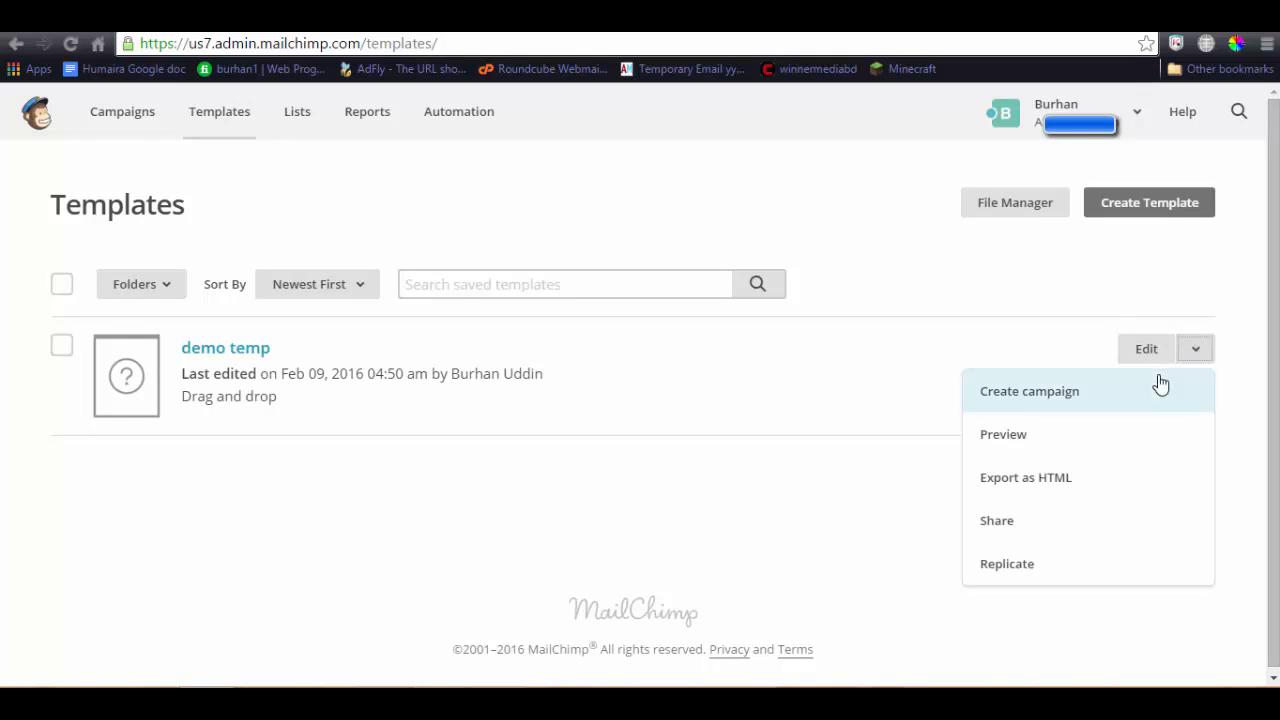
pyautogui.click(1040, 390)
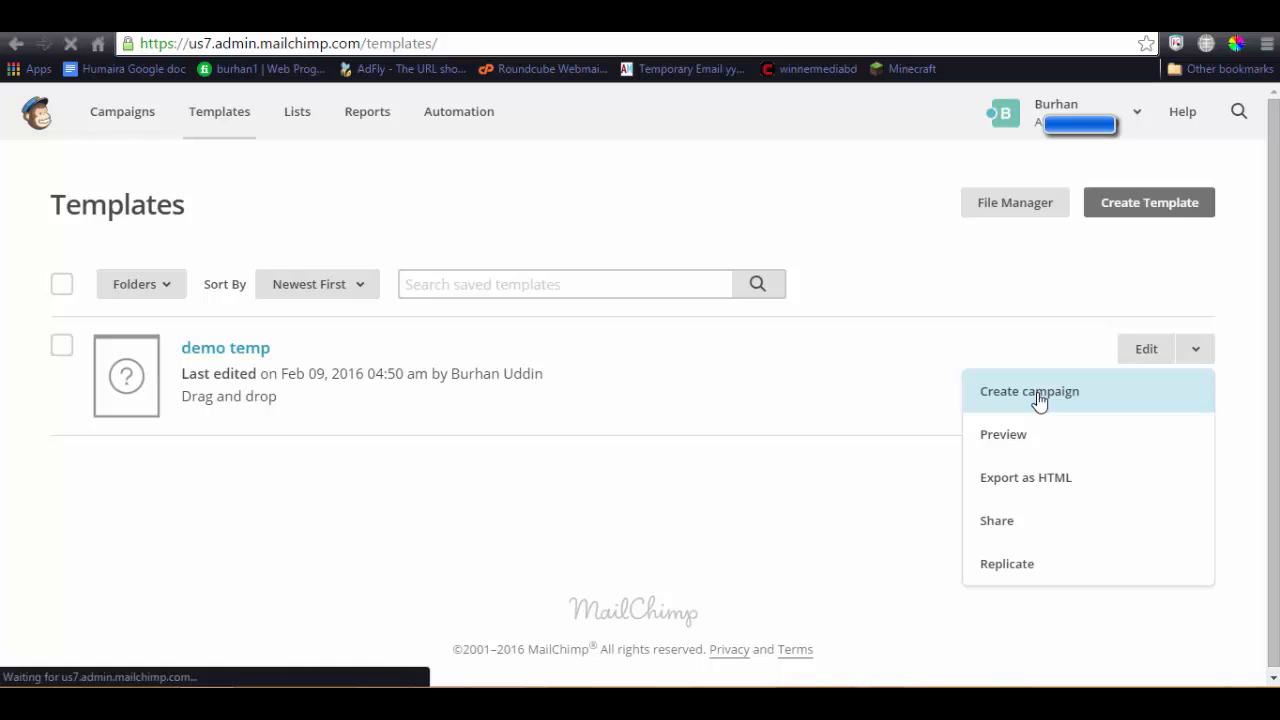
pyautogui.click(1030, 392)
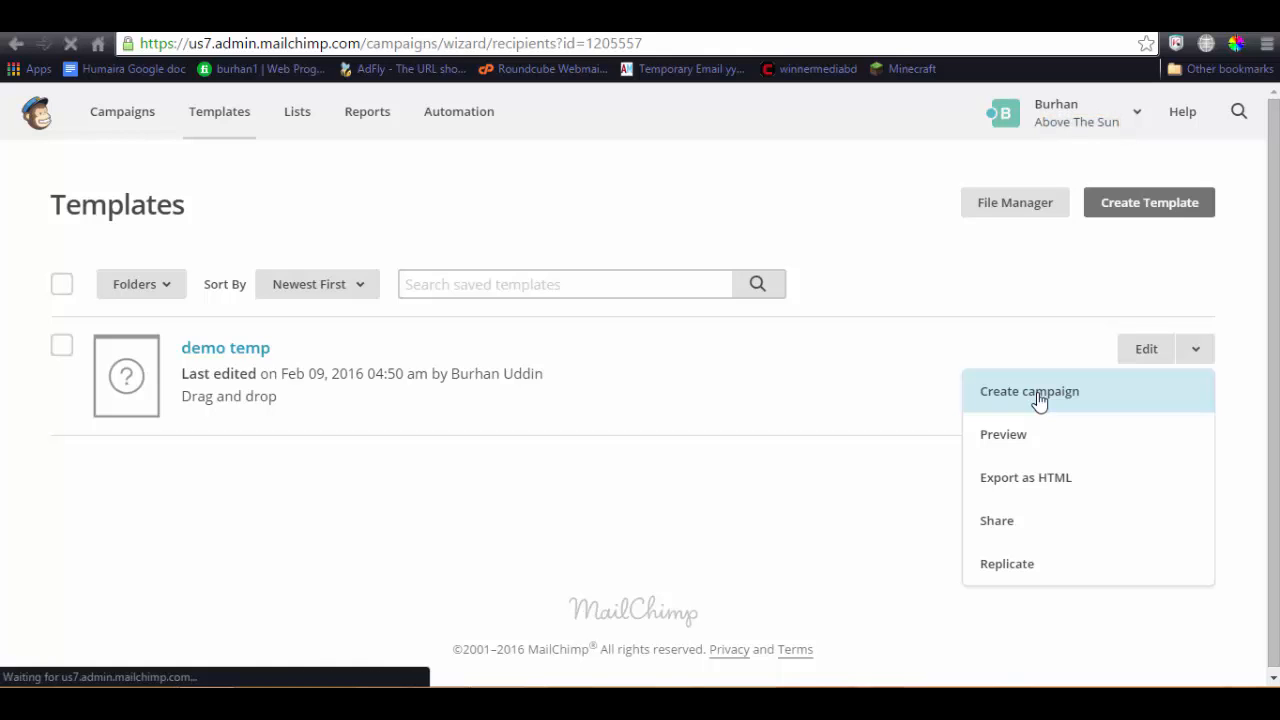
pyautogui.click(1030, 390)
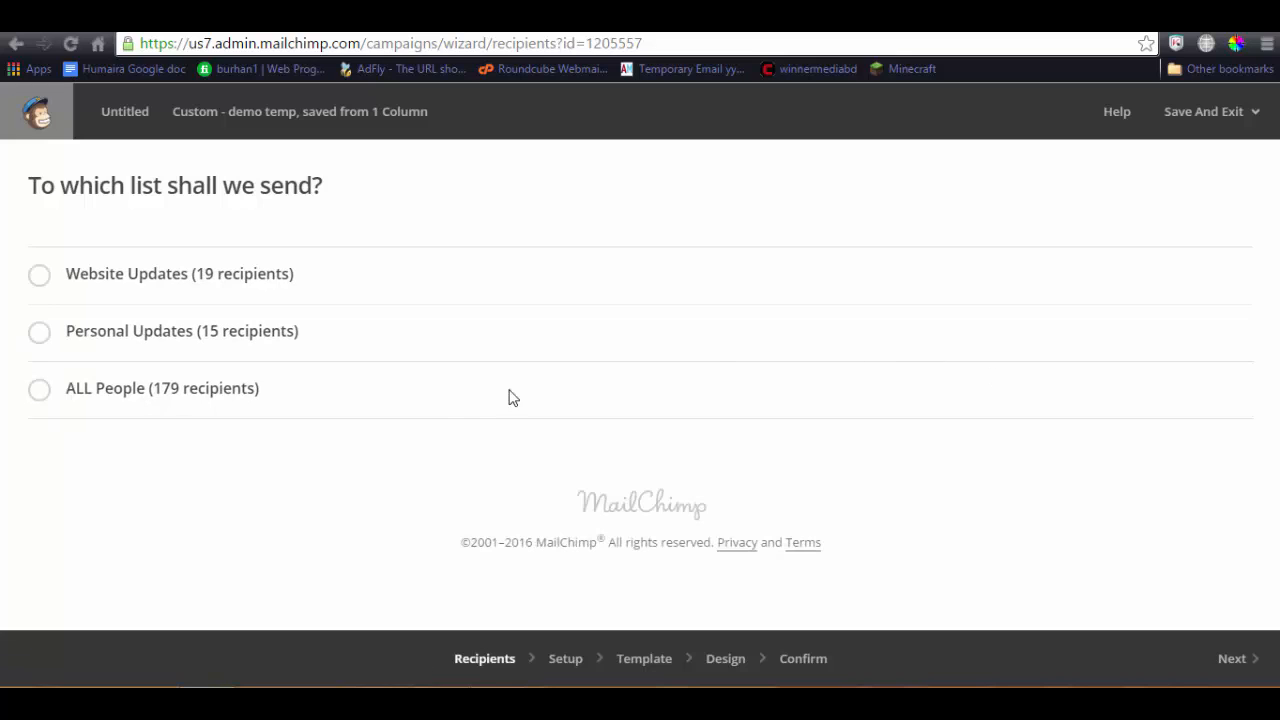
pyautogui.moveTo(68, 190)
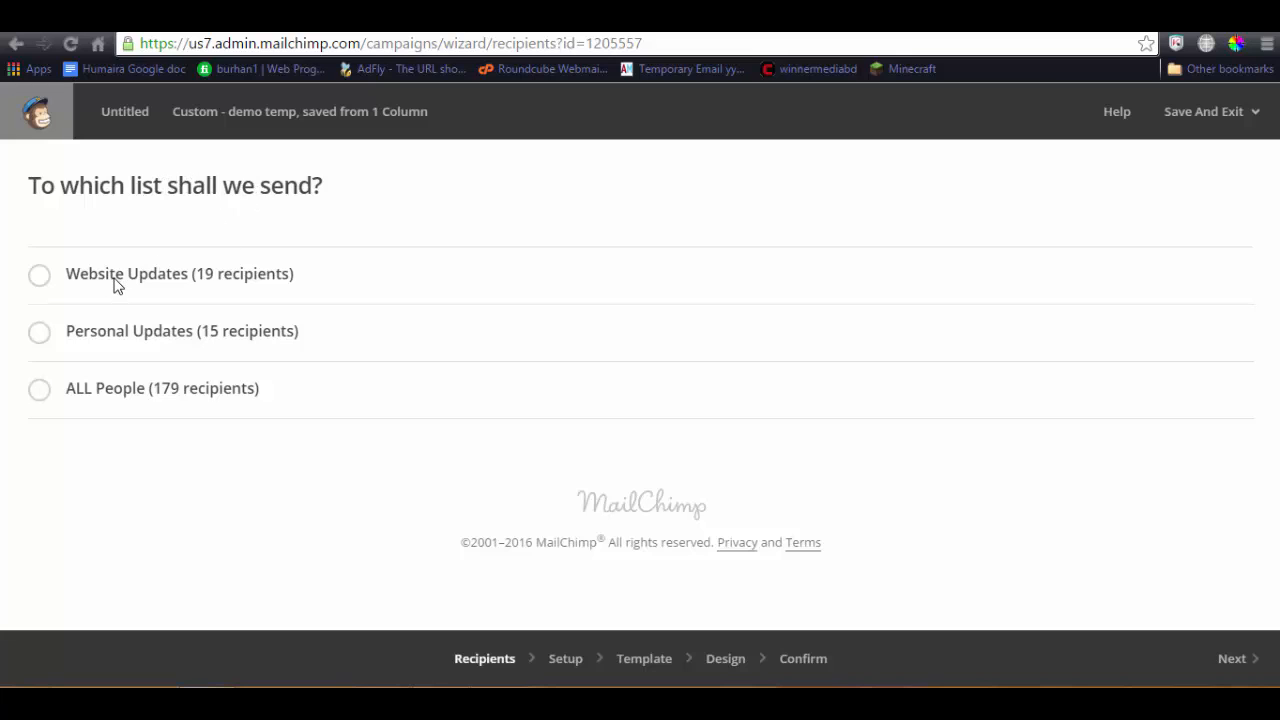
pyautogui.moveTo(138, 348)
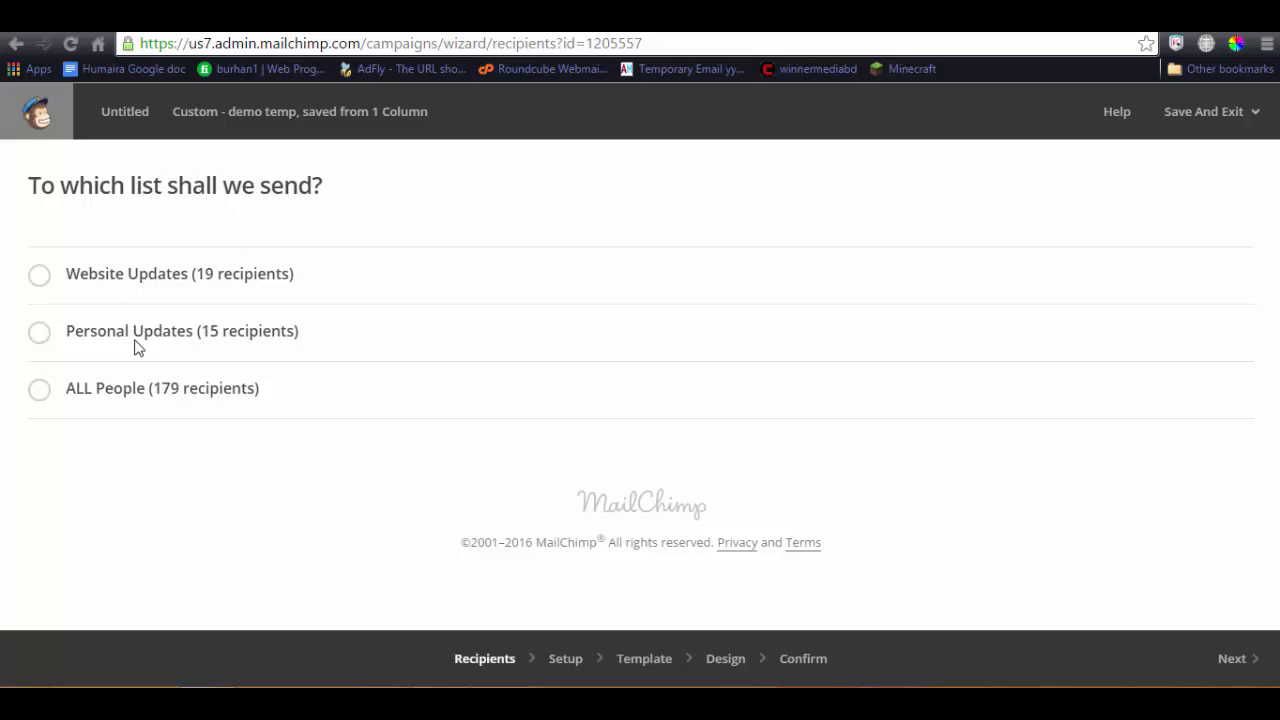
pyautogui.moveTo(176, 398)
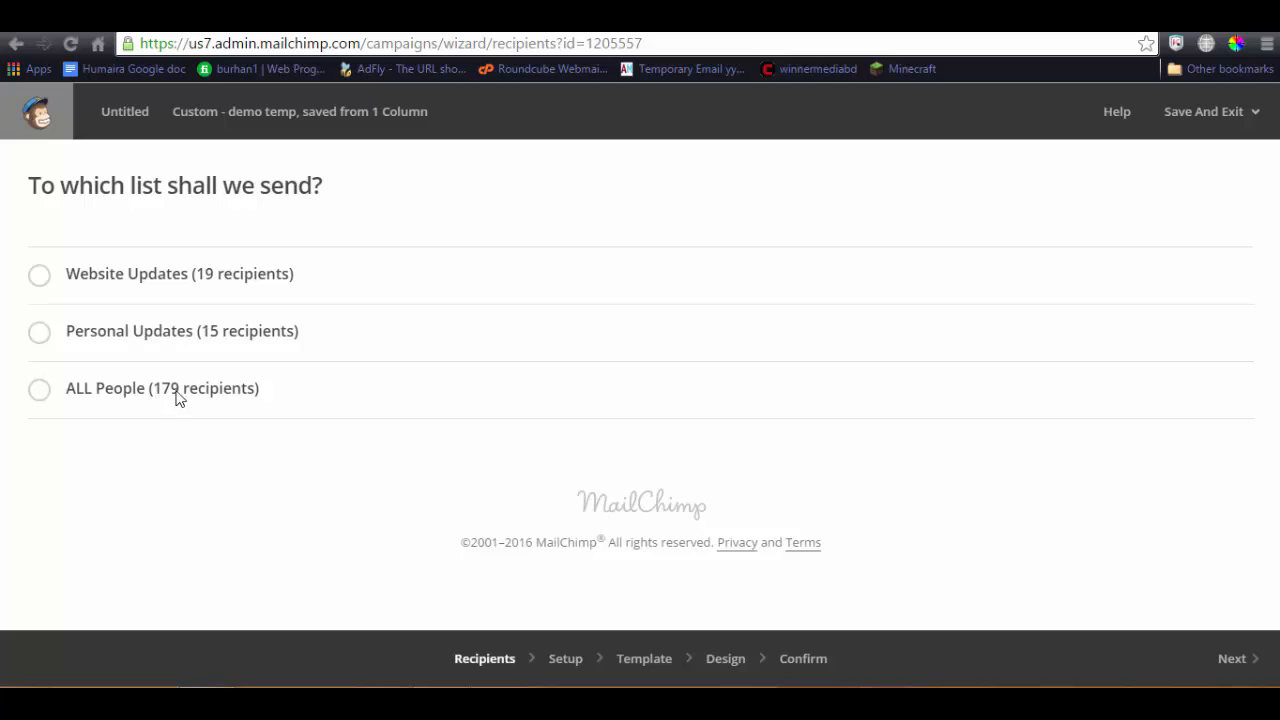
pyautogui.moveTo(164, 316)
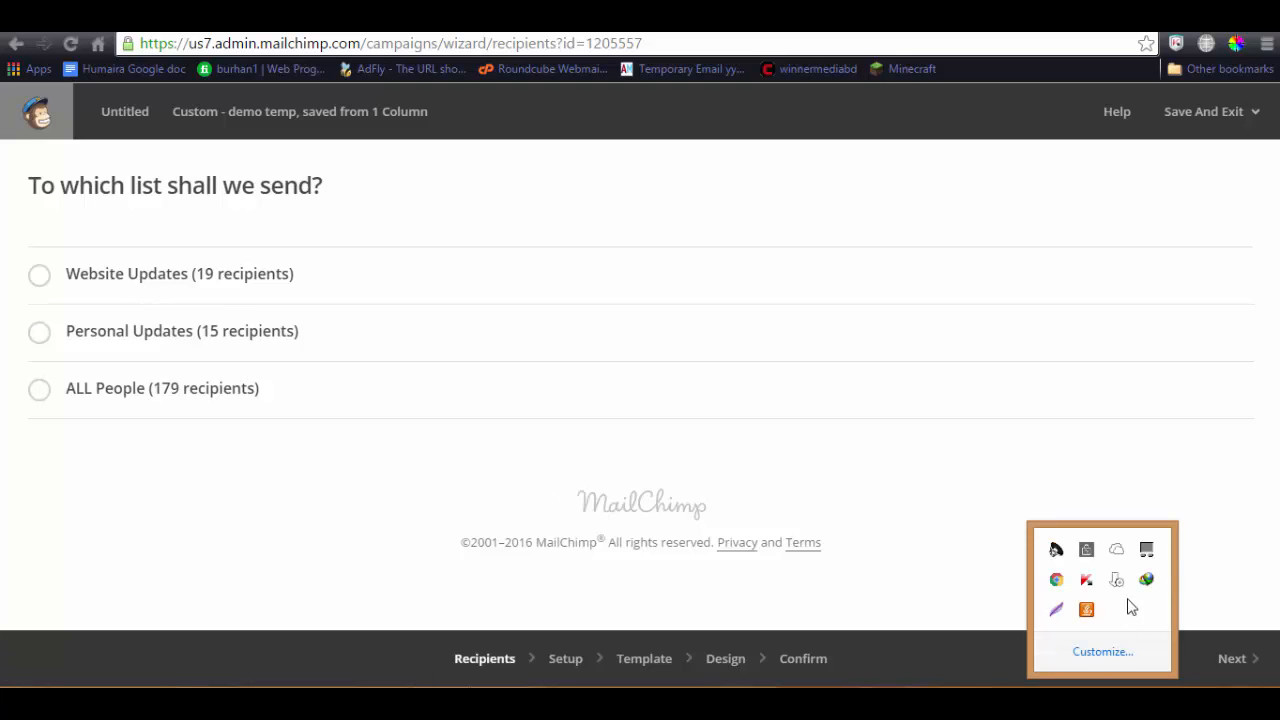
pyautogui.moveTo(1148, 580)
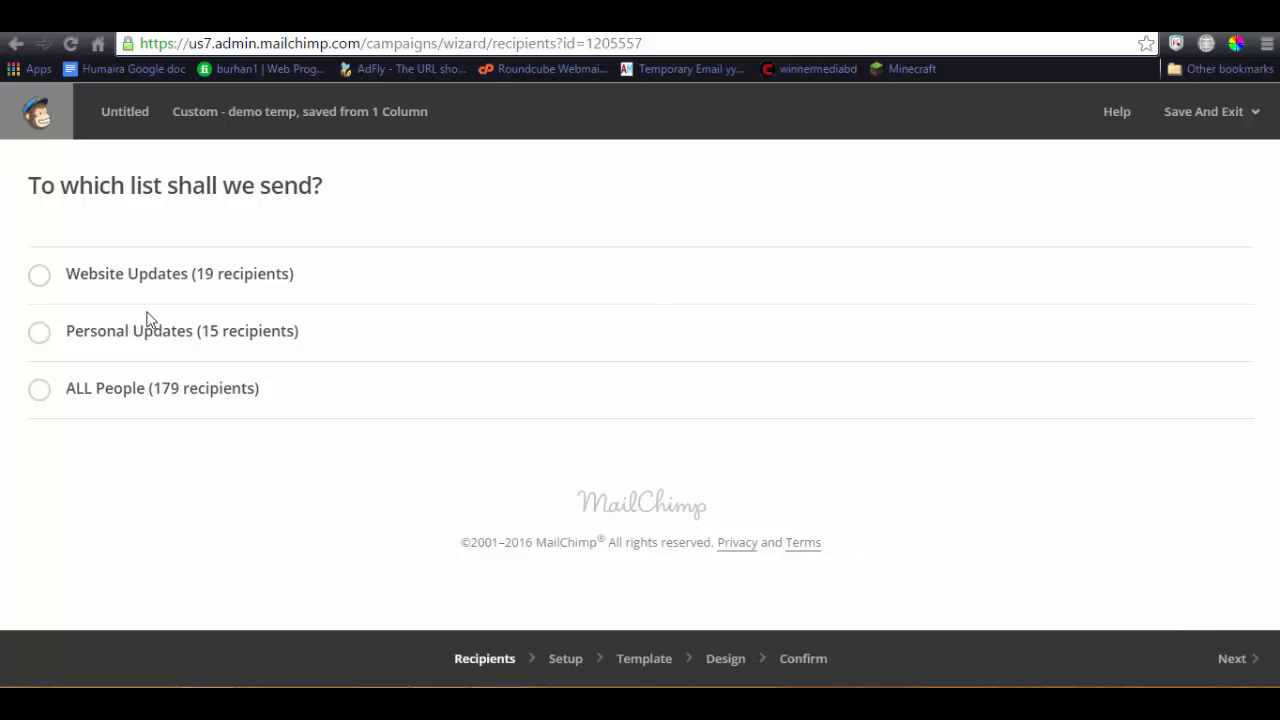
pyautogui.moveTo(108, 348)
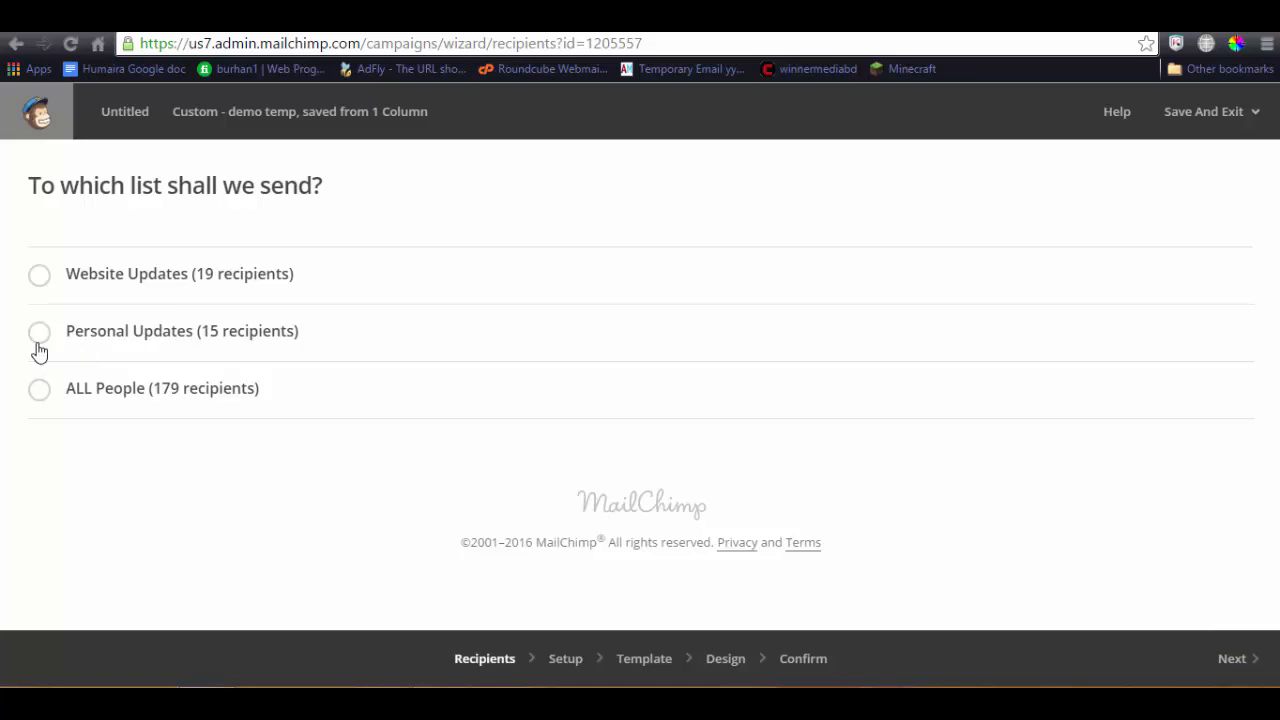
# Step: Choose the entire Personal Updates list (15 recipients) and continue to Setup
pyautogui.click(40, 332)
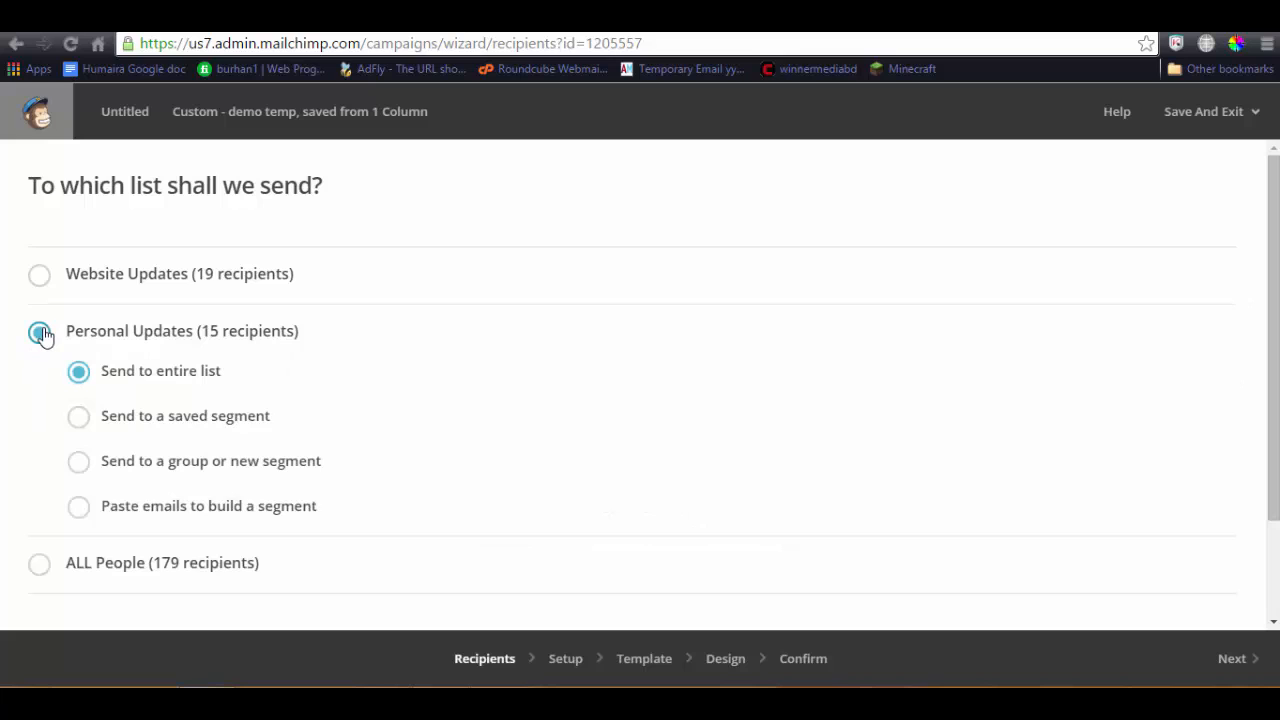
pyautogui.click(40, 332)
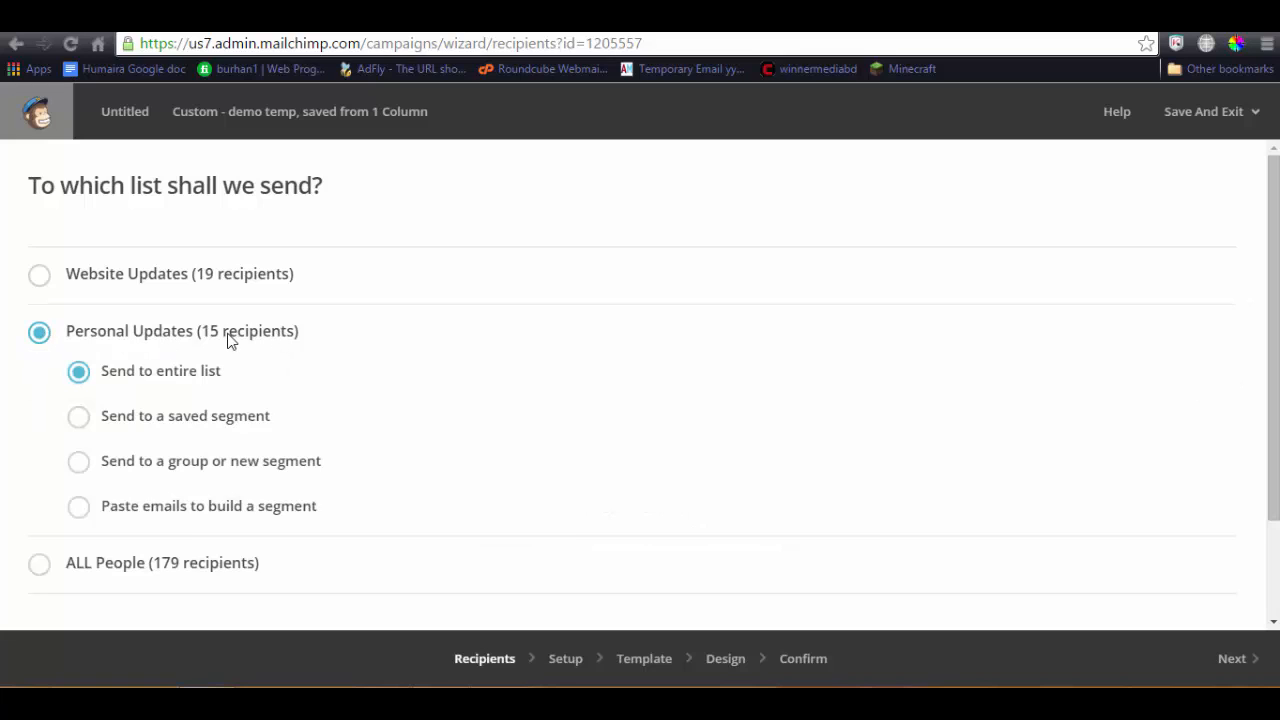
pyautogui.moveTo(172, 368)
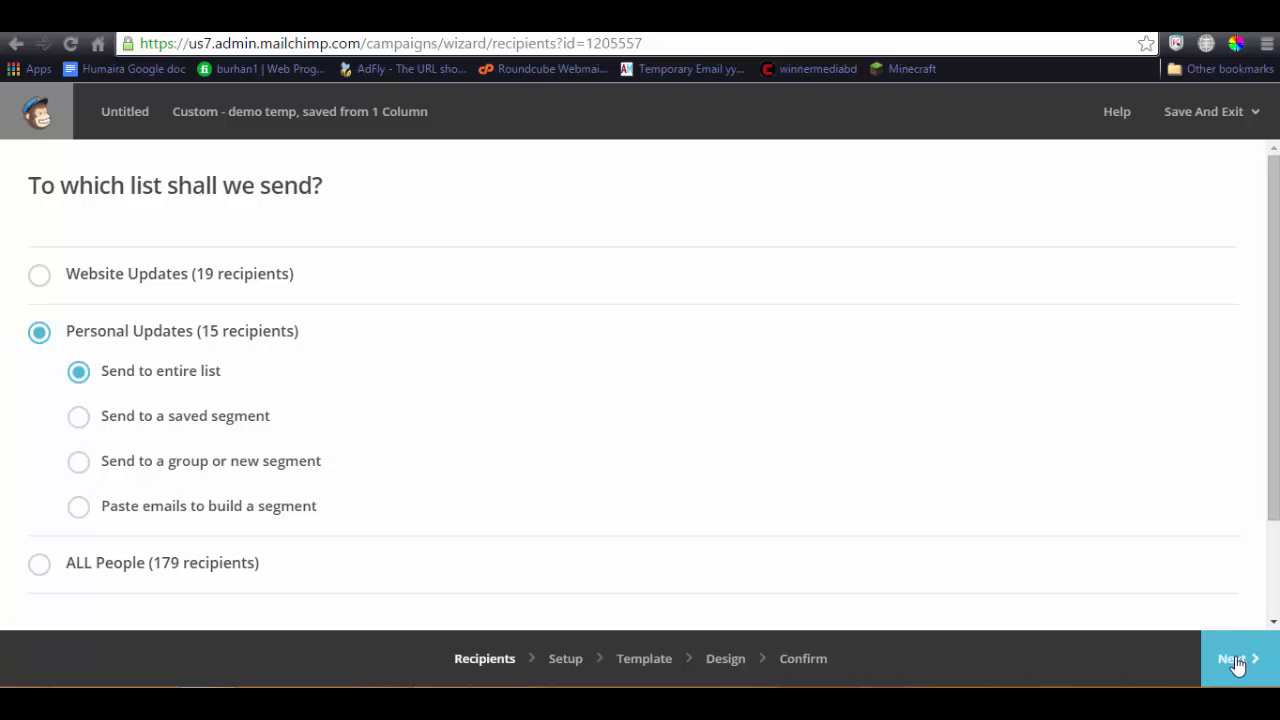
pyautogui.click(1234, 658)
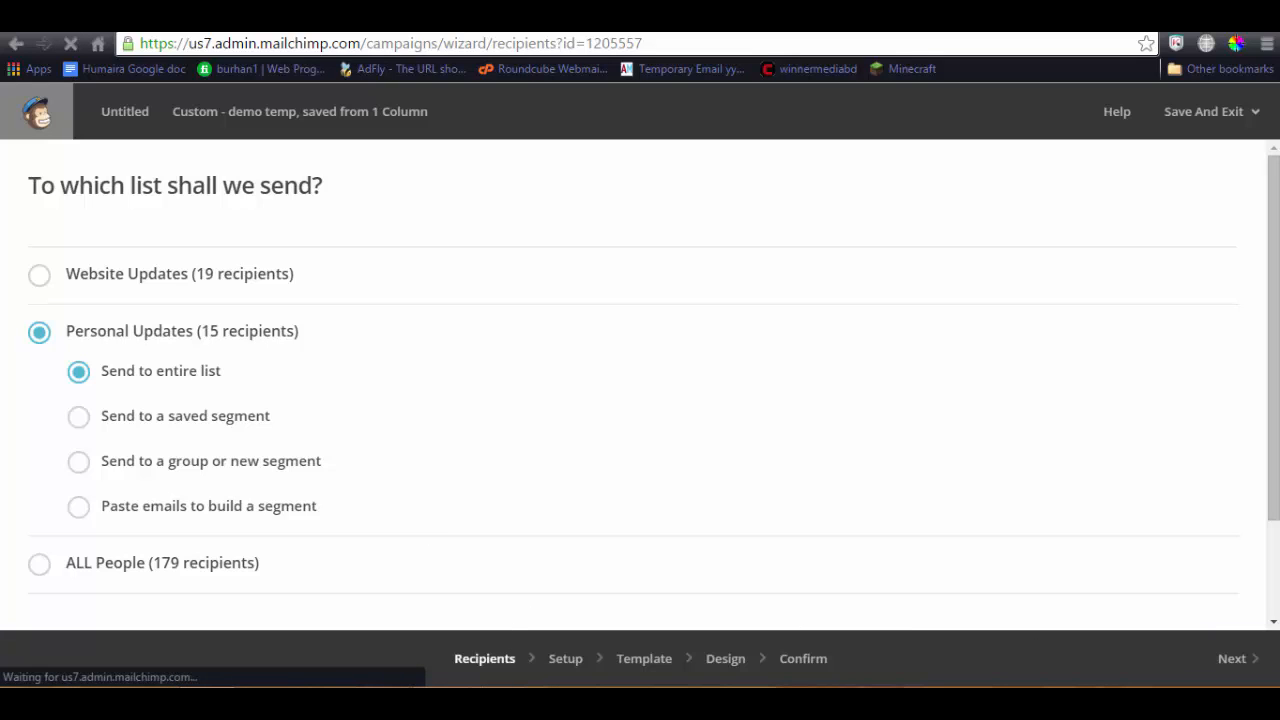
pyautogui.moveTo(420, 680)
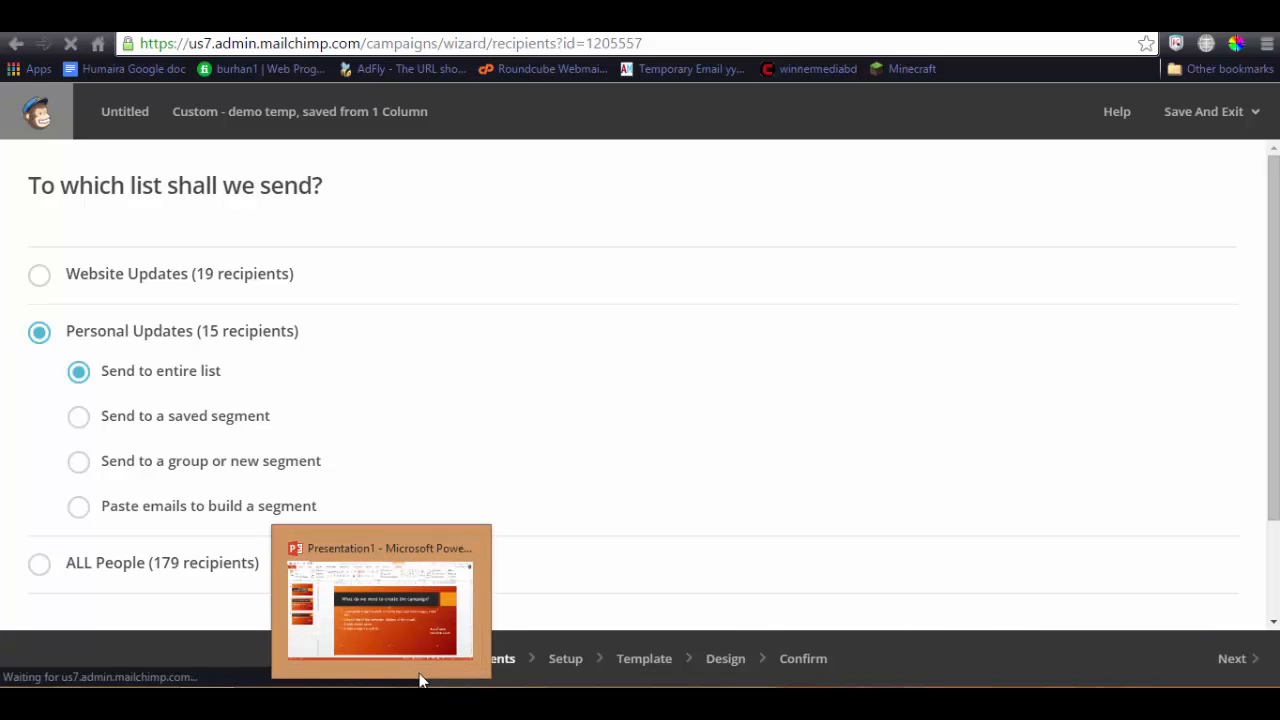
pyautogui.click(380, 600)
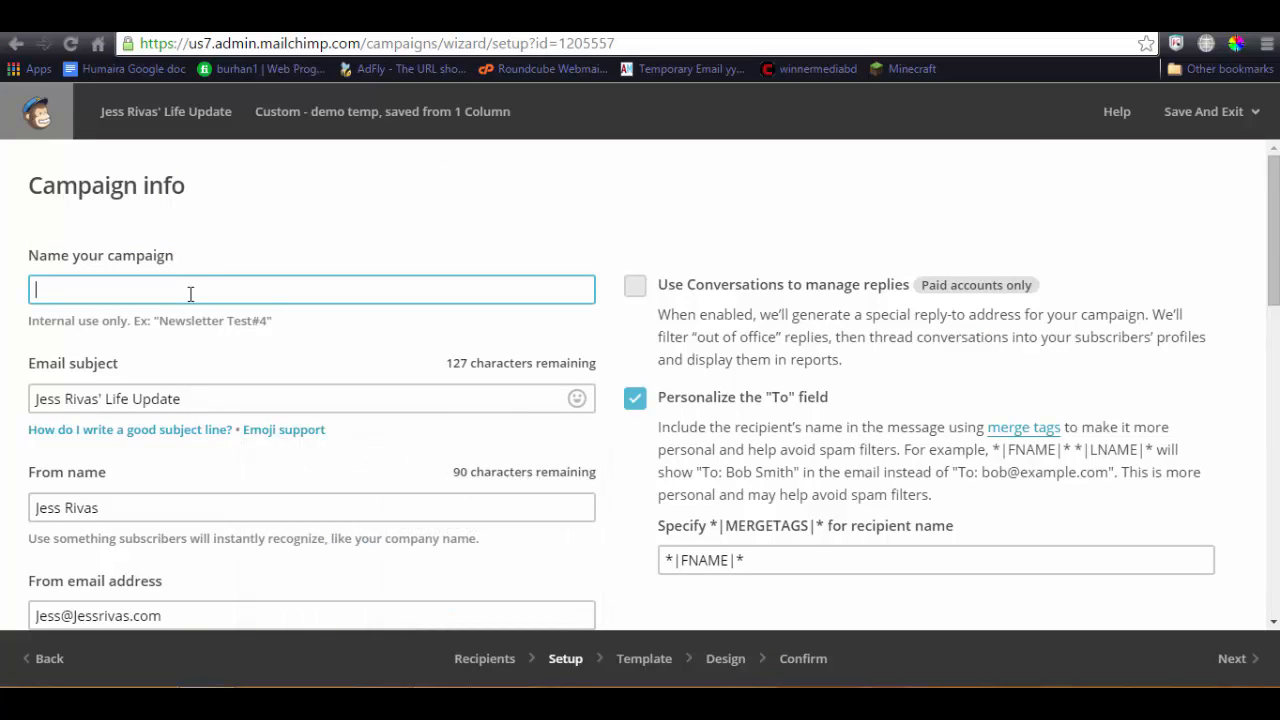
# Step: Name the campaign 'First Campaign' and replace the subject with 'welcome to pagiest.com'
pyautogui.write('first Ca')
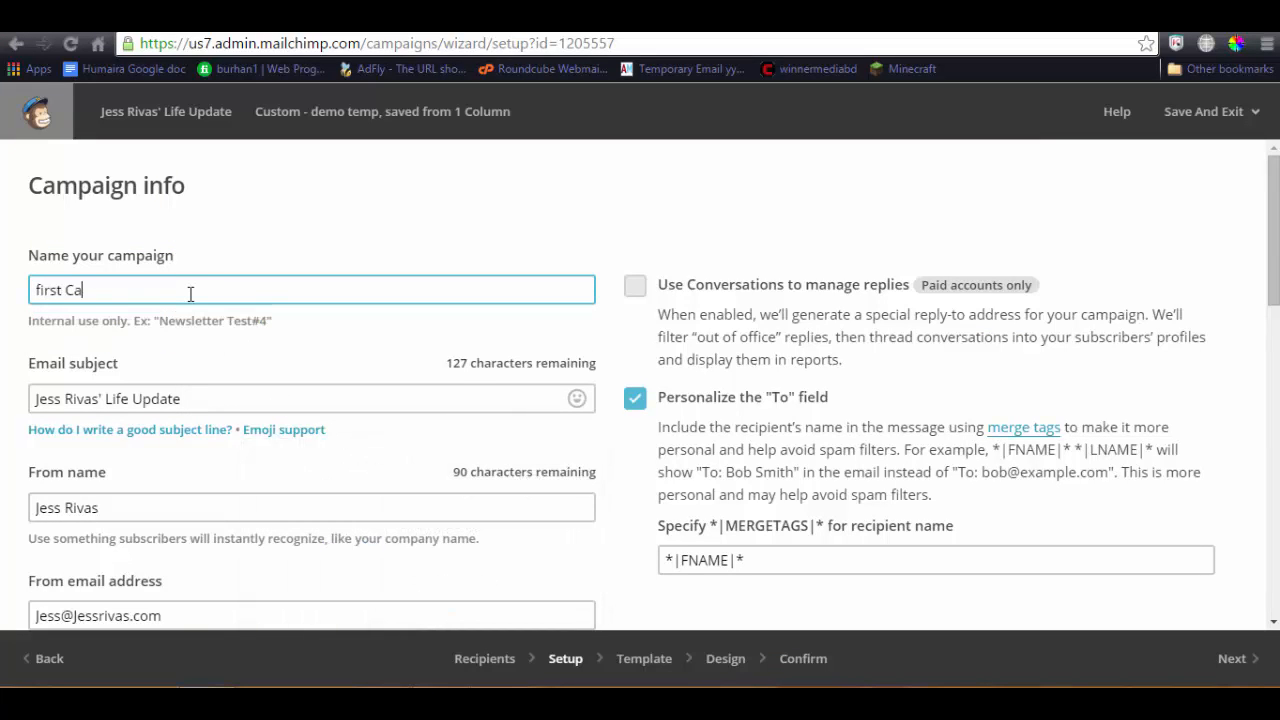
pyautogui.write('mpaign')
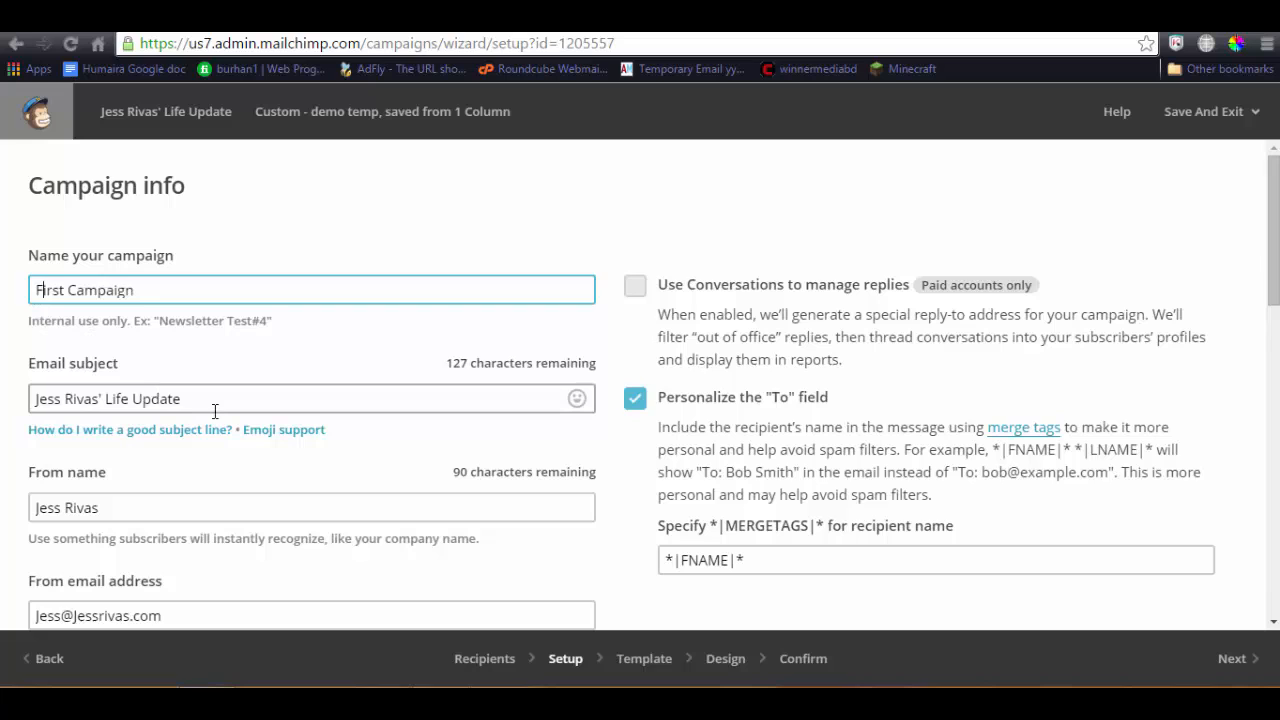
pyautogui.click(210, 400)
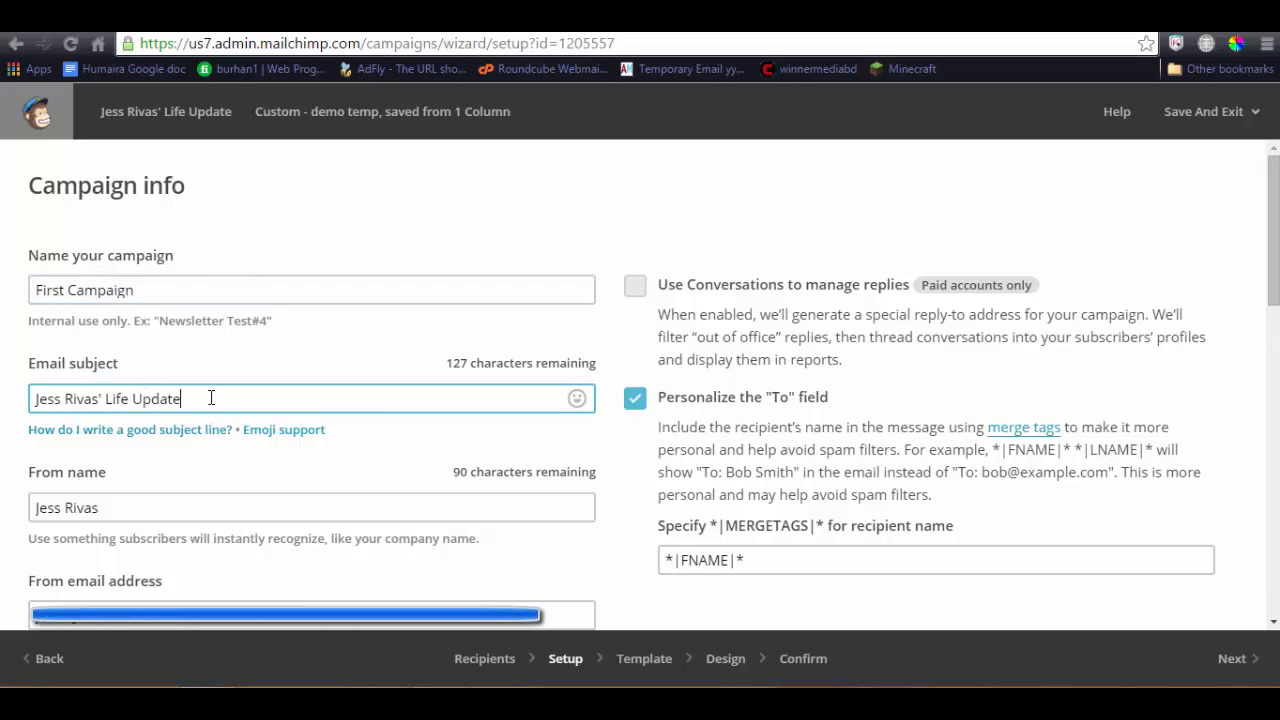
pyautogui.tripleClick(104, 400)
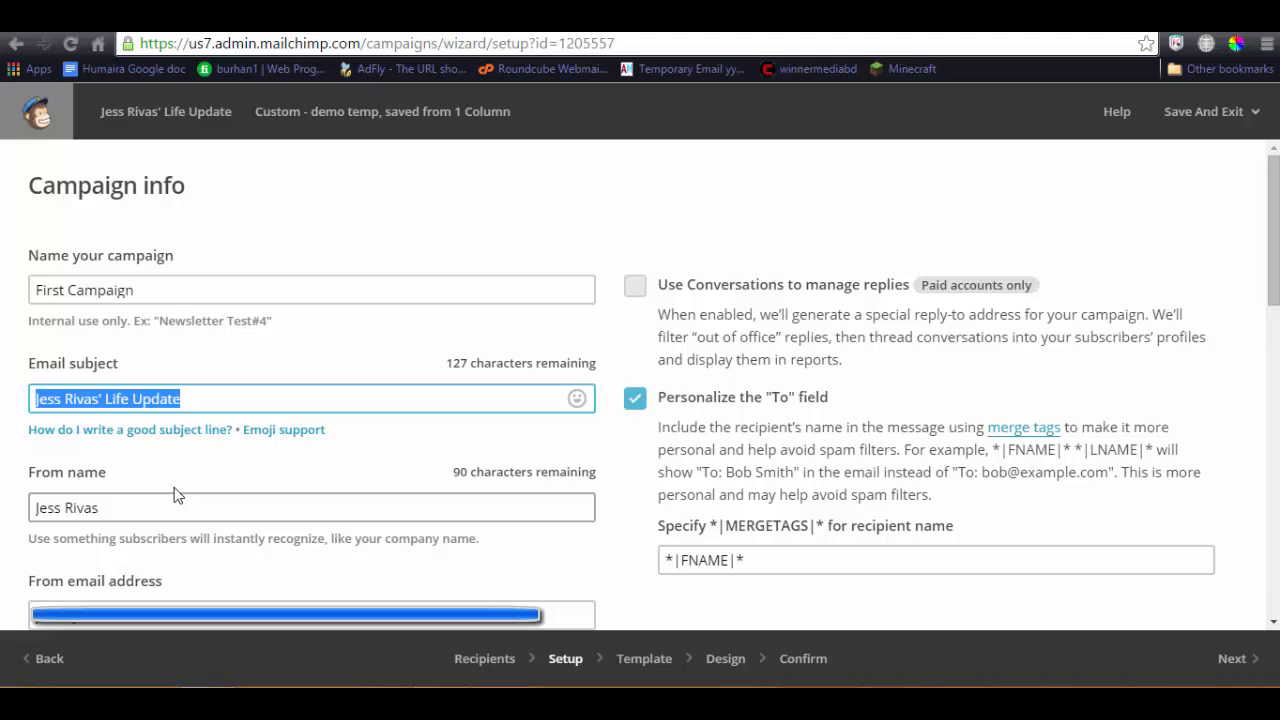
pyautogui.write('welcome to')
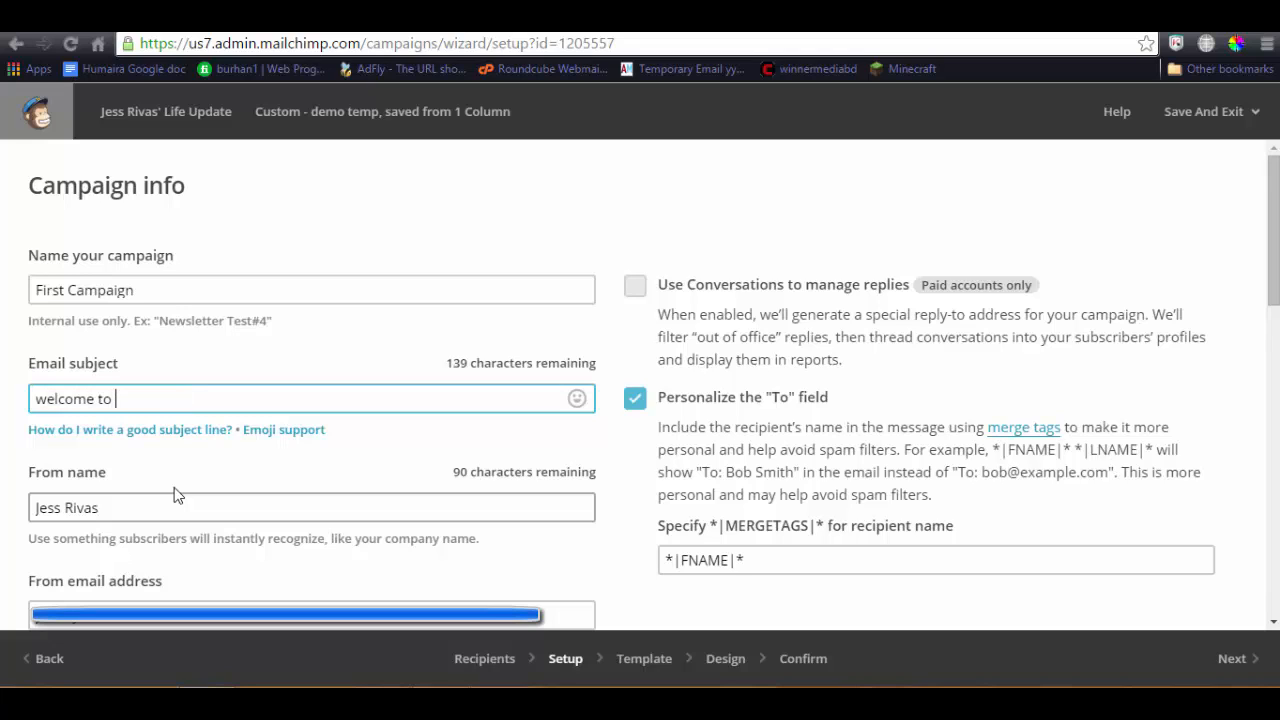
pyautogui.write('pagiest')
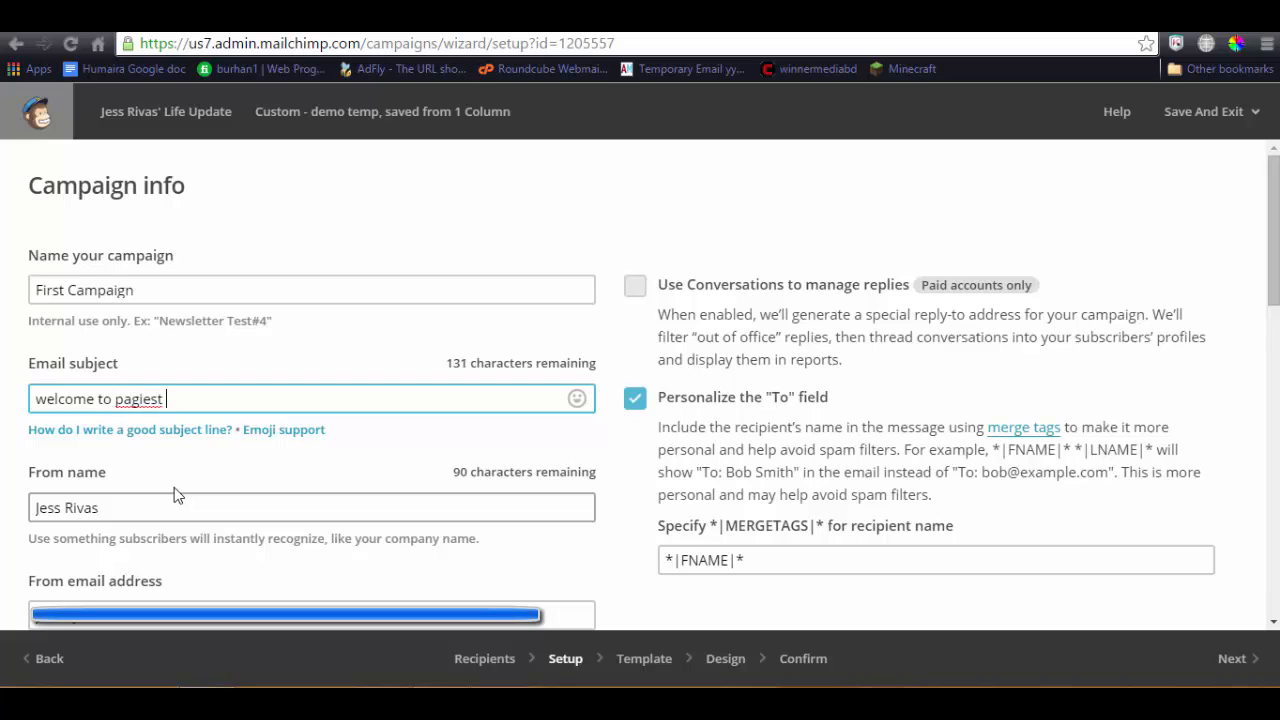
pyautogui.write('.com')
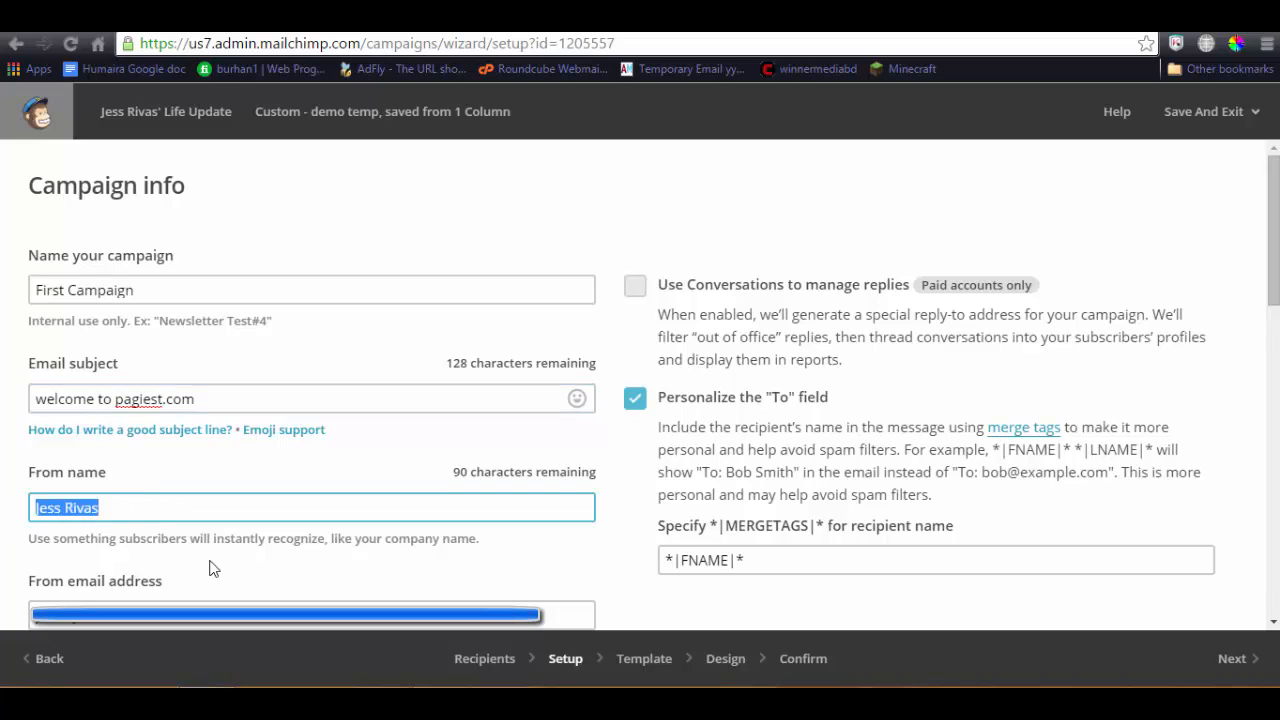
# Step: Enter the From name Burhan Uddin and a gmail.com From email address
pyautogui.write('Bruhan')
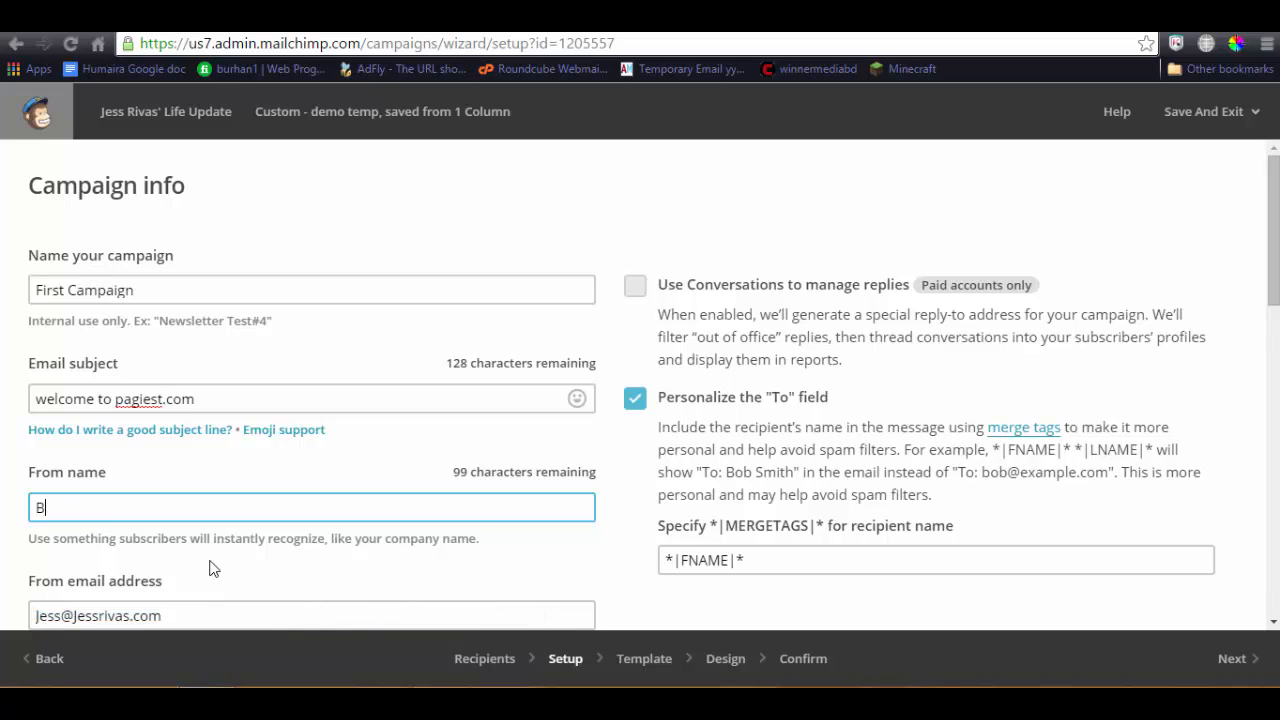
pyautogui.write('urhan Uddin')
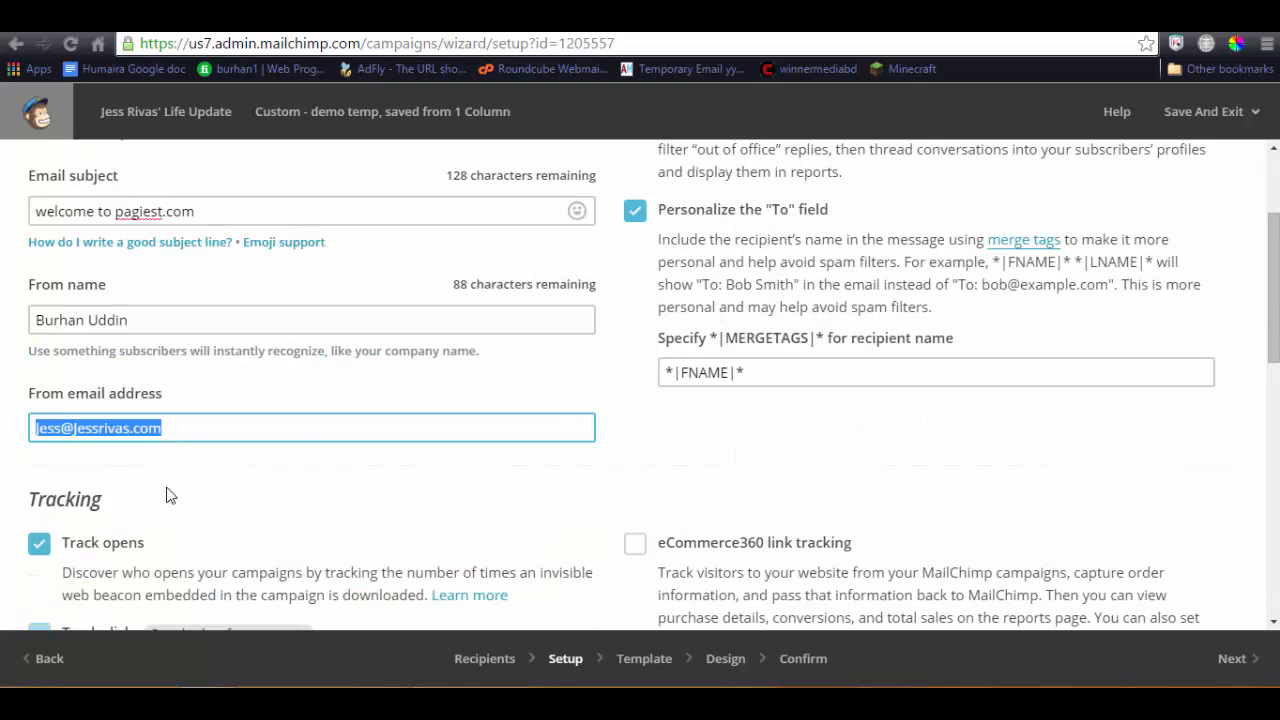
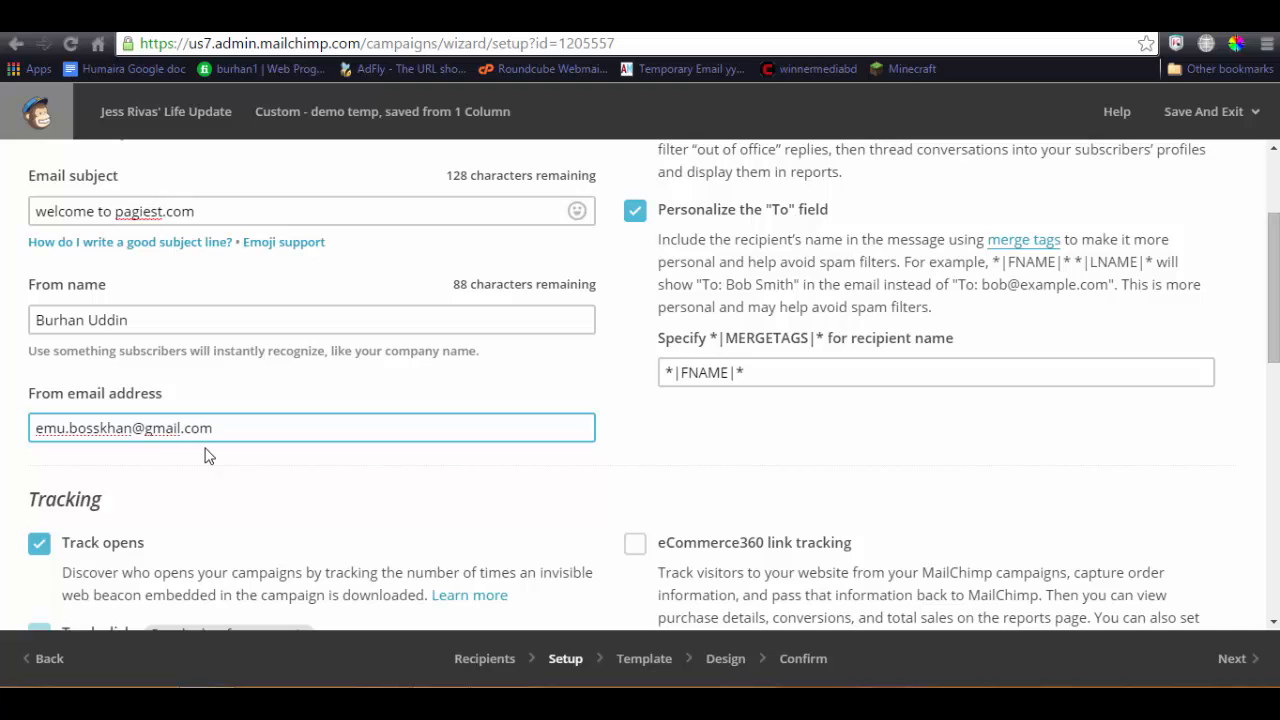
pyautogui.scroll(-3)
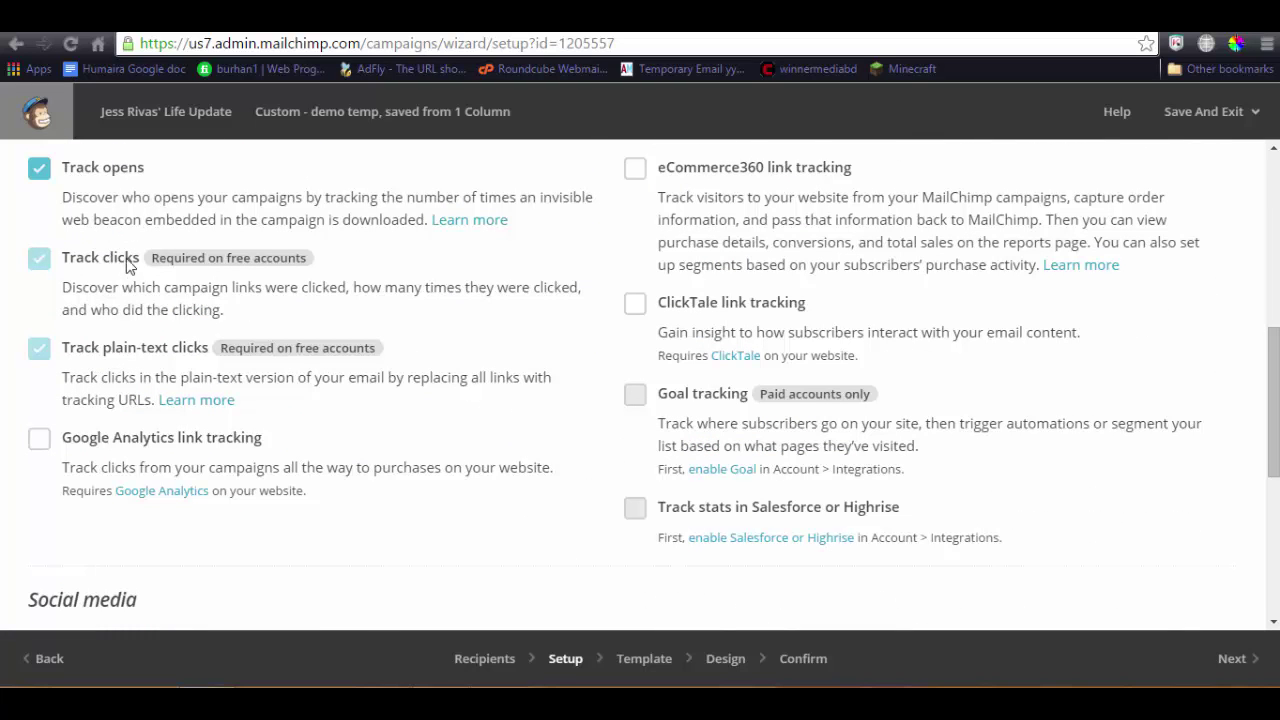
pyautogui.moveTo(170, 356)
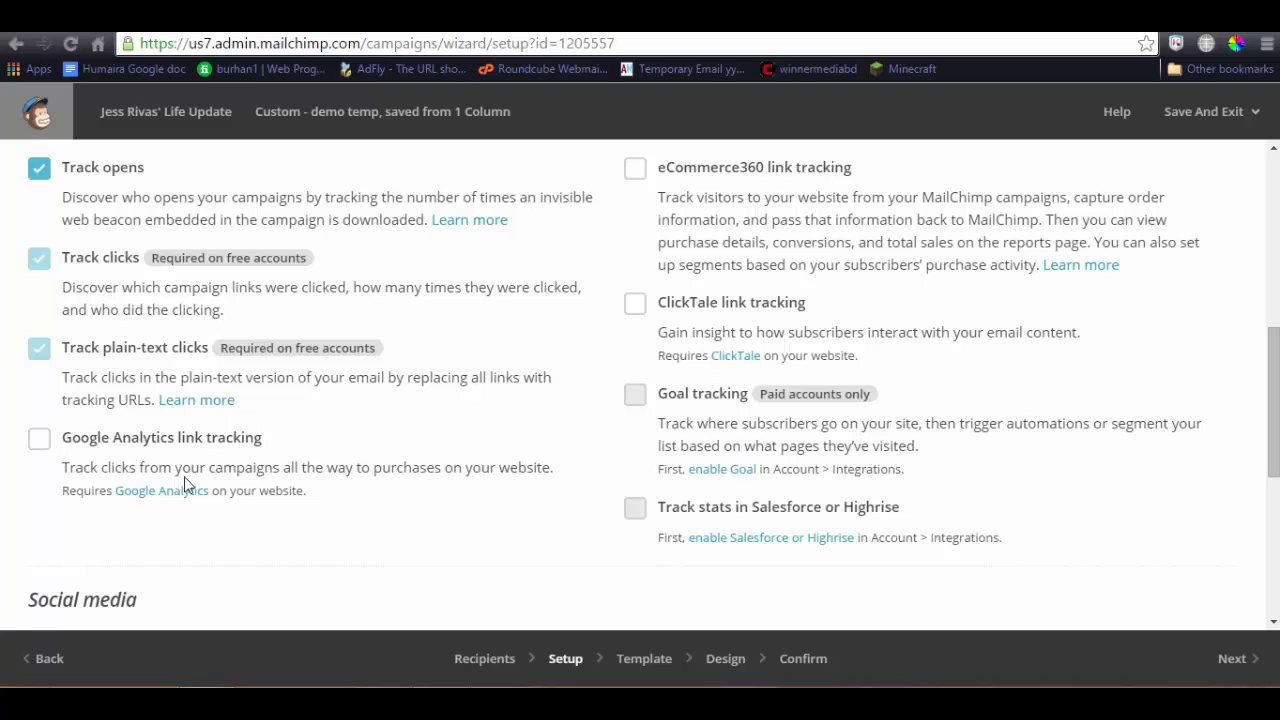
pyautogui.moveTo(440, 492)
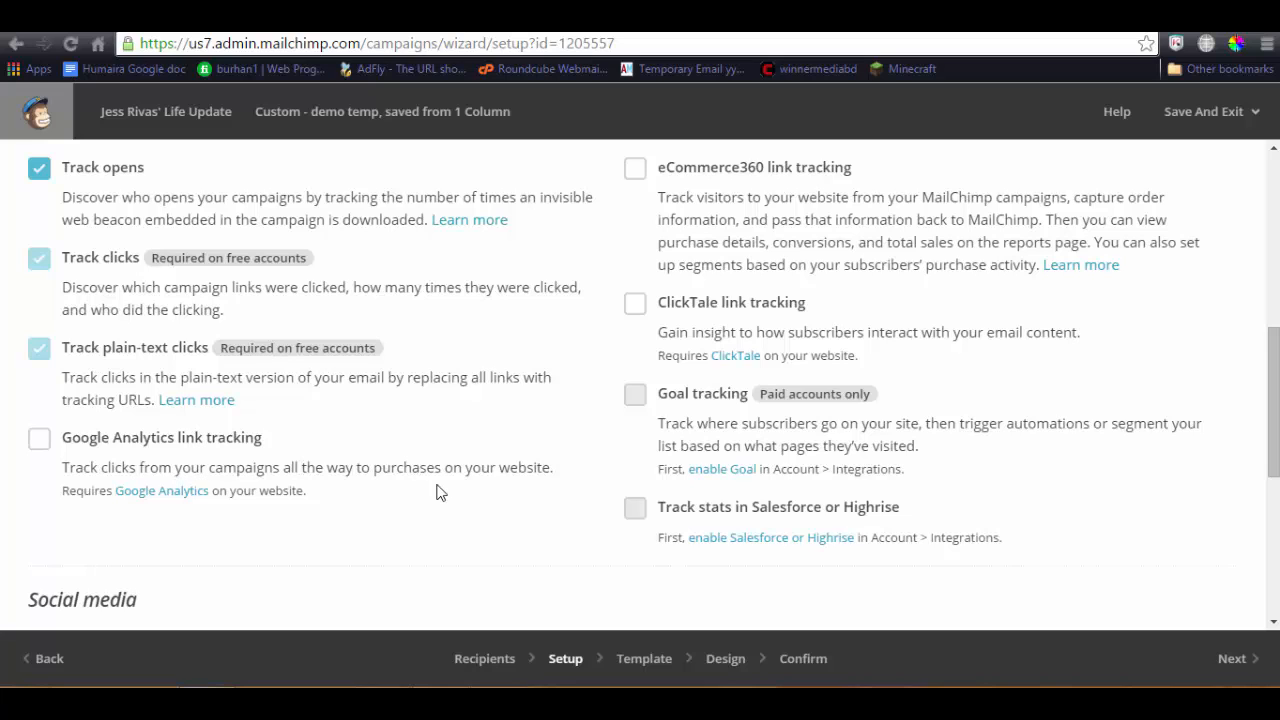
pyautogui.moveTo(448, 488)
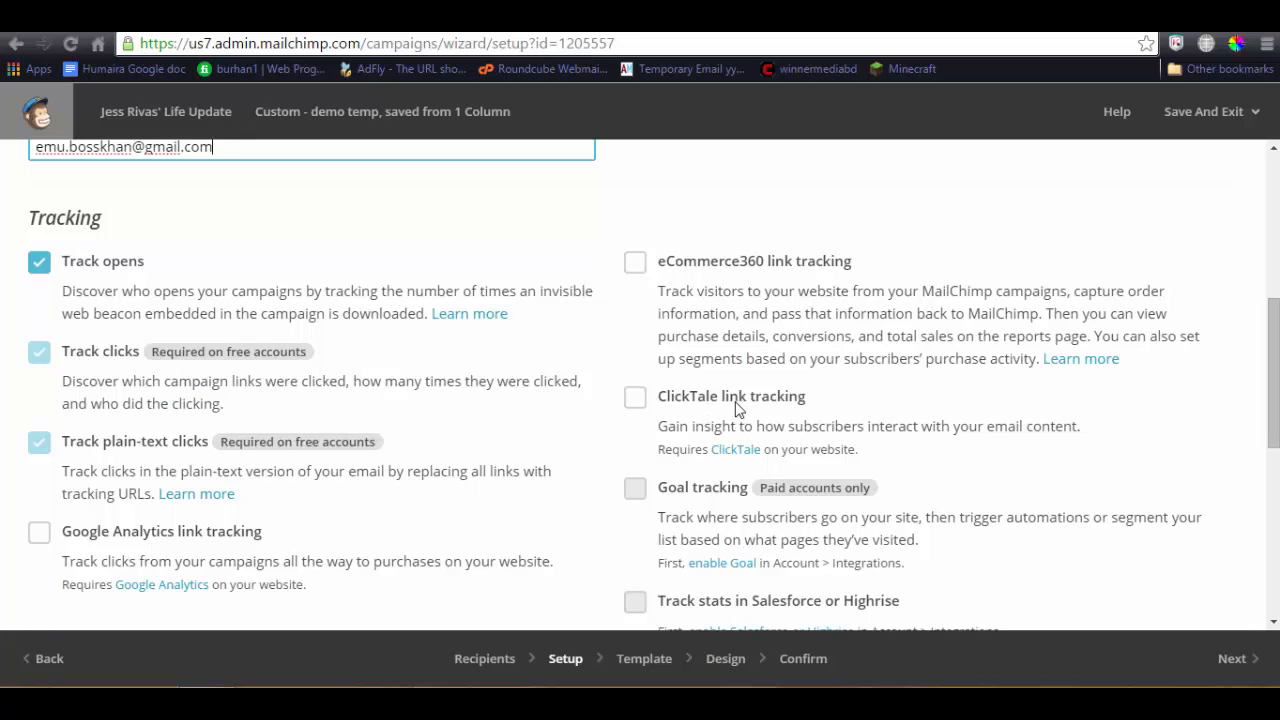
# Step: Review the remaining Setup options and move on to the Design stage
pyautogui.scroll(-3)
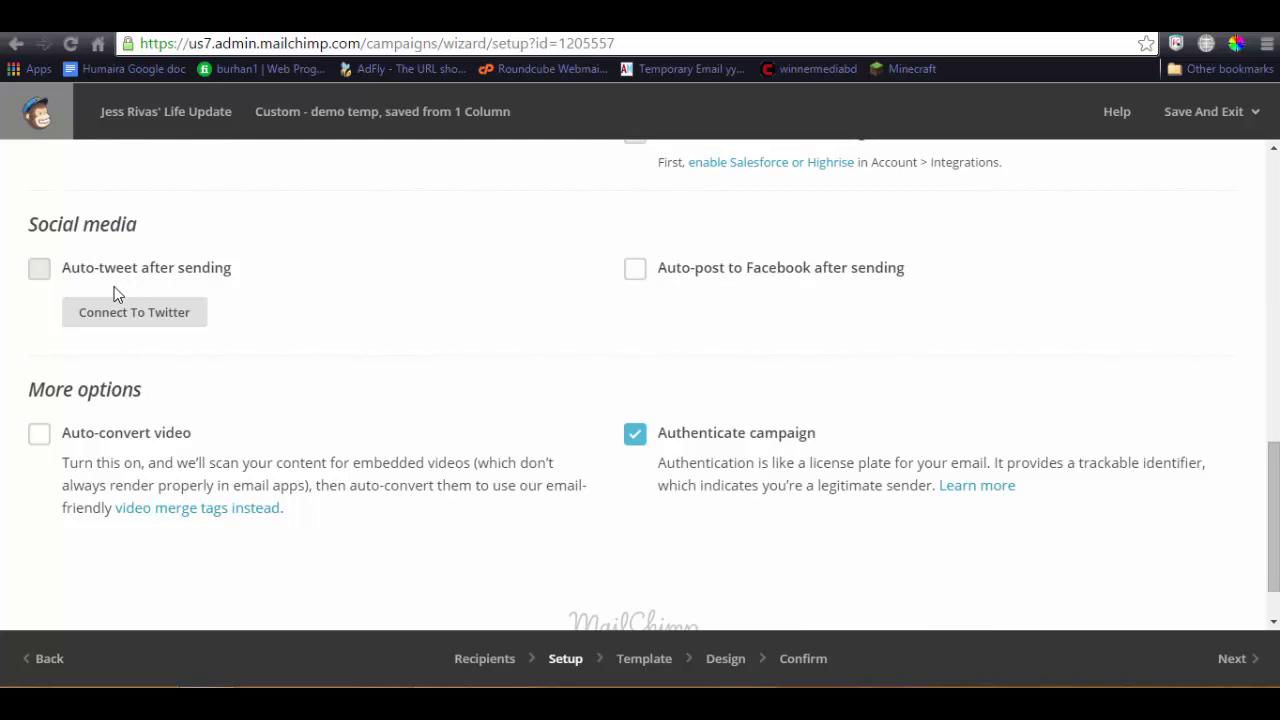
pyautogui.moveTo(96, 314)
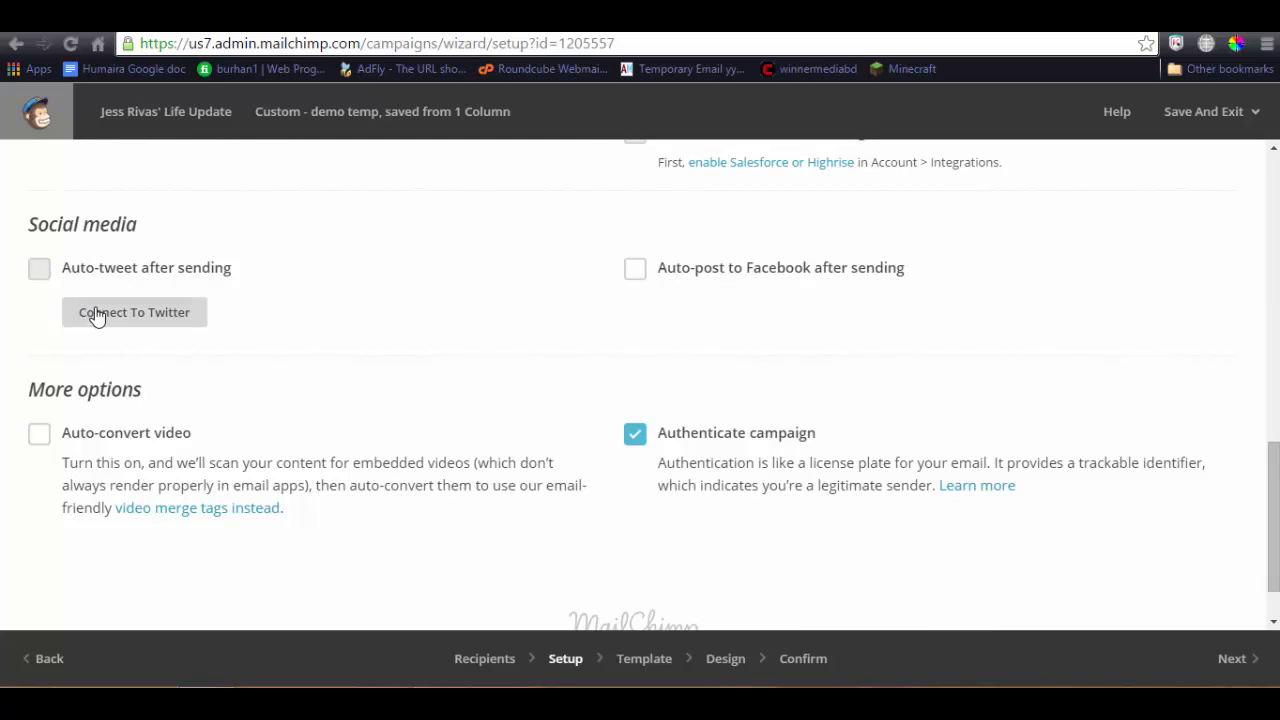
pyautogui.moveTo(96, 316)
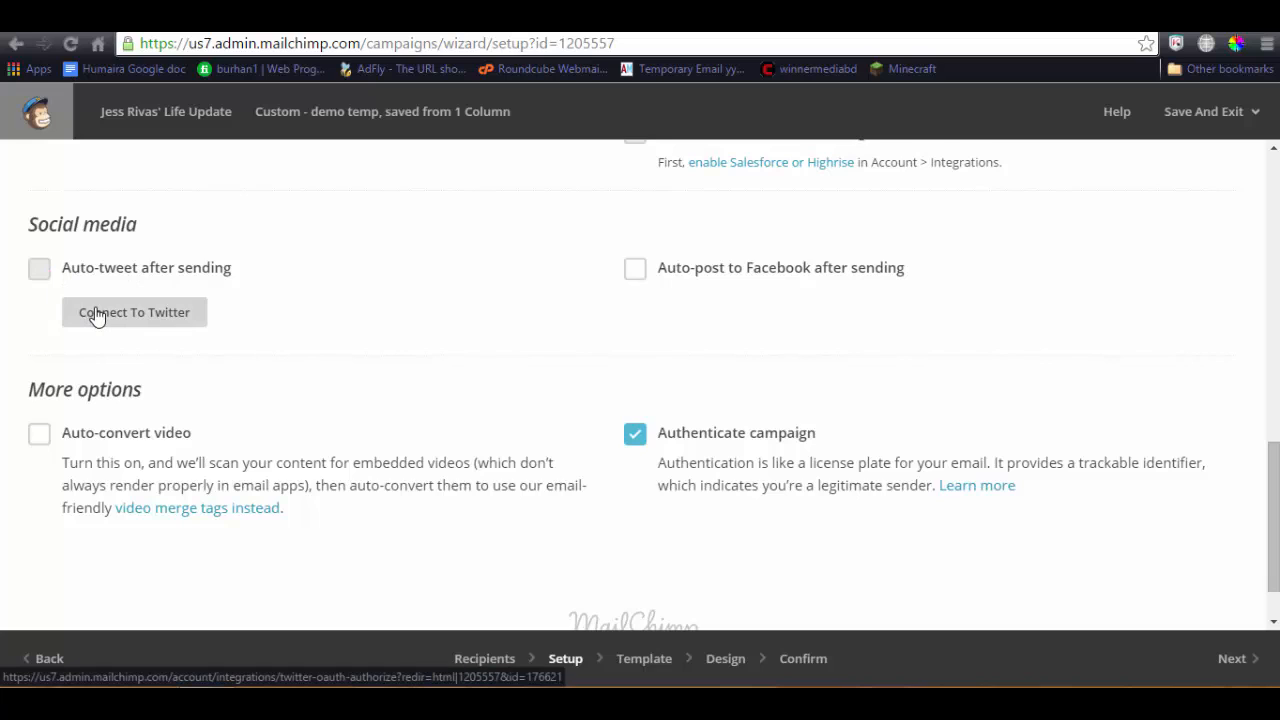
pyautogui.moveTo(90, 348)
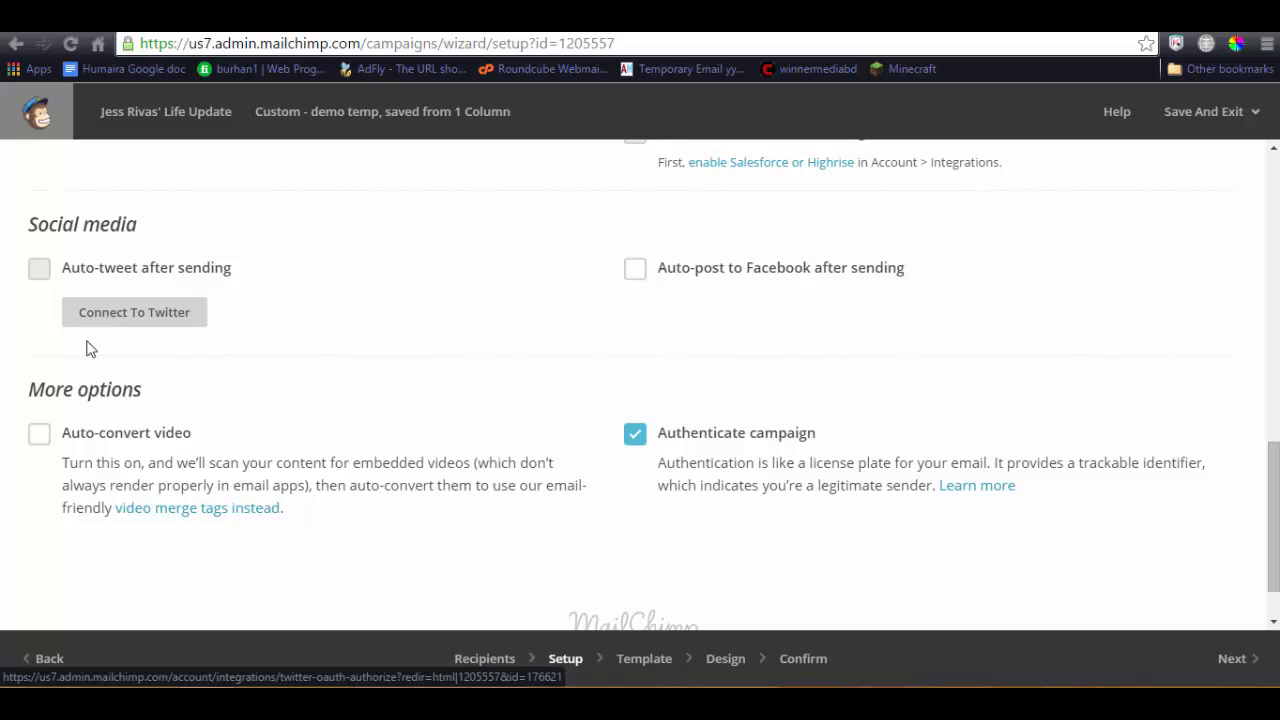
pyautogui.moveTo(1244, 664)
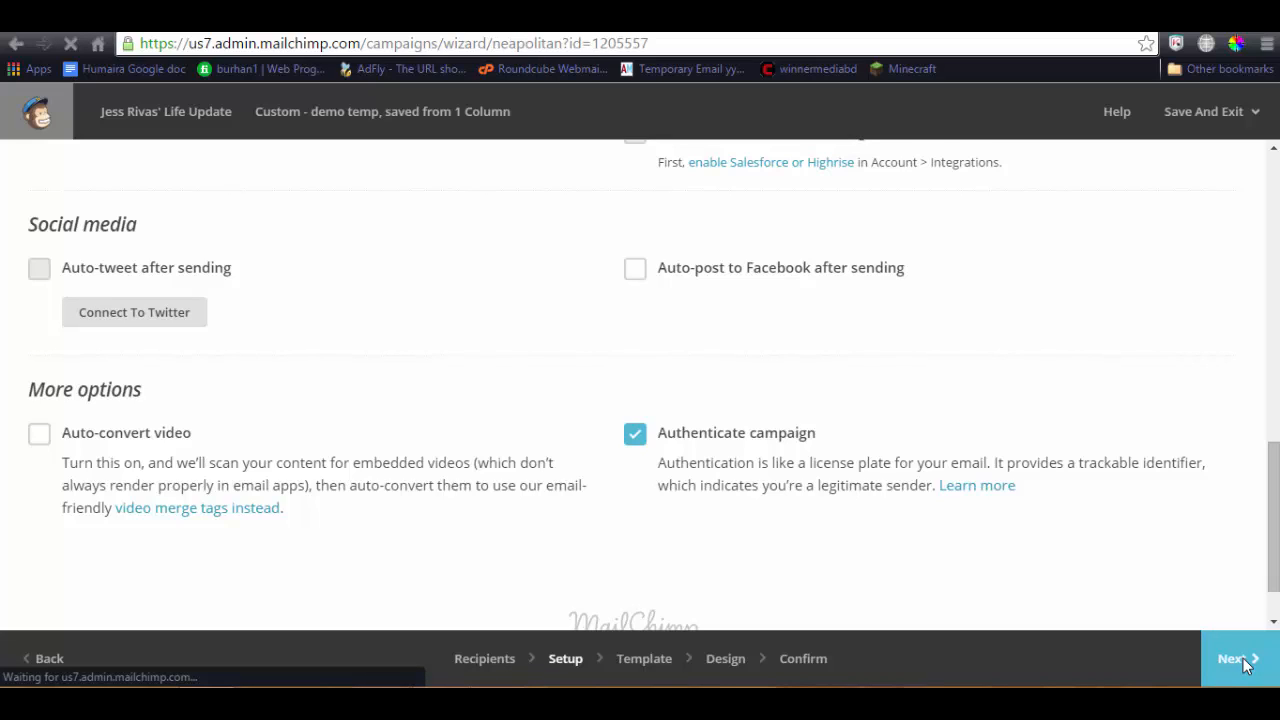
pyautogui.click(1234, 658)
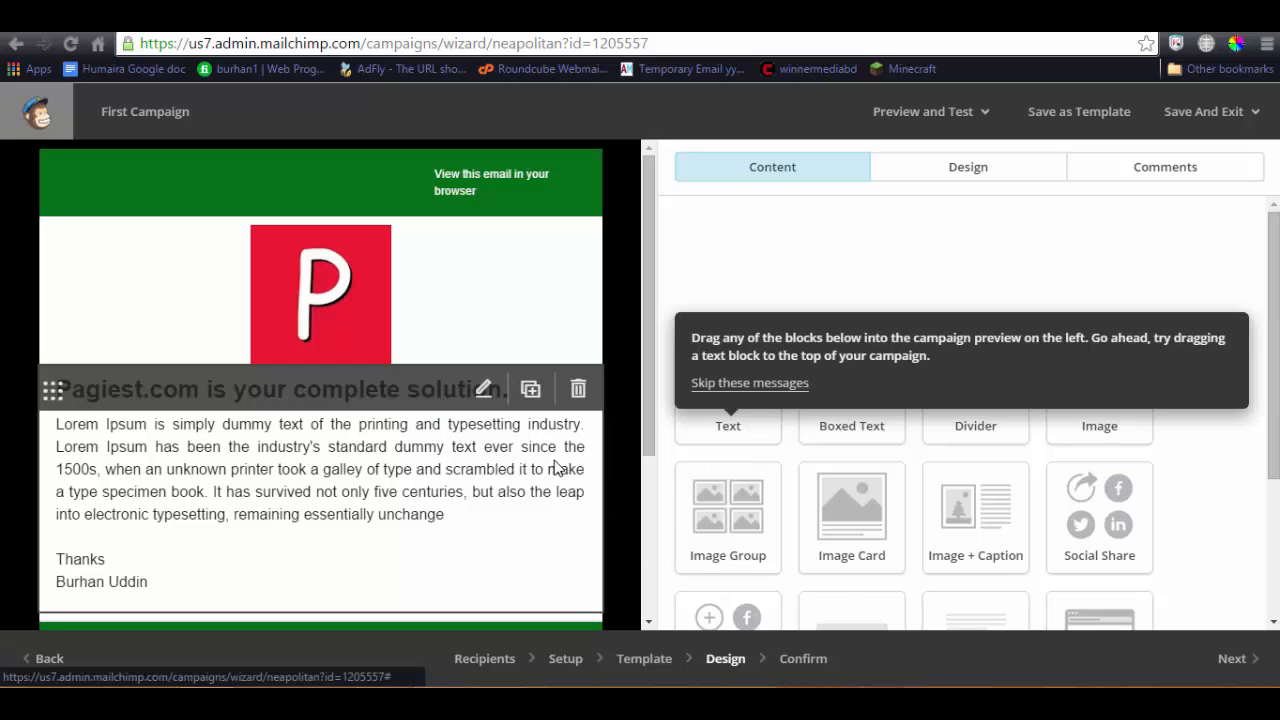
# Step: Replace the lorem ipsum paragraph with 'This is your first campaign on Mailchimp, this'
pyautogui.scroll(-3)
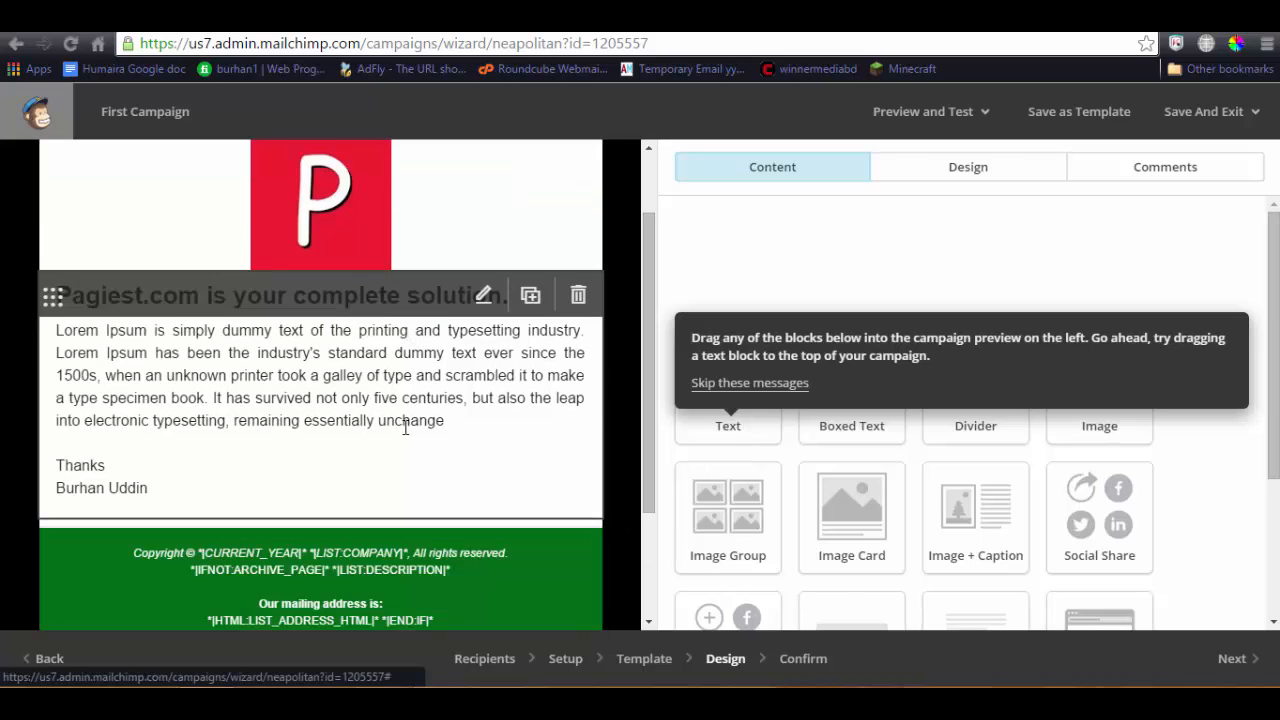
pyautogui.moveTo(562, 368)
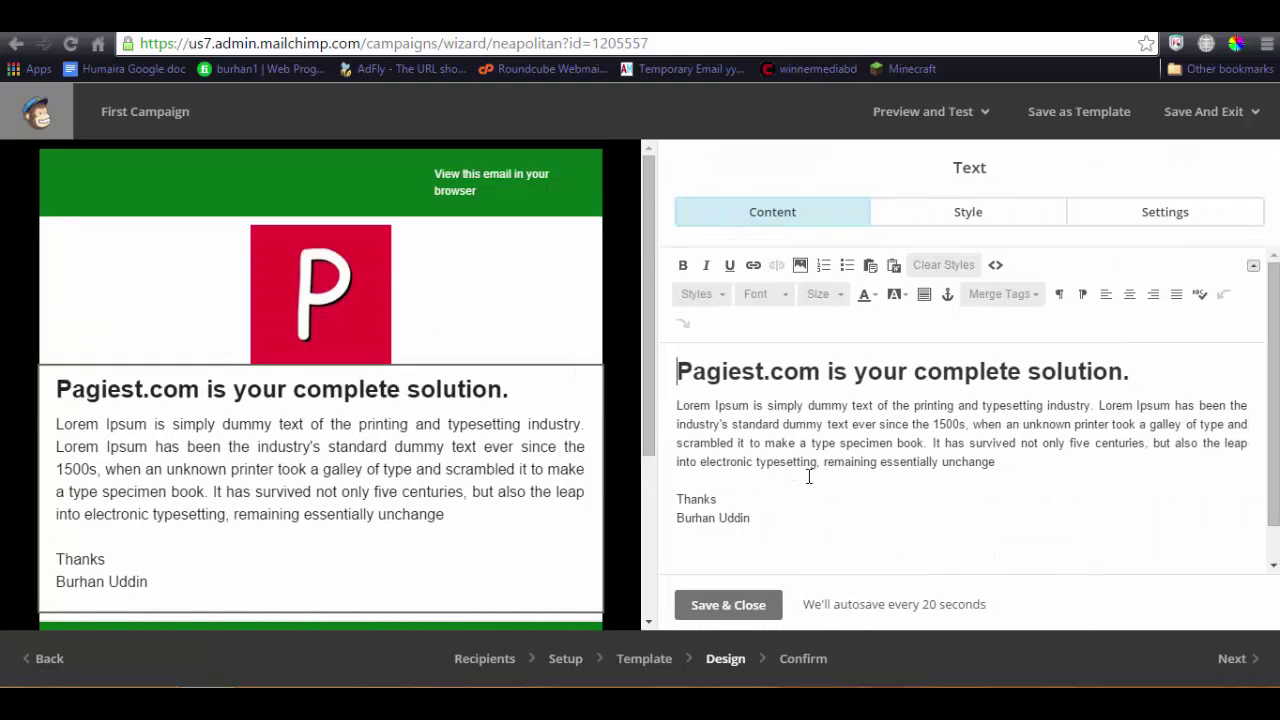
pyautogui.moveTo(676, 404); pyautogui.dragTo(996, 462)
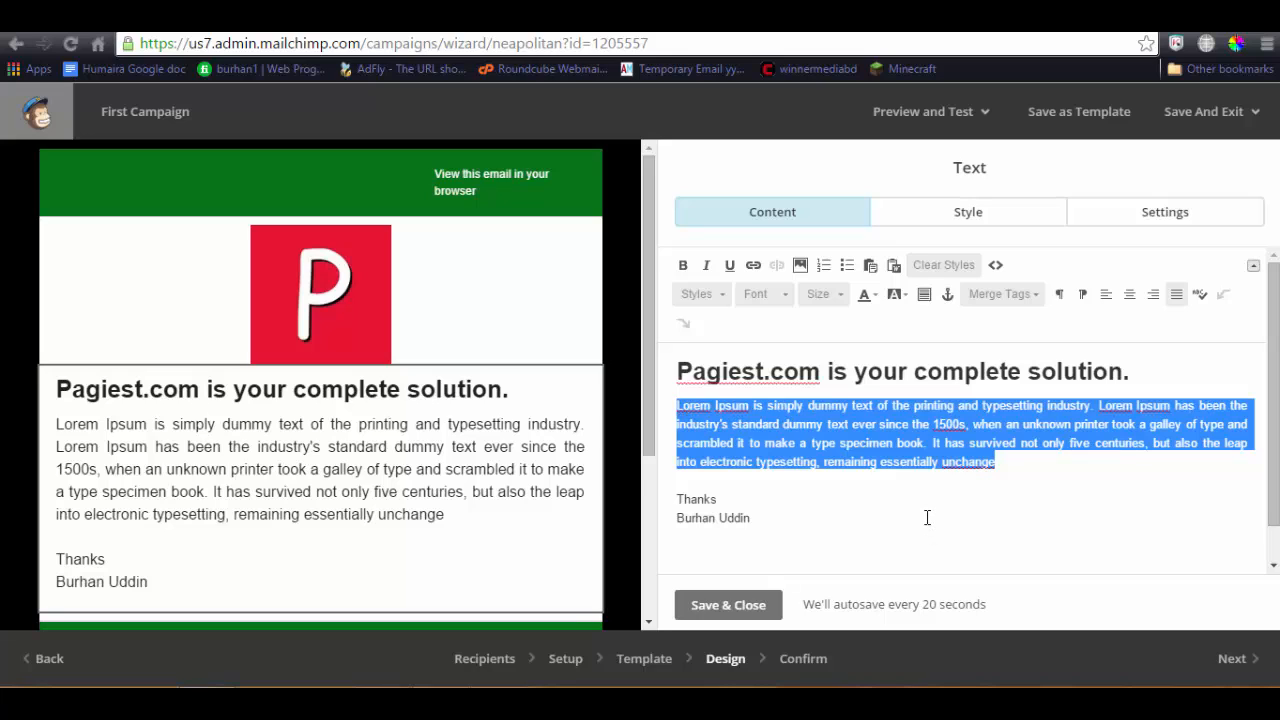
pyautogui.write('This i')
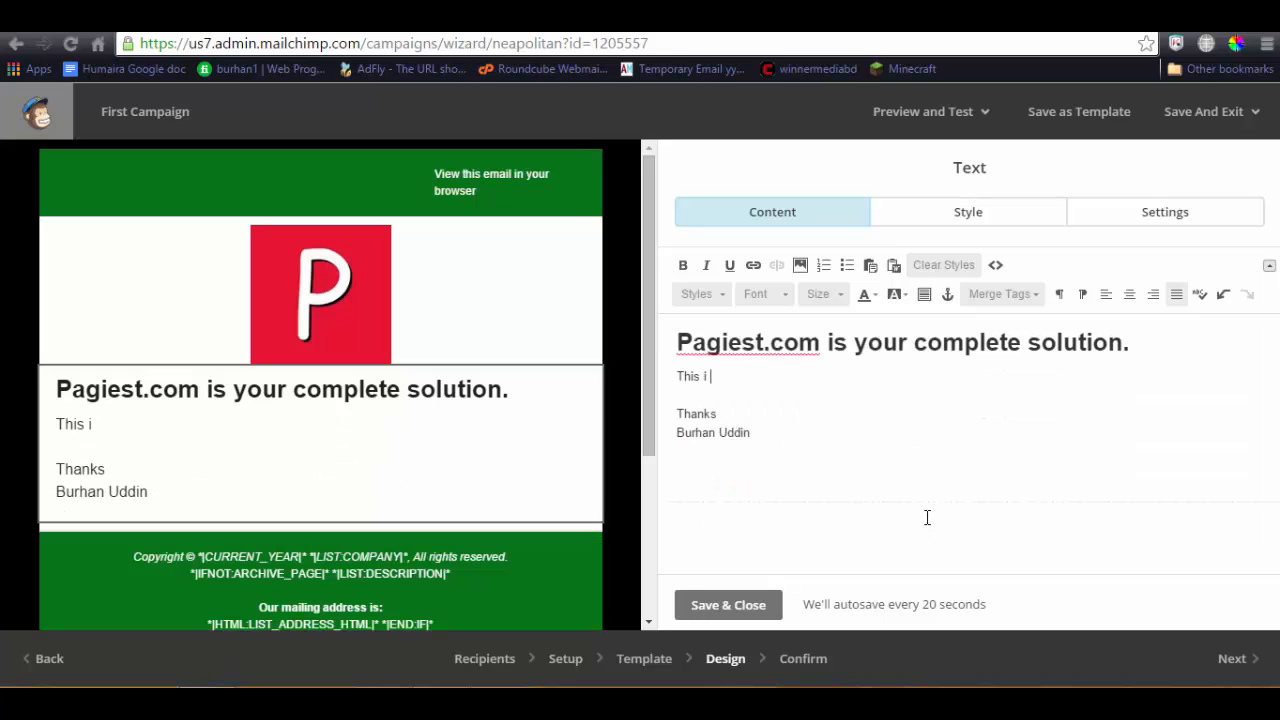
pyautogui.write('s your')
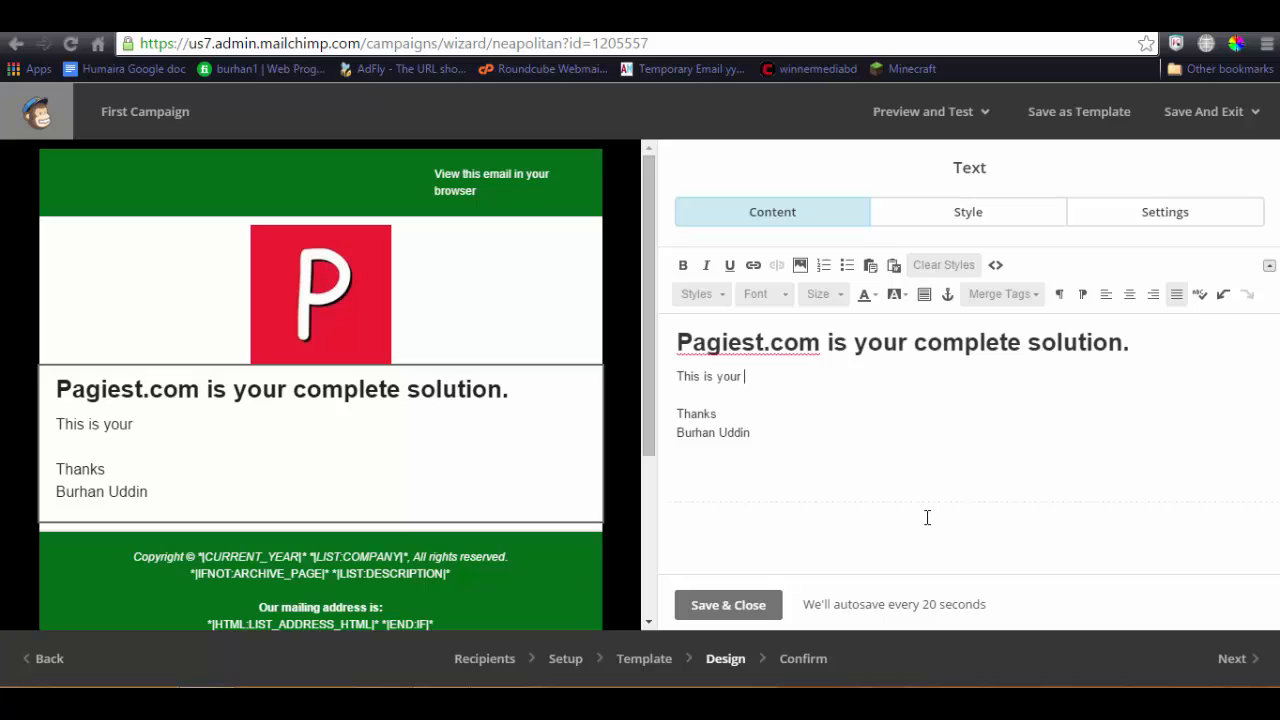
pyautogui.write('firat xM')
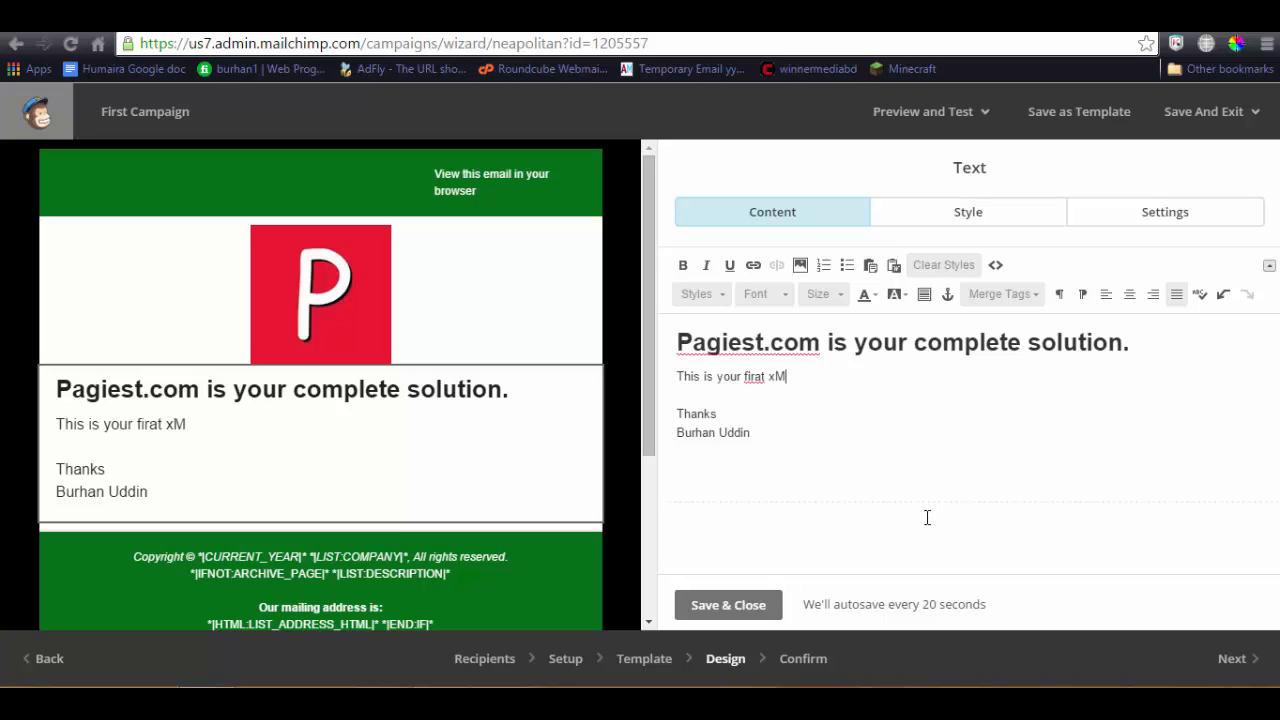
pyautogui.write('CA')
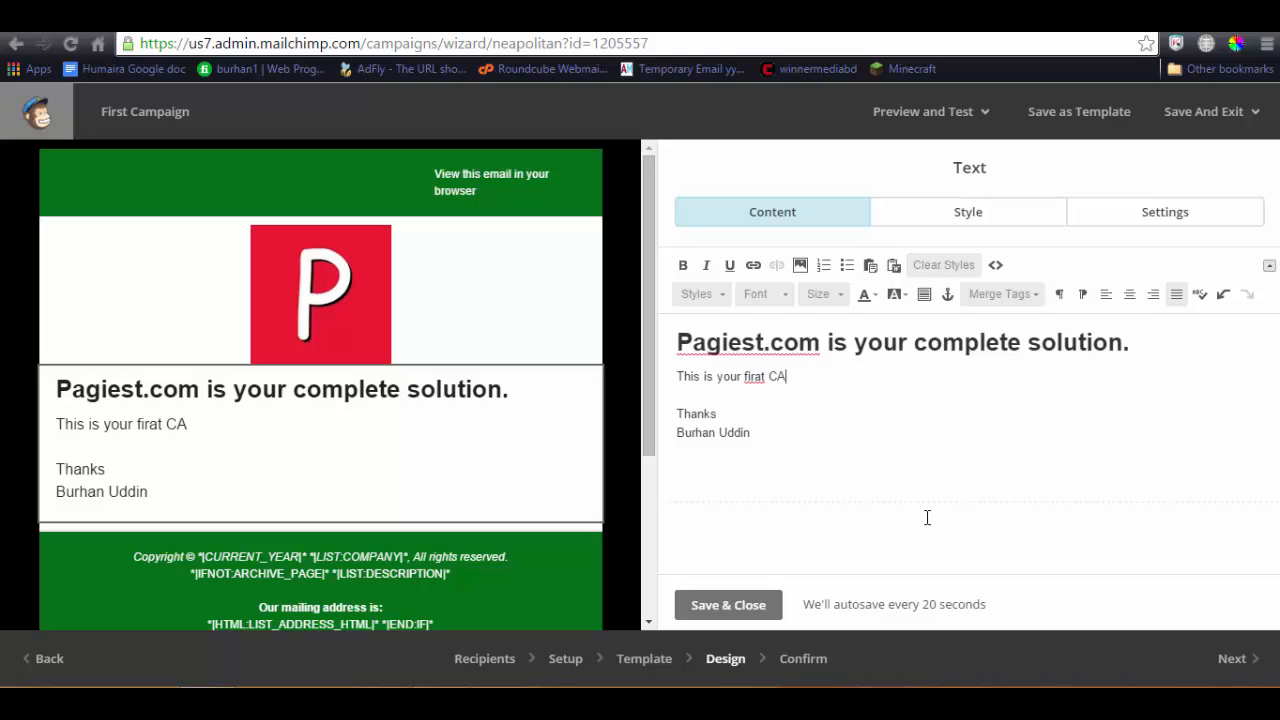
pyautogui.press('Backspace')
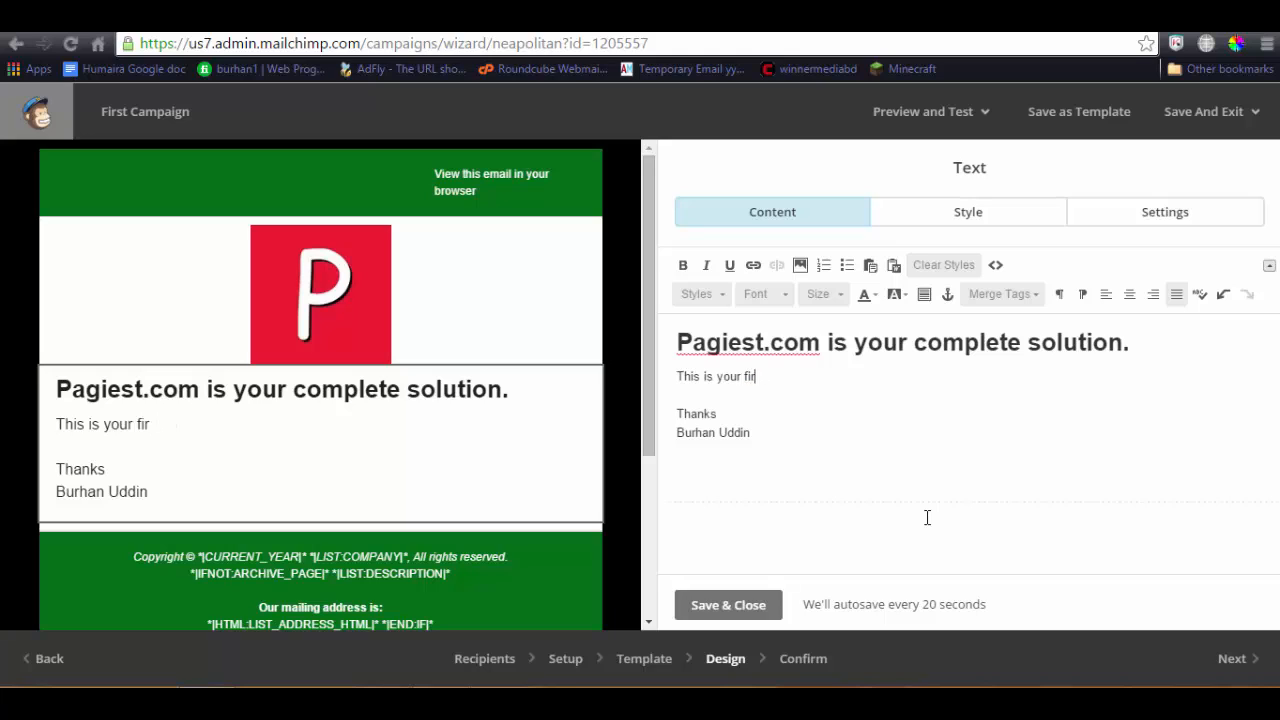
pyautogui.write('ST CAMP')
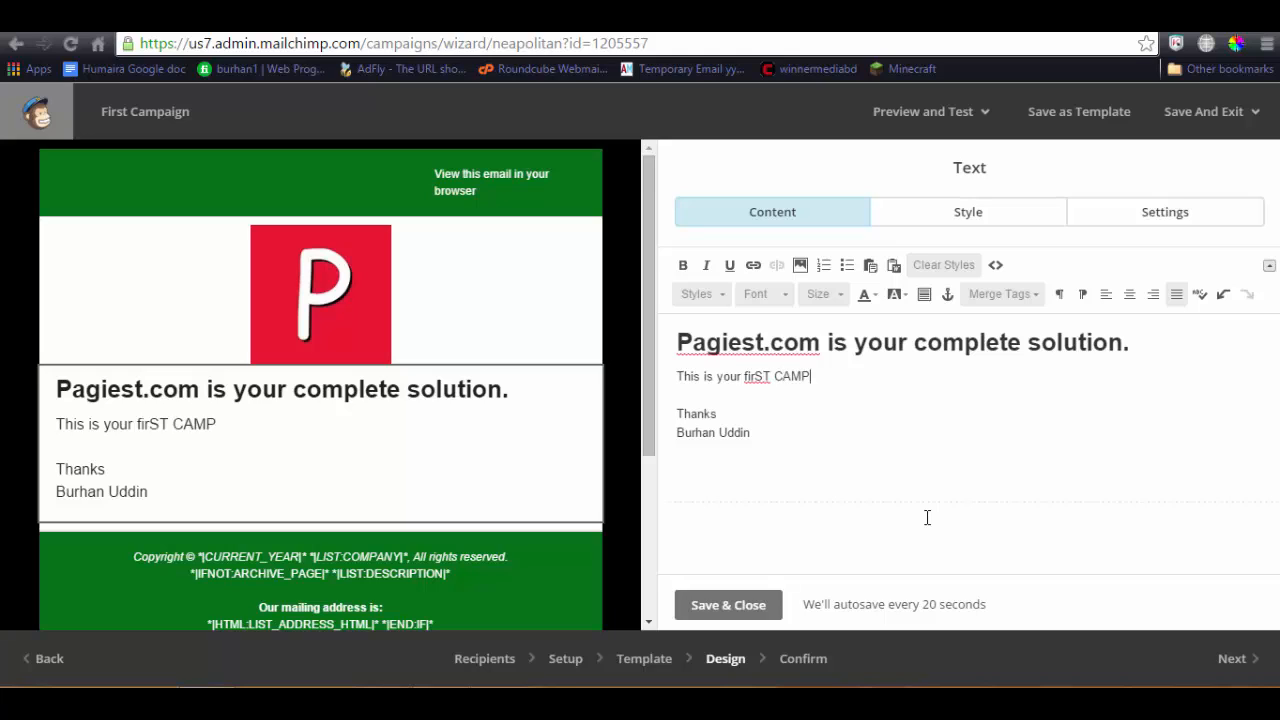
pyautogui.write('AIGN on m')
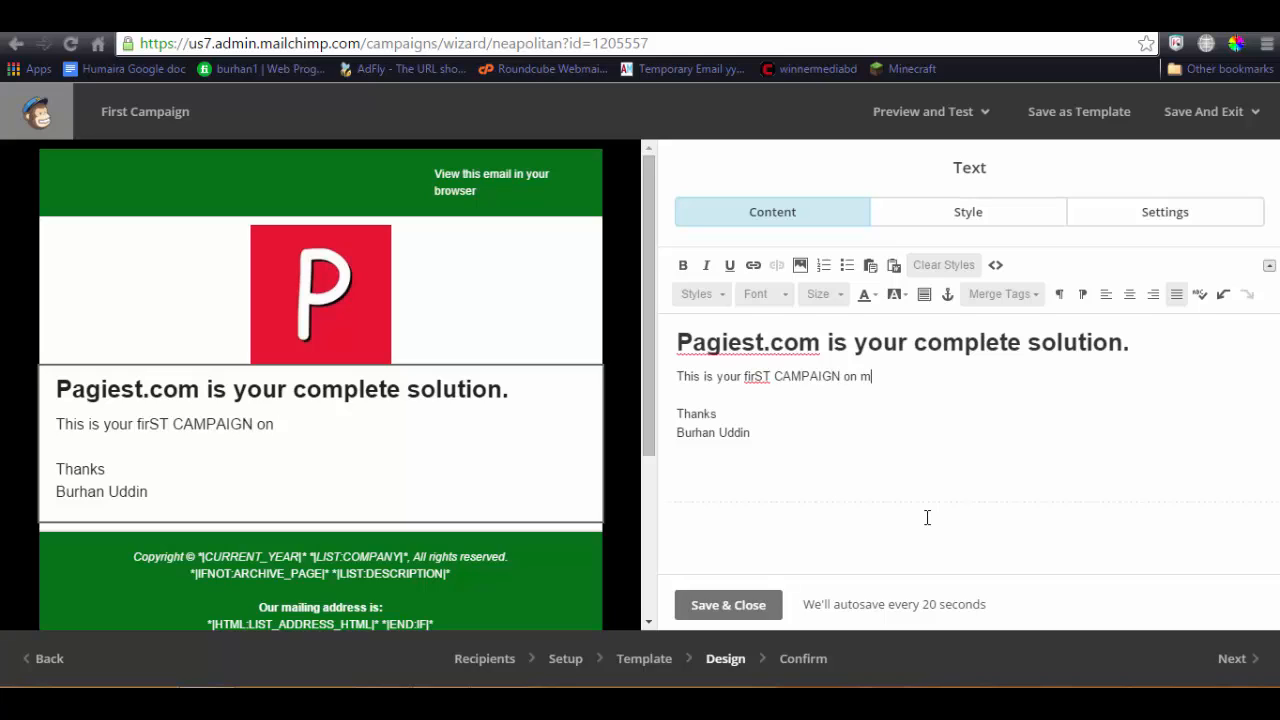
pyautogui.write('ilchimp')
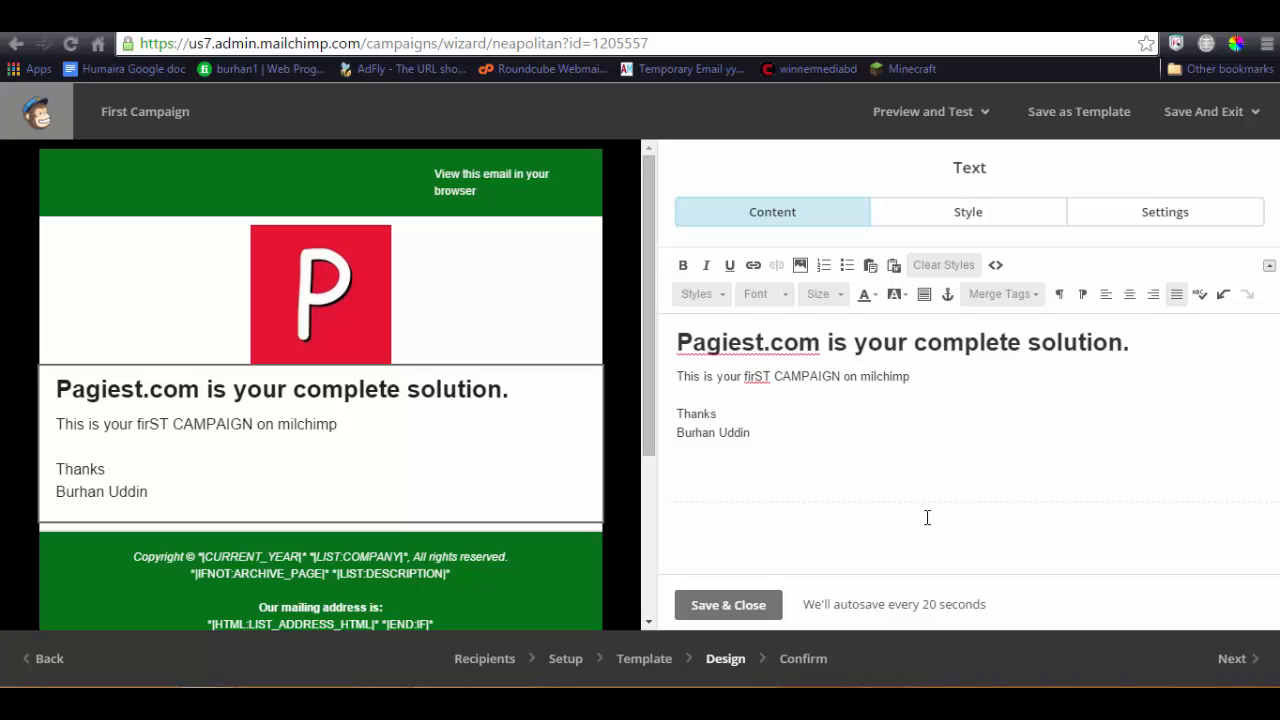
pyautogui.write(', this is being')
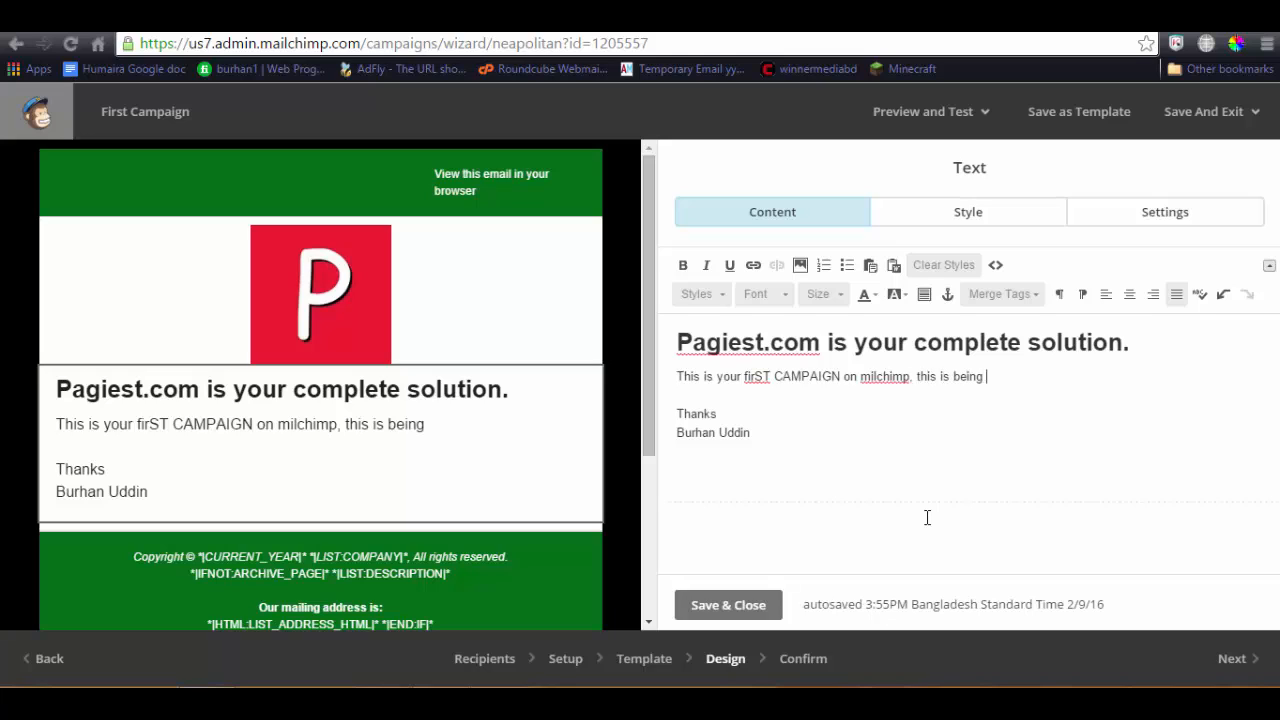
# Step: Finish the body text: 'ready for the tutorial purpose. thanks for the patience .'
pyautogui.write('ready')
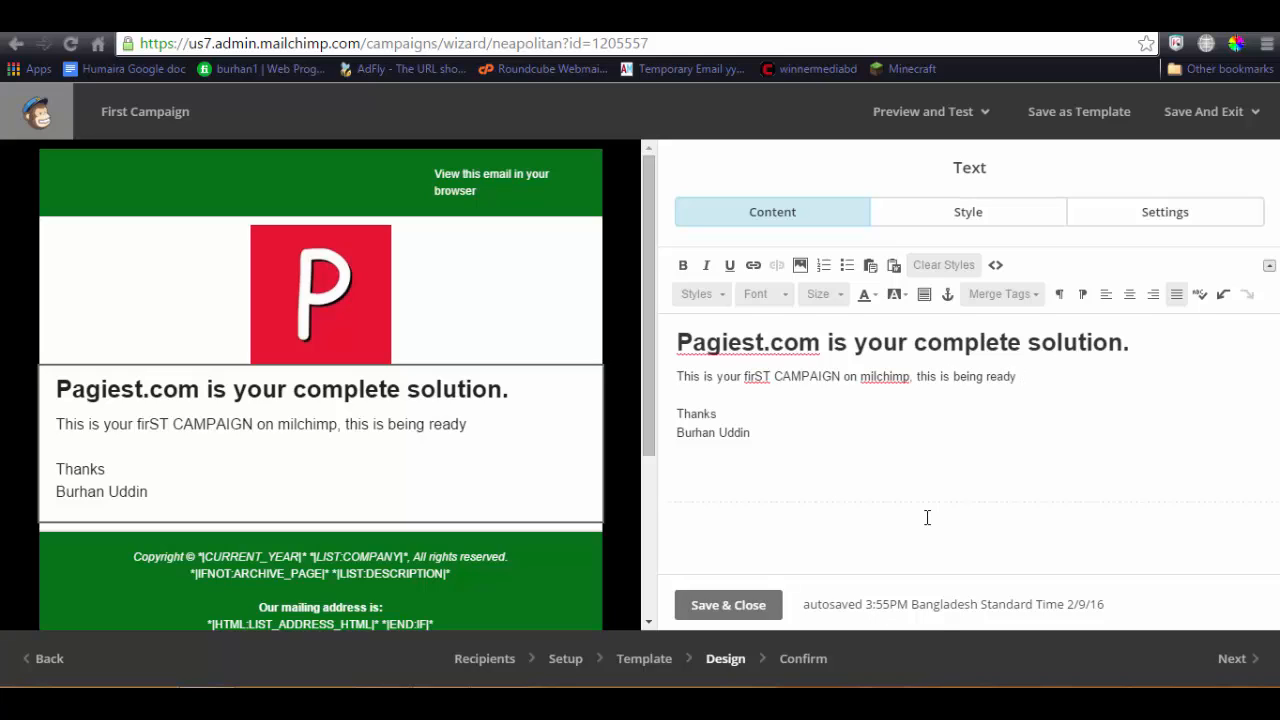
pyautogui.write('for the tut')
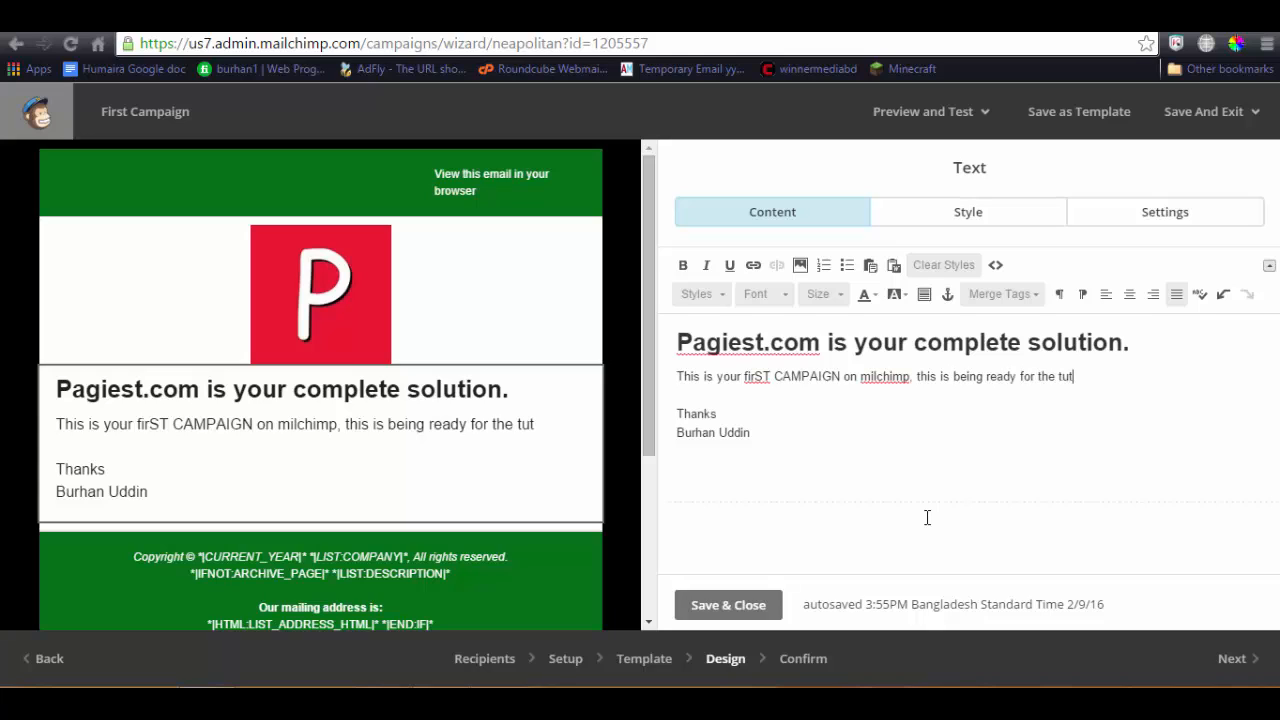
pyautogui.write('orial')
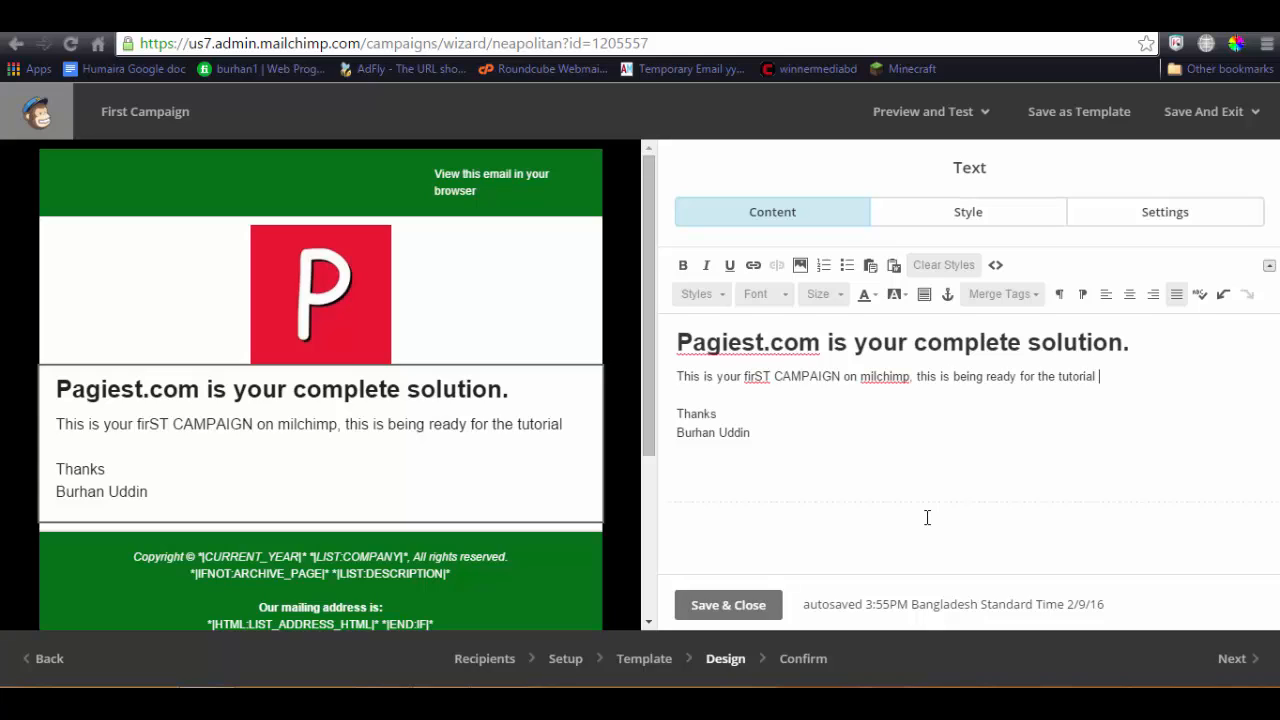
pyautogui.write('purp')
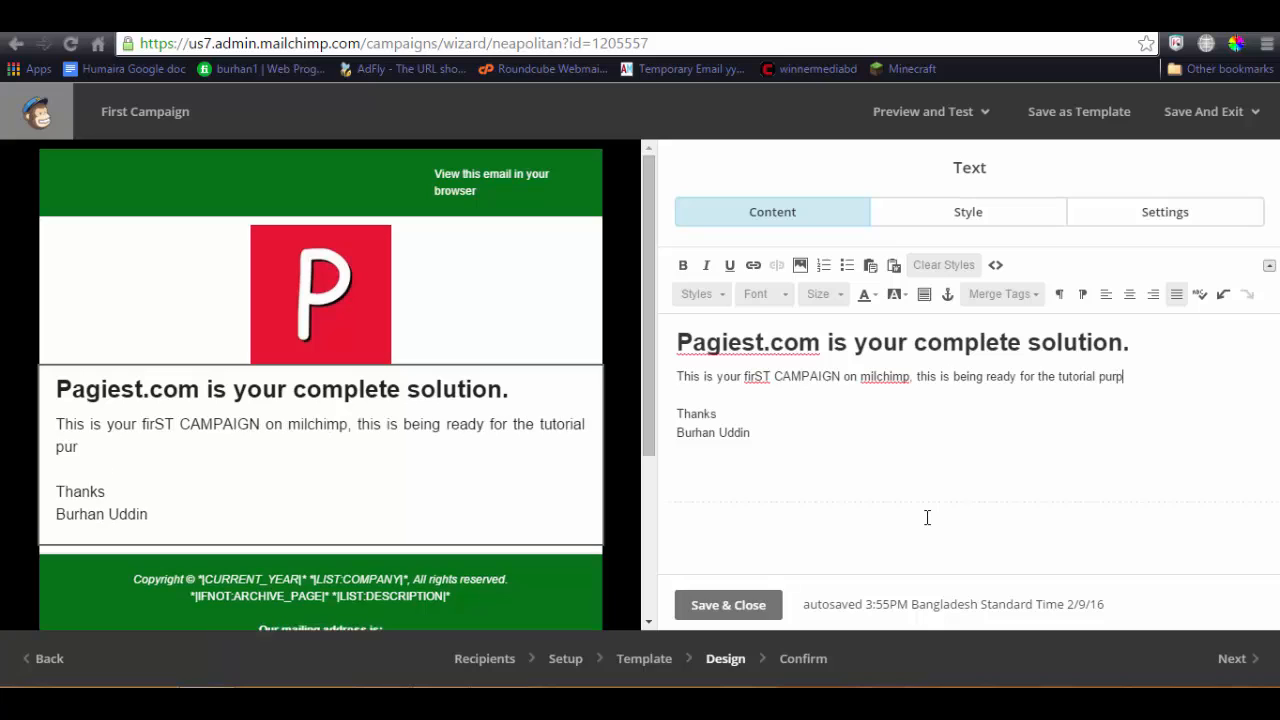
pyautogui.write('ose')
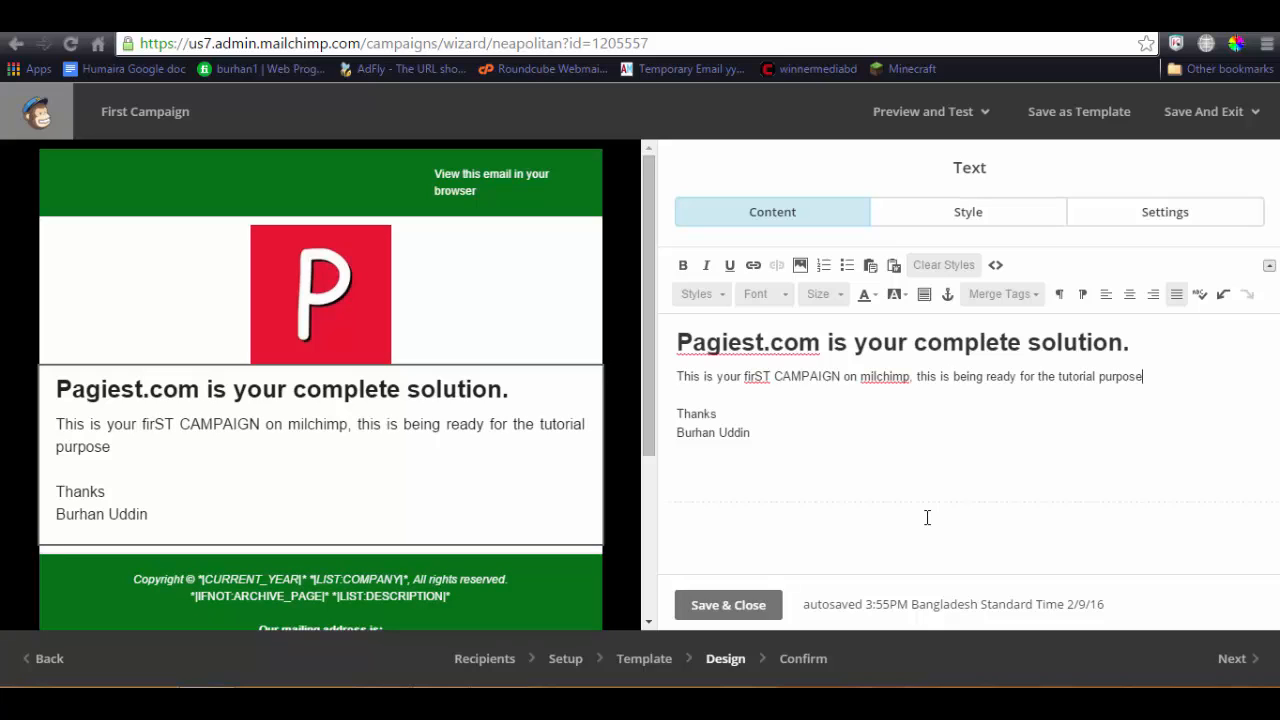
pyautogui.write('.')
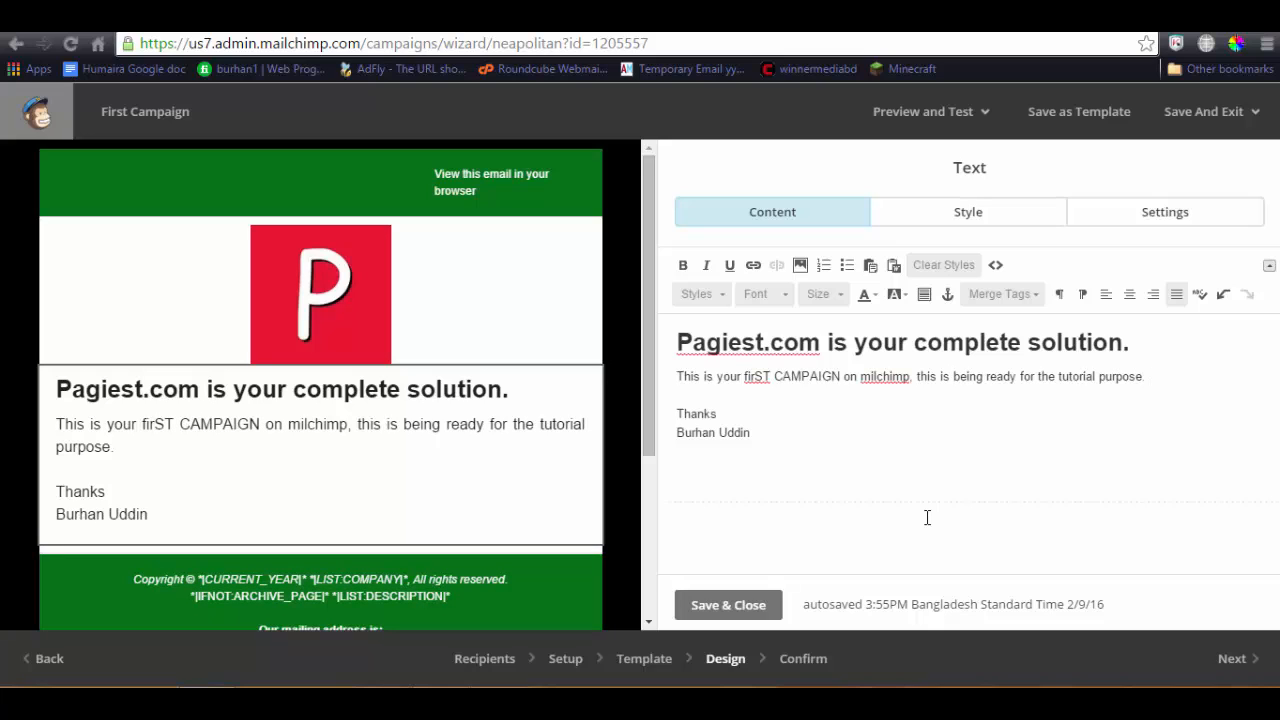
pyautogui.write('thanks')
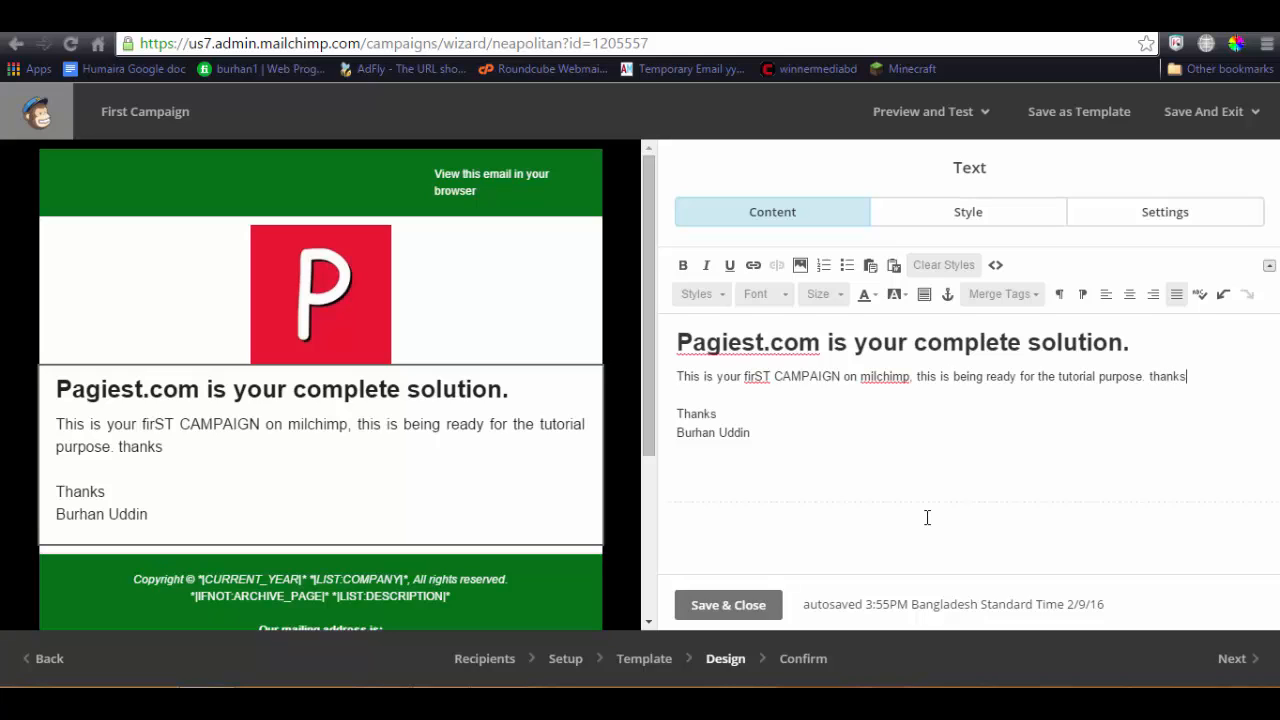
pyautogui.write('for th')
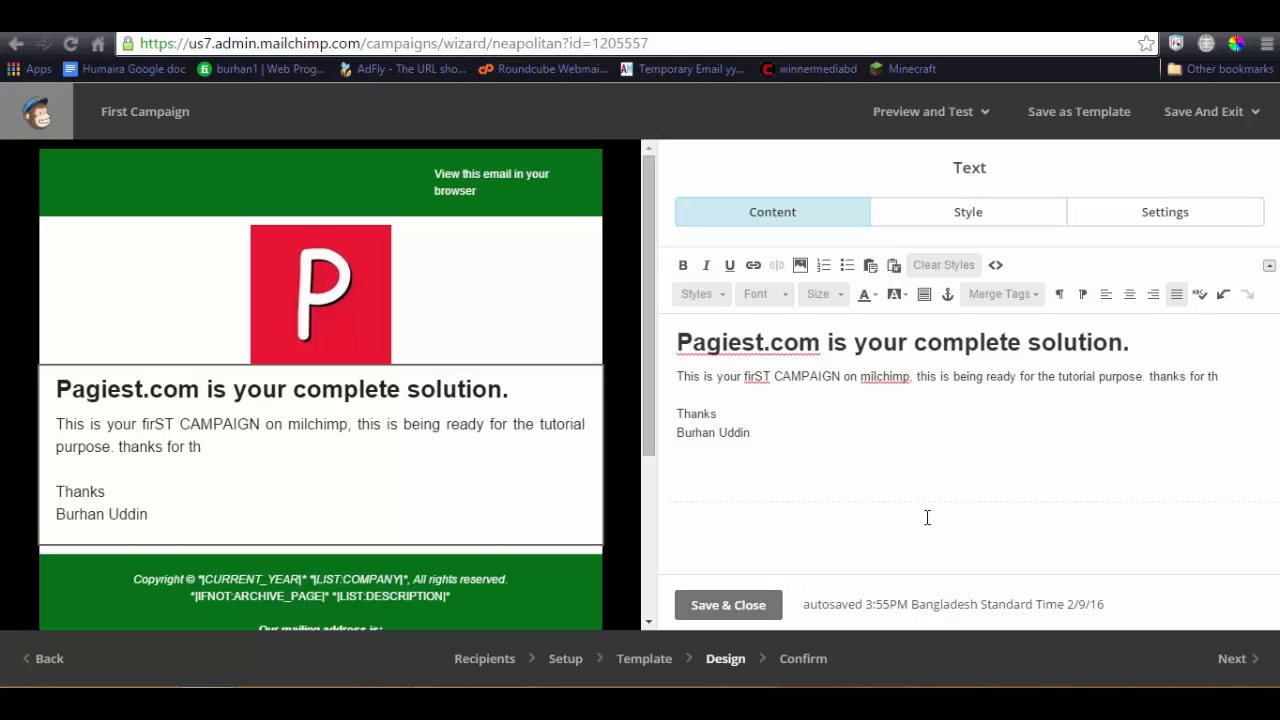
pyautogui.write('e')
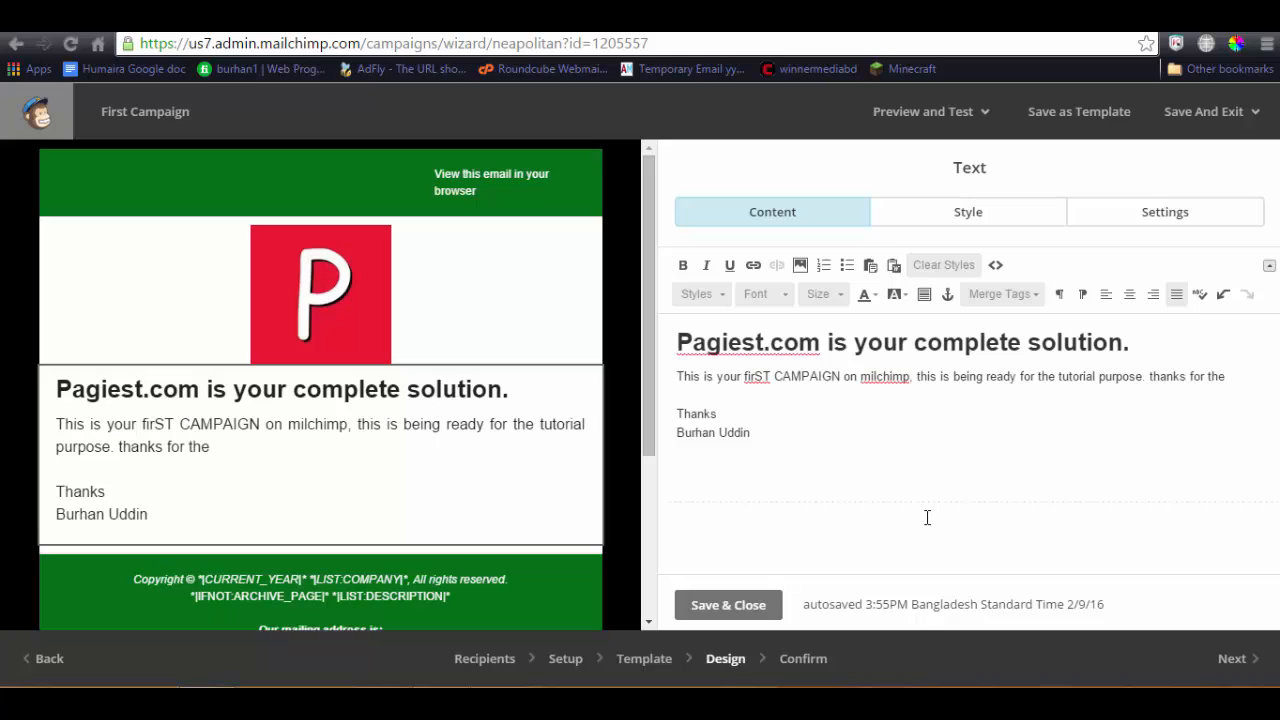
pyautogui.write('patience')
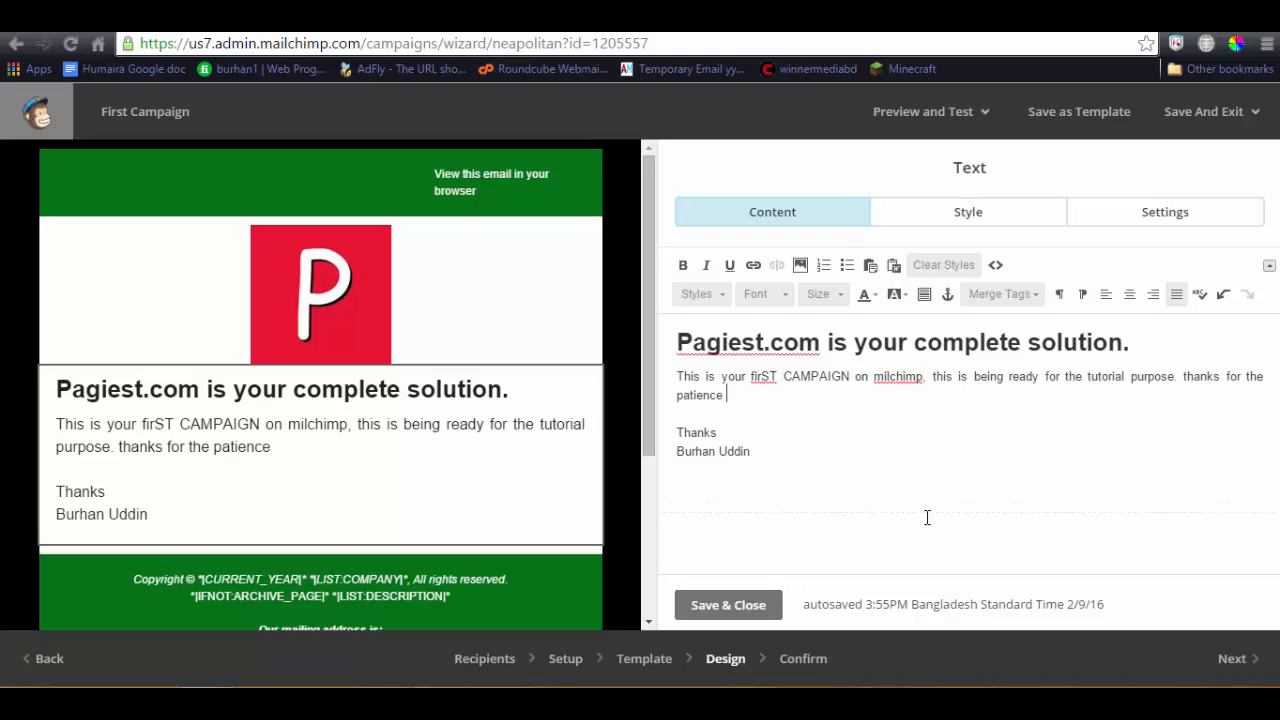
pyautogui.write('.')
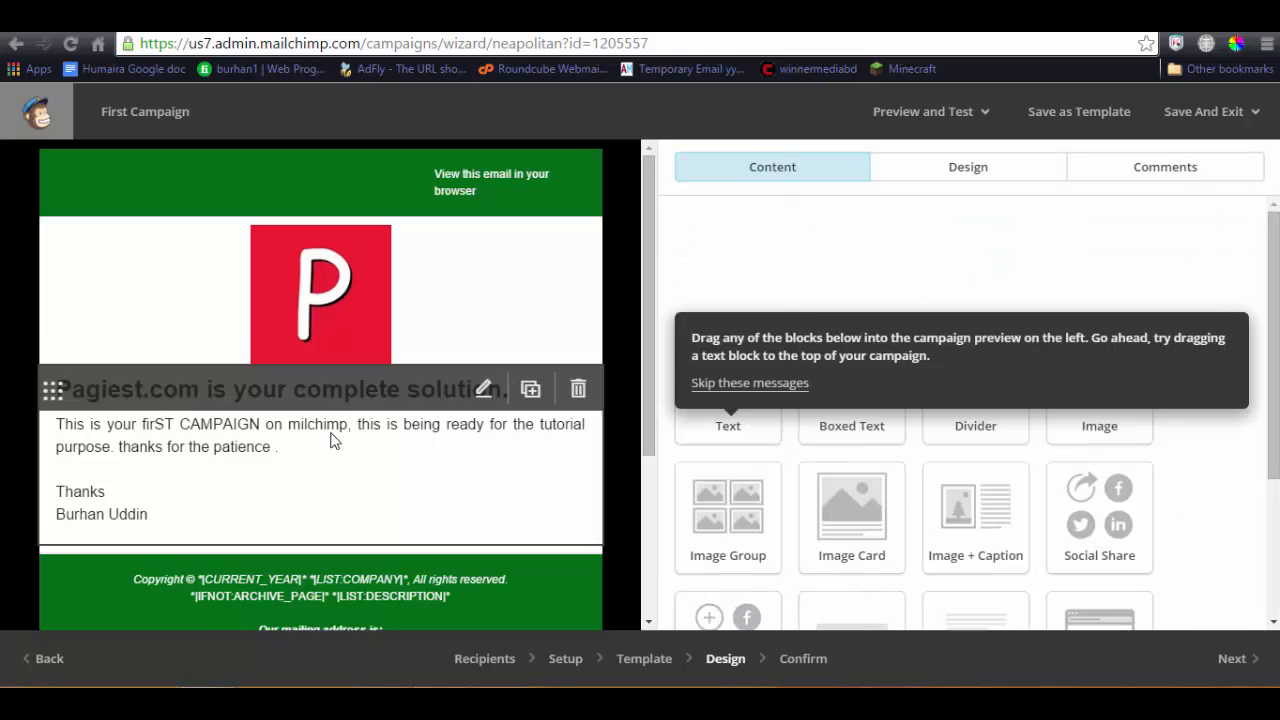
pyautogui.moveTo(176, 452)
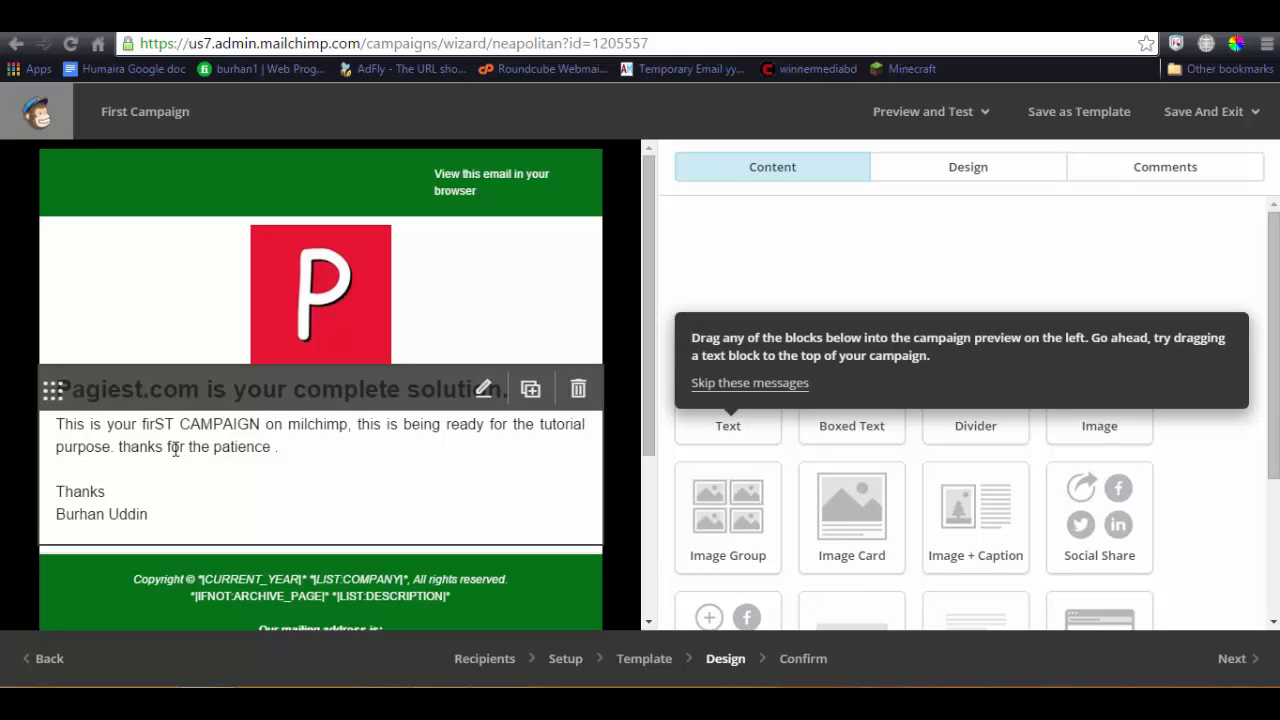
# Step: Save & Close the text block and advance the campaign to the Confirm step
pyautogui.scroll(-3)
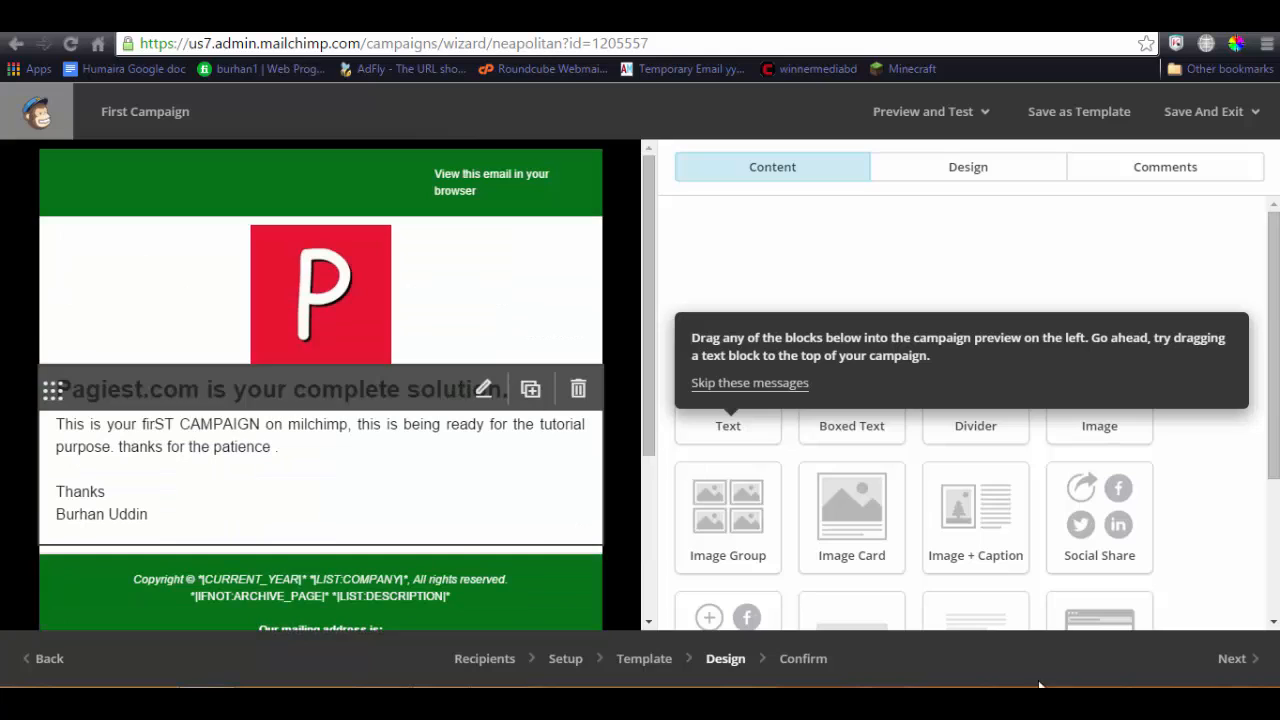
pyautogui.click(1232, 660)
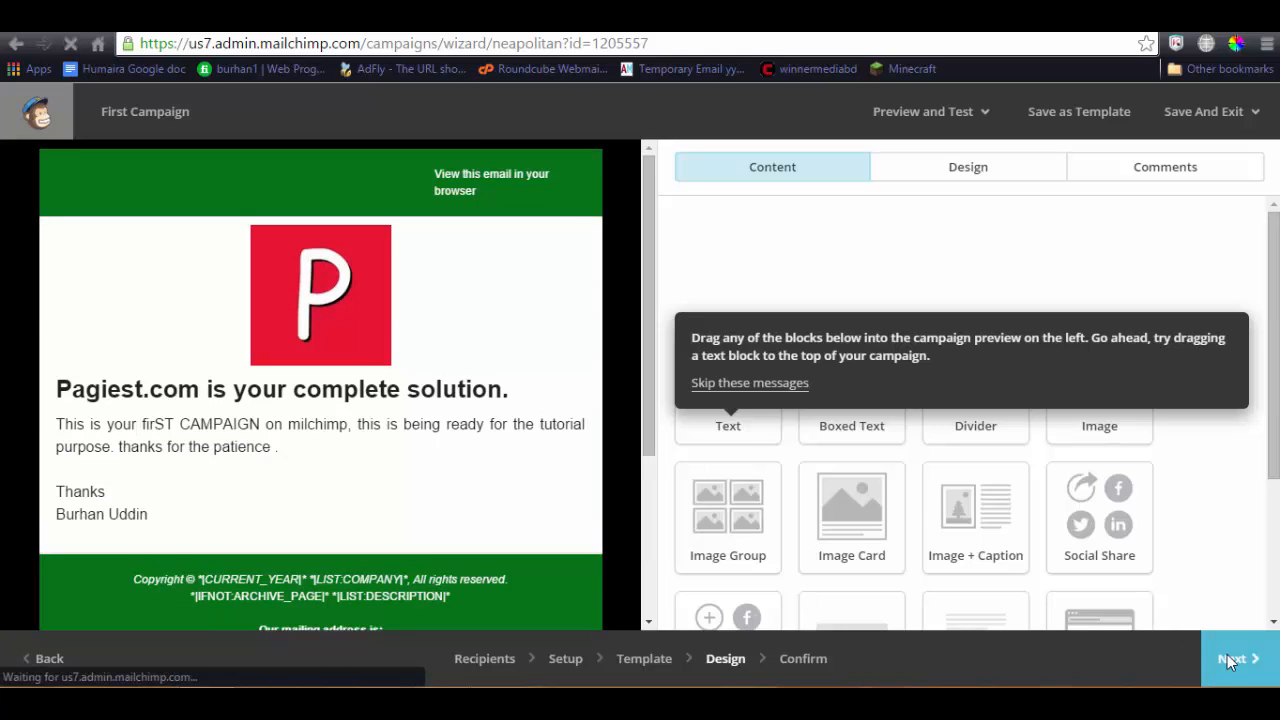
pyautogui.click(1236, 660)
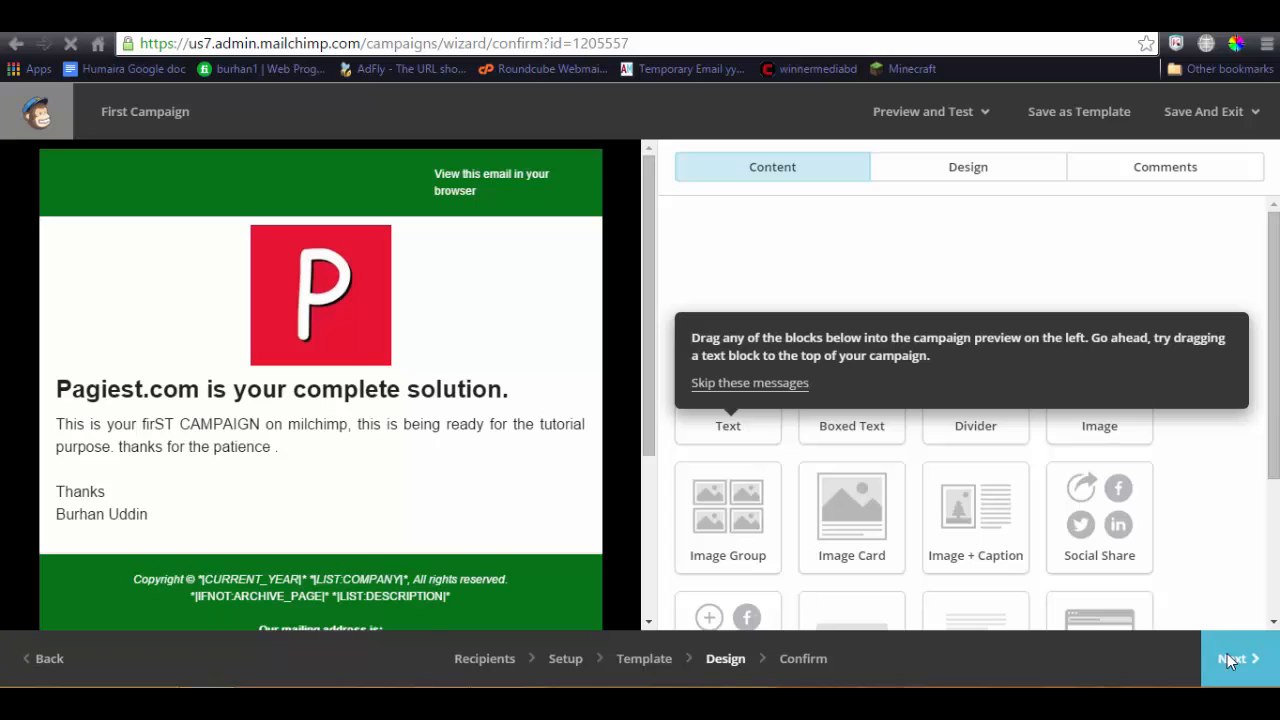
pyautogui.click(1232, 658)
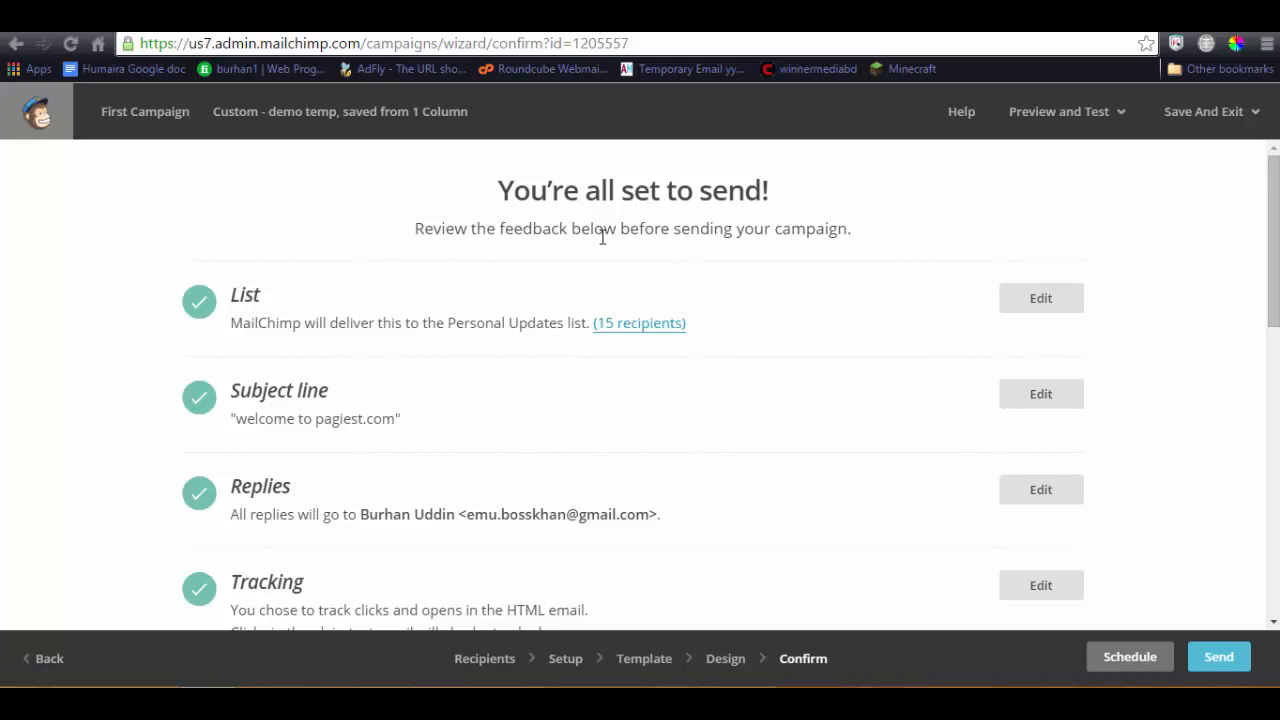
pyautogui.moveTo(832, 252)
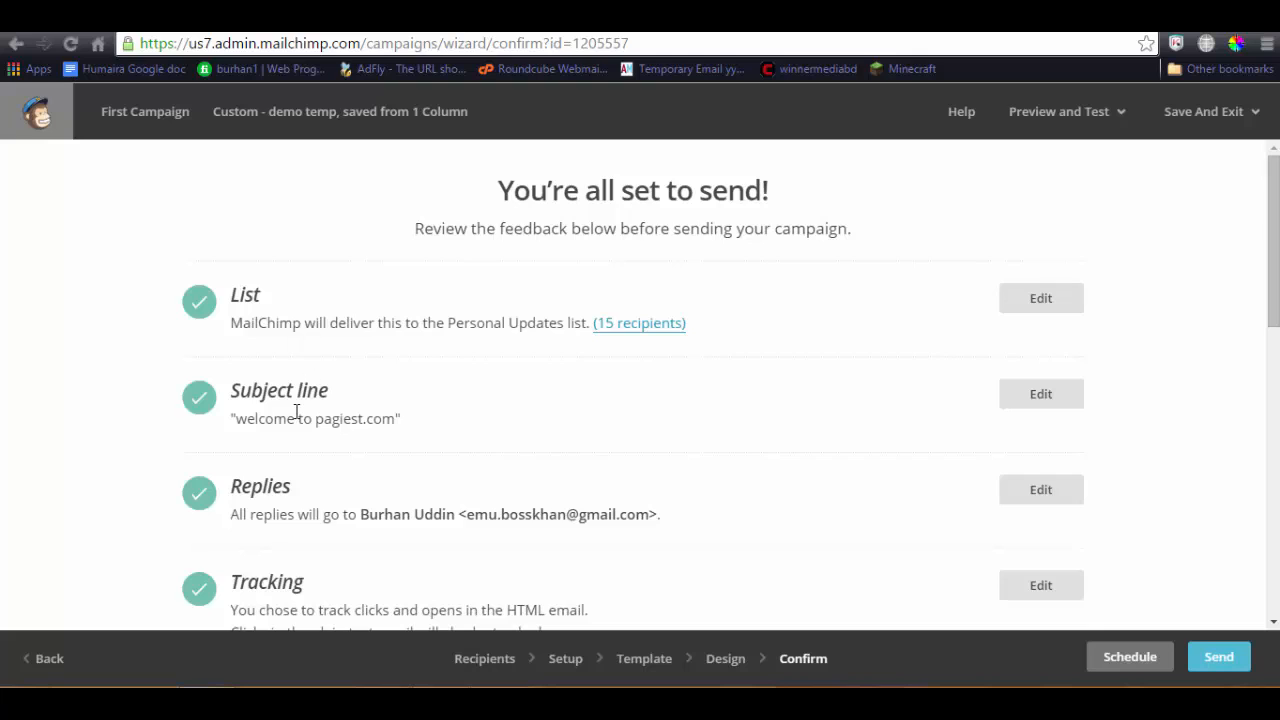
# Step: Scroll through the Confirm checklist past the footer, email authentication and Social Cards notices
pyautogui.scroll(-3)
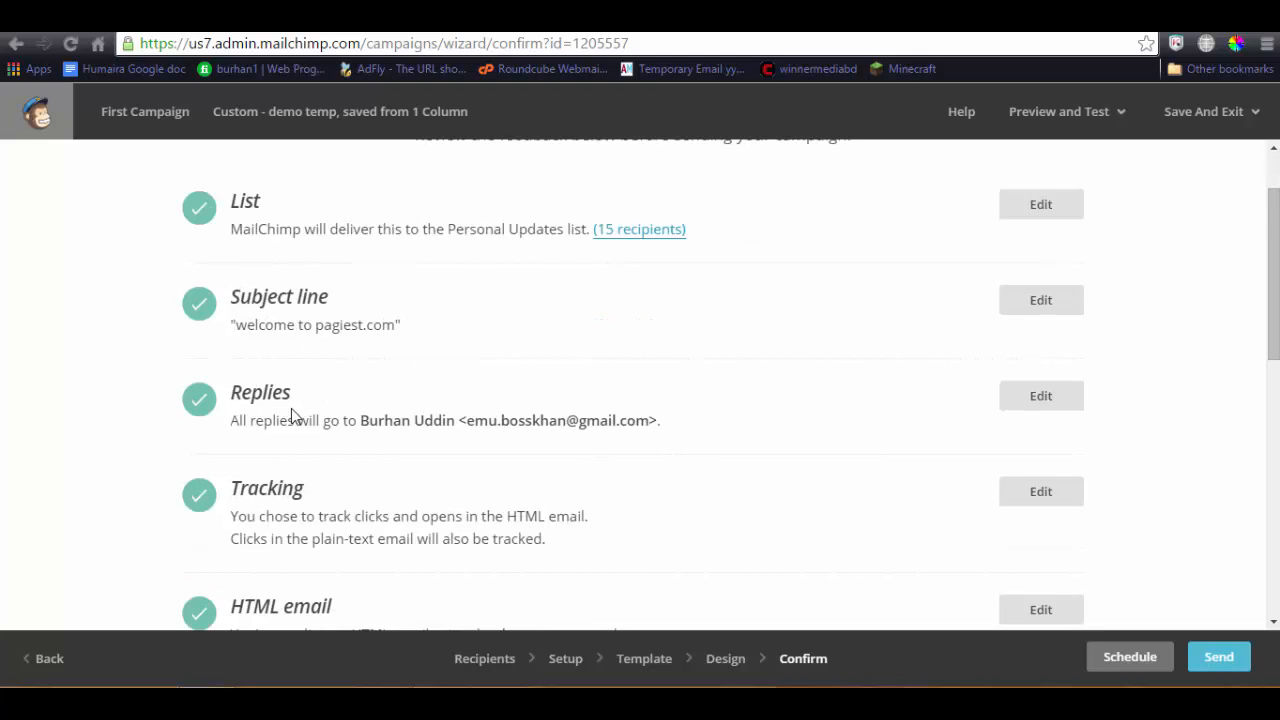
pyautogui.scroll(-3)
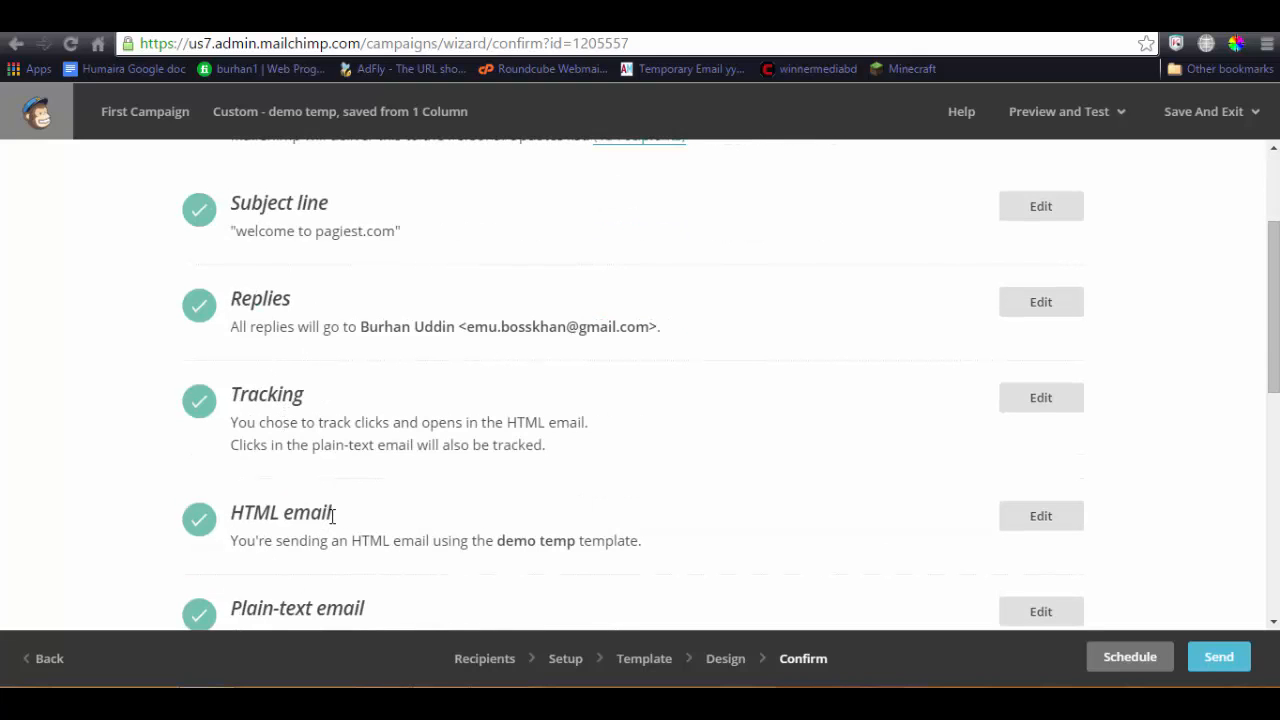
pyautogui.scroll(-3)
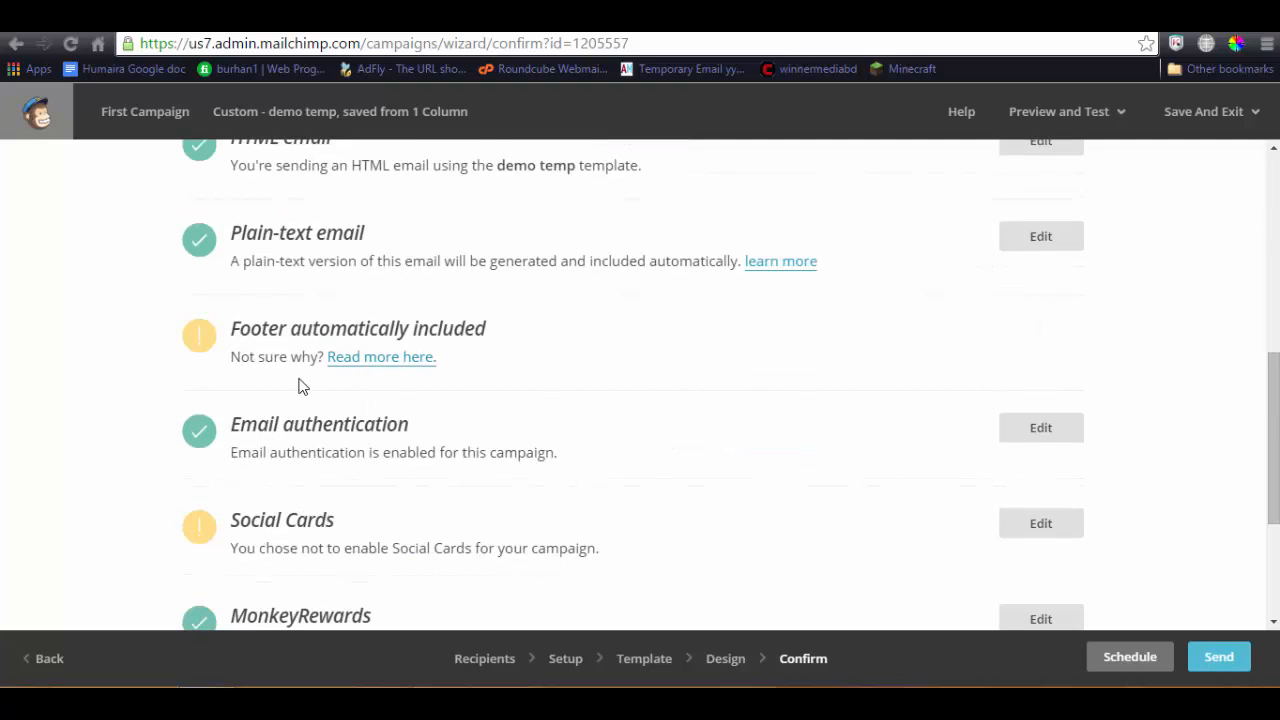
pyautogui.moveTo(316, 458)
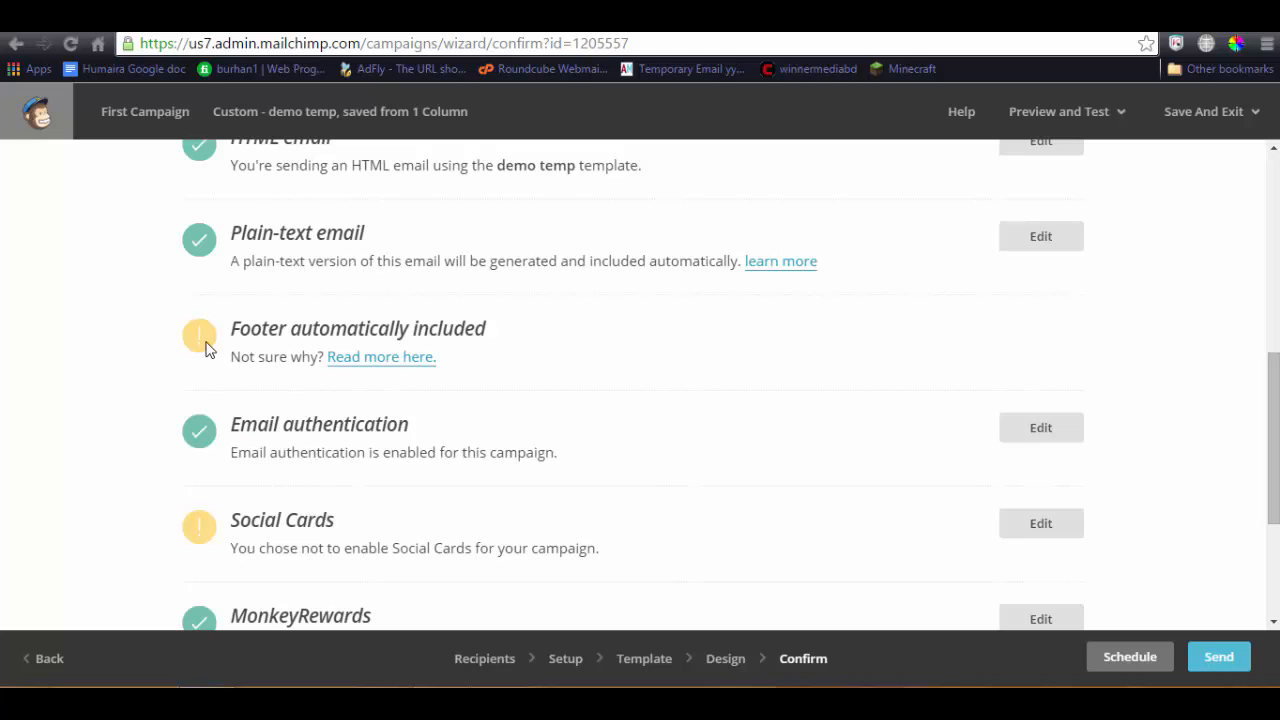
pyautogui.moveTo(416, 380)
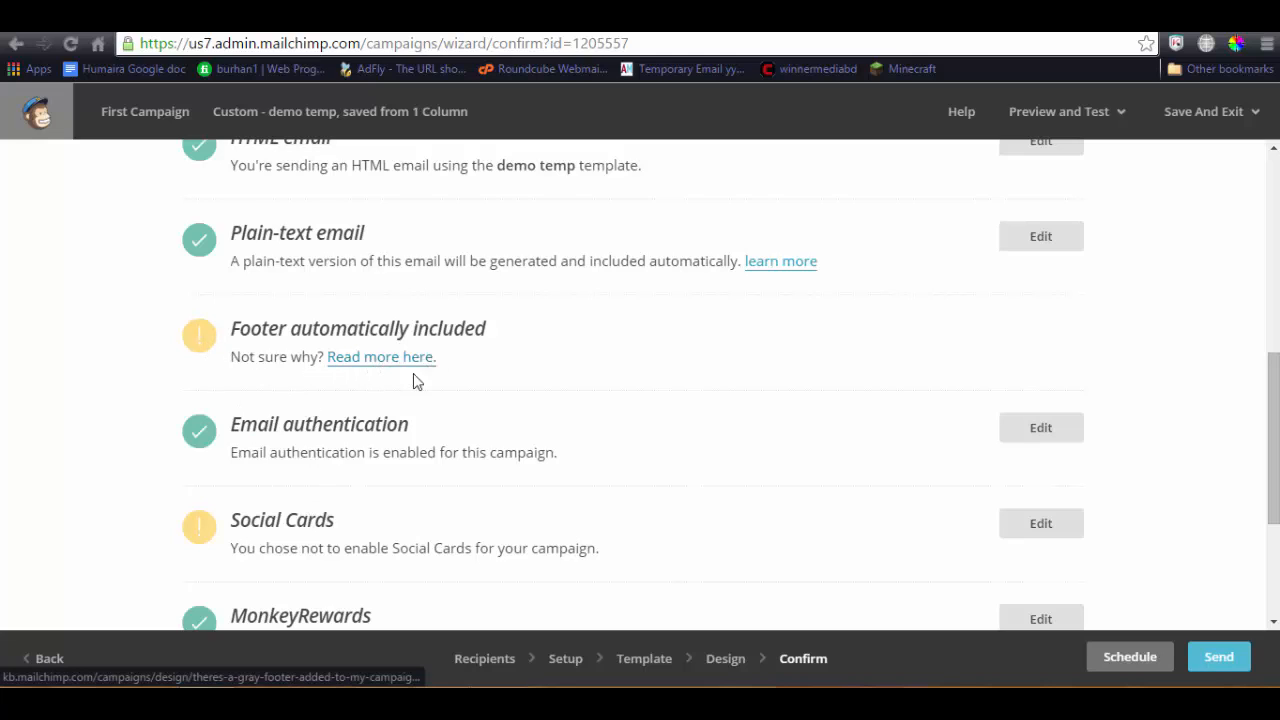
pyautogui.moveTo(438, 450)
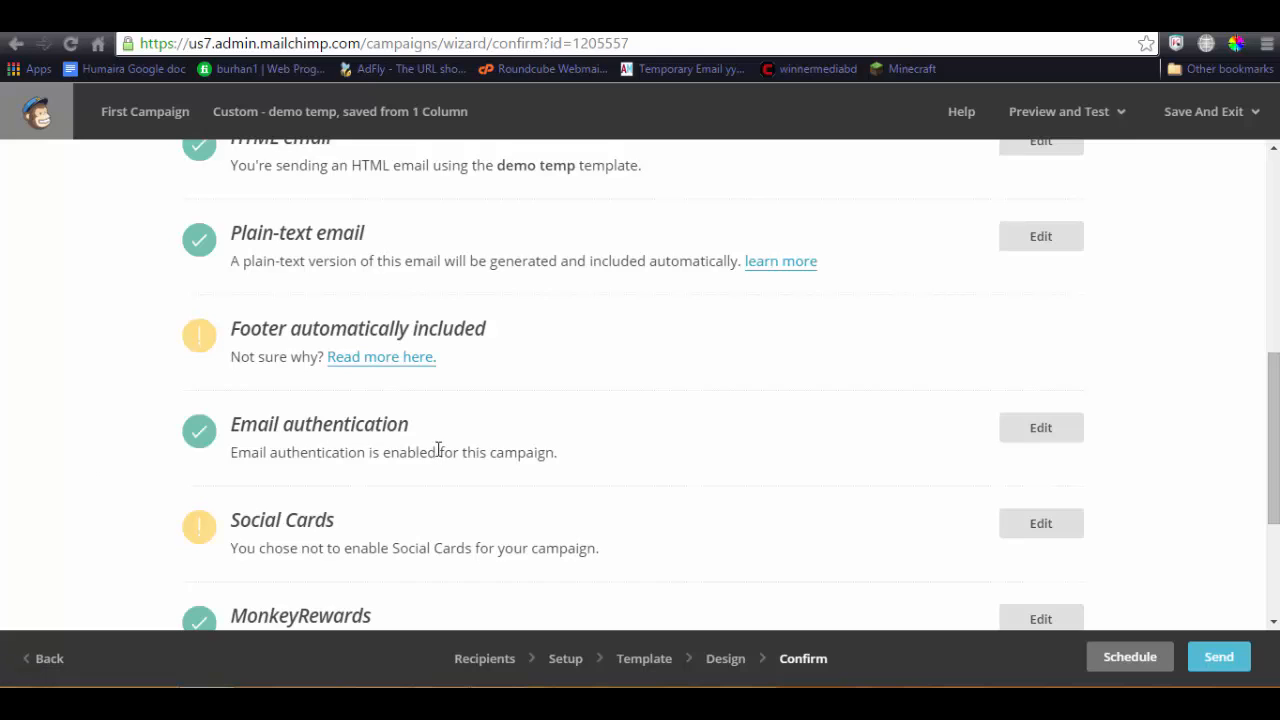
pyautogui.scroll(-3)
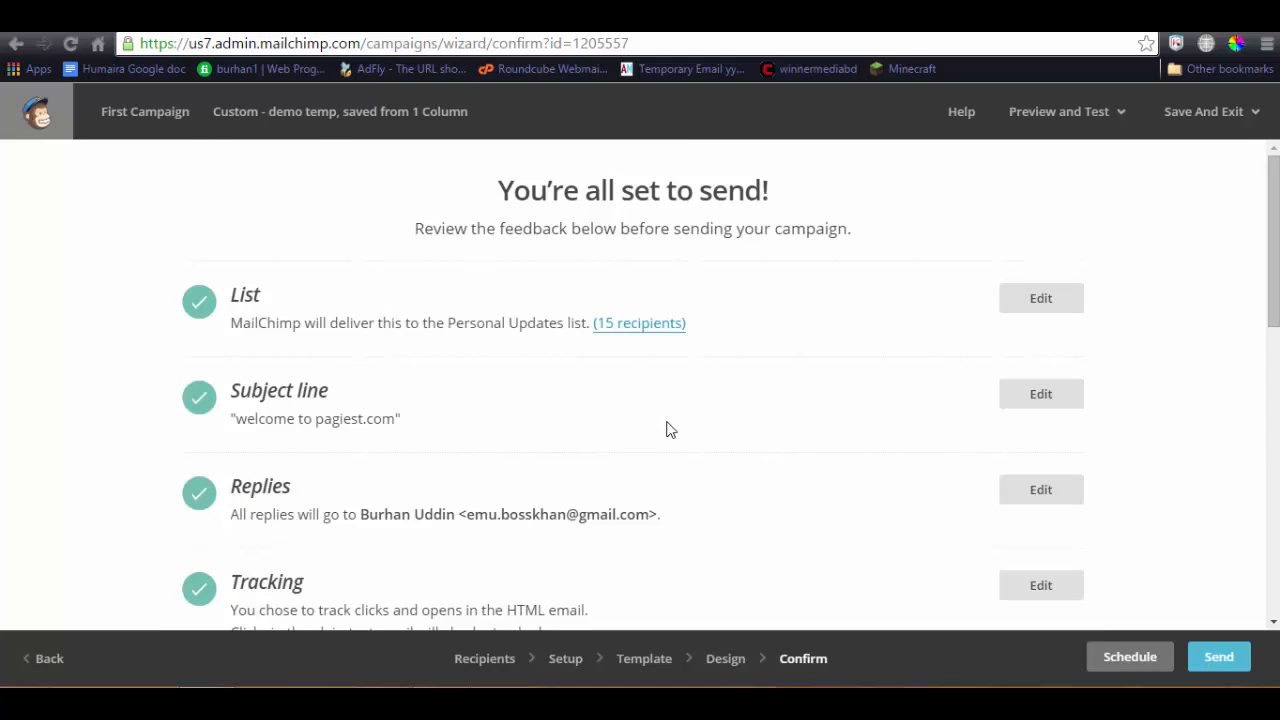
pyautogui.moveTo(964, 648)
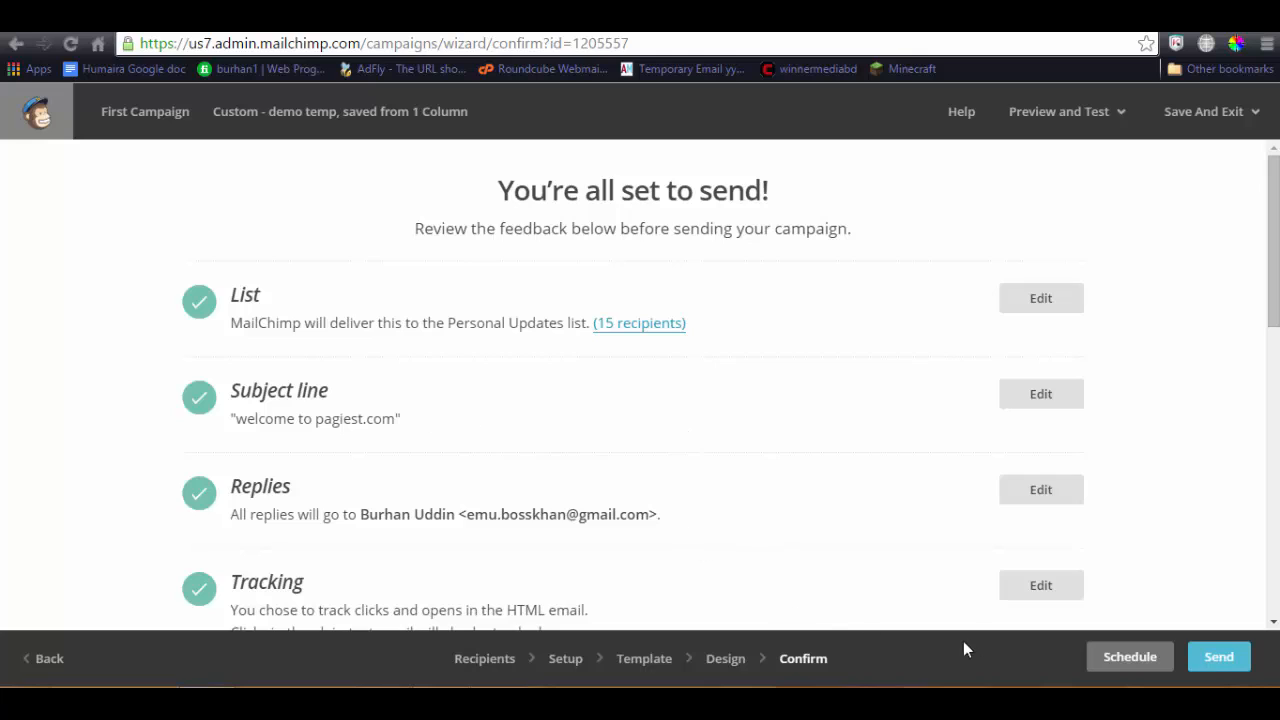
pyautogui.moveTo(1044, 676)
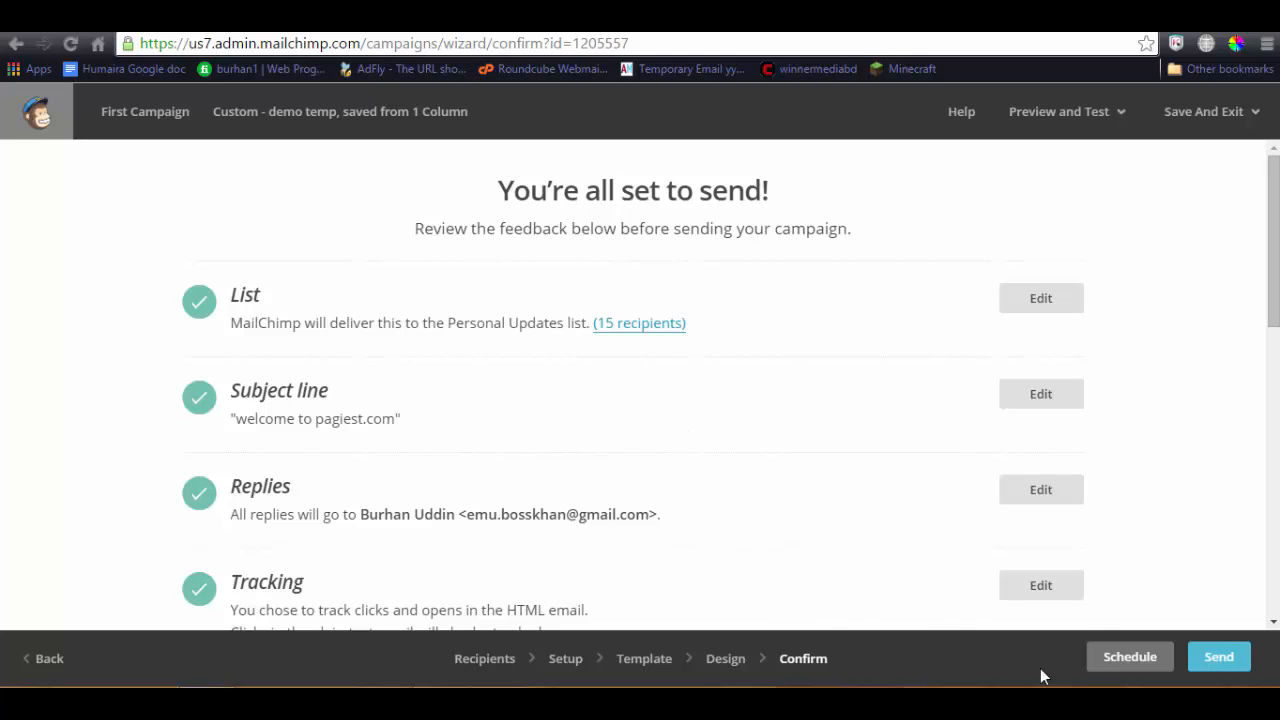
pyautogui.moveTo(1128, 664)
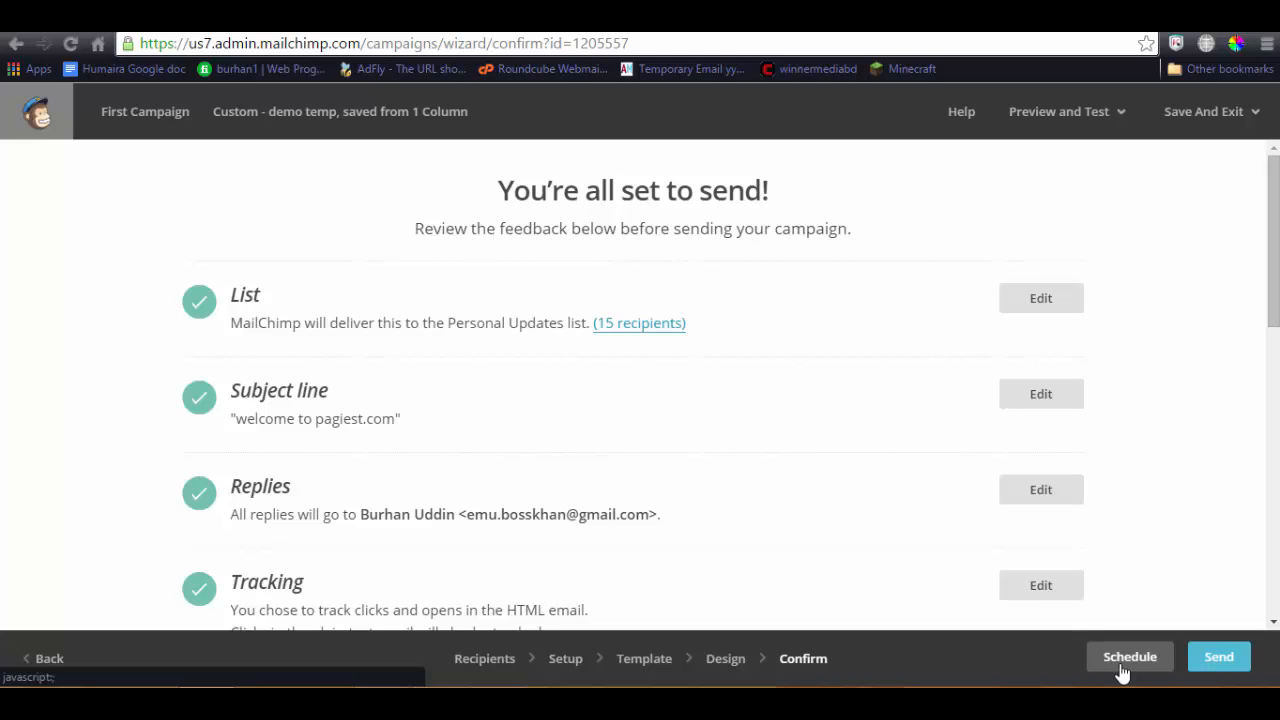
pyautogui.moveTo(1172, 654)
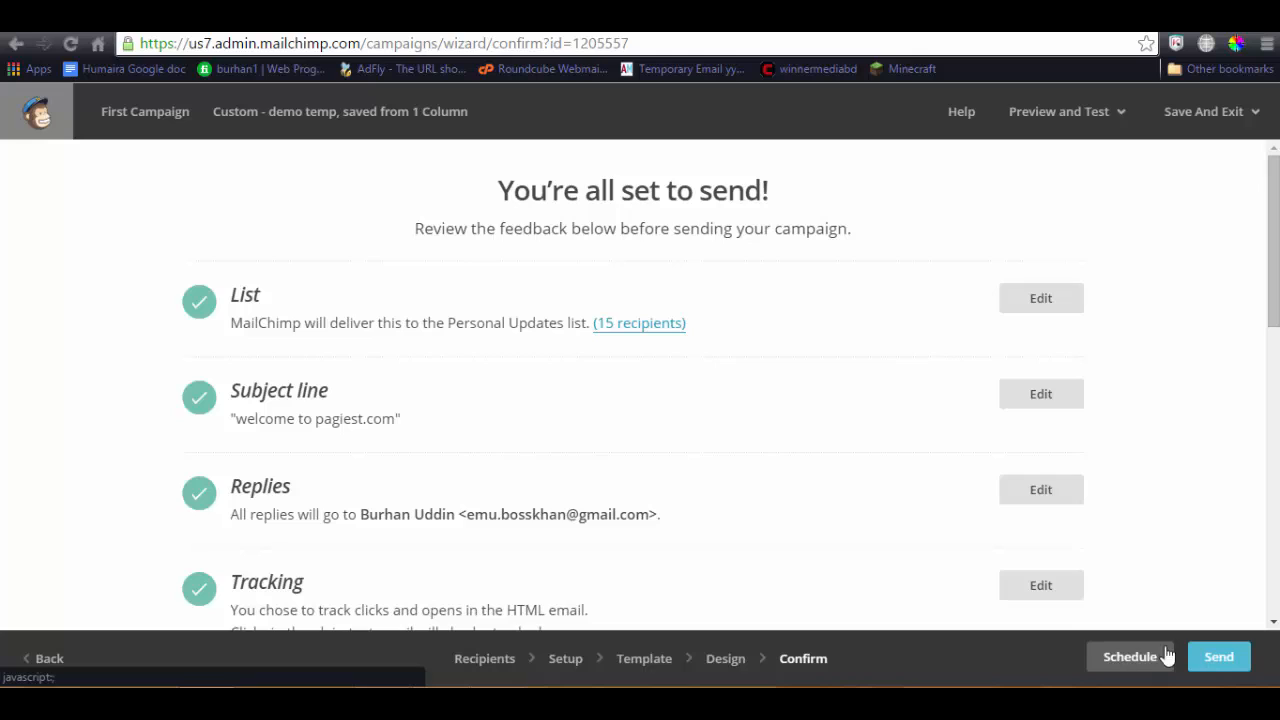
pyautogui.moveTo(1220, 664)
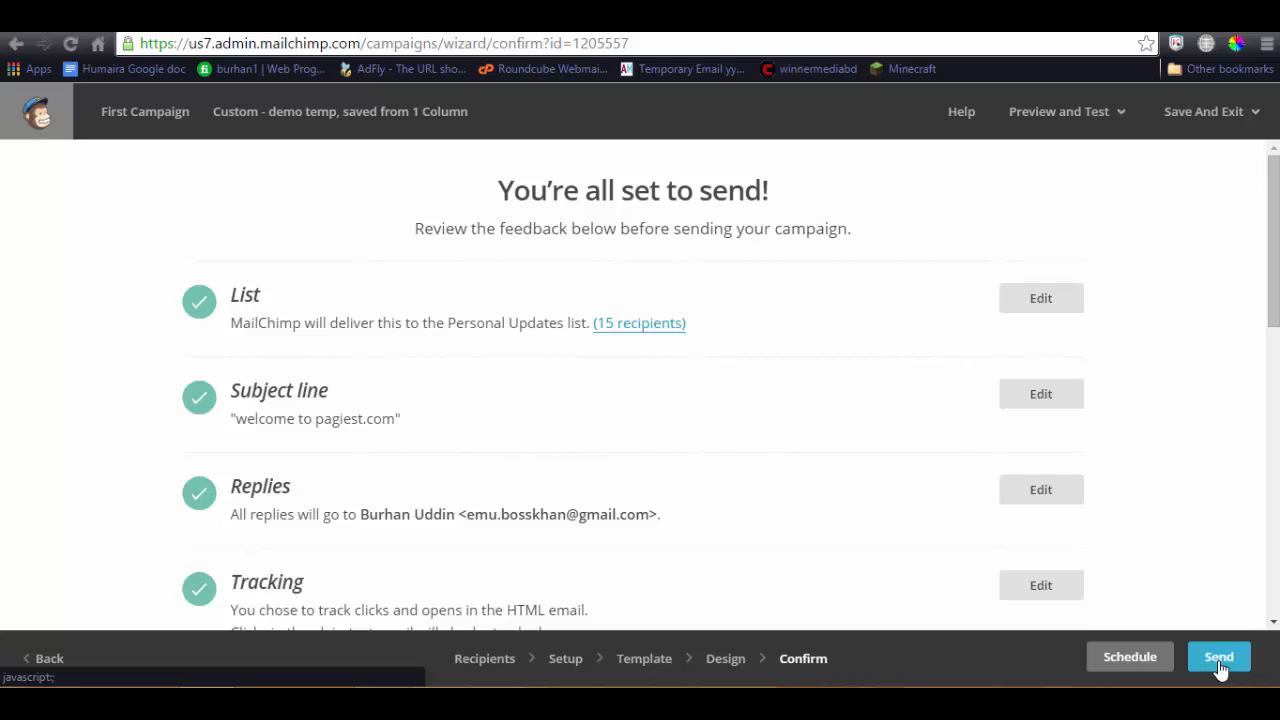
pyautogui.moveTo(1152, 132)
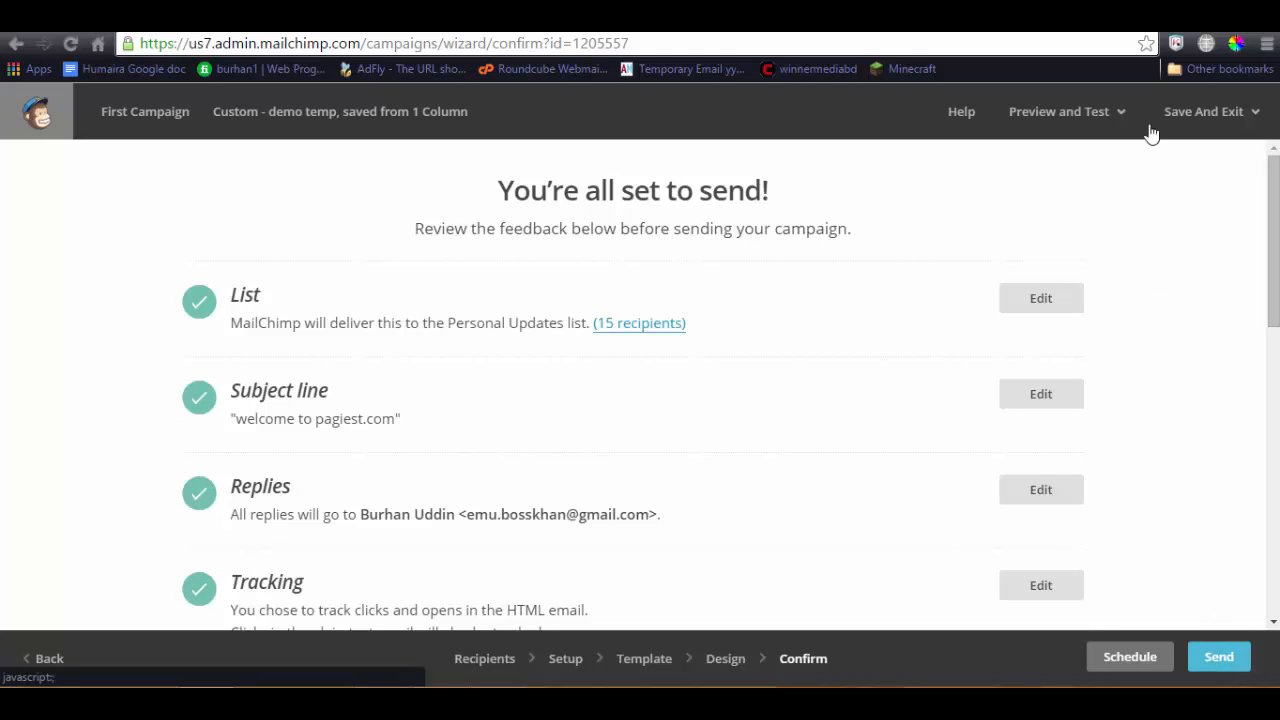
pyautogui.moveTo(1004, 542)
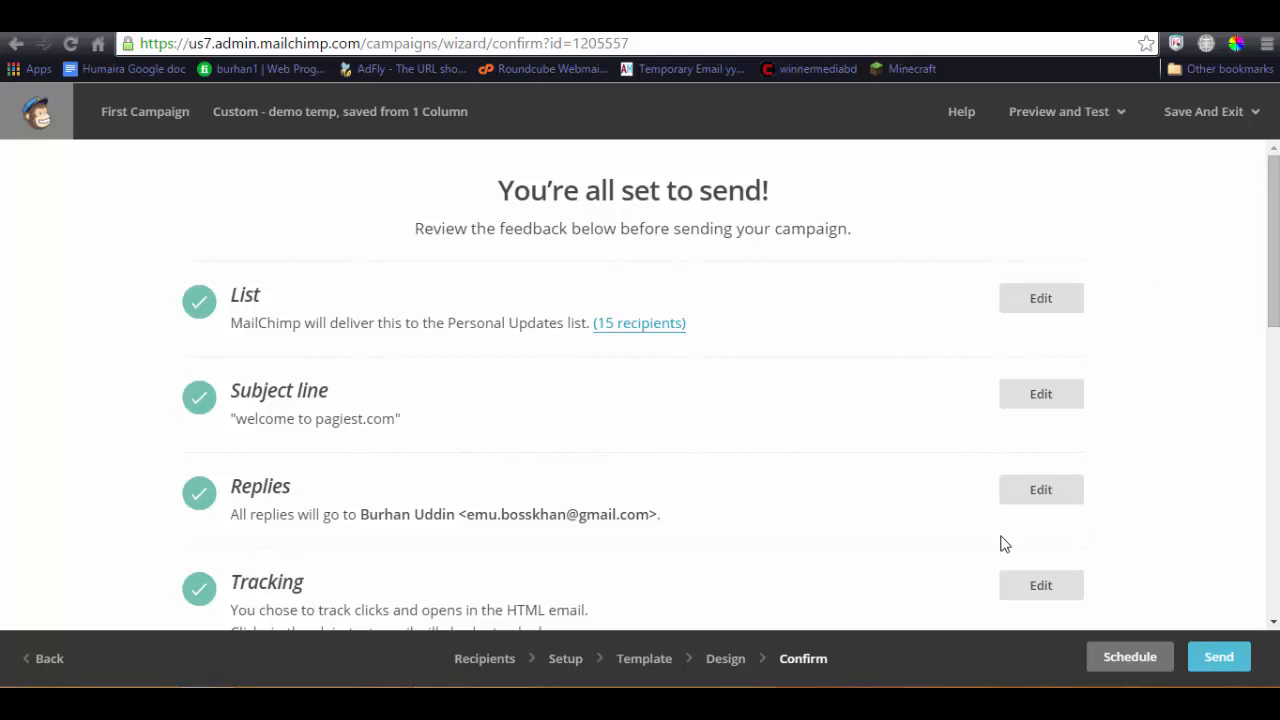
pyautogui.moveTo(976, 412)
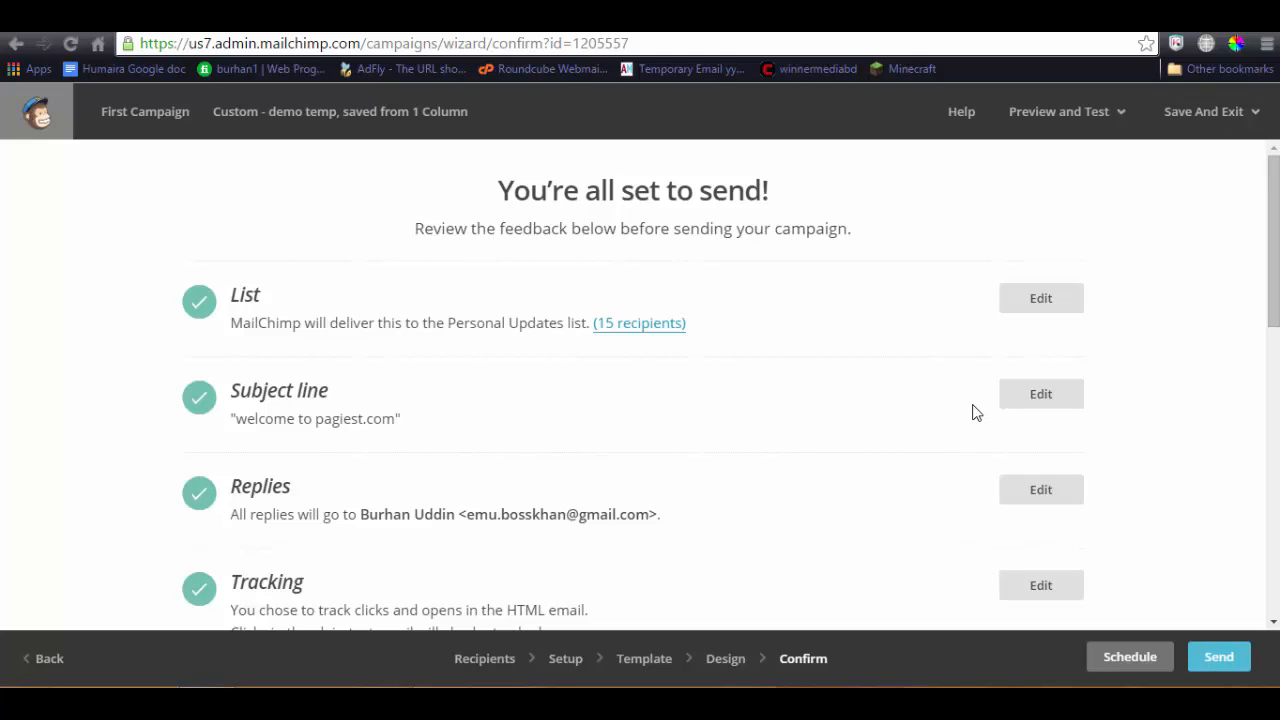
pyautogui.moveTo(1210, 198)
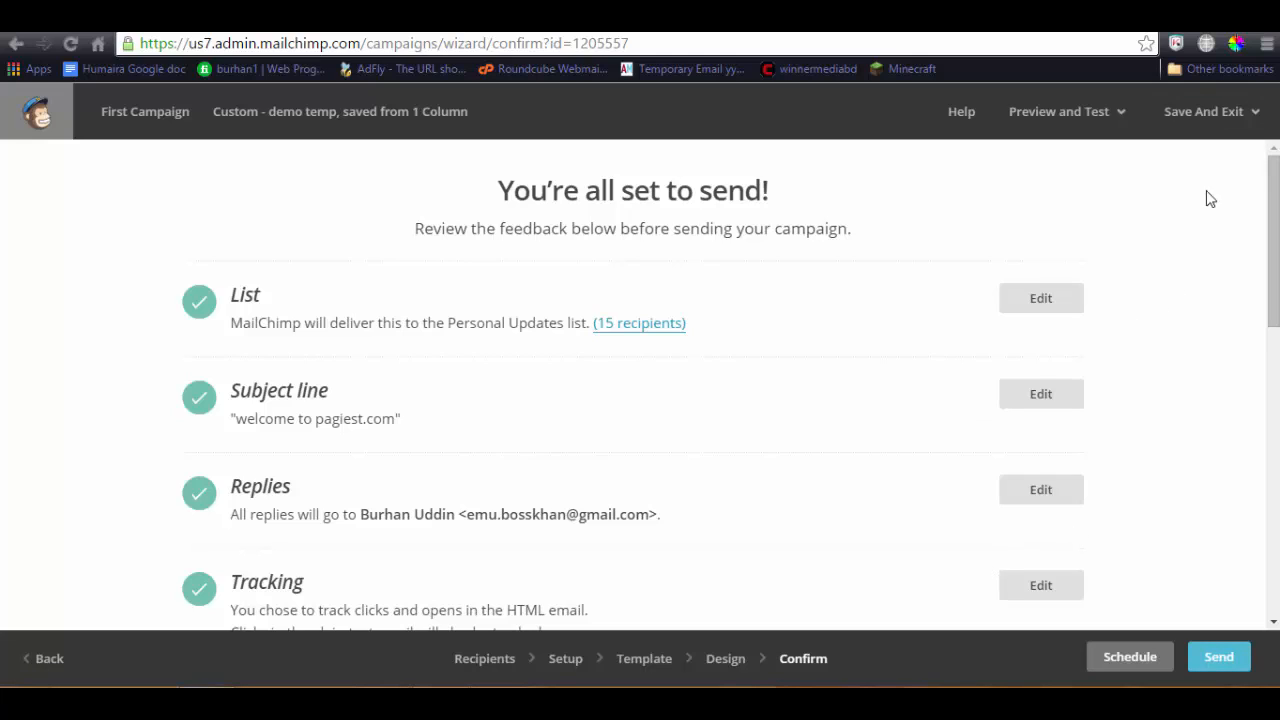
pyautogui.moveTo(1180, 174)
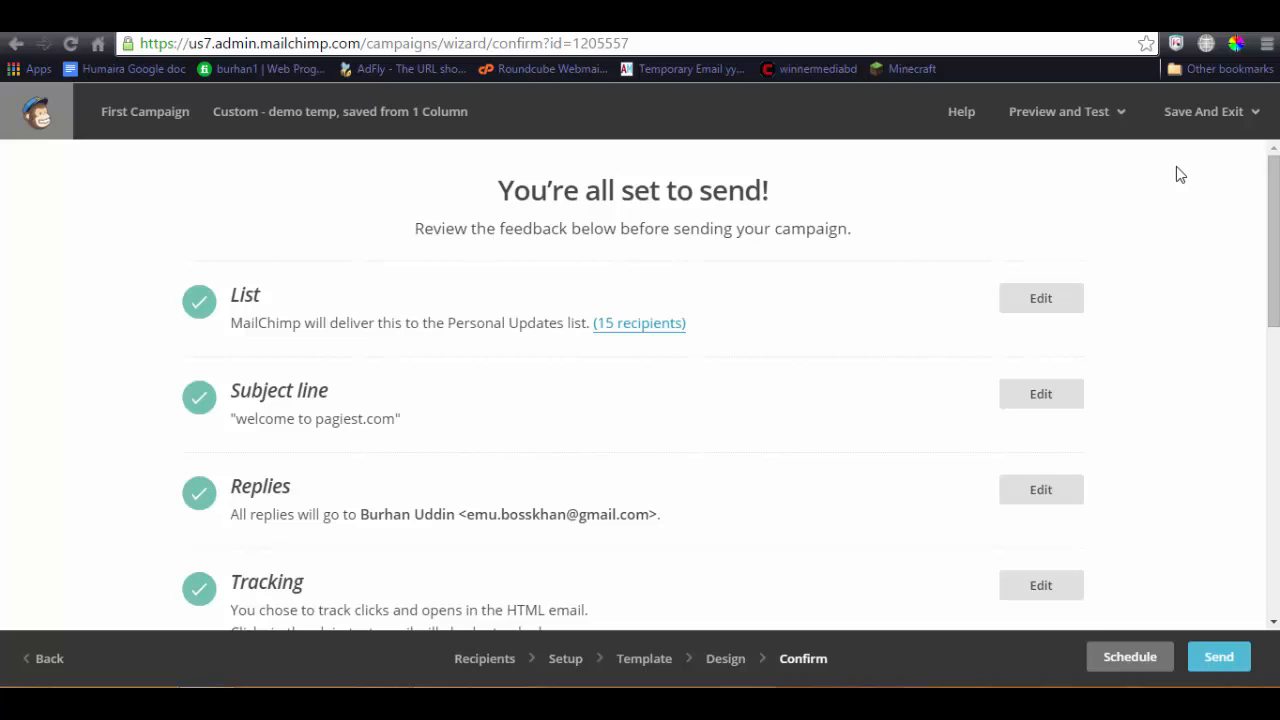
# Step: Choose the entire Personal Updates list (15 recipients) as recipients and continue to Setup
pyautogui.click(484, 658)
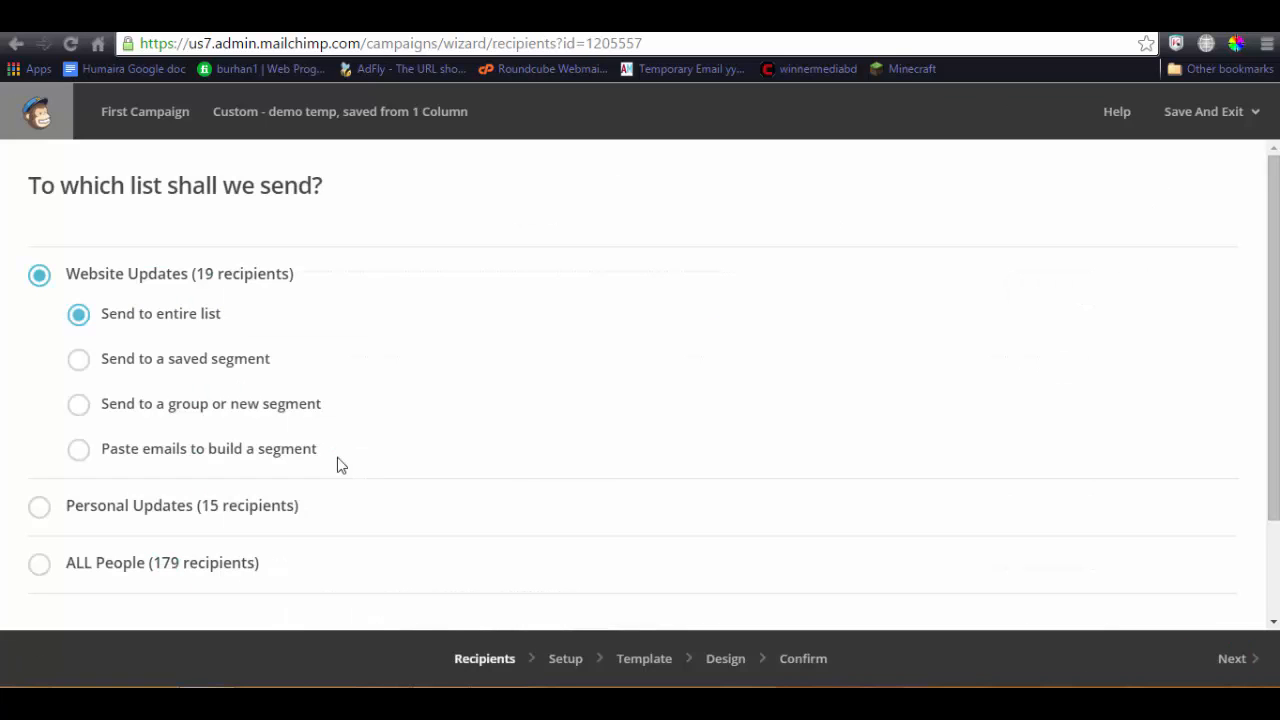
pyautogui.moveTo(44, 300)
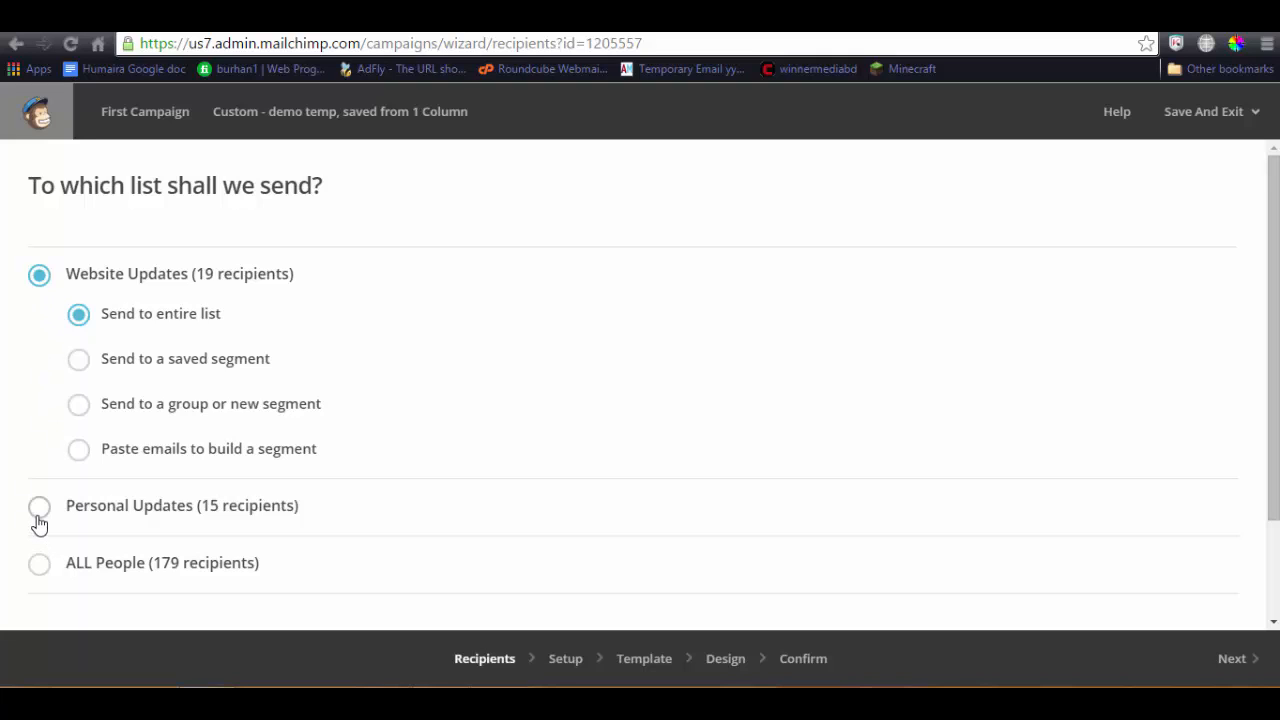
pyautogui.click(40, 564)
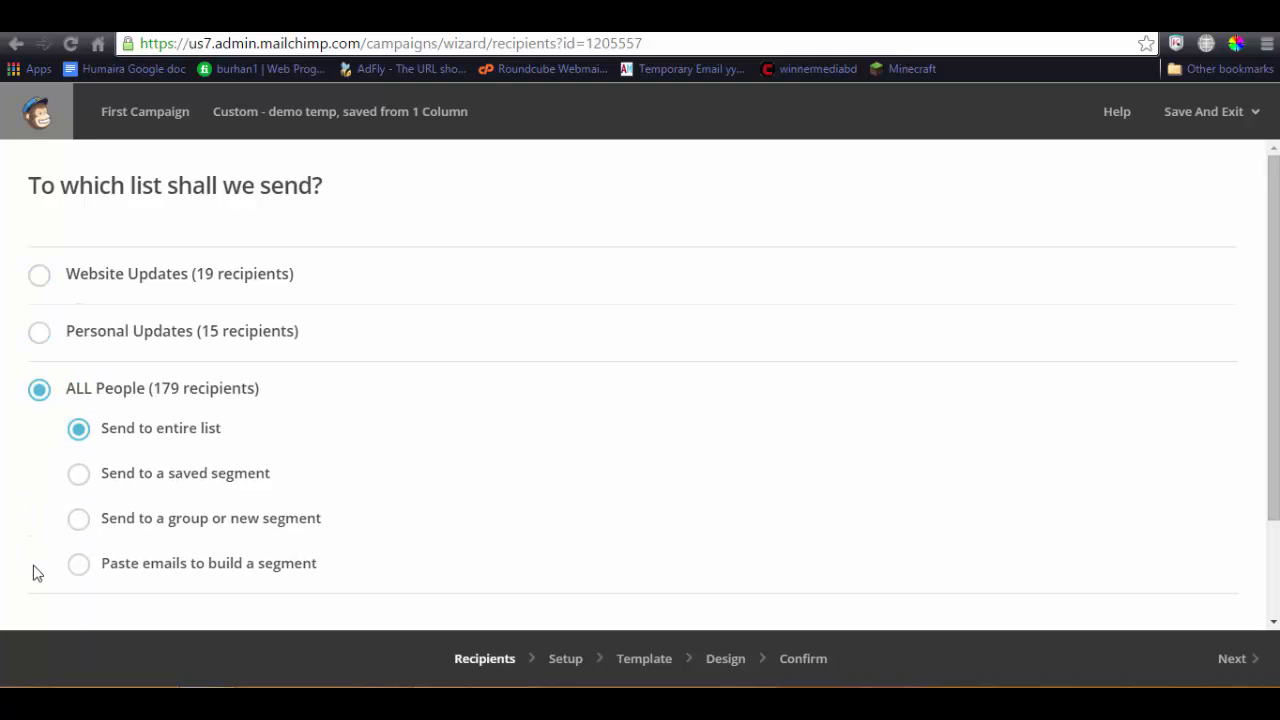
pyautogui.moveTo(148, 352)
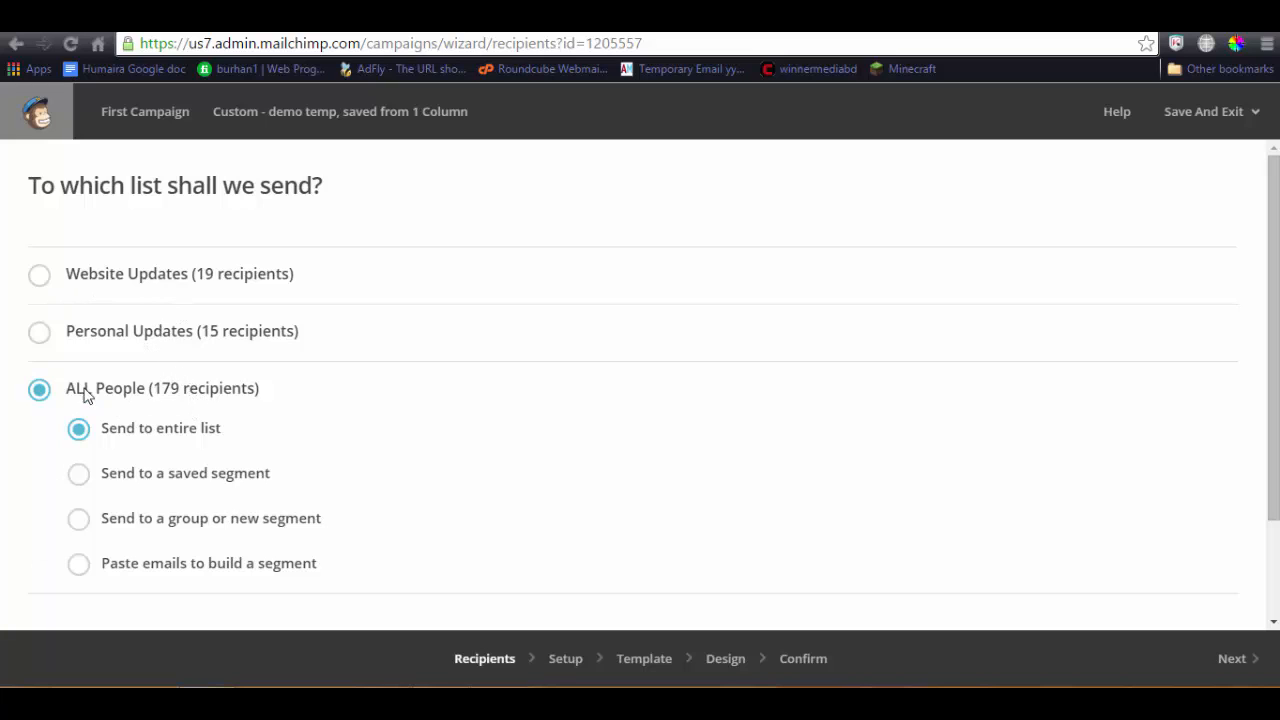
pyautogui.click(38, 274)
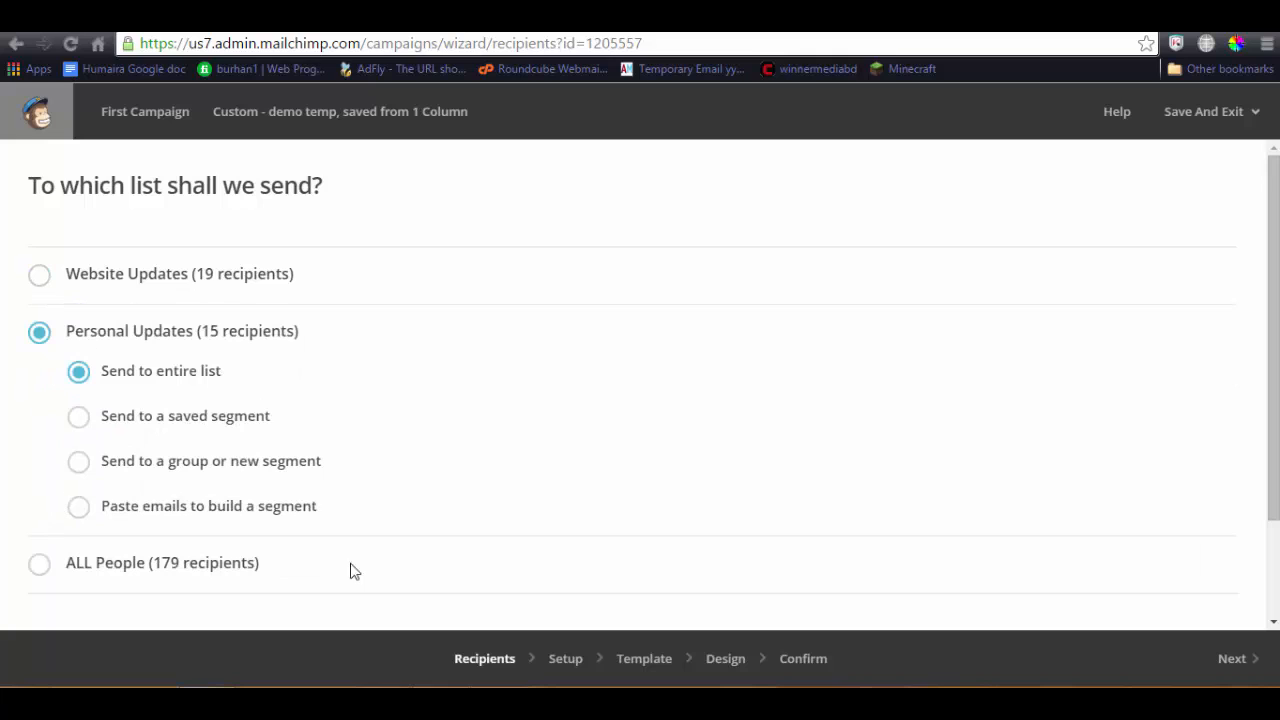
pyautogui.click(1232, 658)
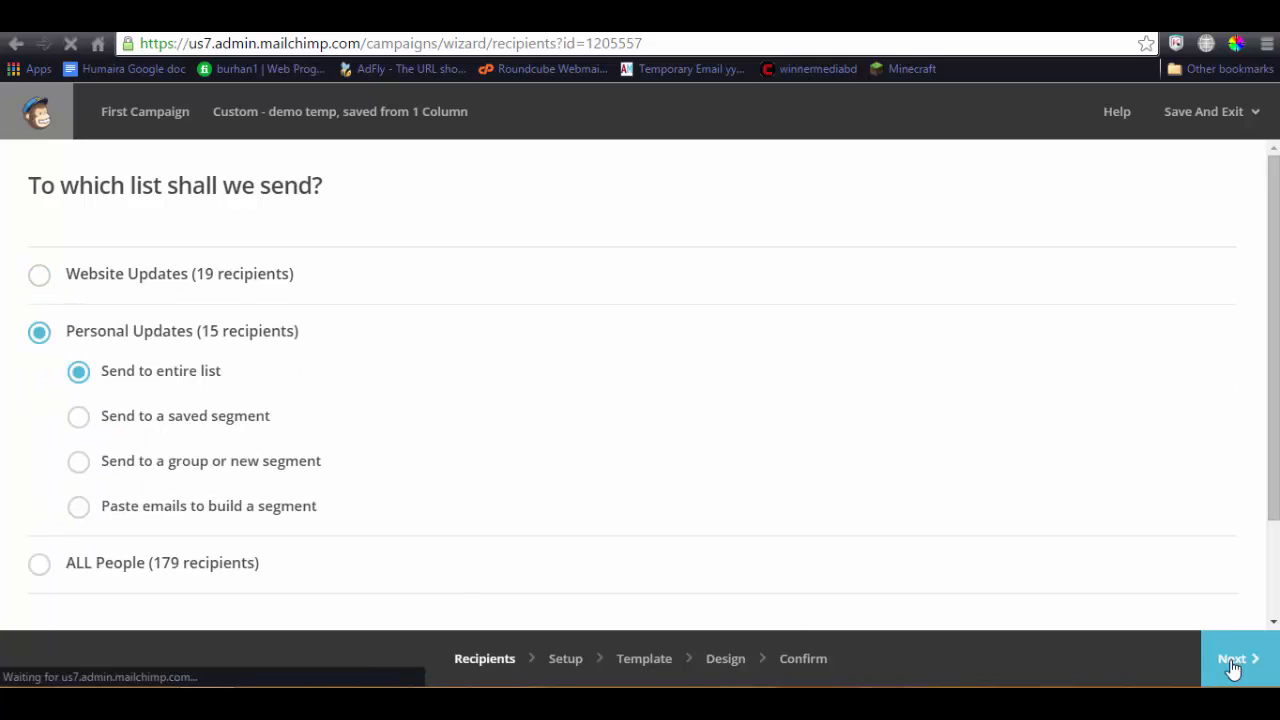
pyautogui.click(1232, 658)
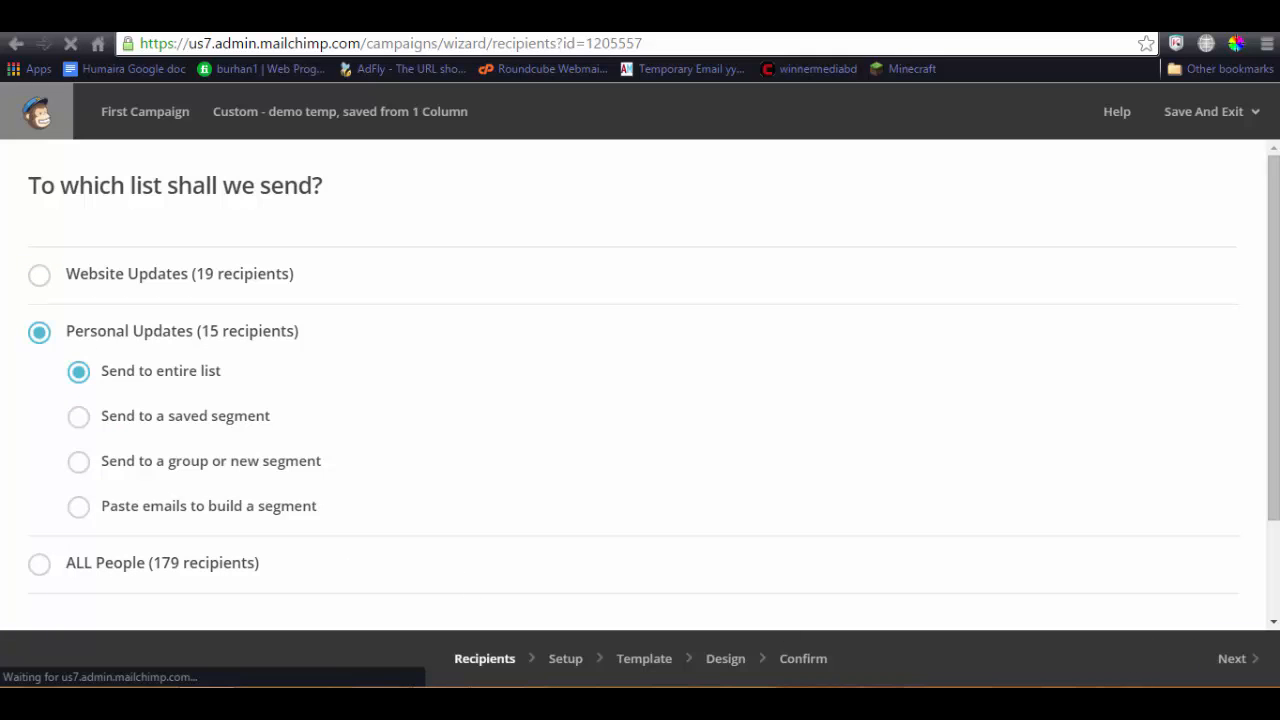
pyautogui.click(564, 658)
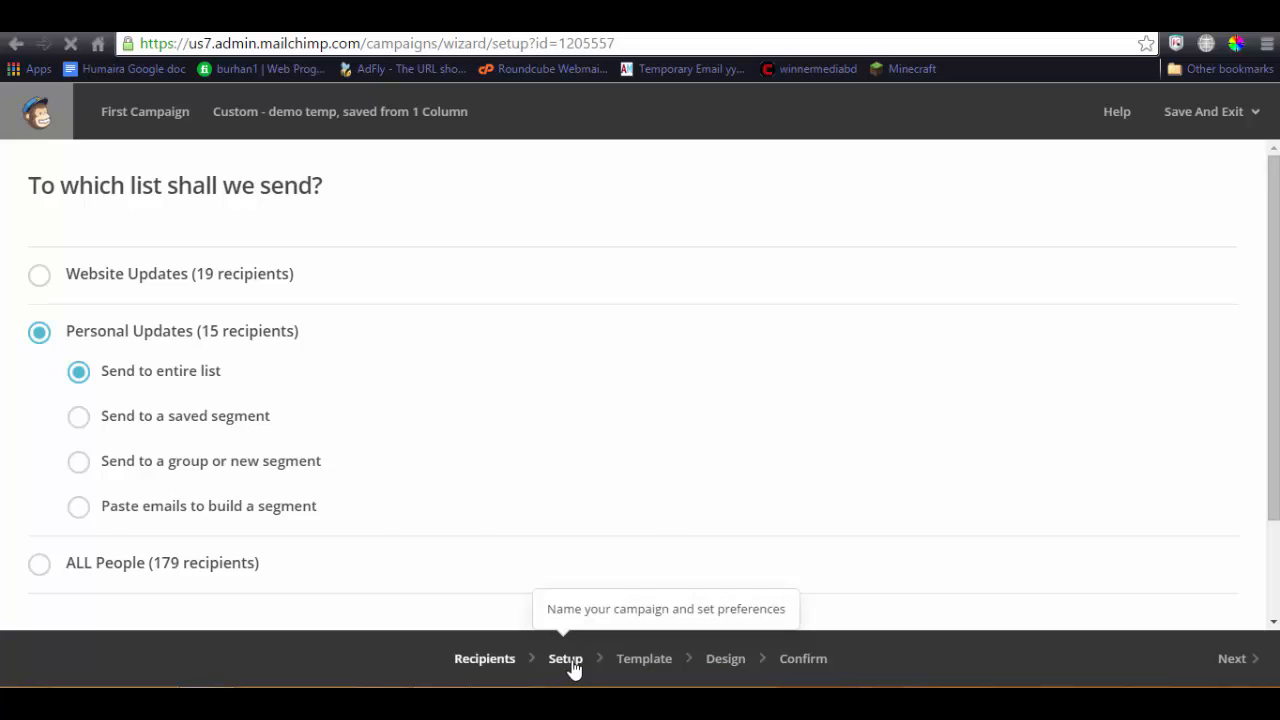
# Step: Review First Campaign's name, subject, sender and from address, then continue to Template
pyautogui.click(564, 658)
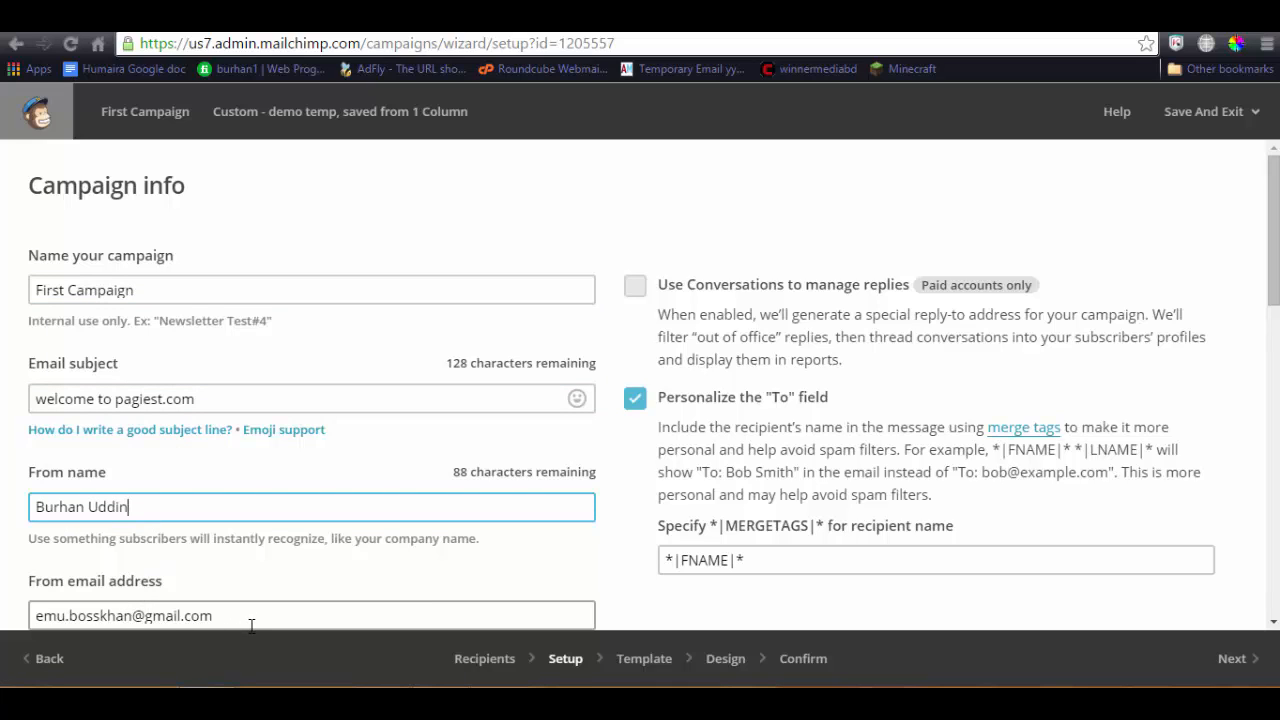
pyautogui.moveTo(376, 628)
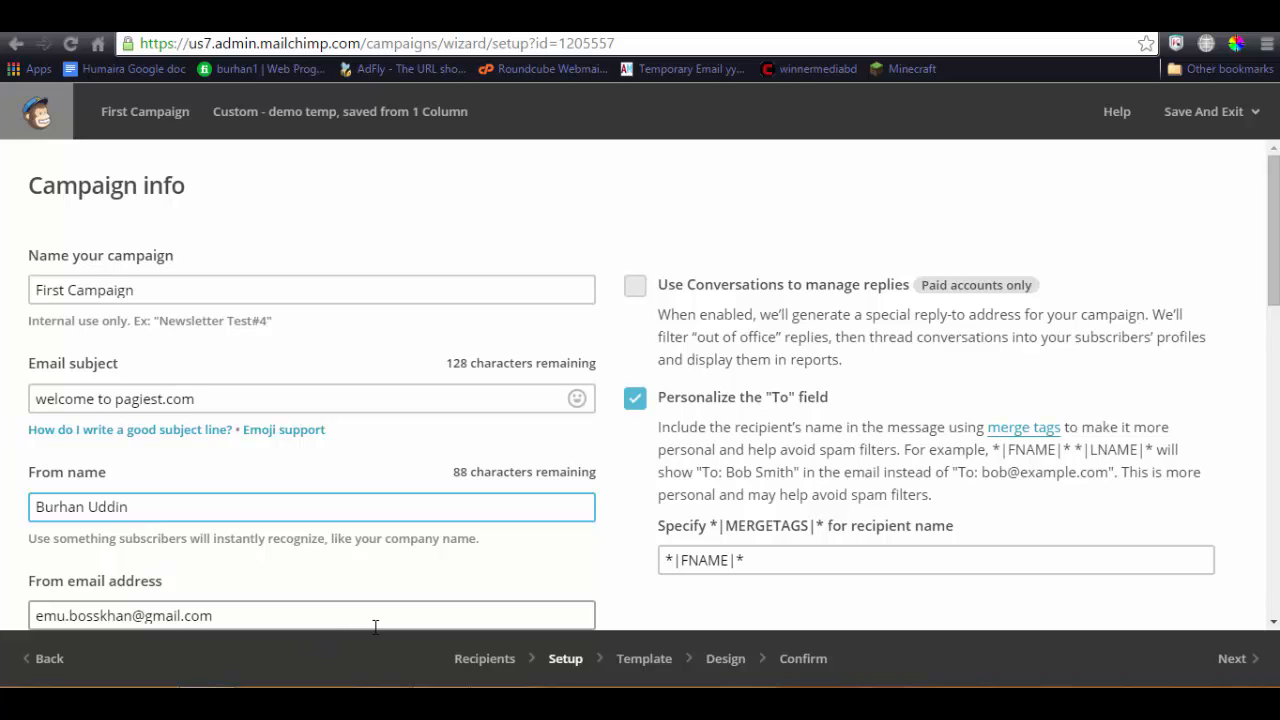
pyautogui.moveTo(712, 584)
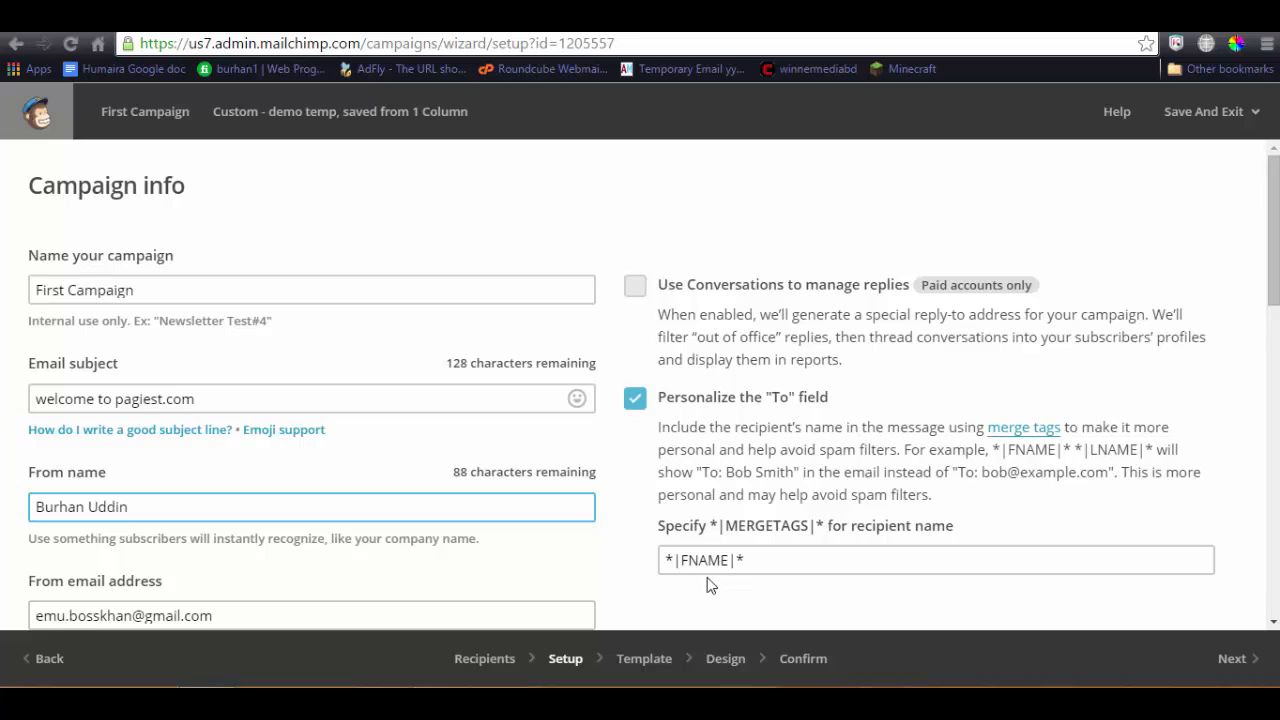
pyautogui.scroll(-3)
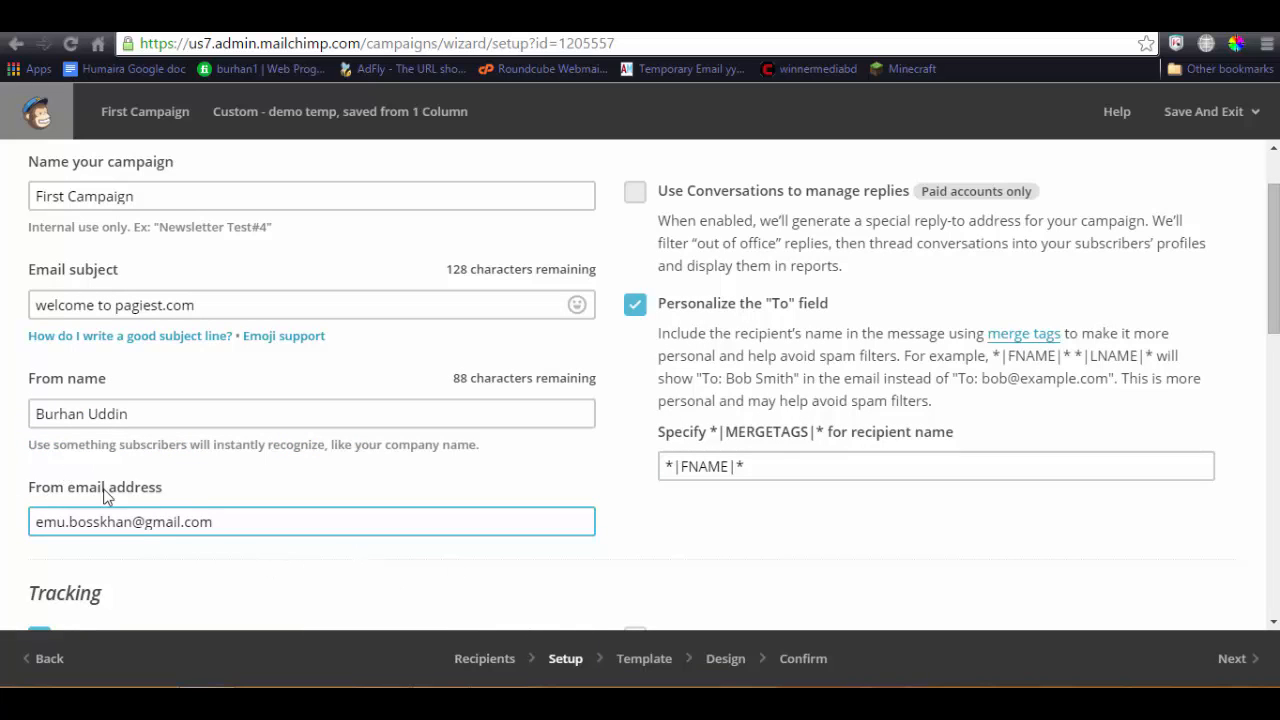
pyautogui.click(644, 658)
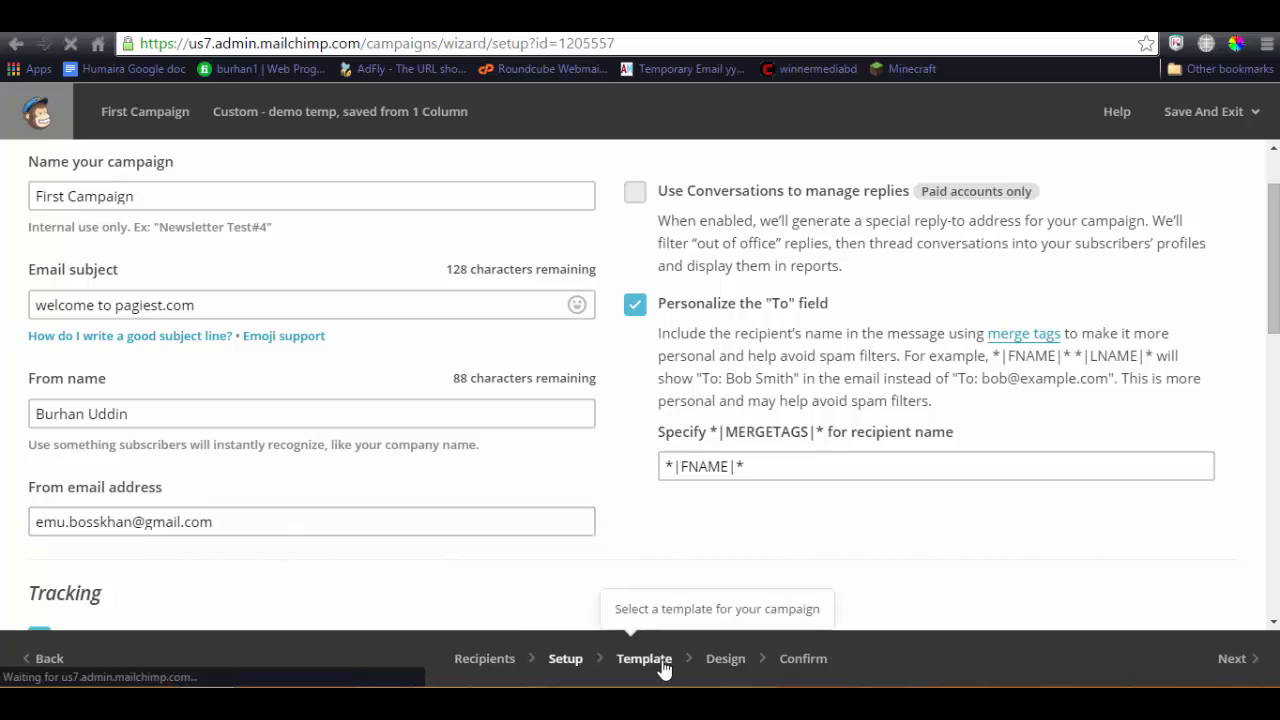
pyautogui.click(644, 660)
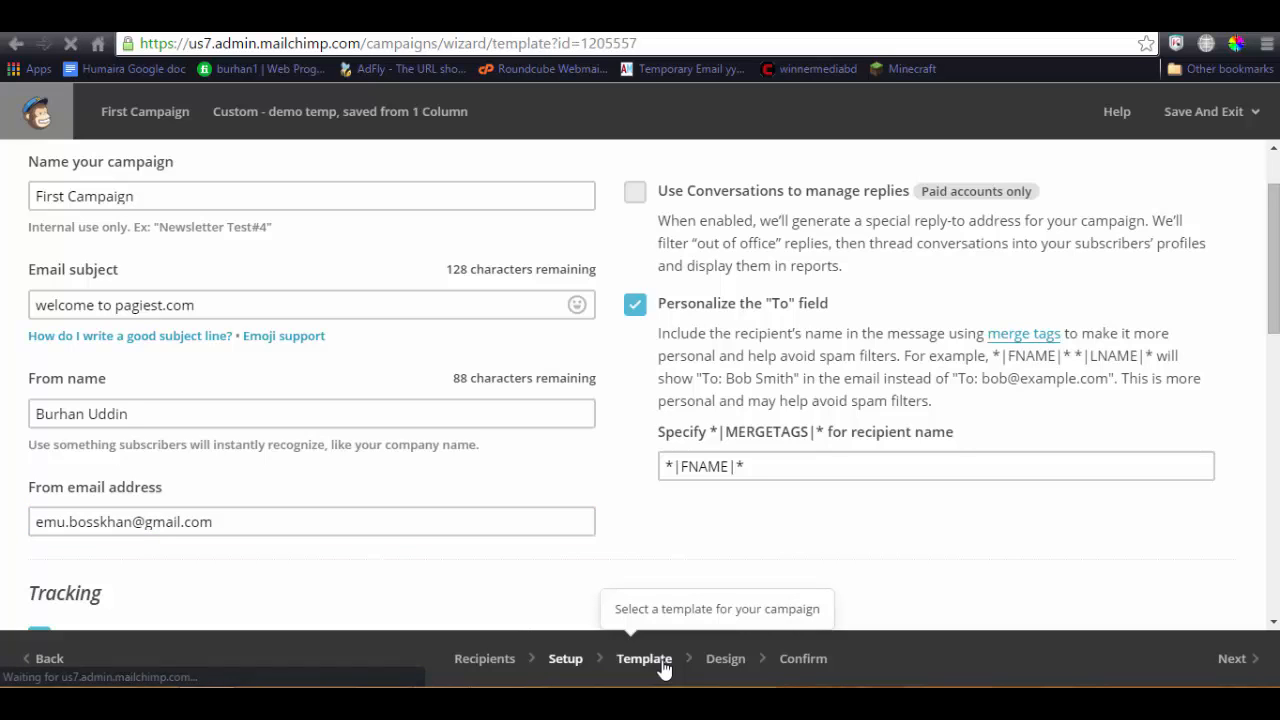
# Step: Show Saved Templates and confirm demo temp is the selected template
pyautogui.click(642, 660)
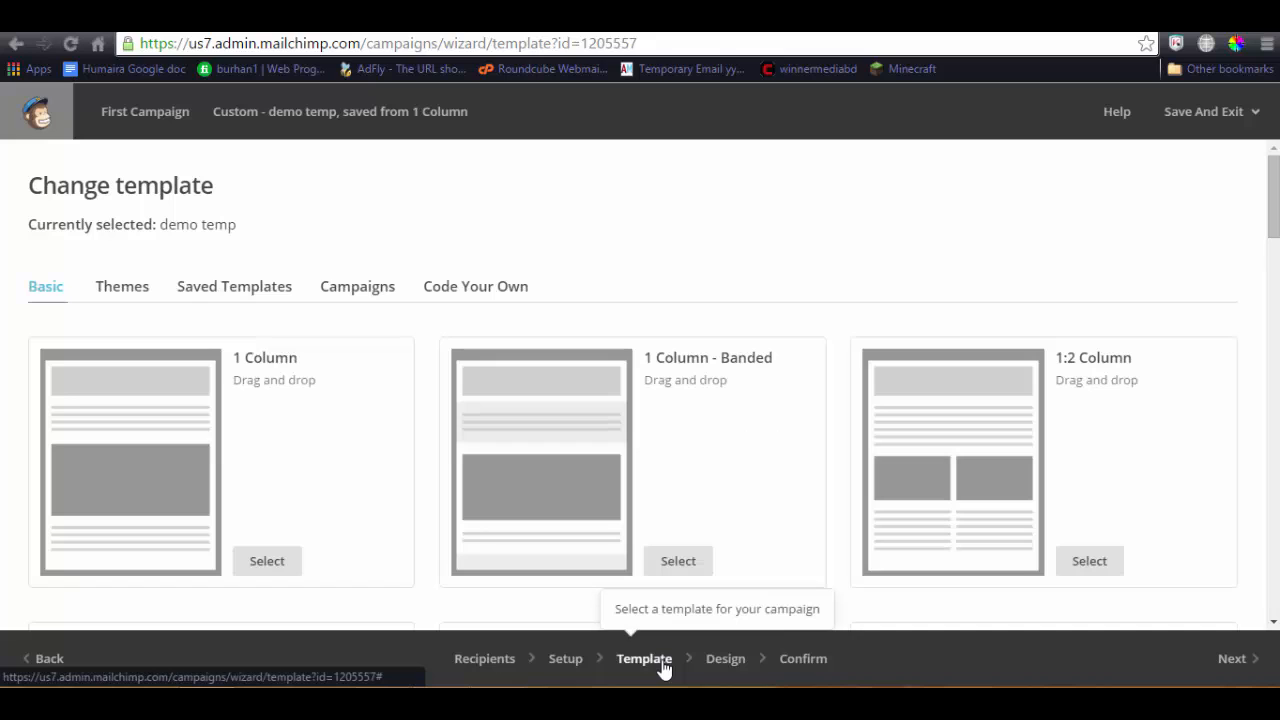
pyautogui.moveTo(668, 584)
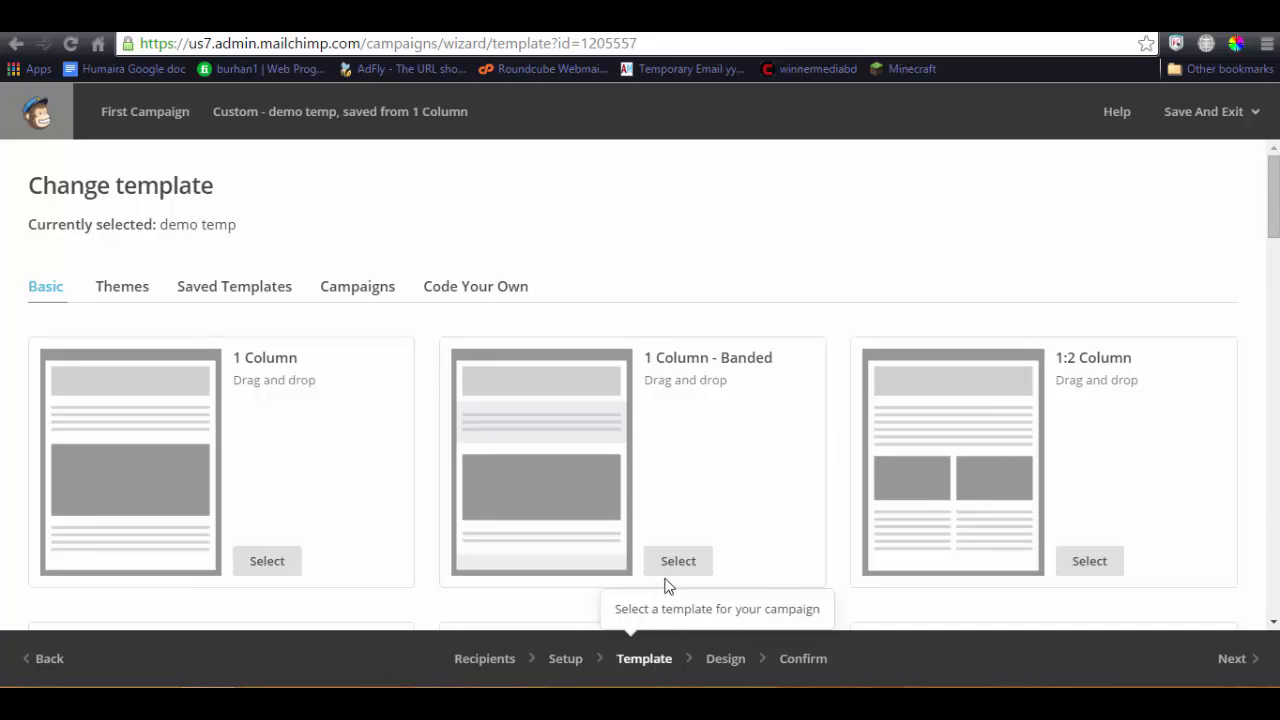
pyautogui.moveTo(700, 468)
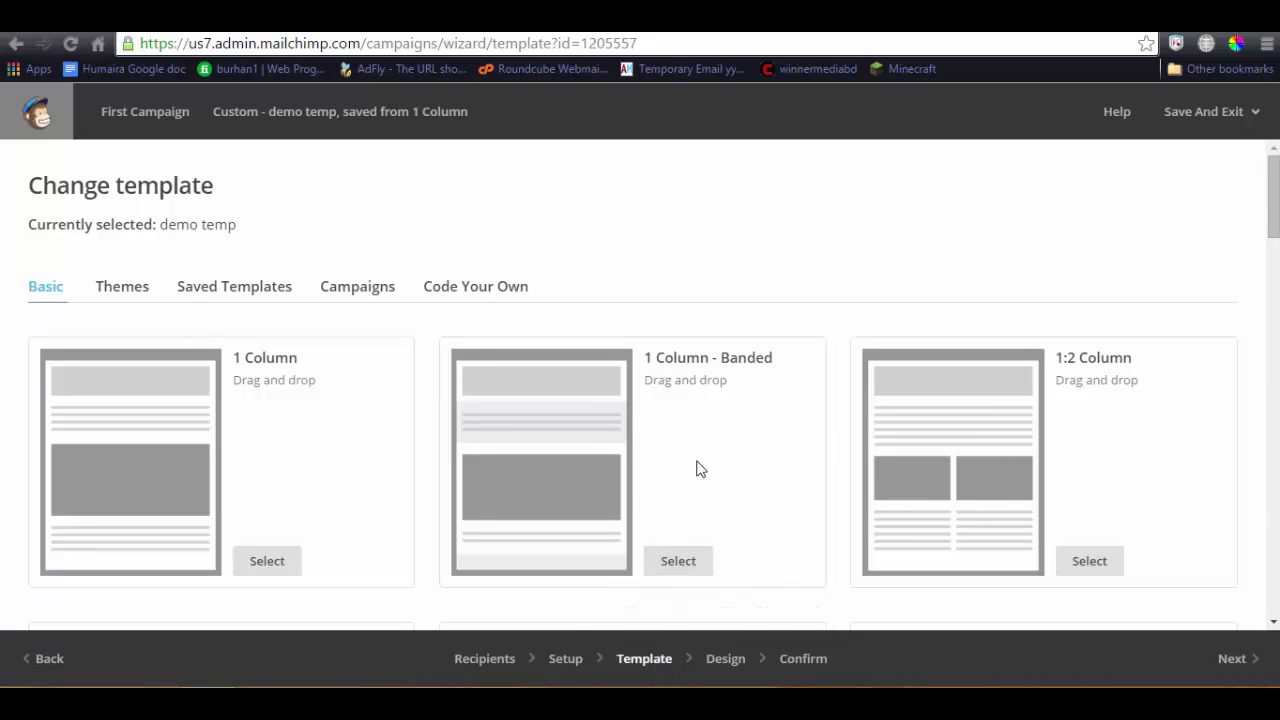
pyautogui.moveTo(684, 464)
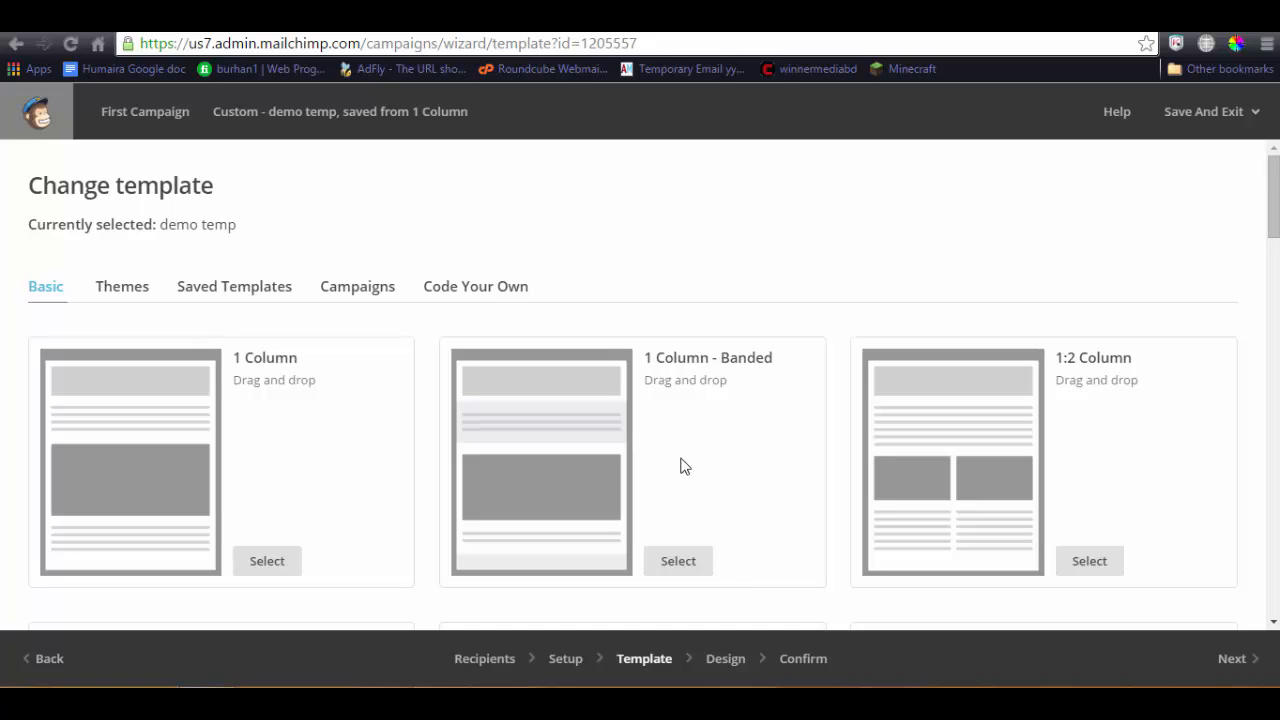
pyautogui.moveTo(122, 286)
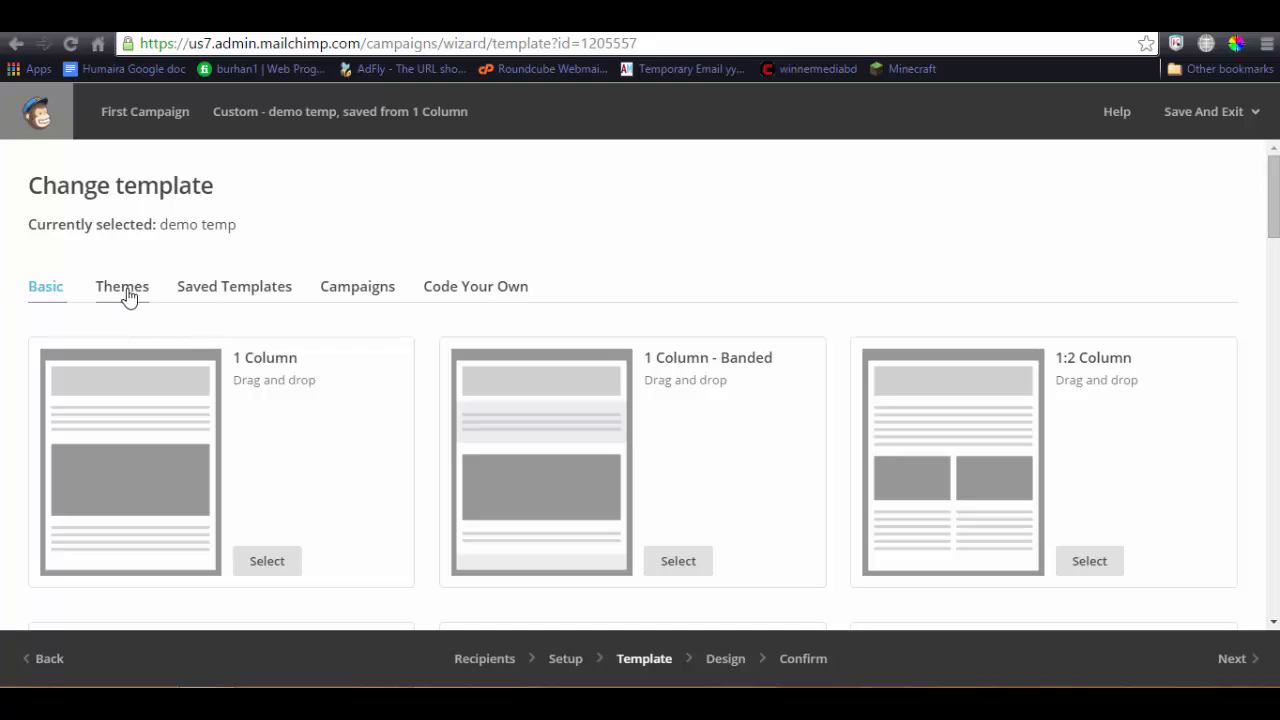
pyautogui.moveTo(234, 298)
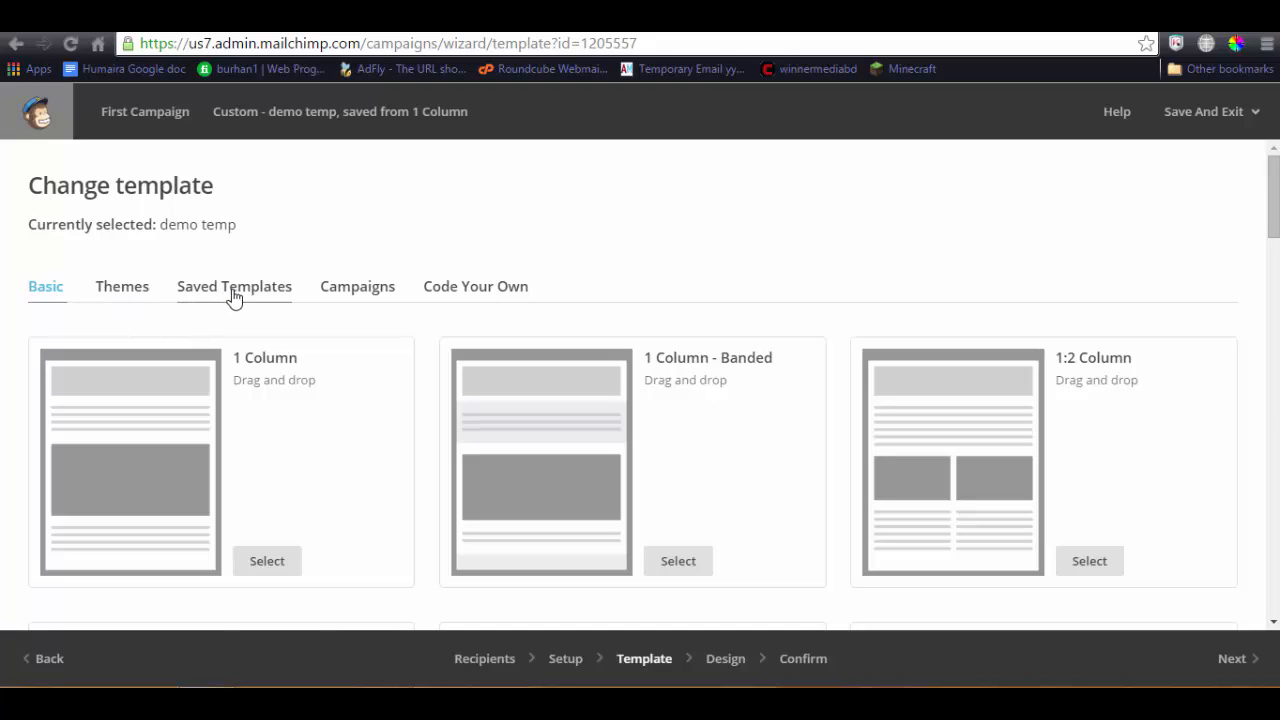
pyautogui.click(234, 286)
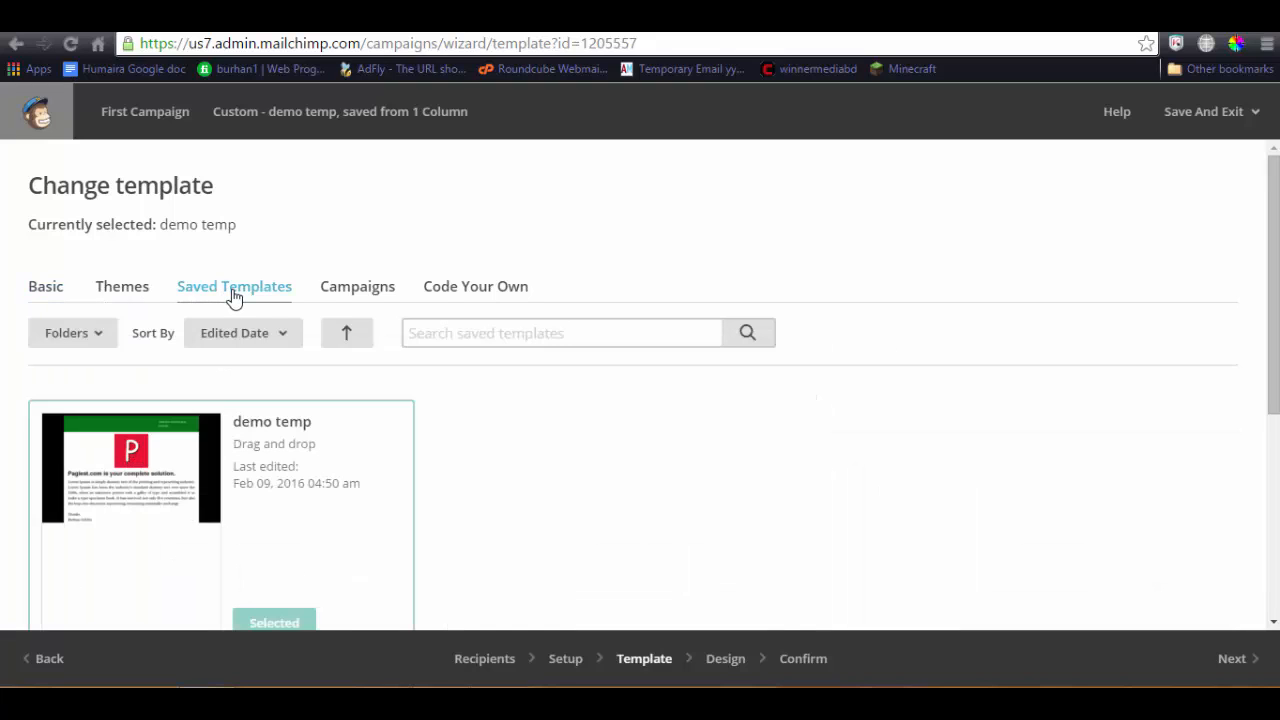
pyautogui.scroll(-3)
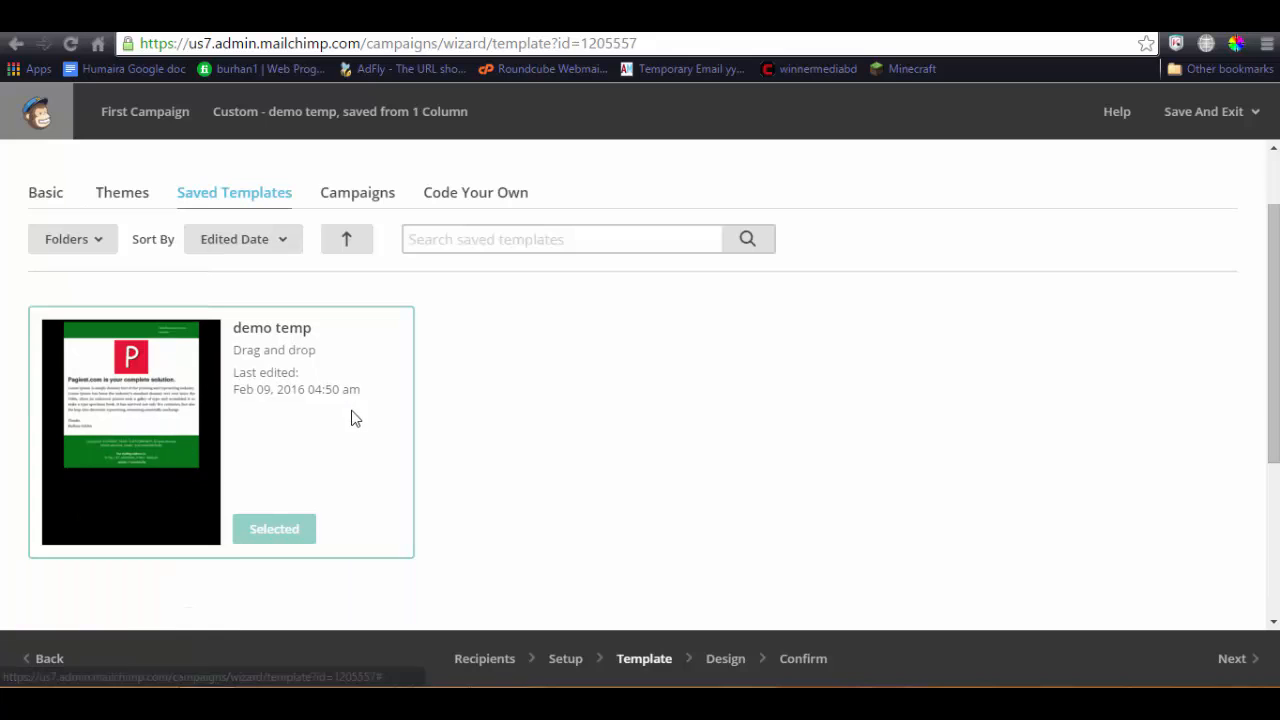
pyautogui.moveTo(300, 288)
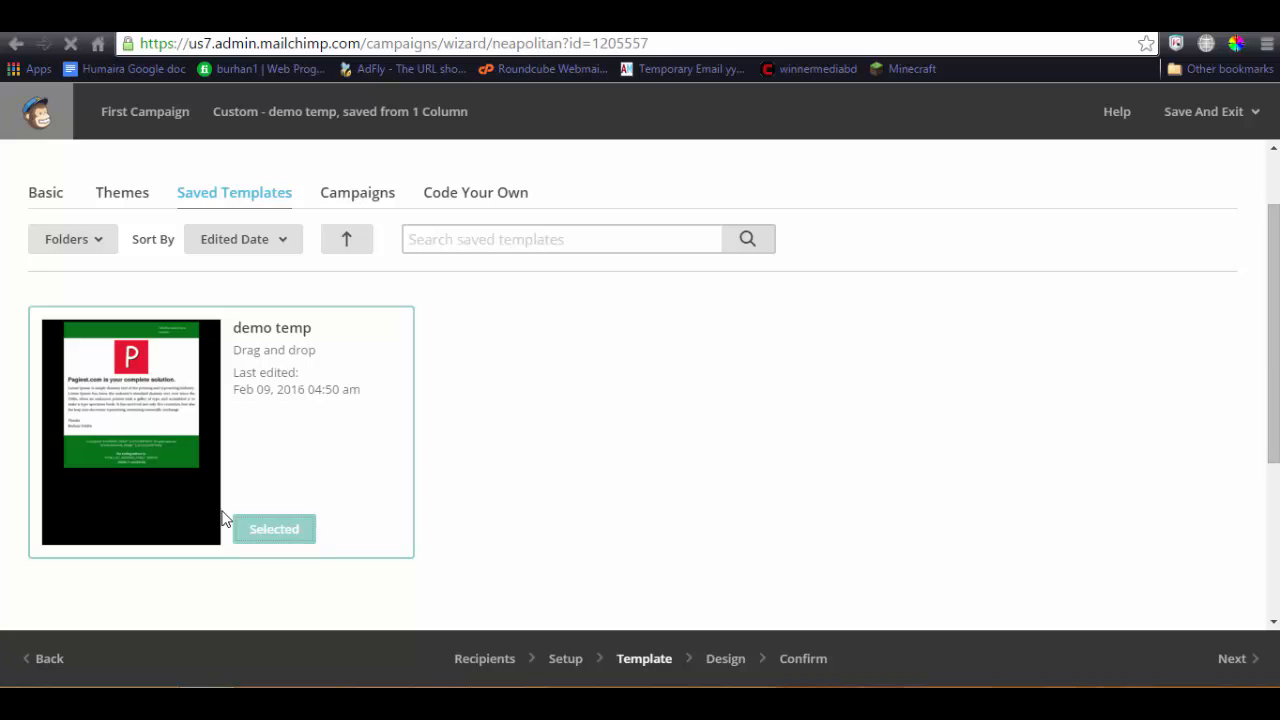
# Step: Review the Pagiest.com email design and continue to the Confirm stage
pyautogui.click(1232, 658)
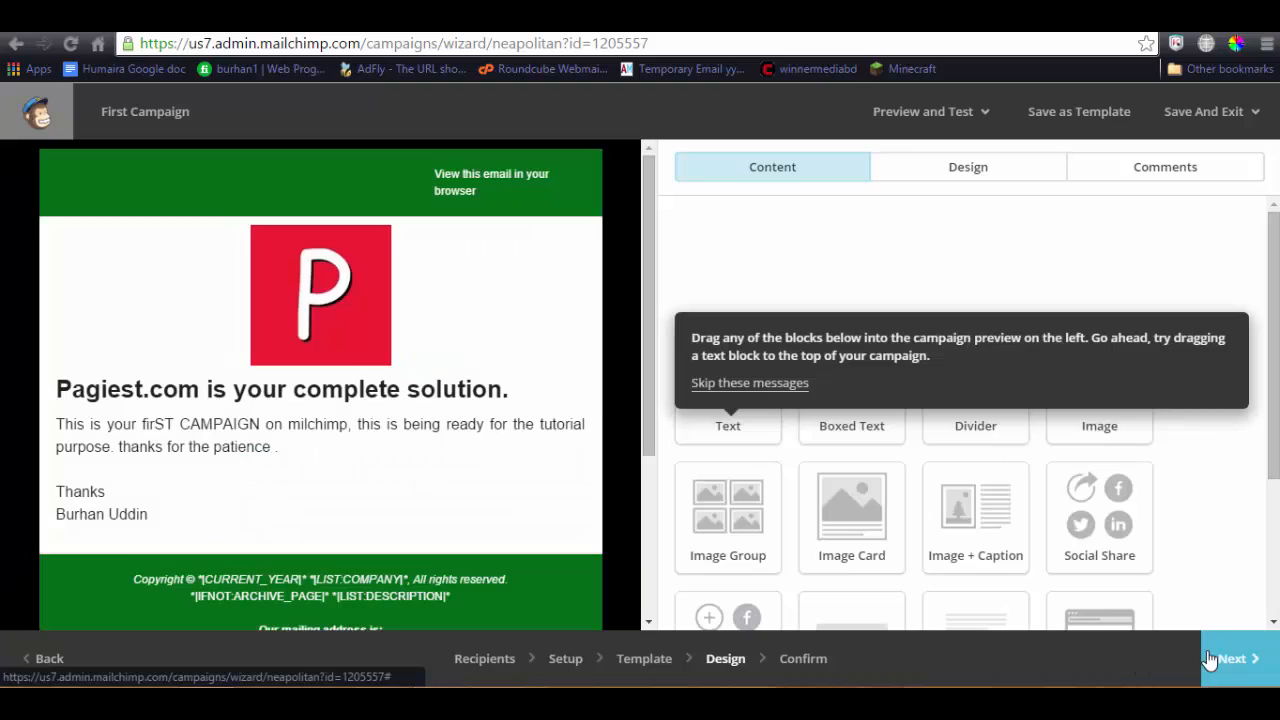
pyautogui.click(1234, 660)
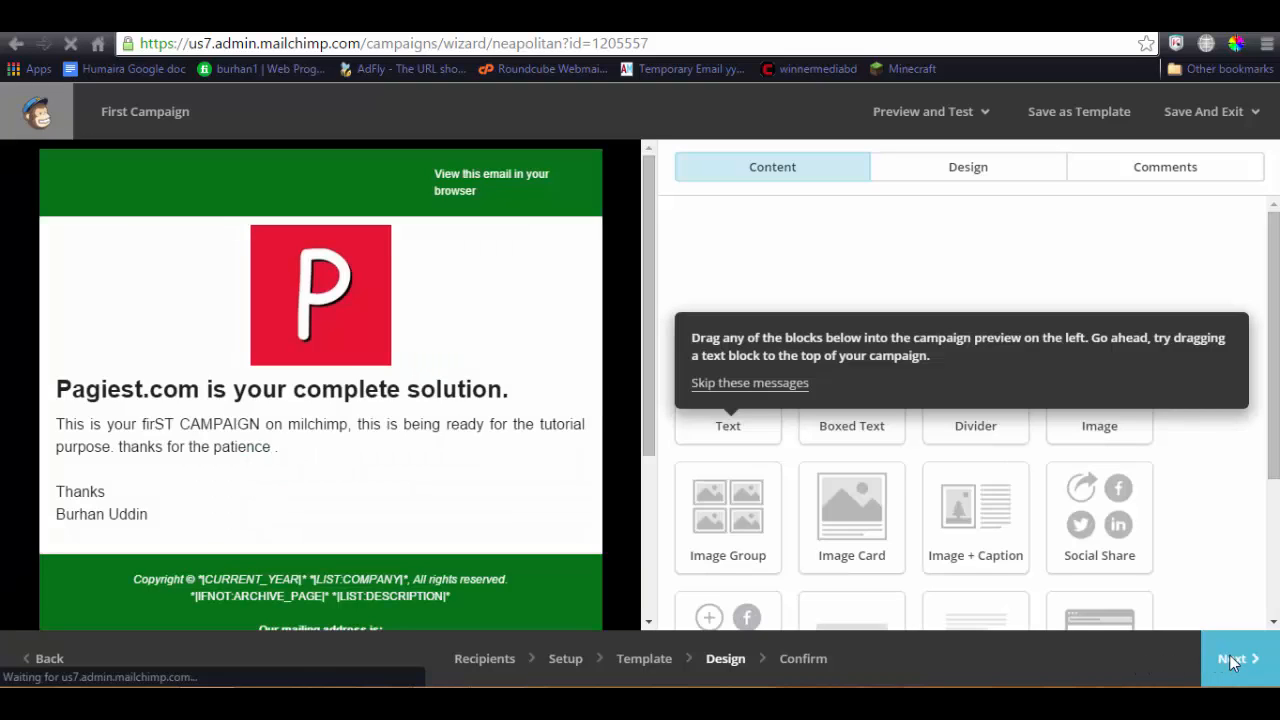
pyautogui.click(1234, 660)
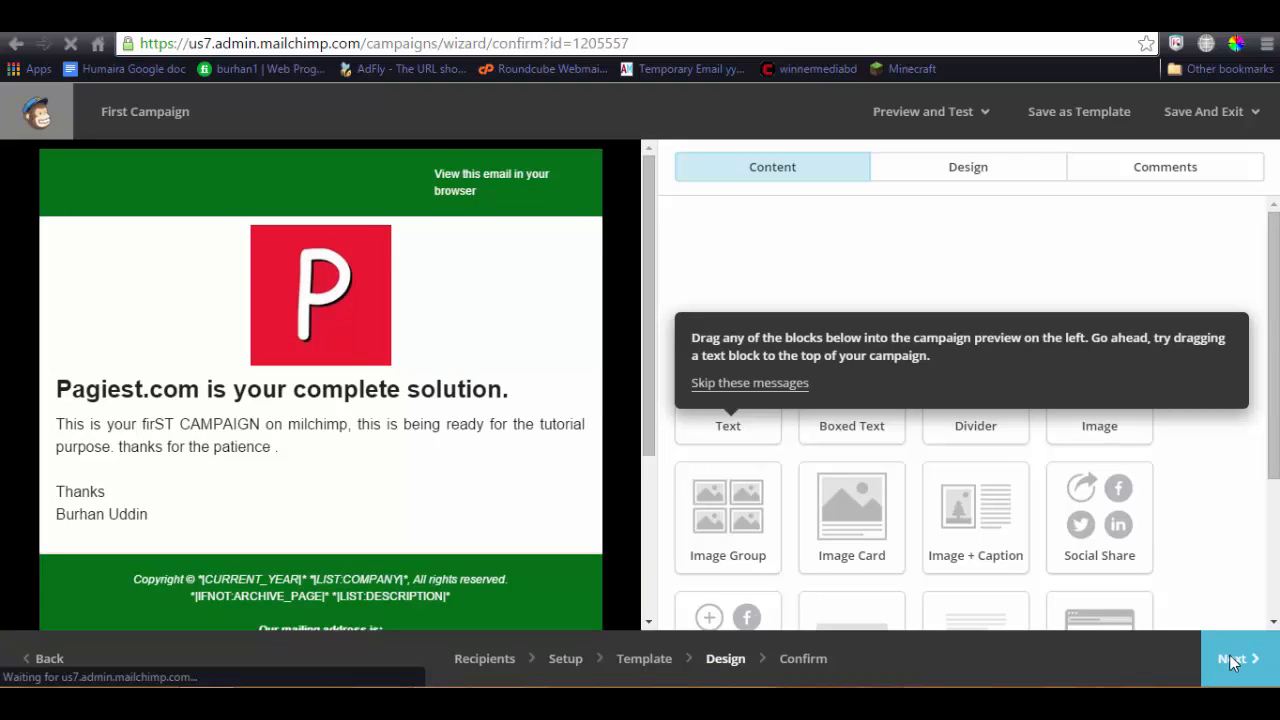
# Step: From the Confirm page, Save And Exit to the mailing lists page
pyautogui.click(1228, 660)
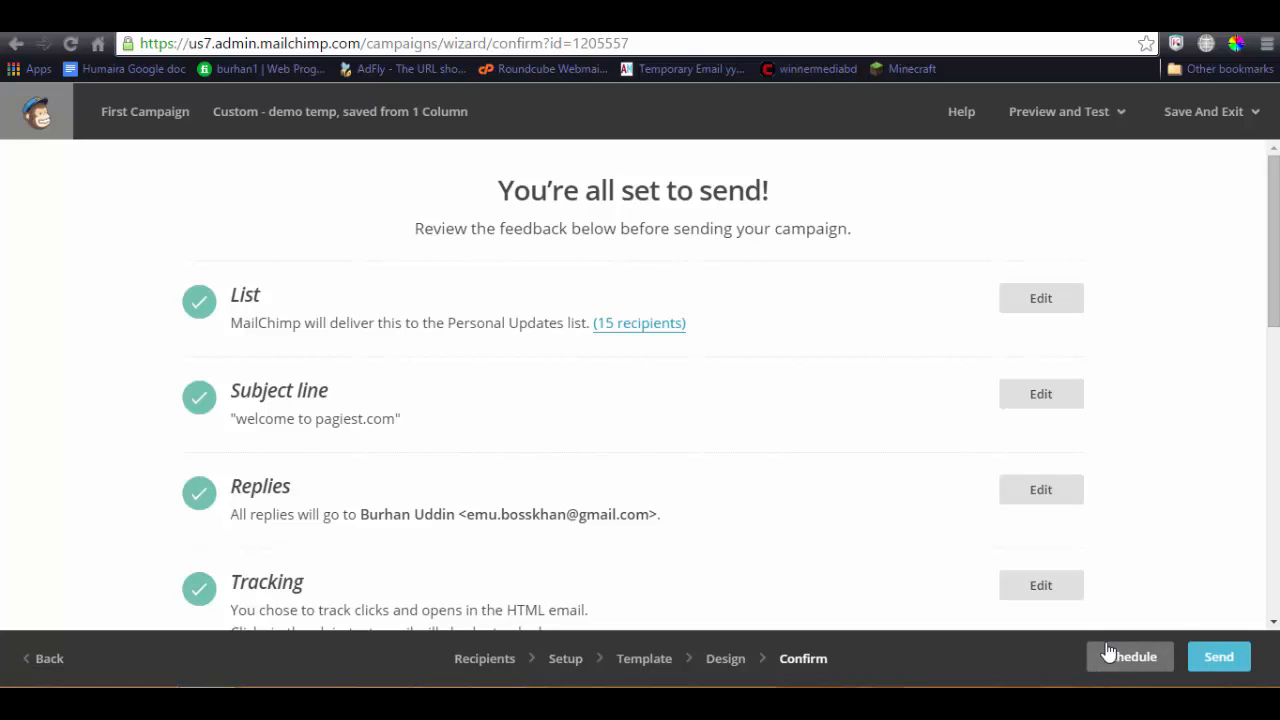
pyautogui.moveTo(1052, 304)
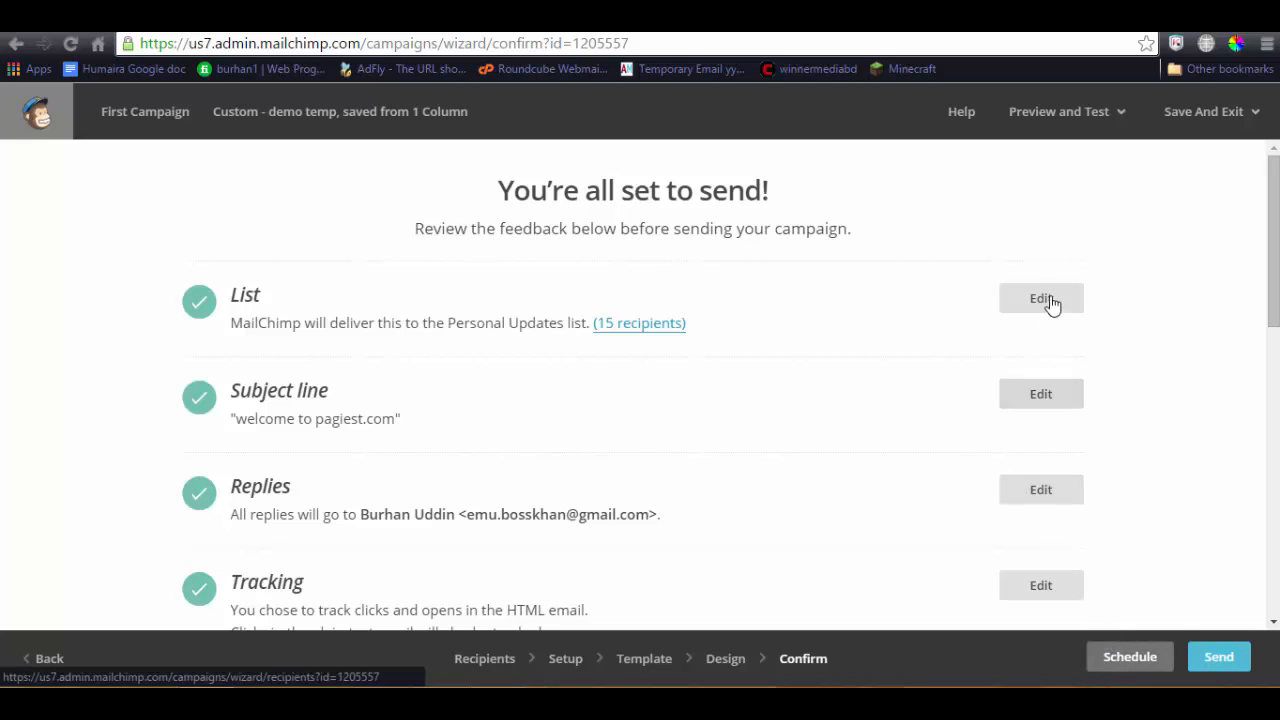
pyautogui.moveTo(1204, 128)
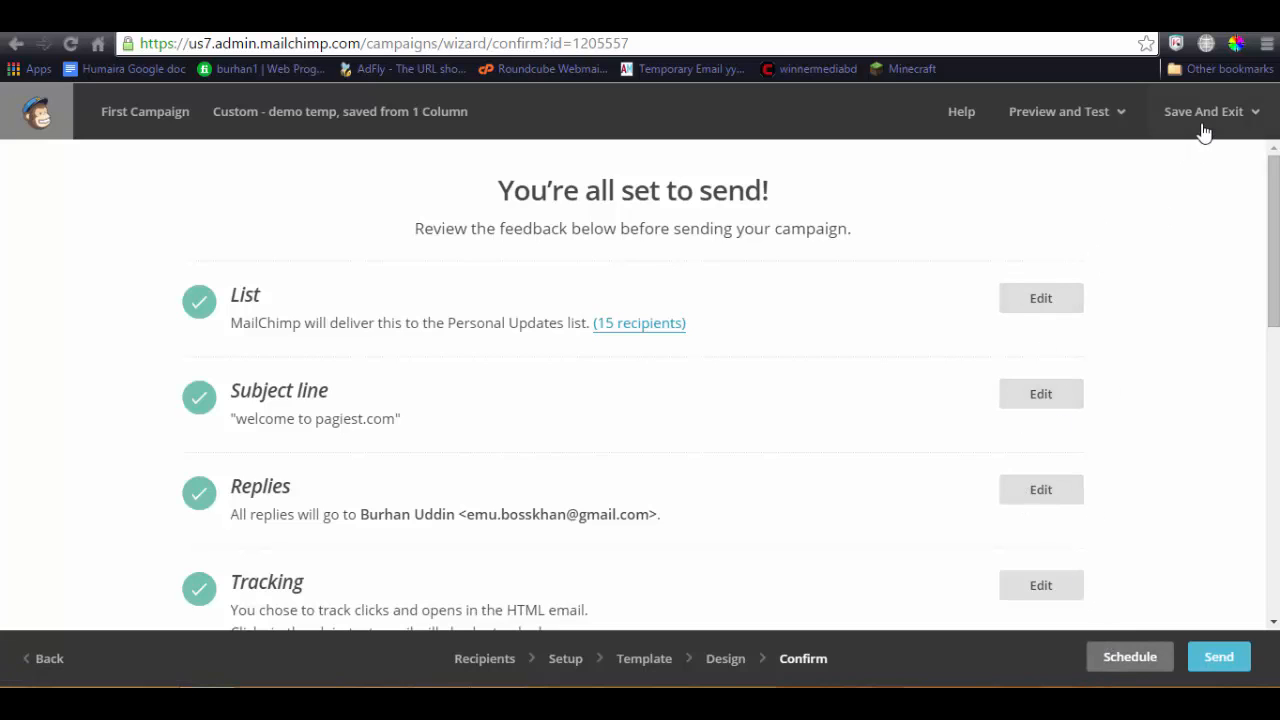
pyautogui.click(1204, 112)
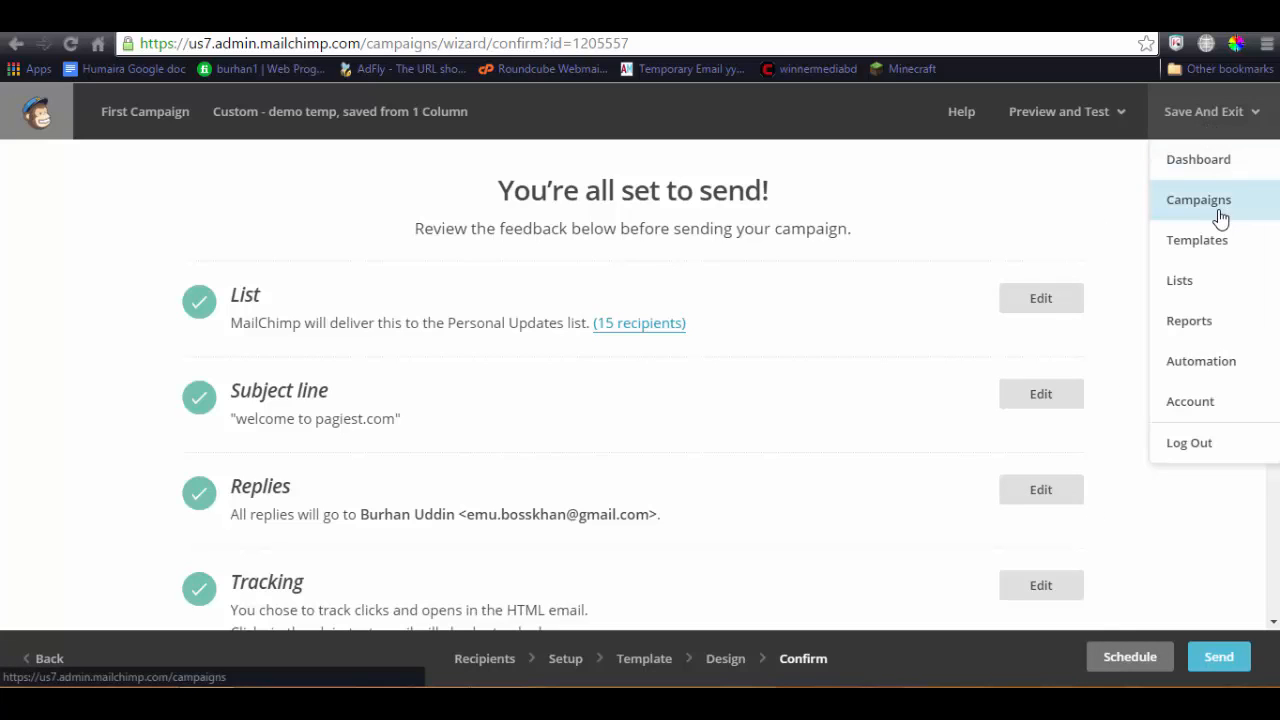
pyautogui.click(1180, 280)
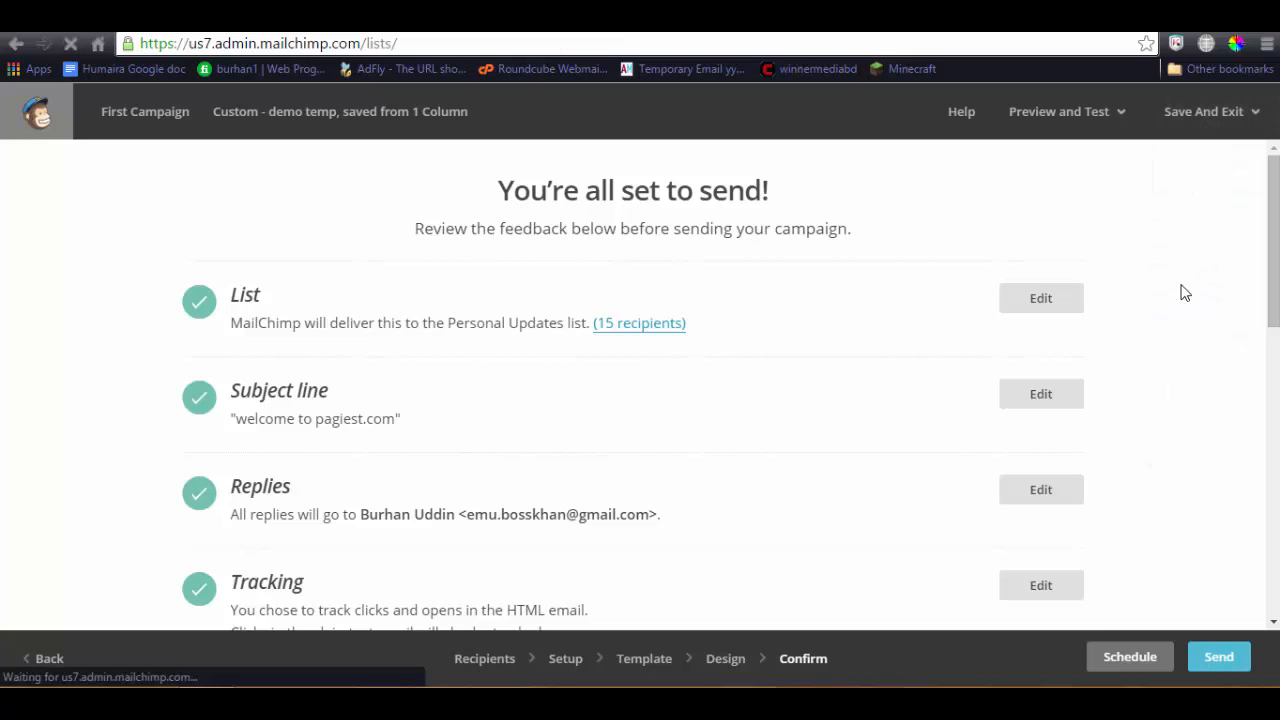